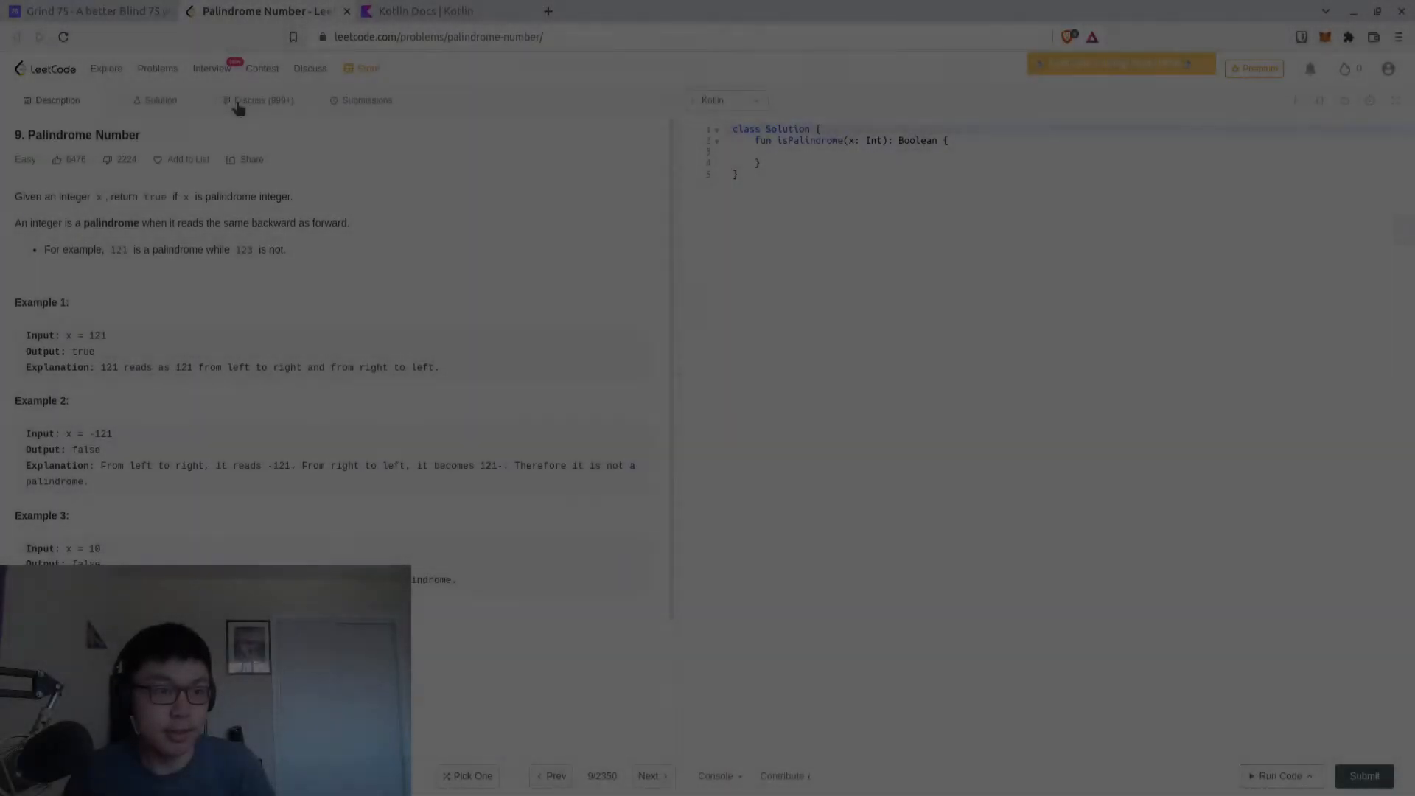
Write a // comment: straightforward approach checks equality with toString().reversed()
left_click(857, 152)
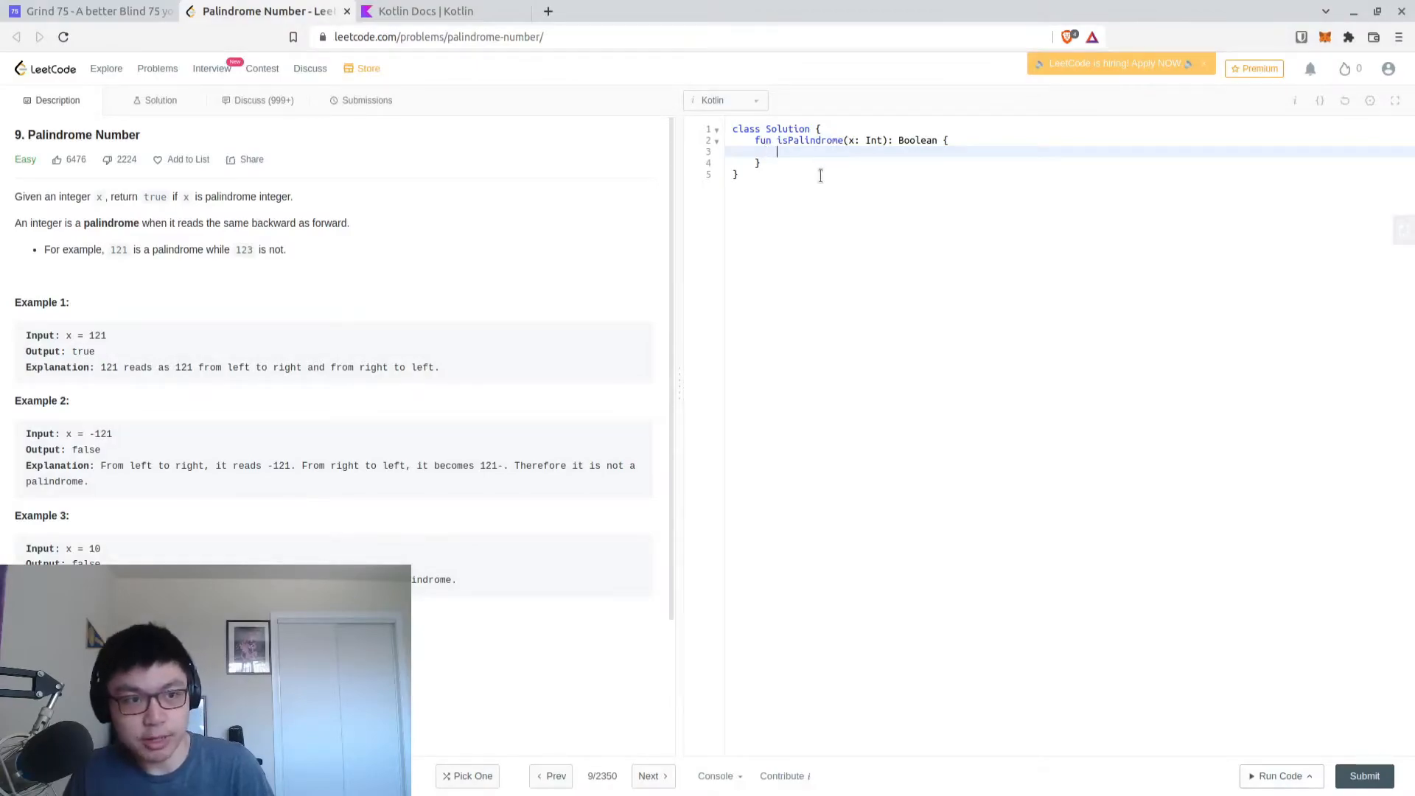
mouse_move(278, 303)
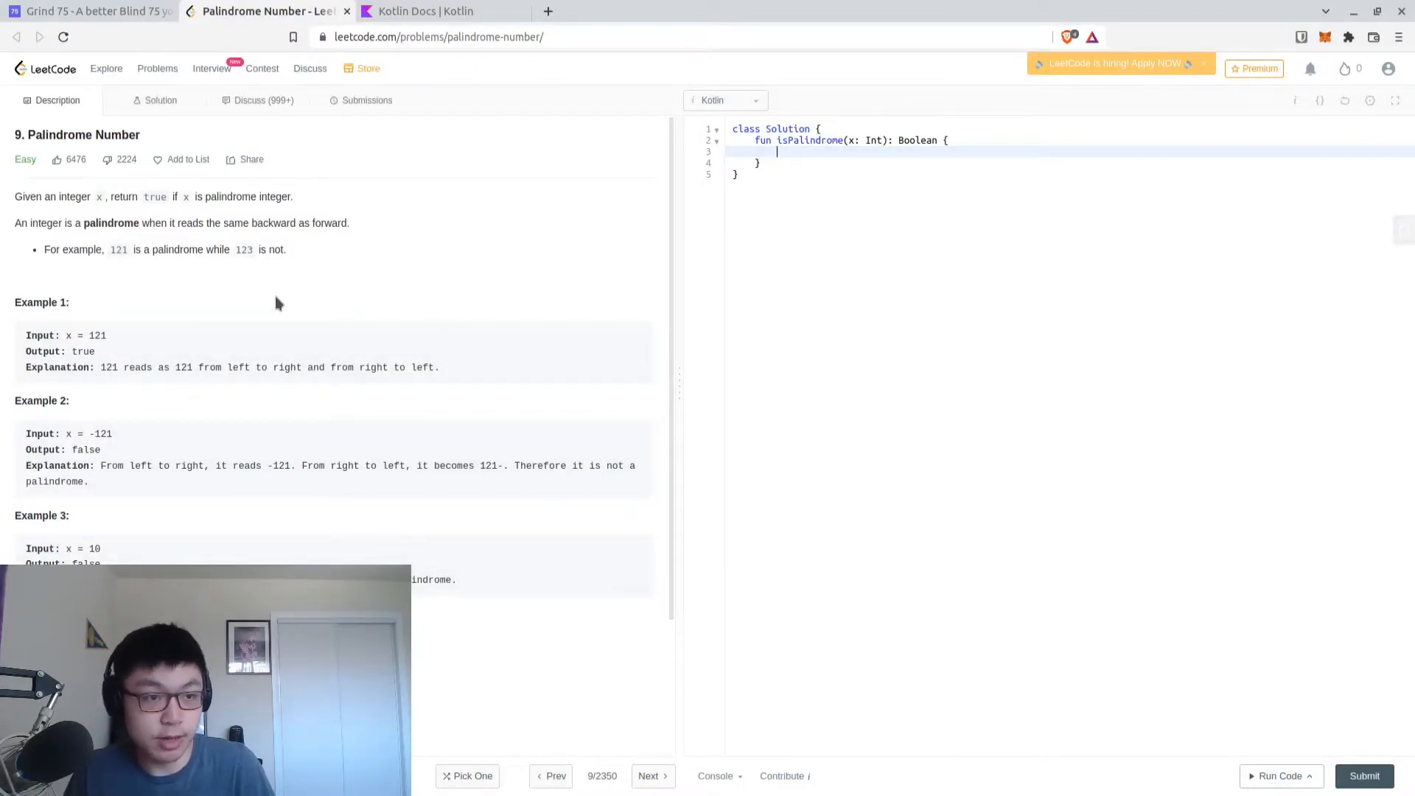
mouse_move(315, 301)
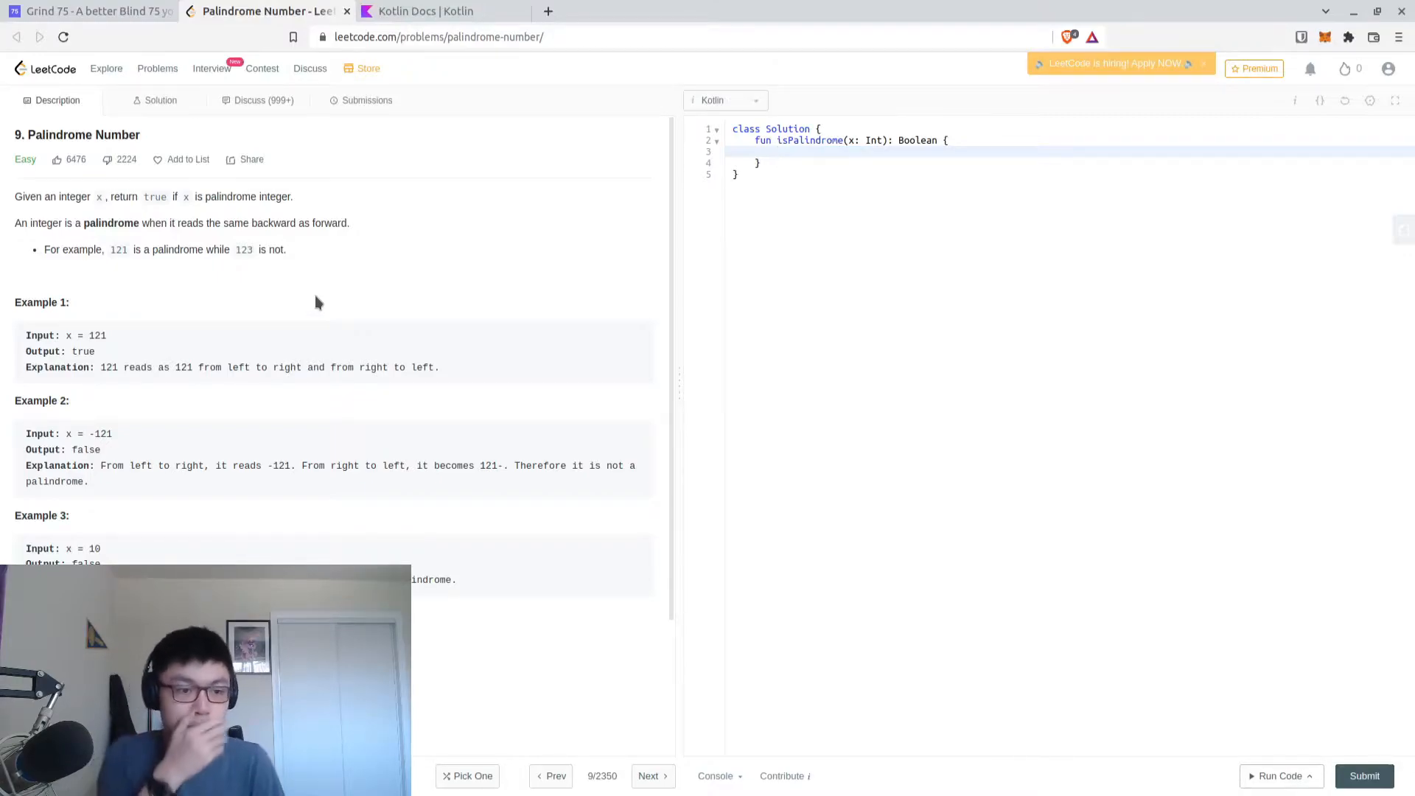
left_click(776, 150)
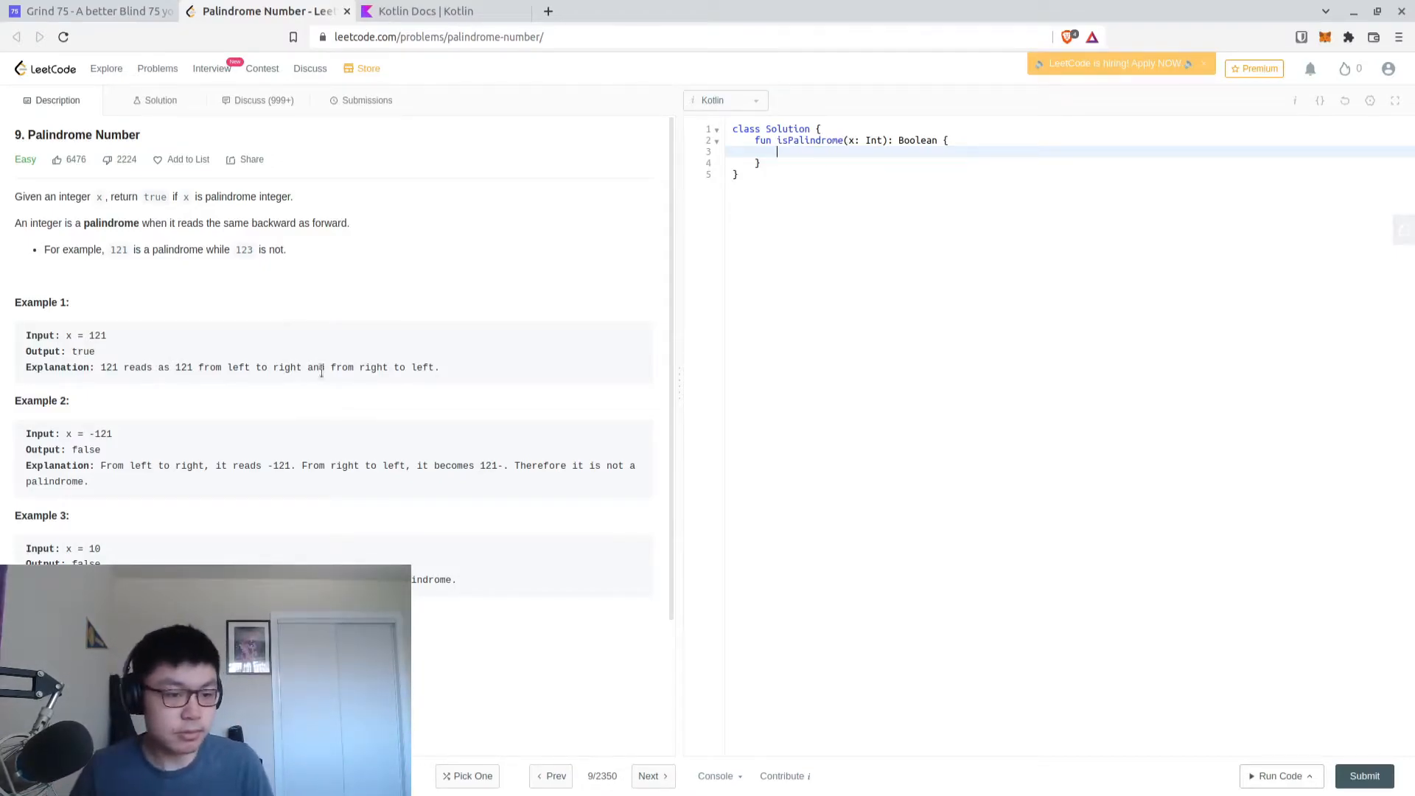
scroll("down", 3)
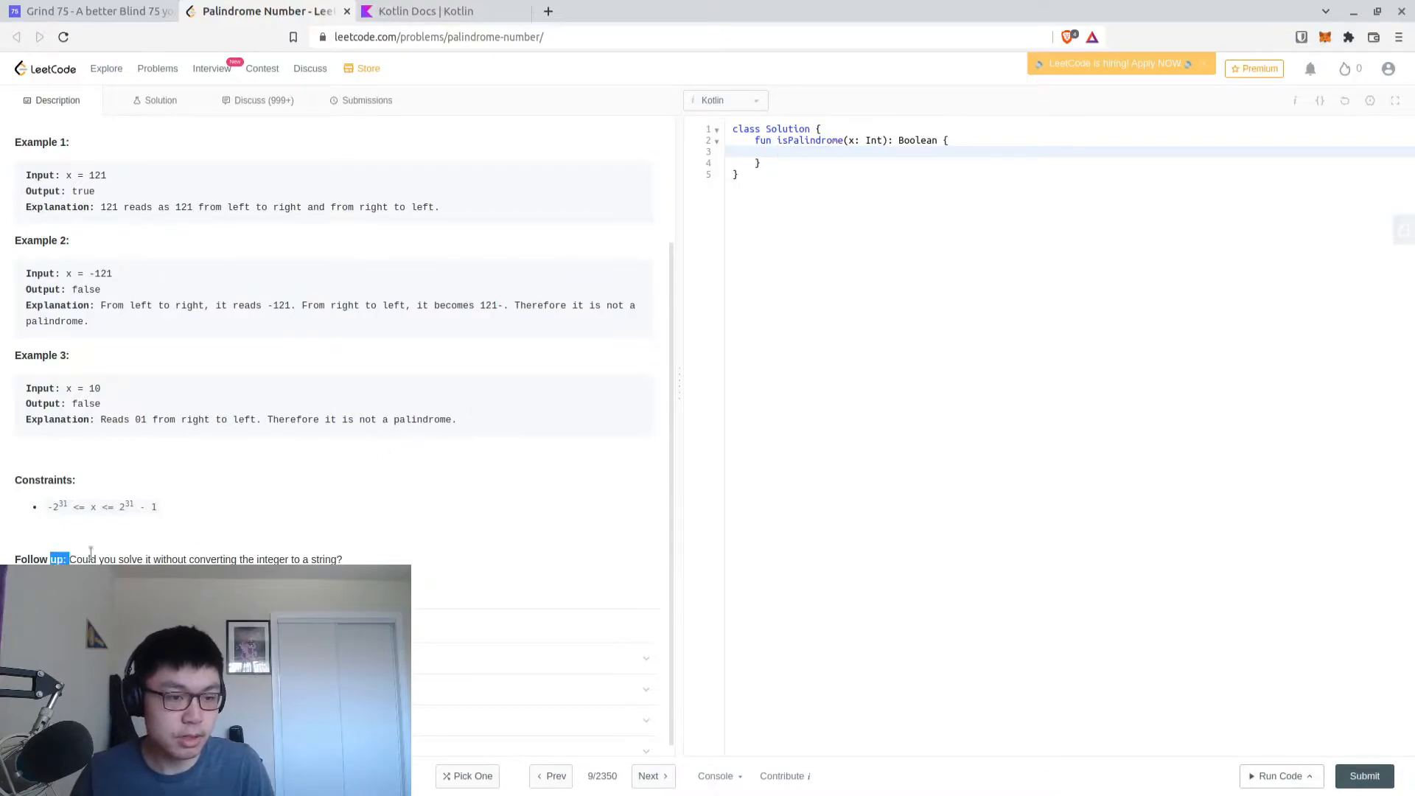
scroll("up", 3)
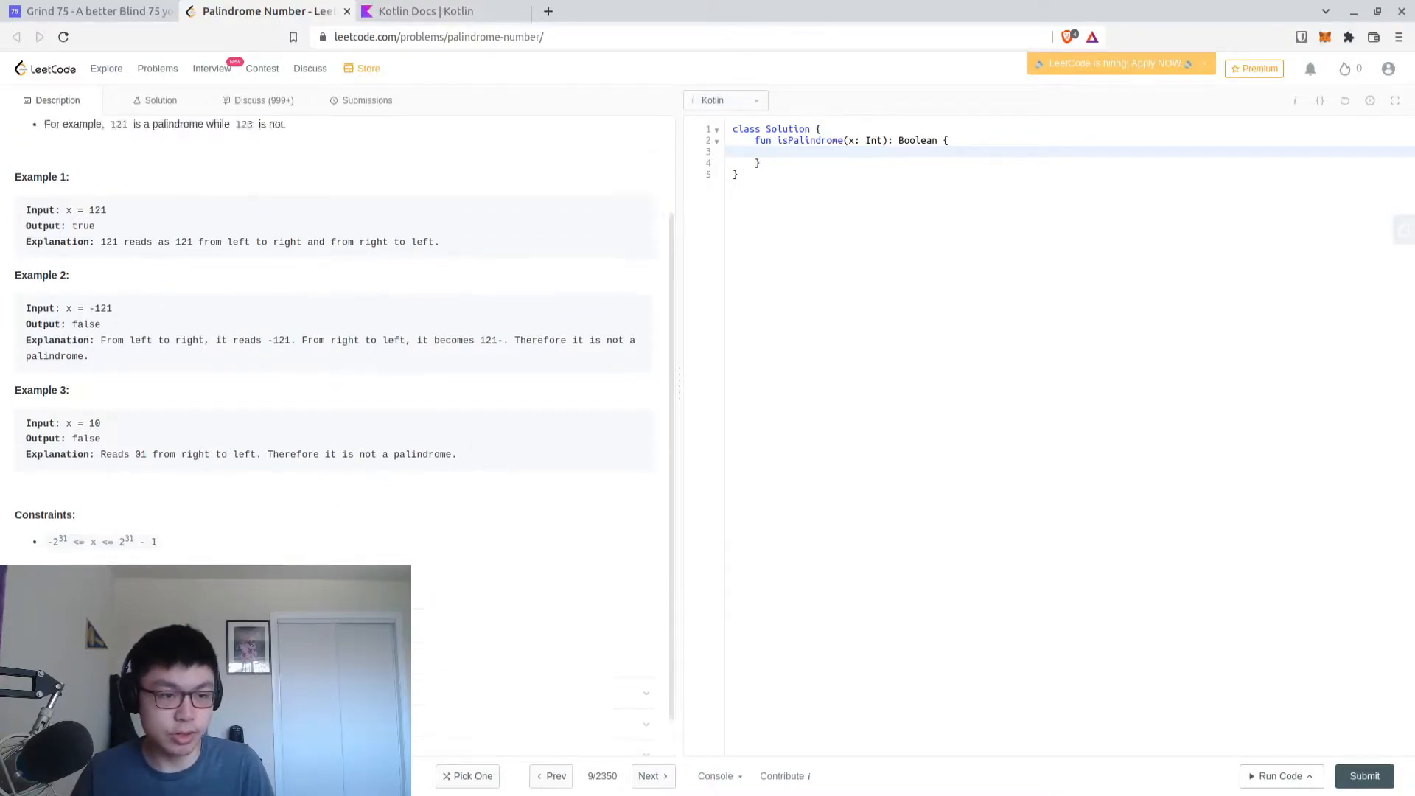
scroll("up", 3)
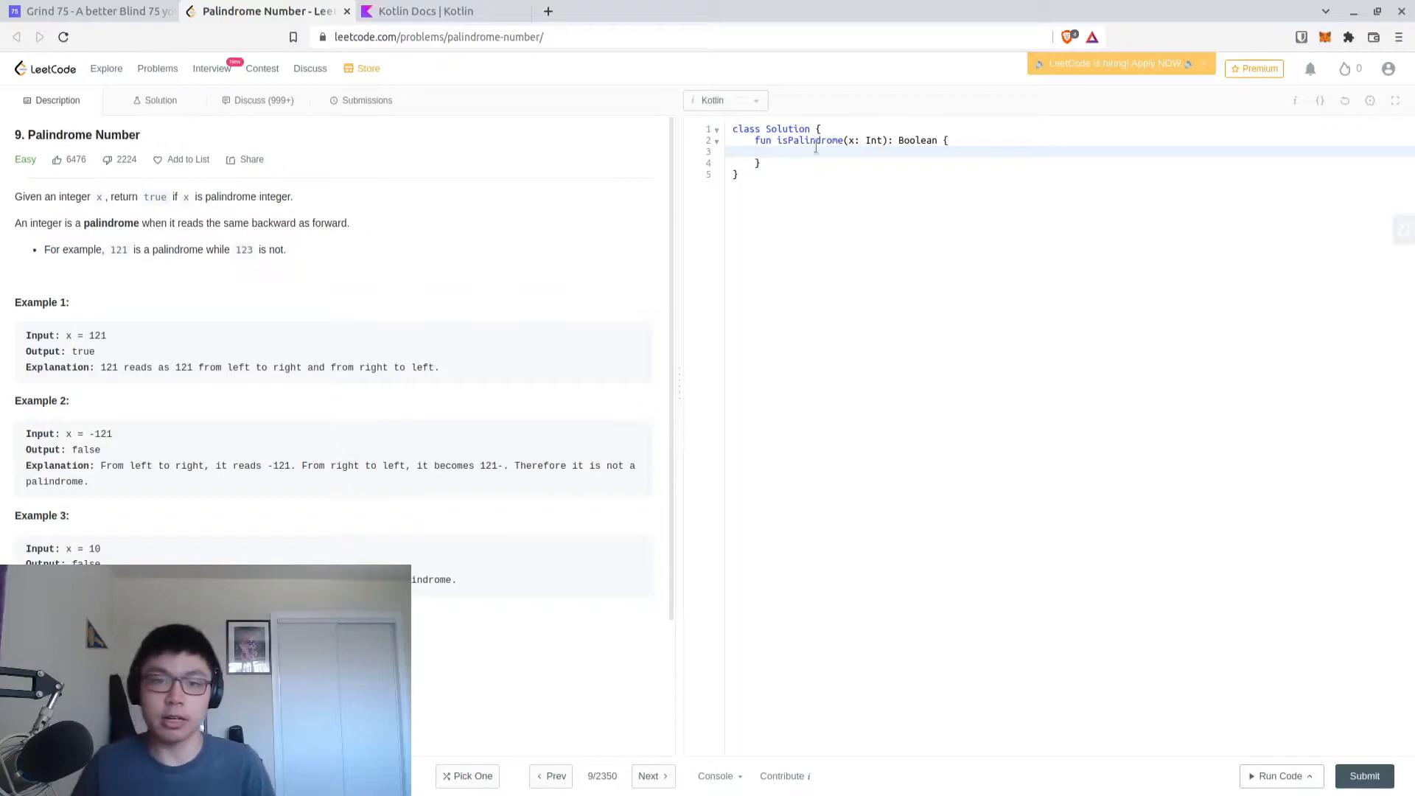
type("//s")
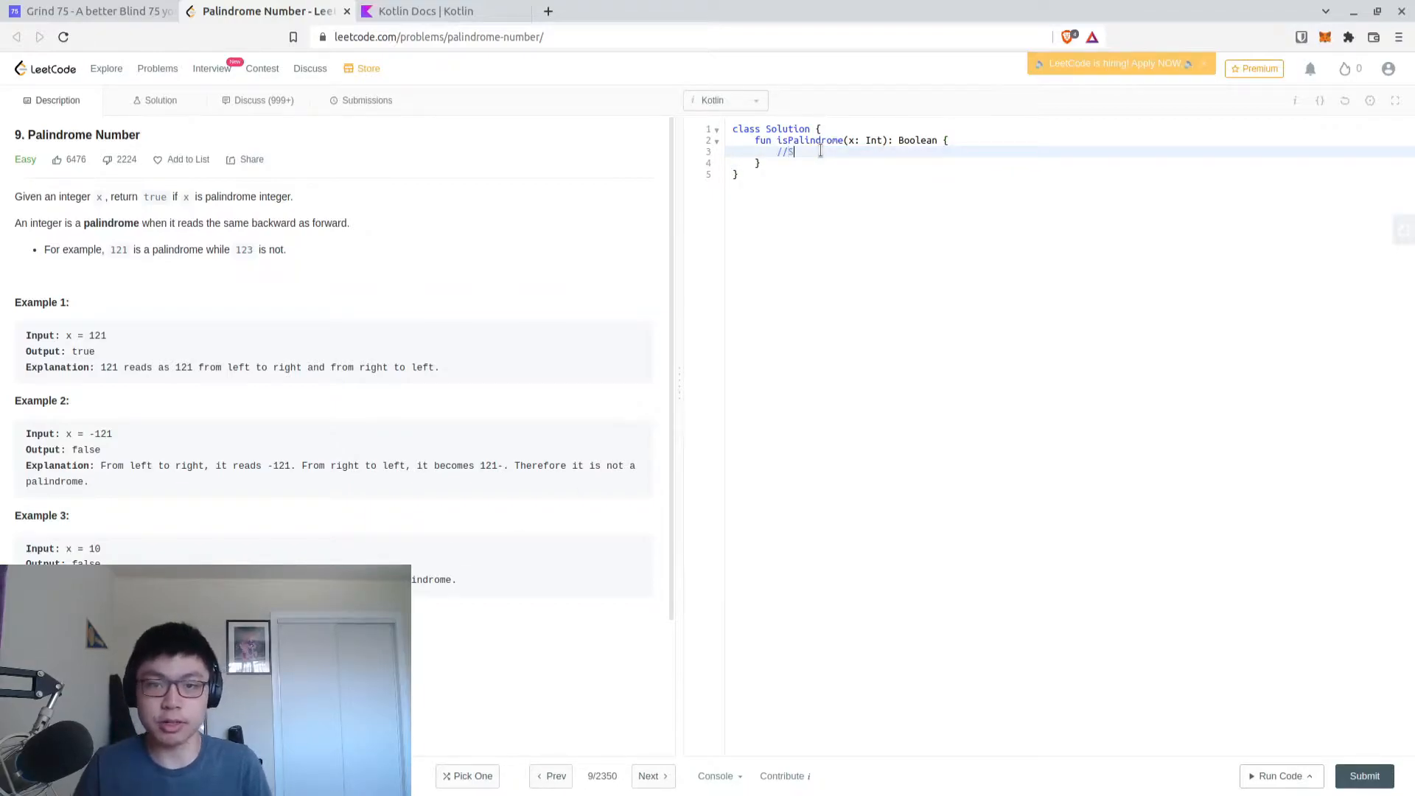
type("Straightforwa")
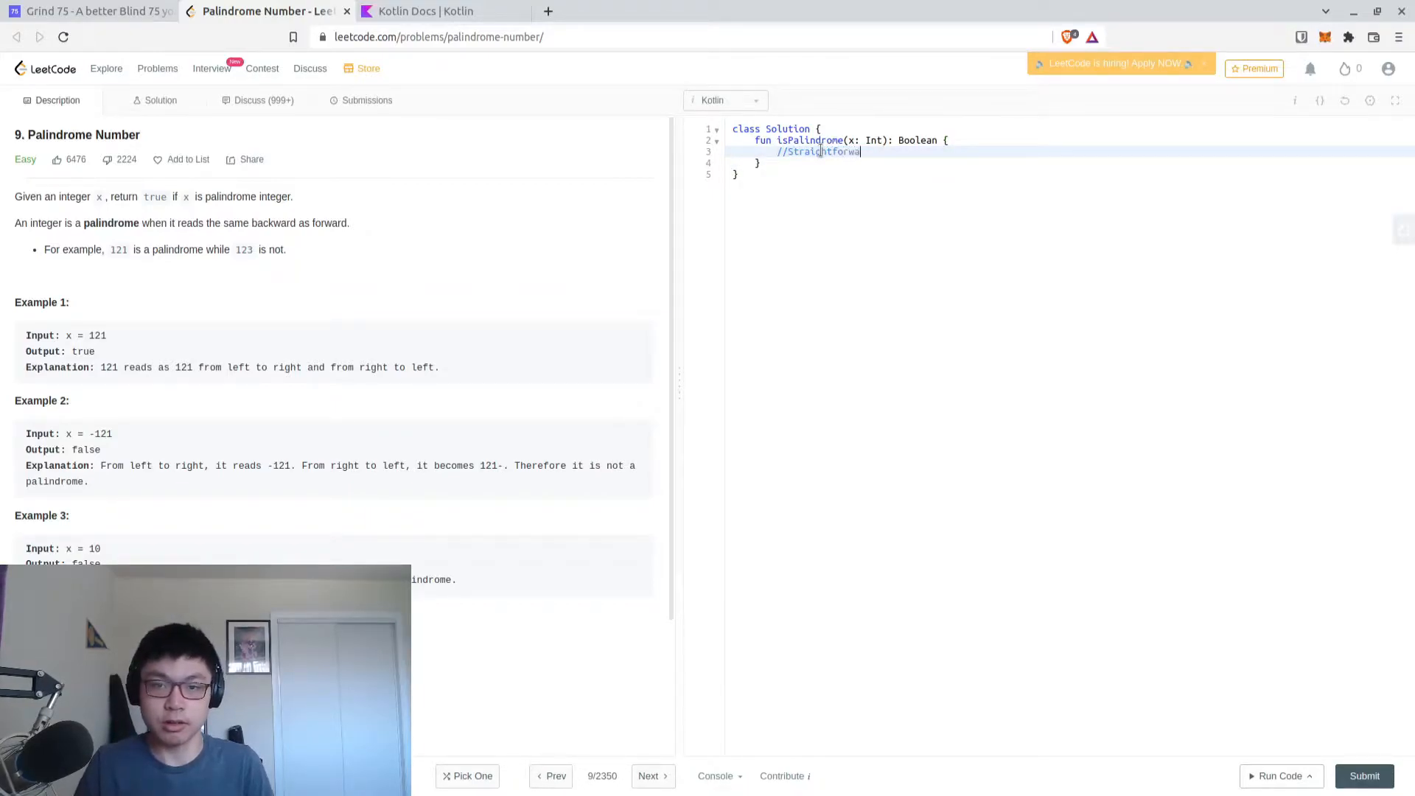
type("-> Check i")
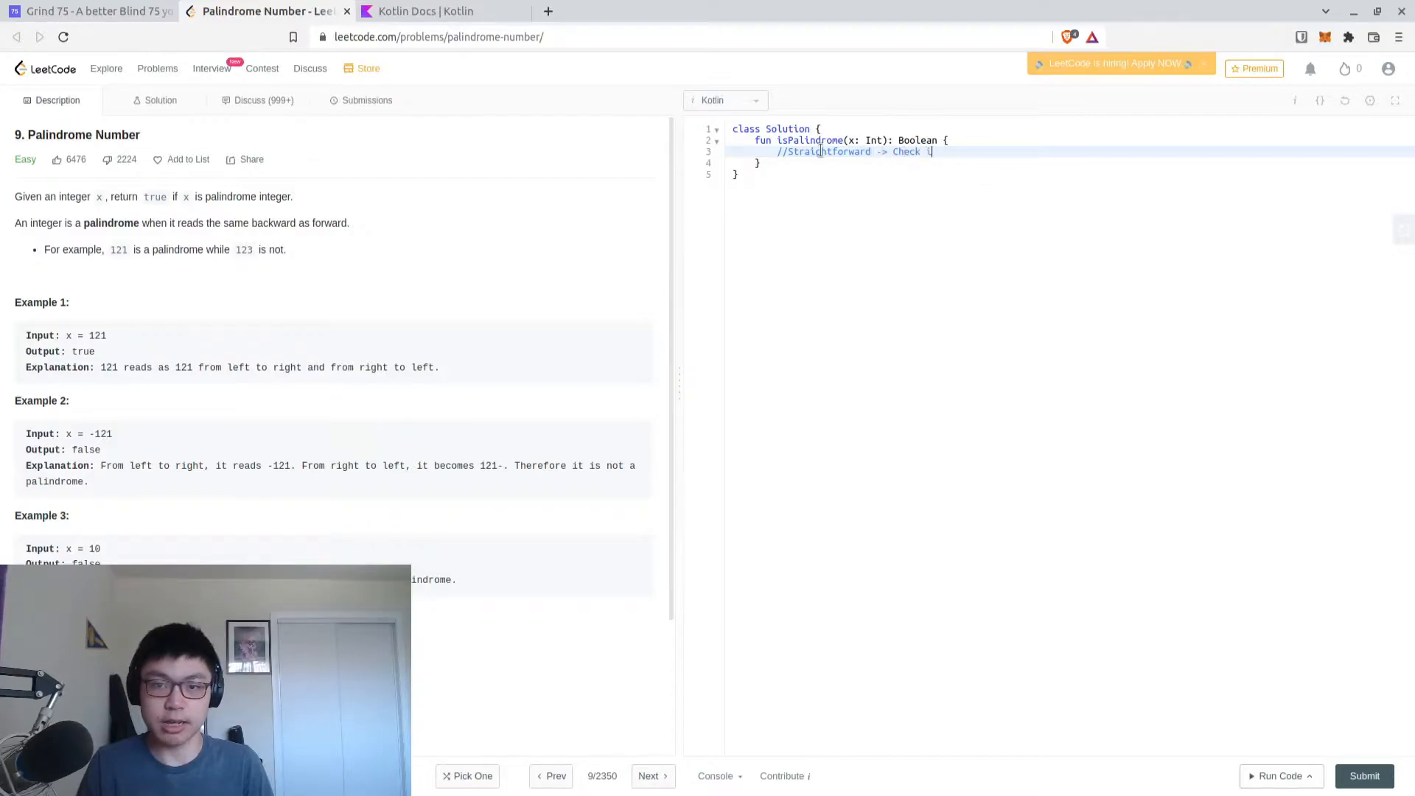
type("if is")
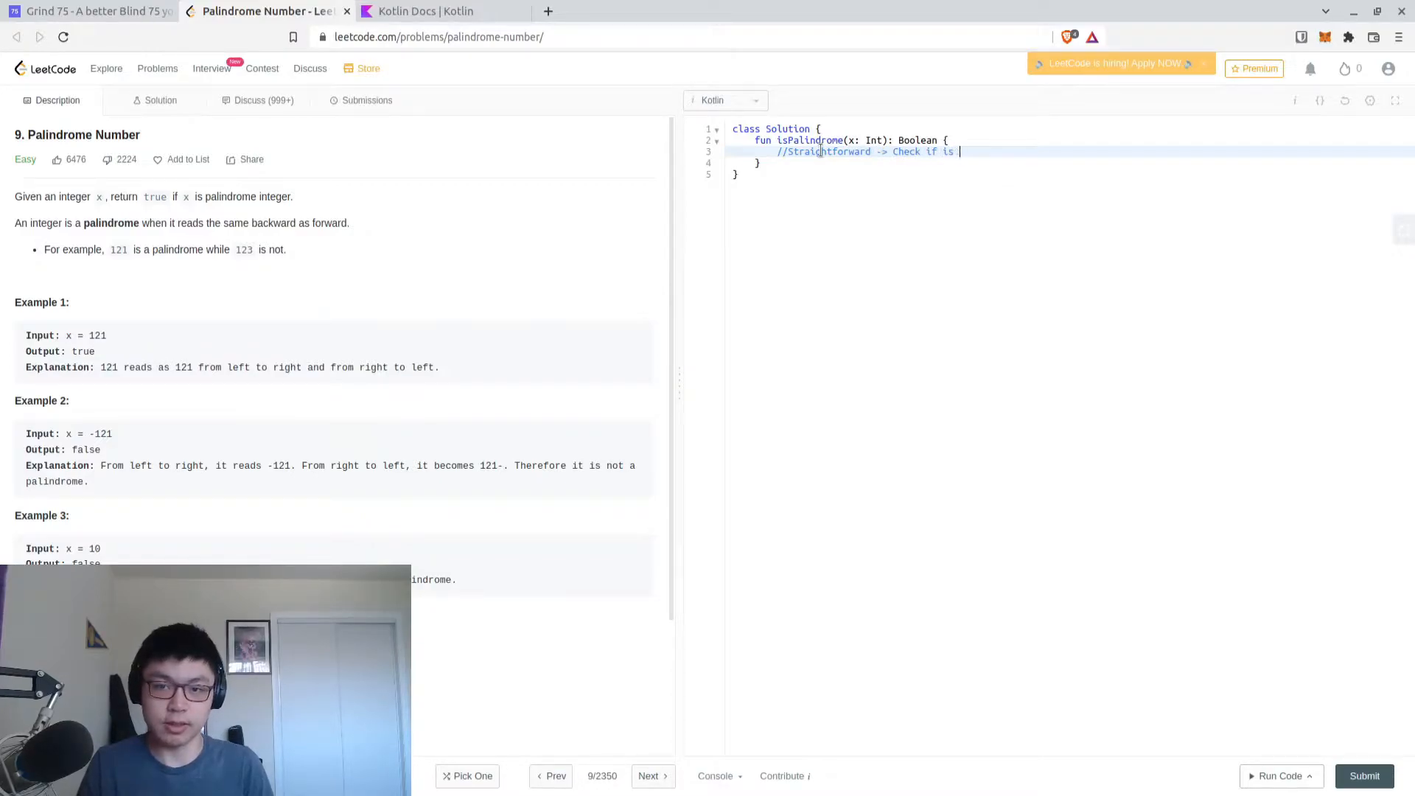
type("equal after toString.")
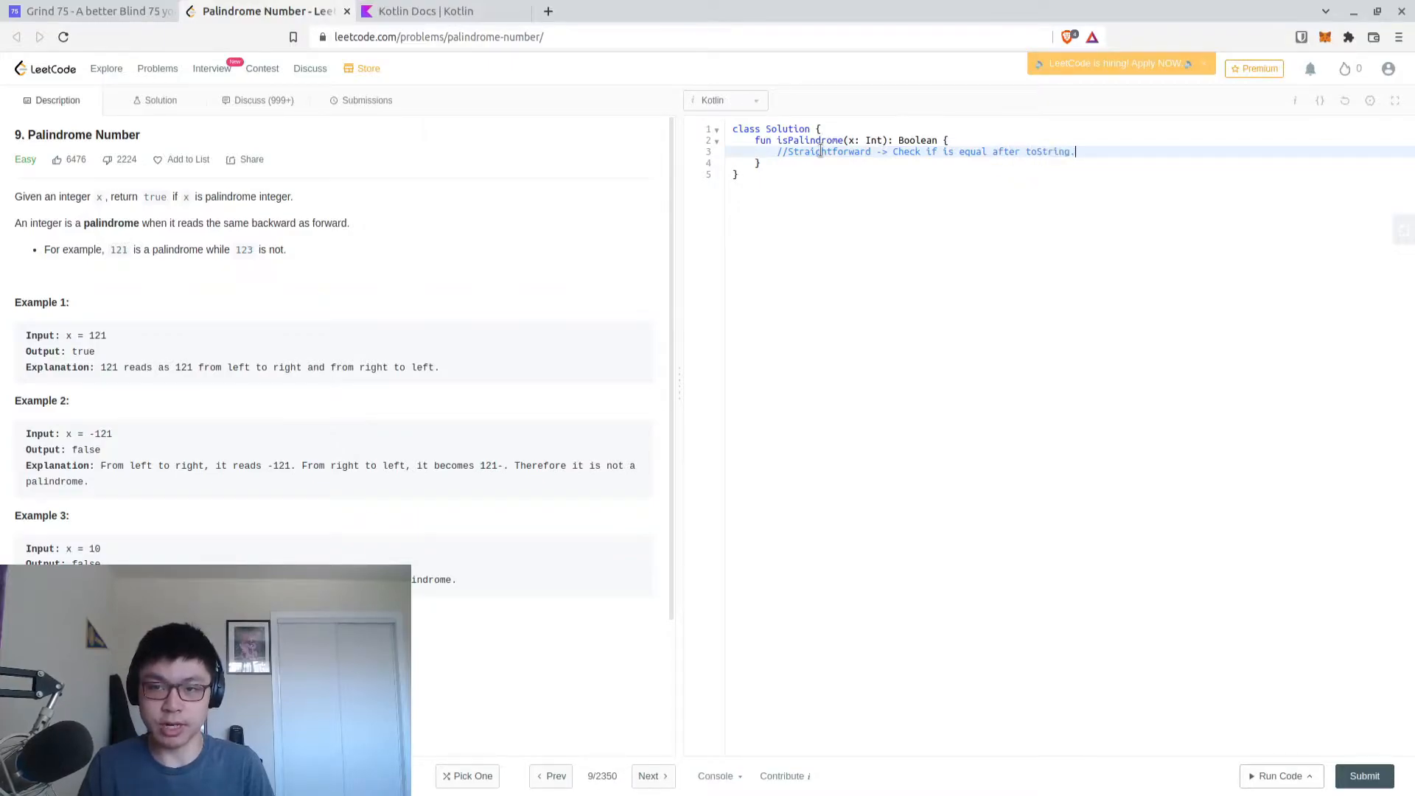
type("reversed()")
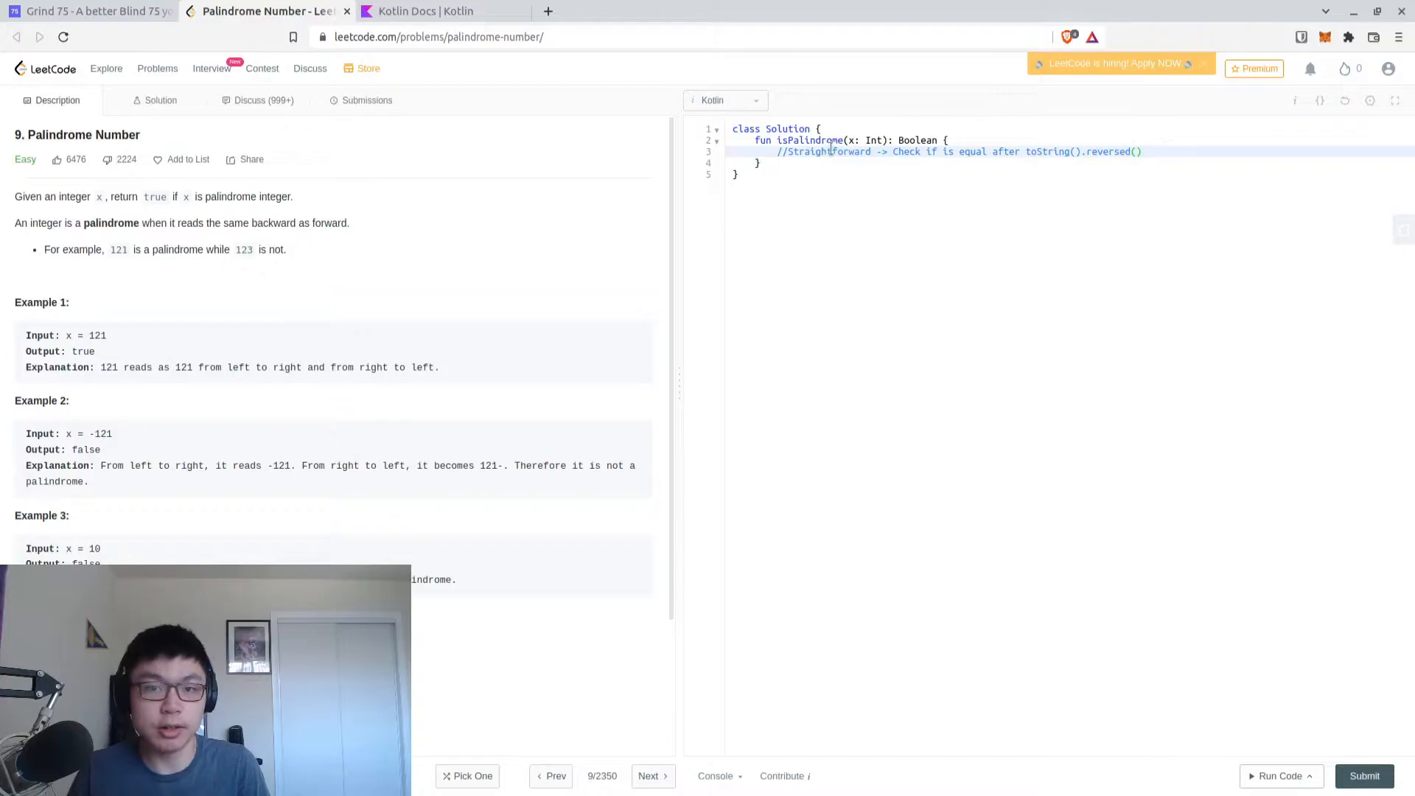
Start an empty /* */ block comment below the one-line note
left_click(1159, 150)
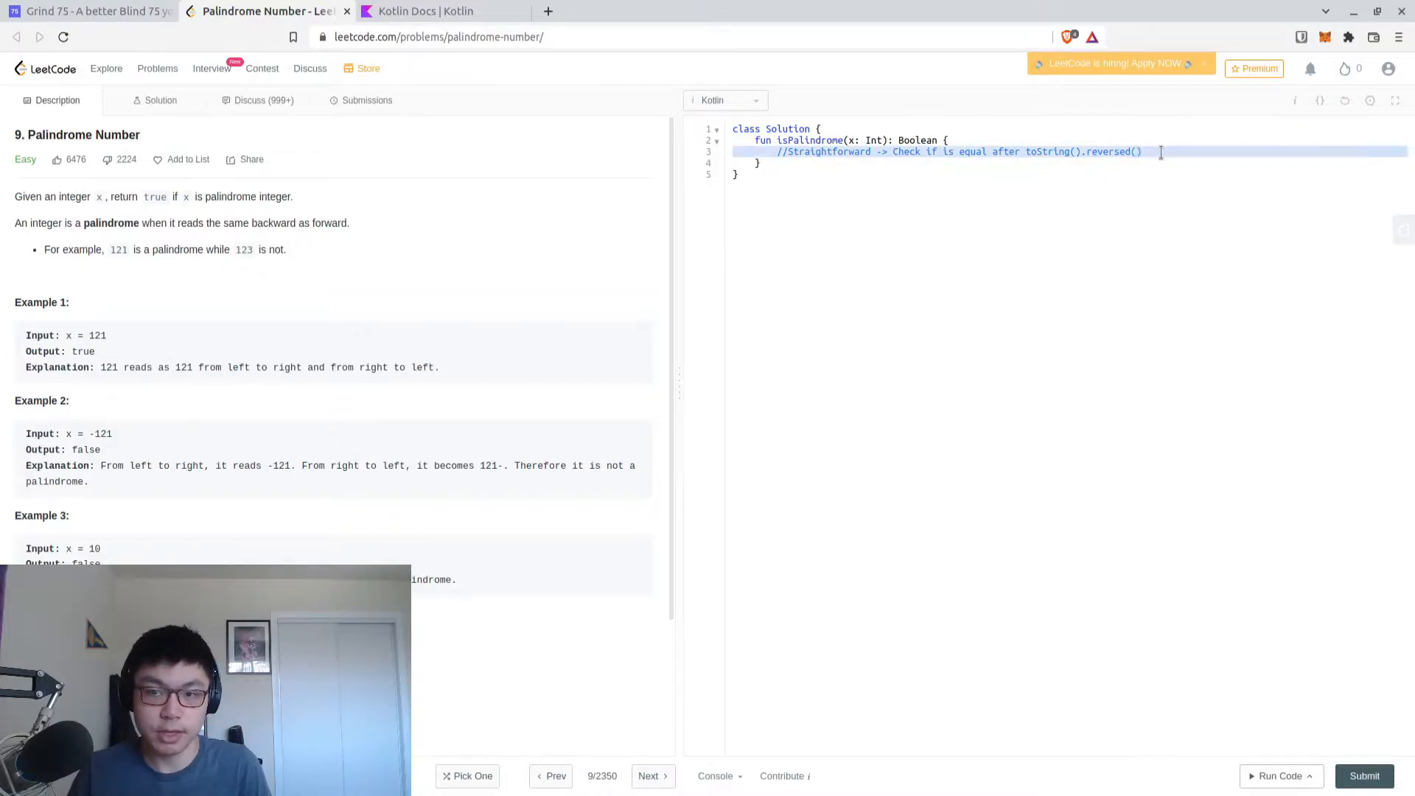
scroll("down", 3)
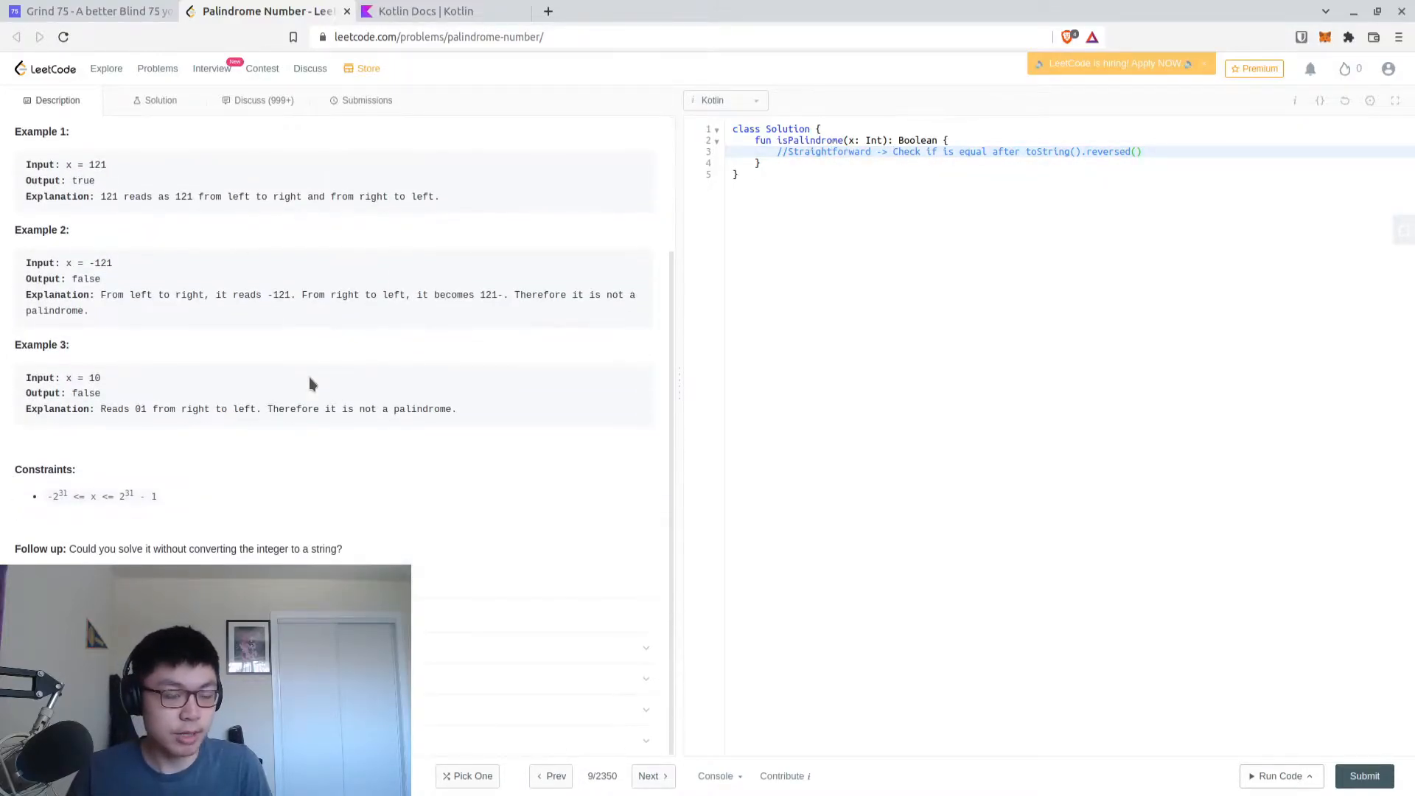
scroll("up", 3)
type("/*")
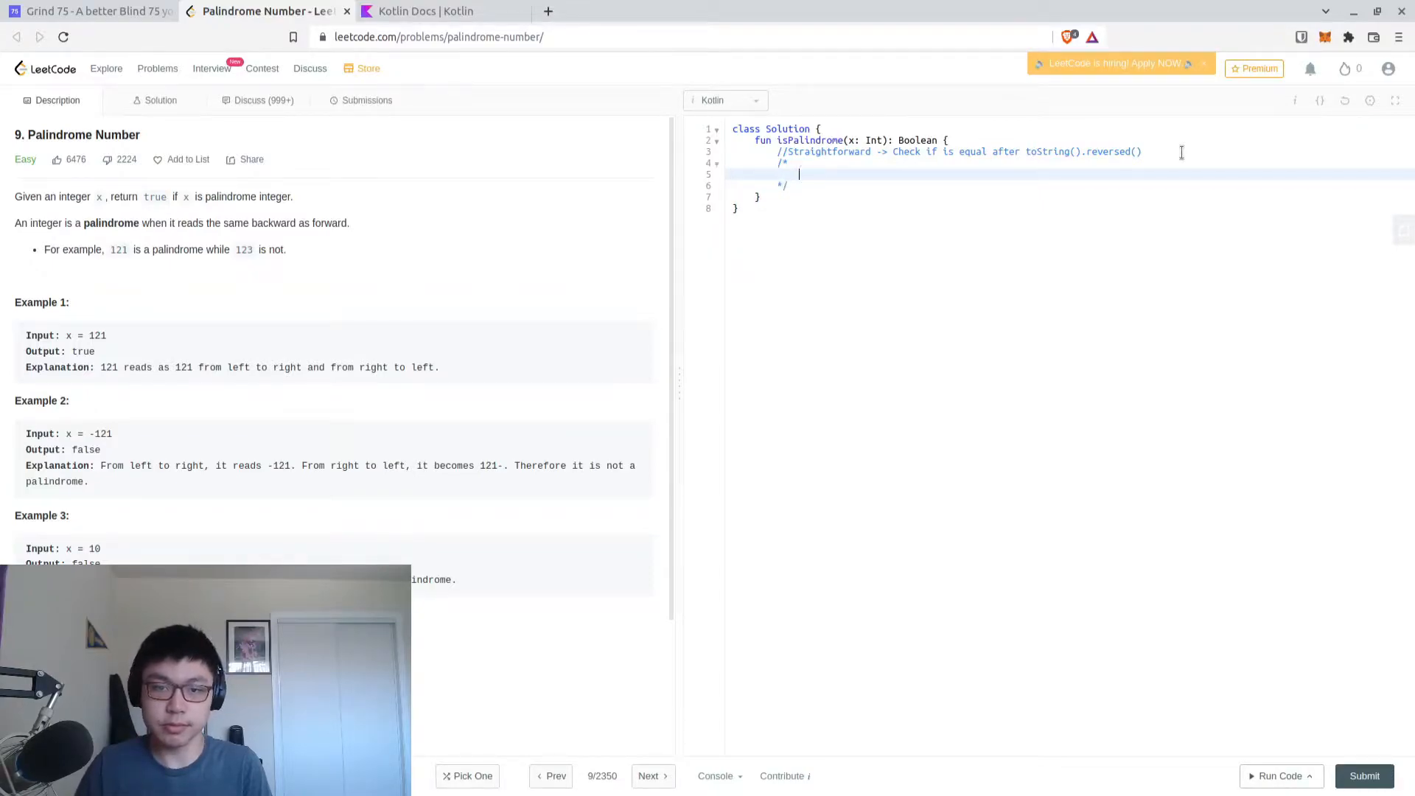
Note the mathematical approach: negative numbers will never be palindromes
type("Sort of ma")
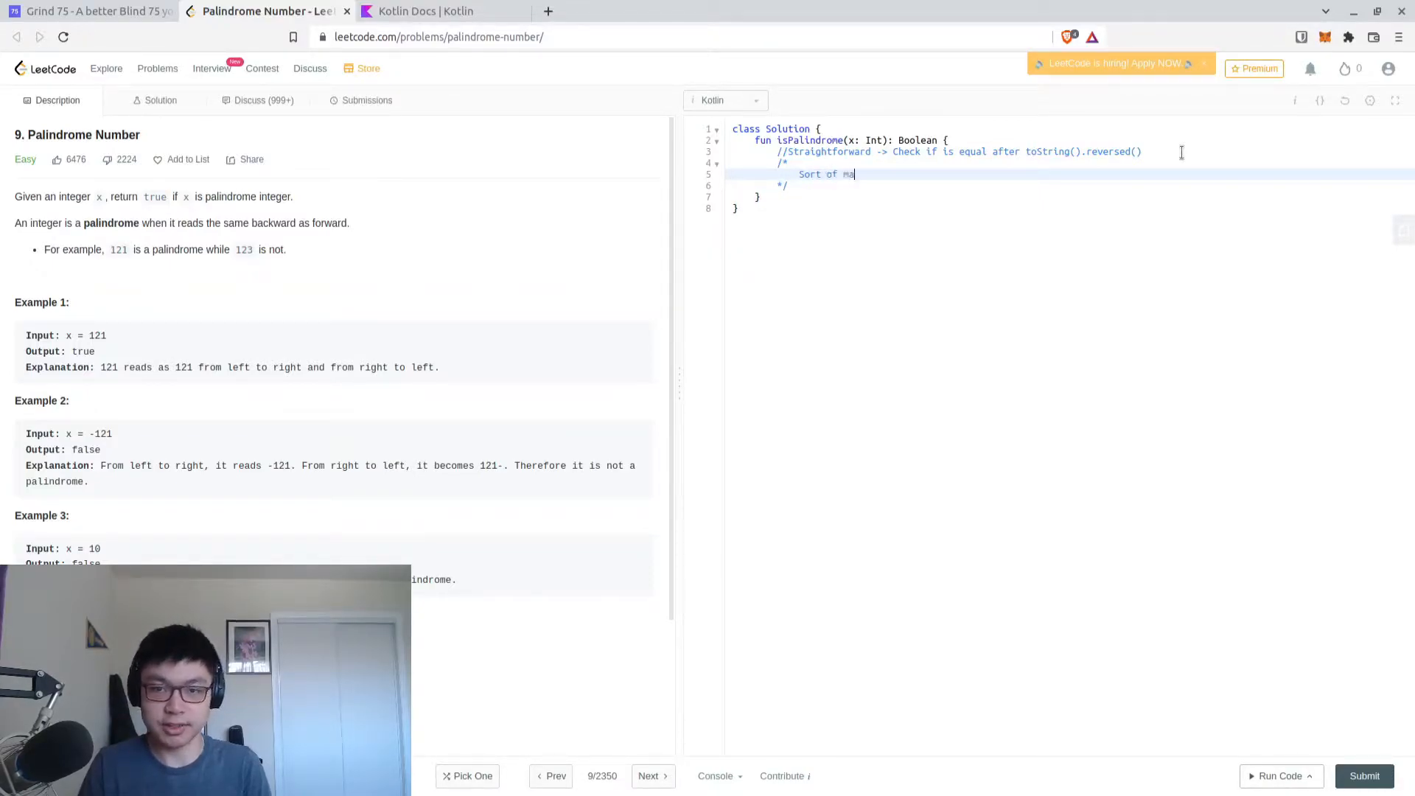
type("thematical approach")
type("->")
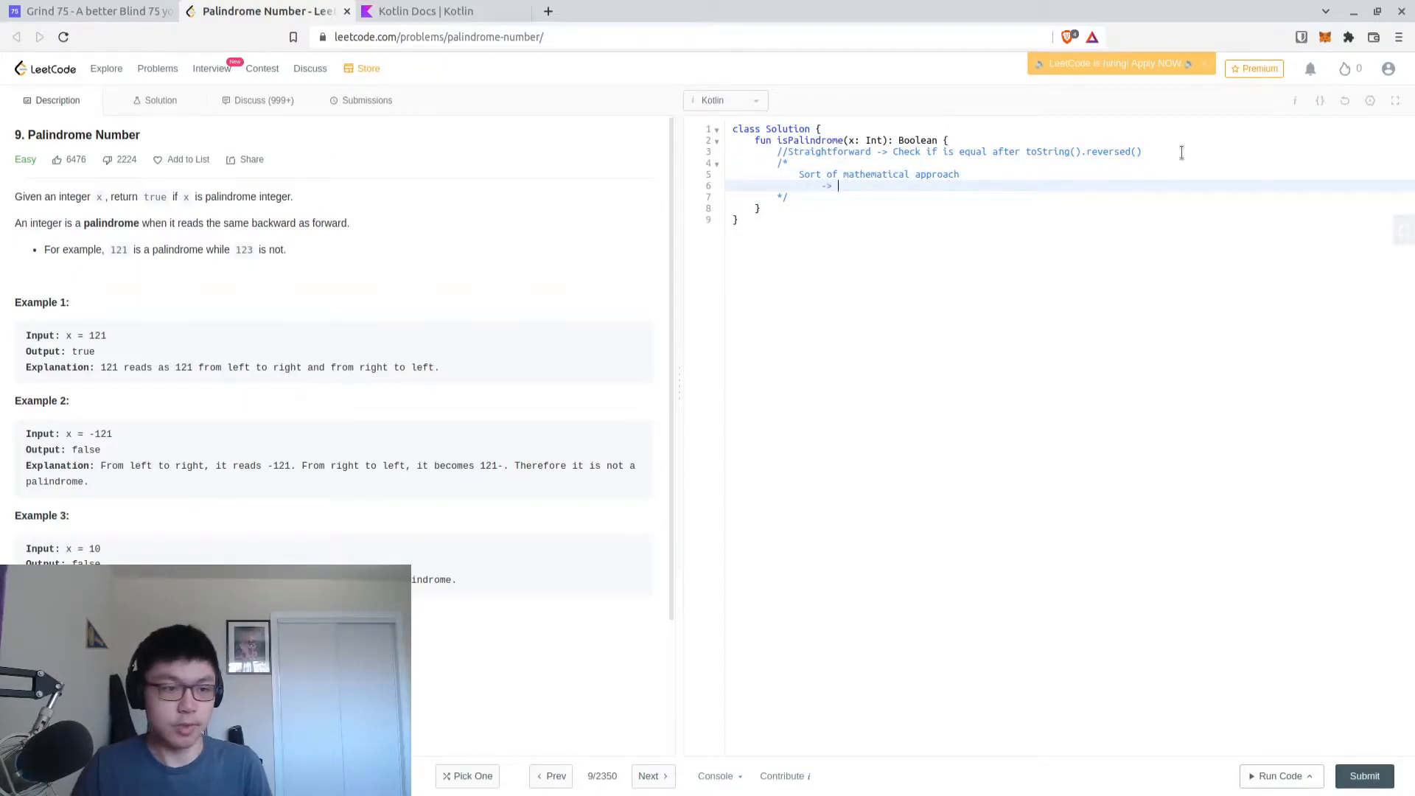
mouse_move(198, 433)
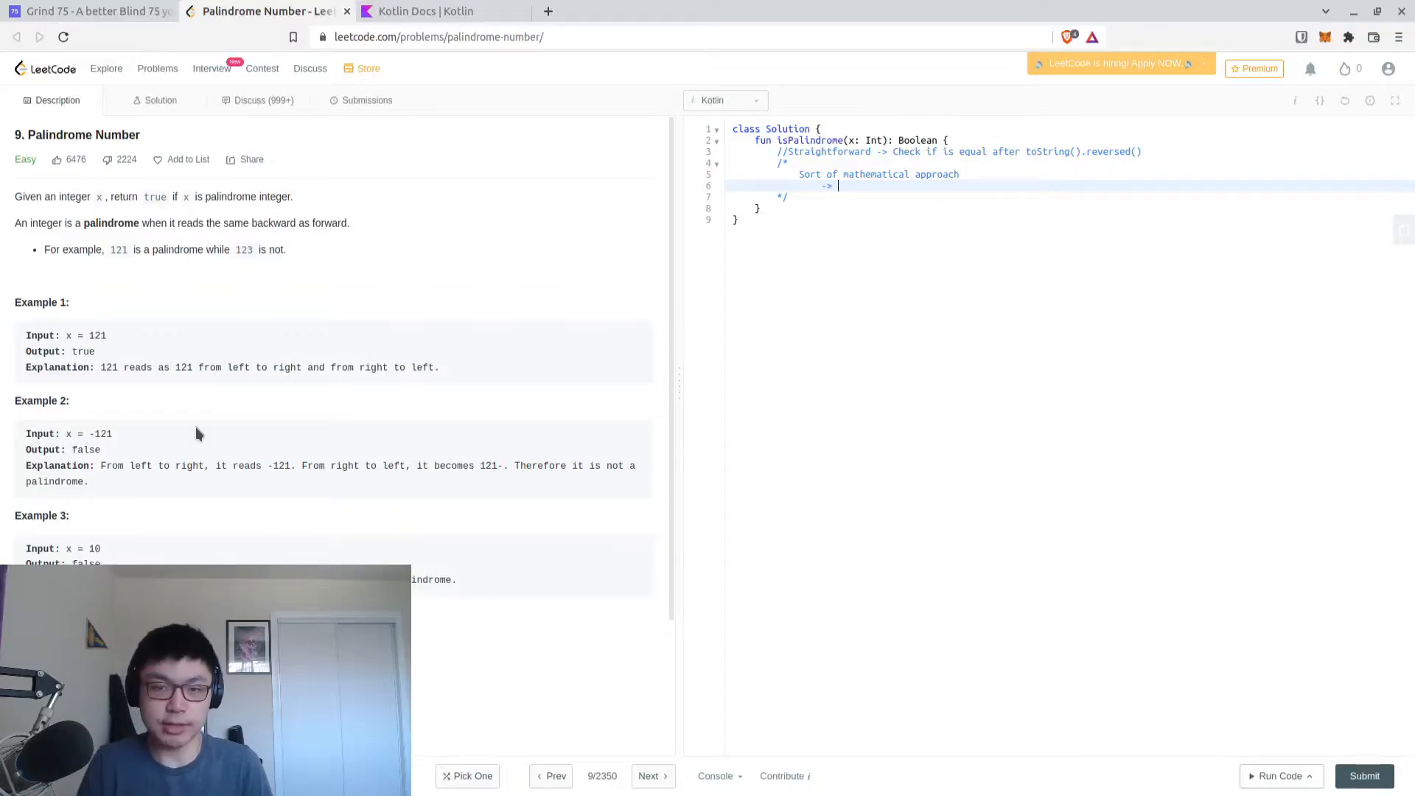
type("Na")
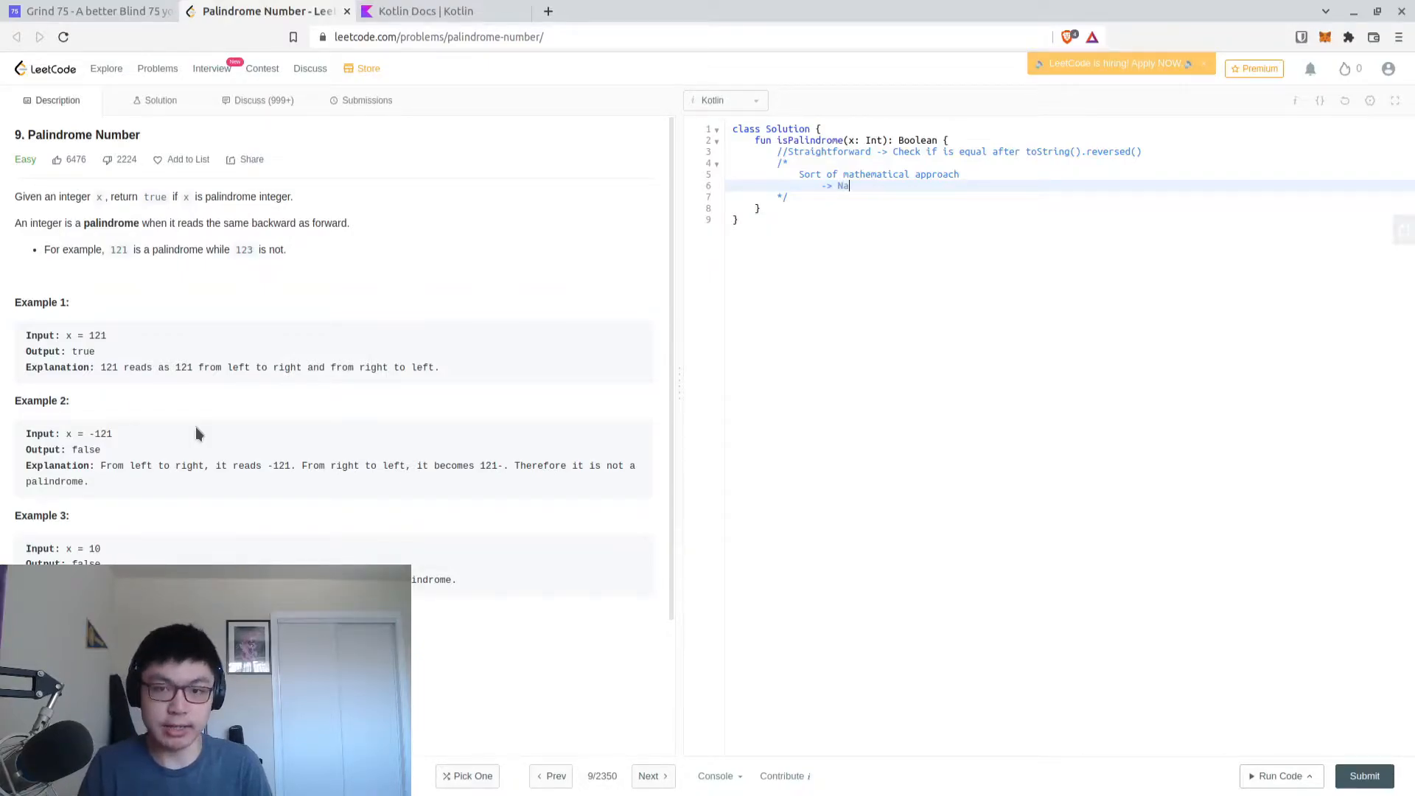
type("egative")
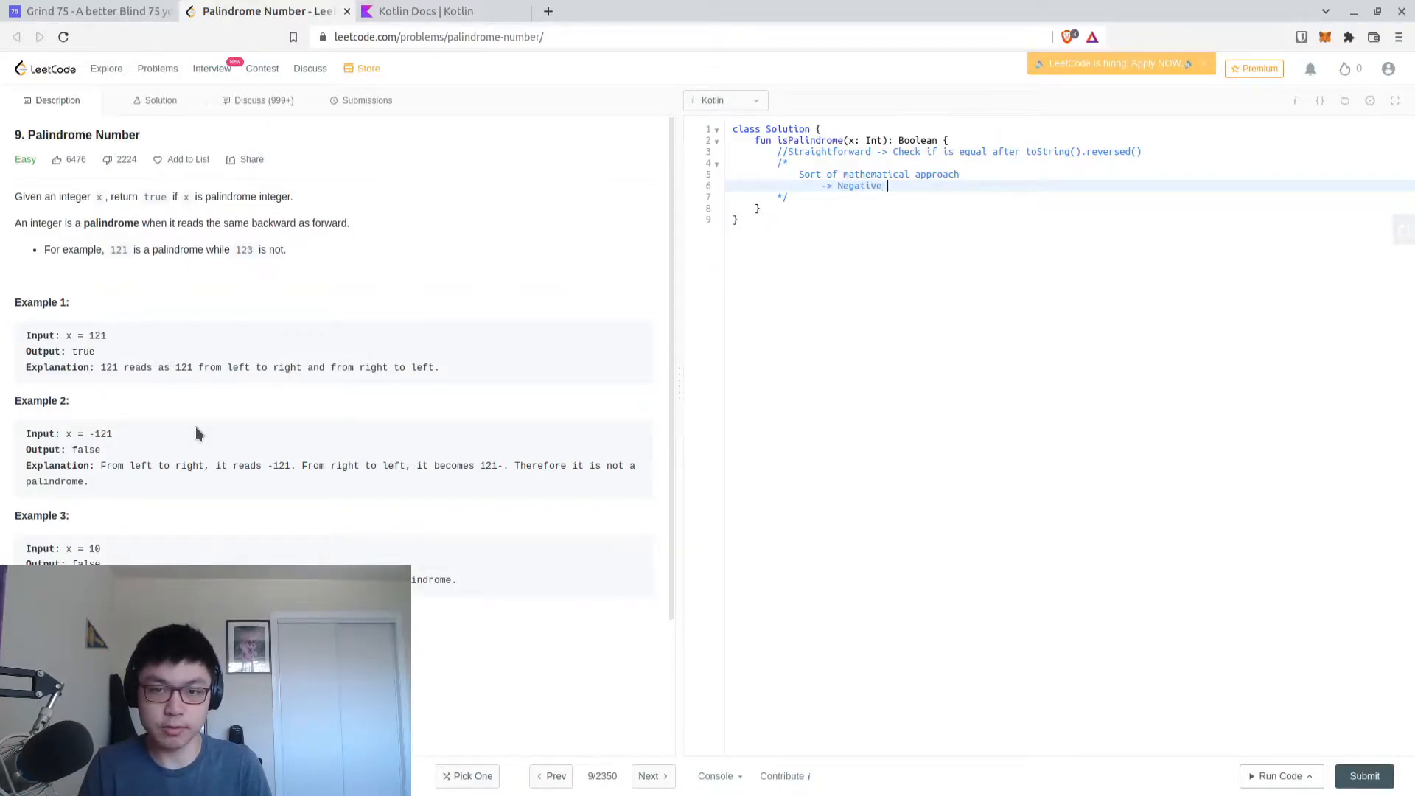
type("numbers will never be a")
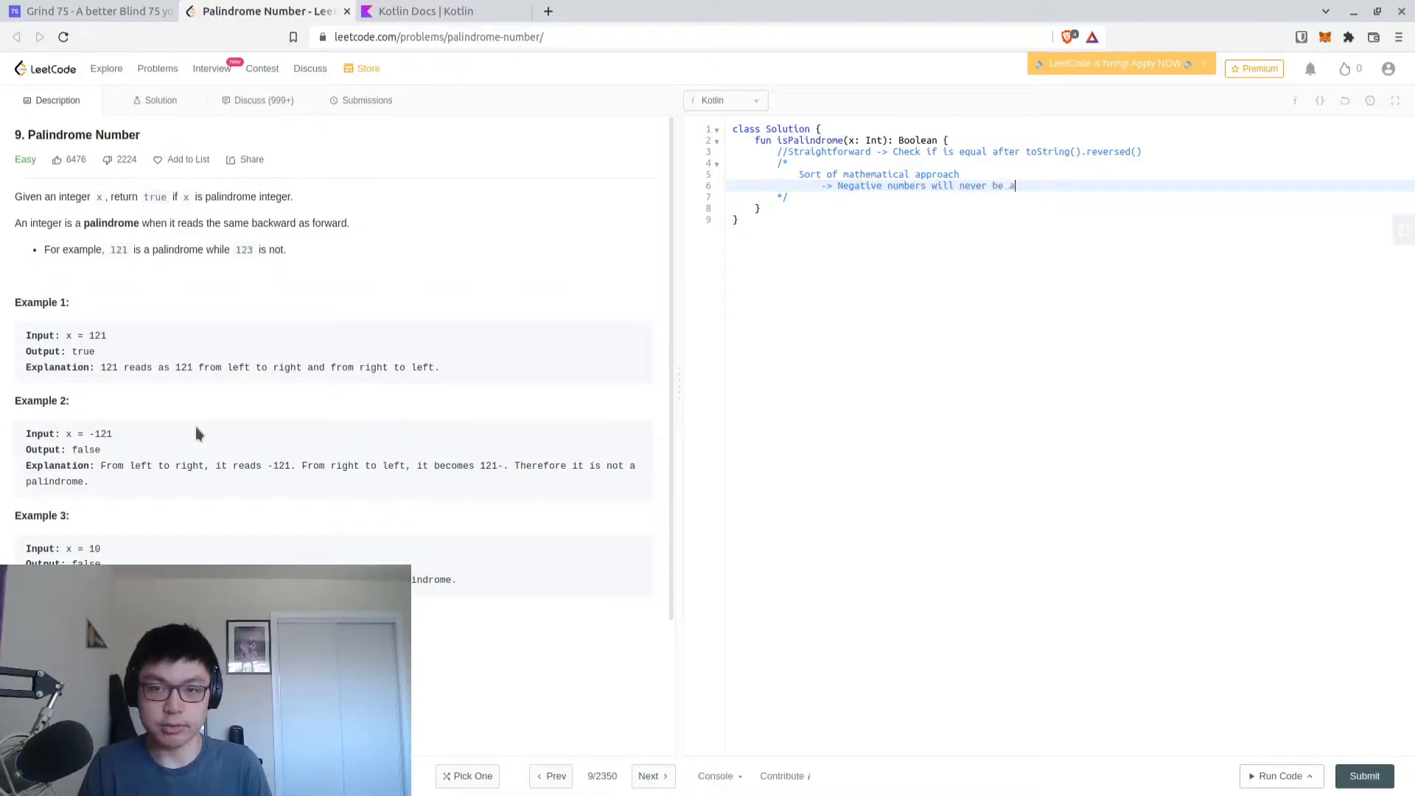
type("palindrome")
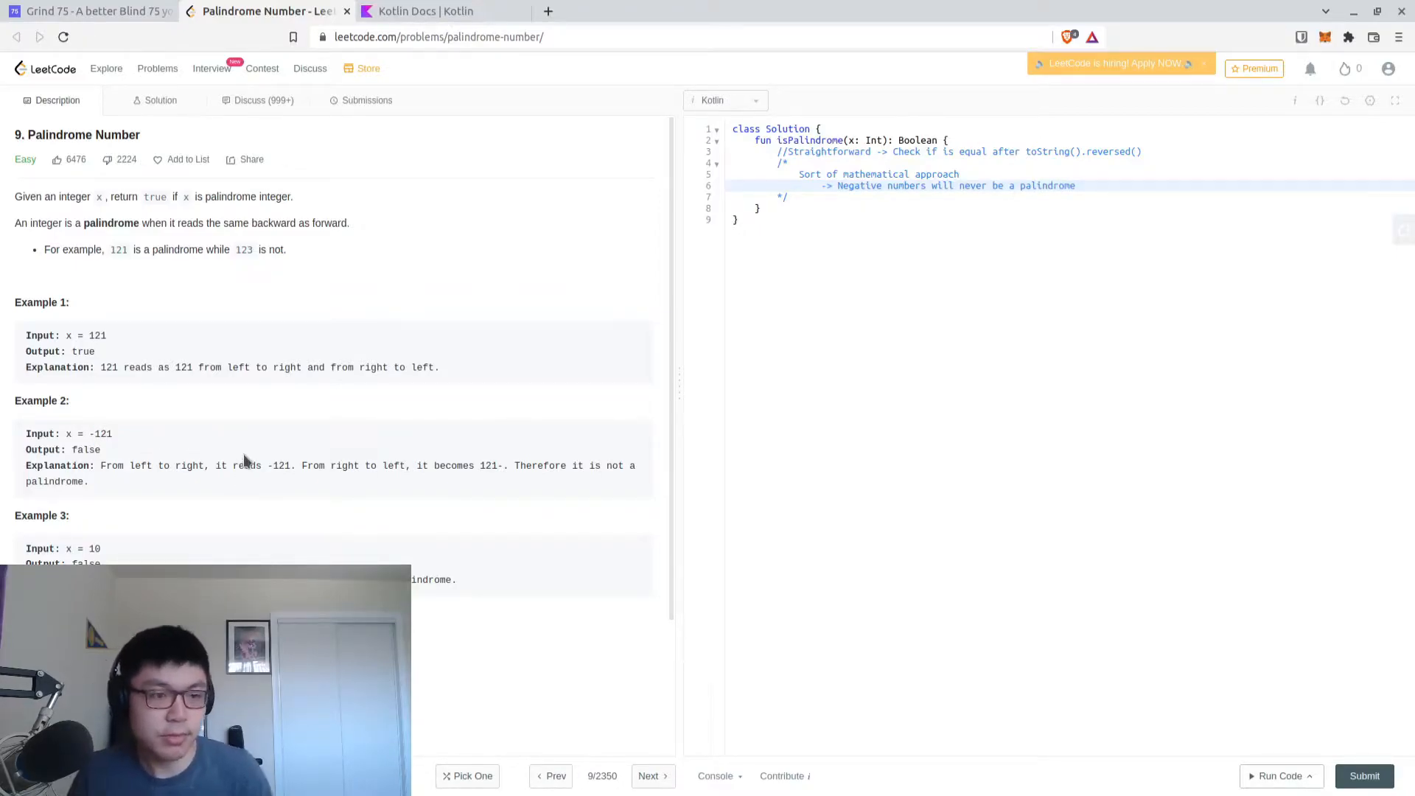
mouse_move(483, 345)
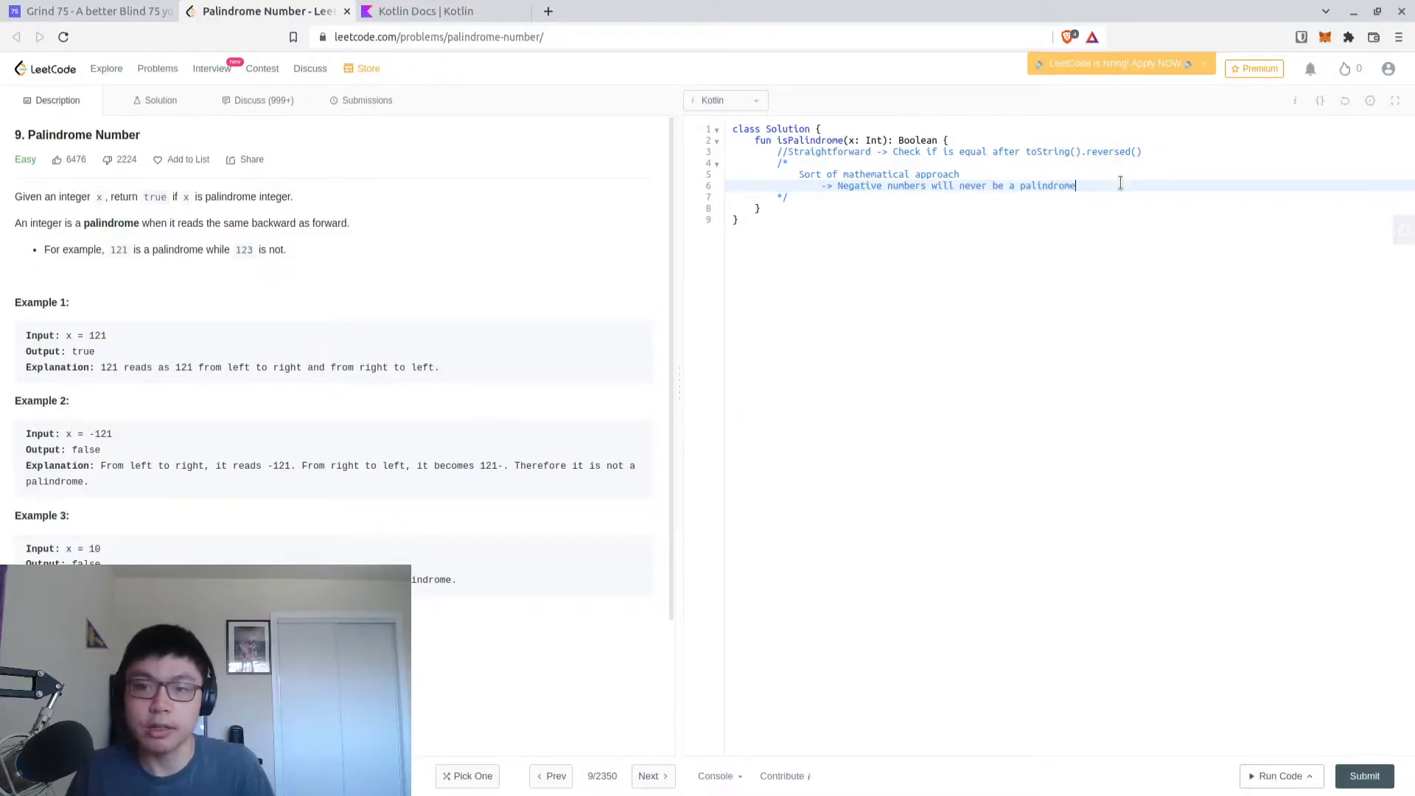
Leave a blank line inside the comment block for the next note
key("Return")
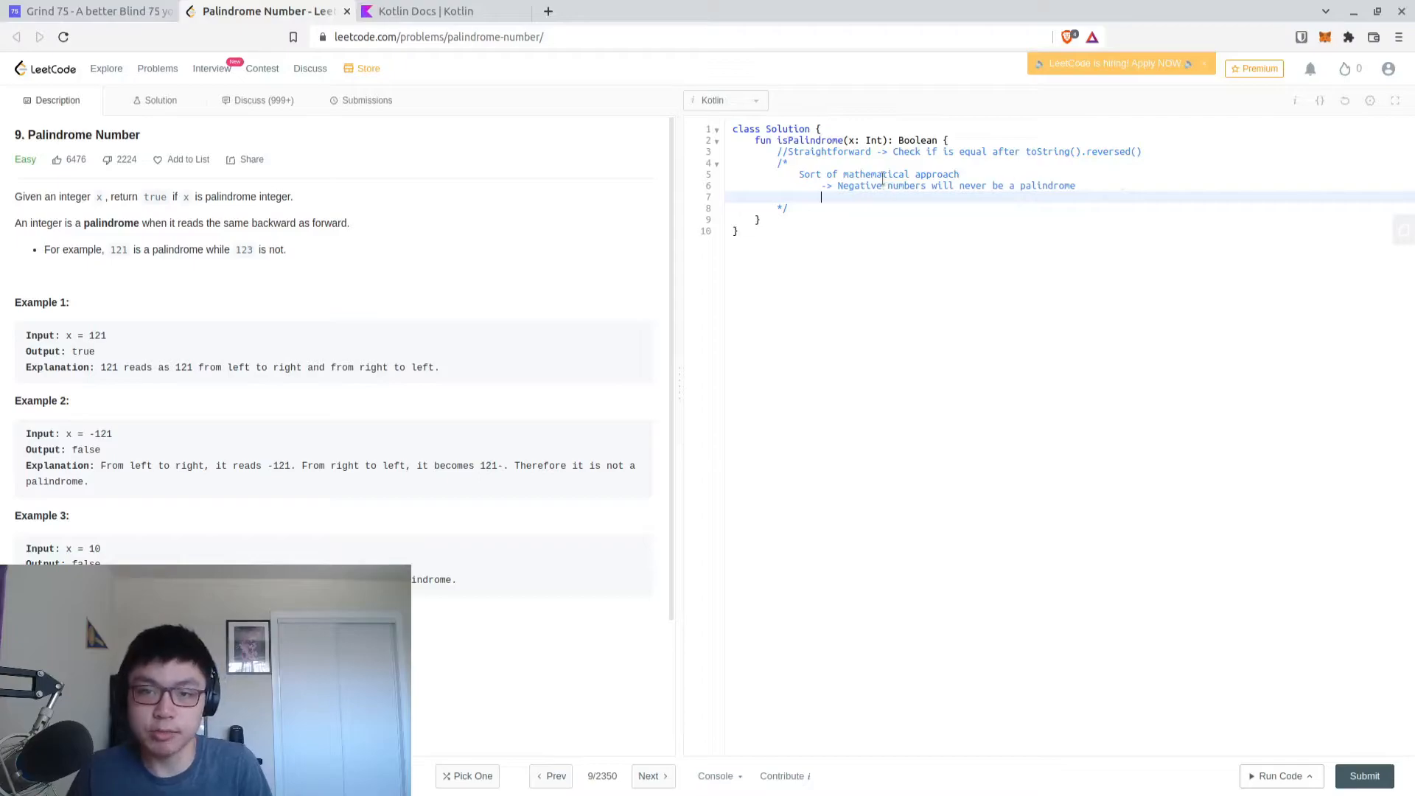
type("/all")
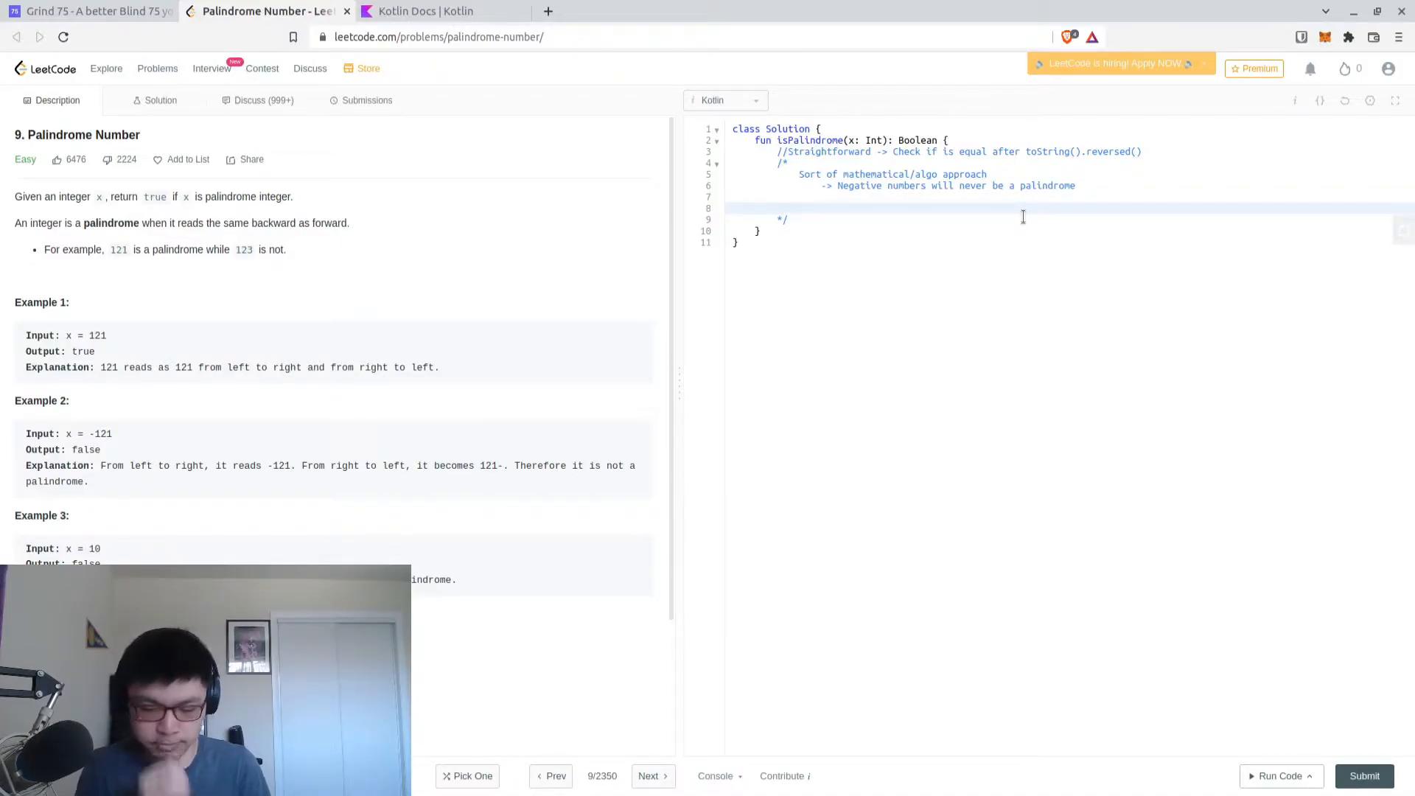
key("Backspace")
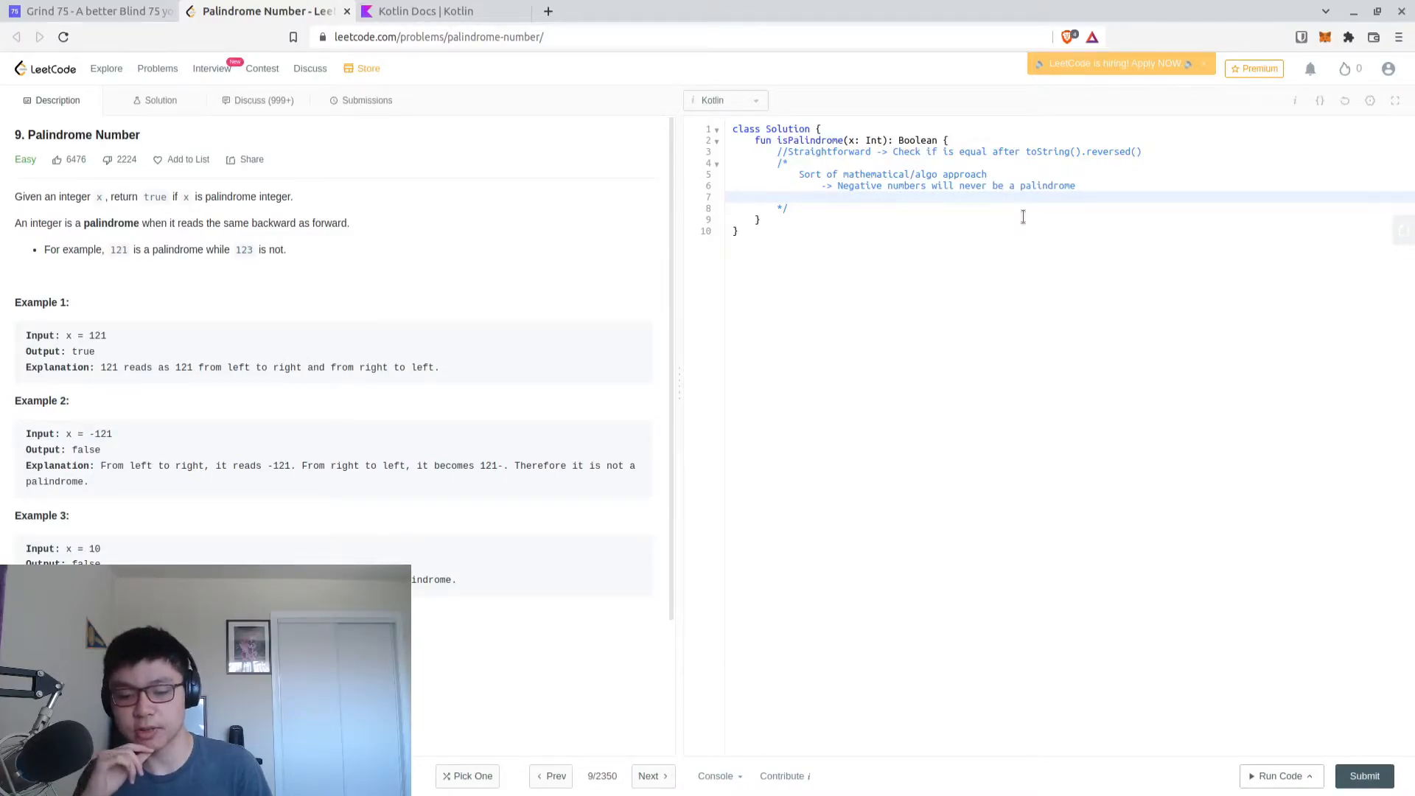
mouse_move(1024, 224)
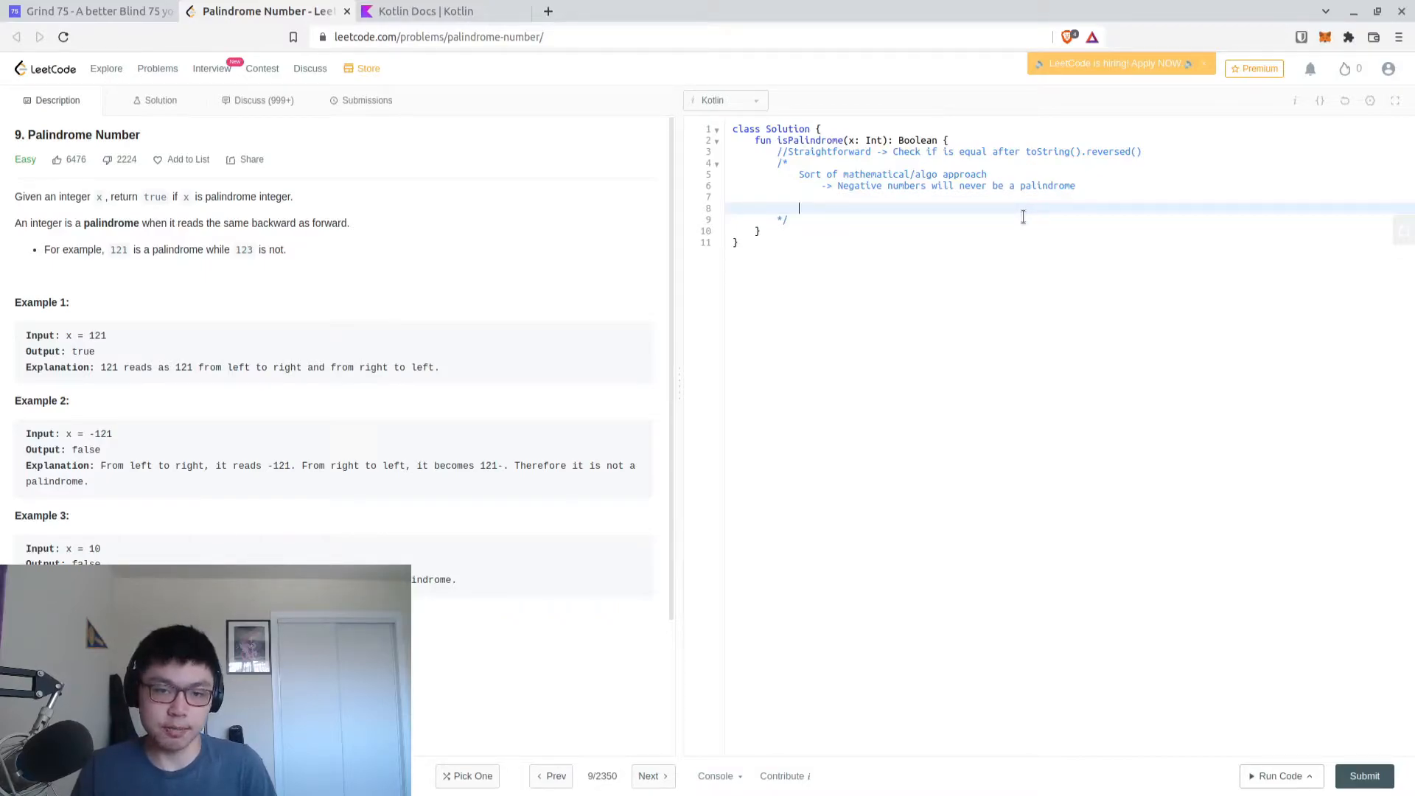
Add the plan: build a stack (a list) of digit values, then check if it is a palindrome
type("Produce a stac k")
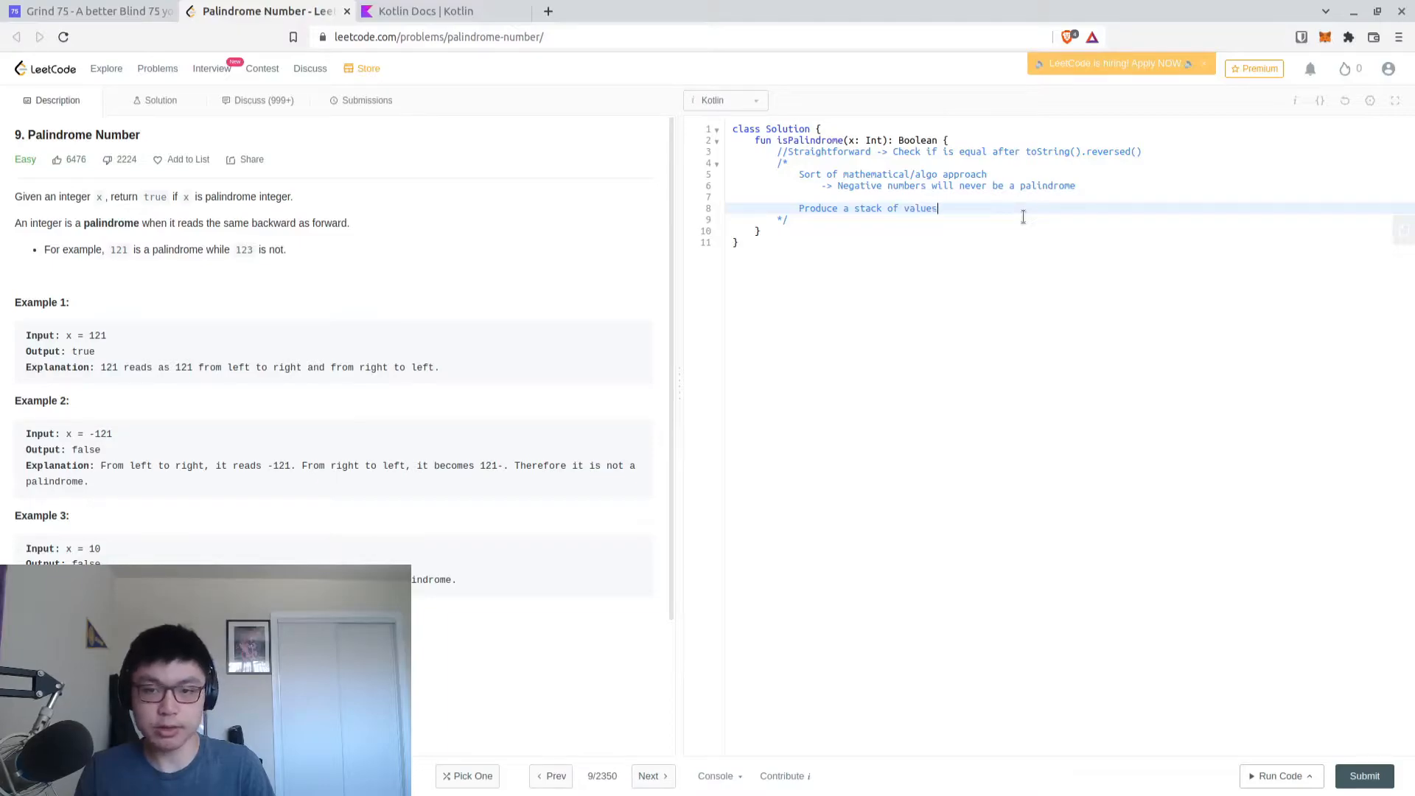
type("(build)")
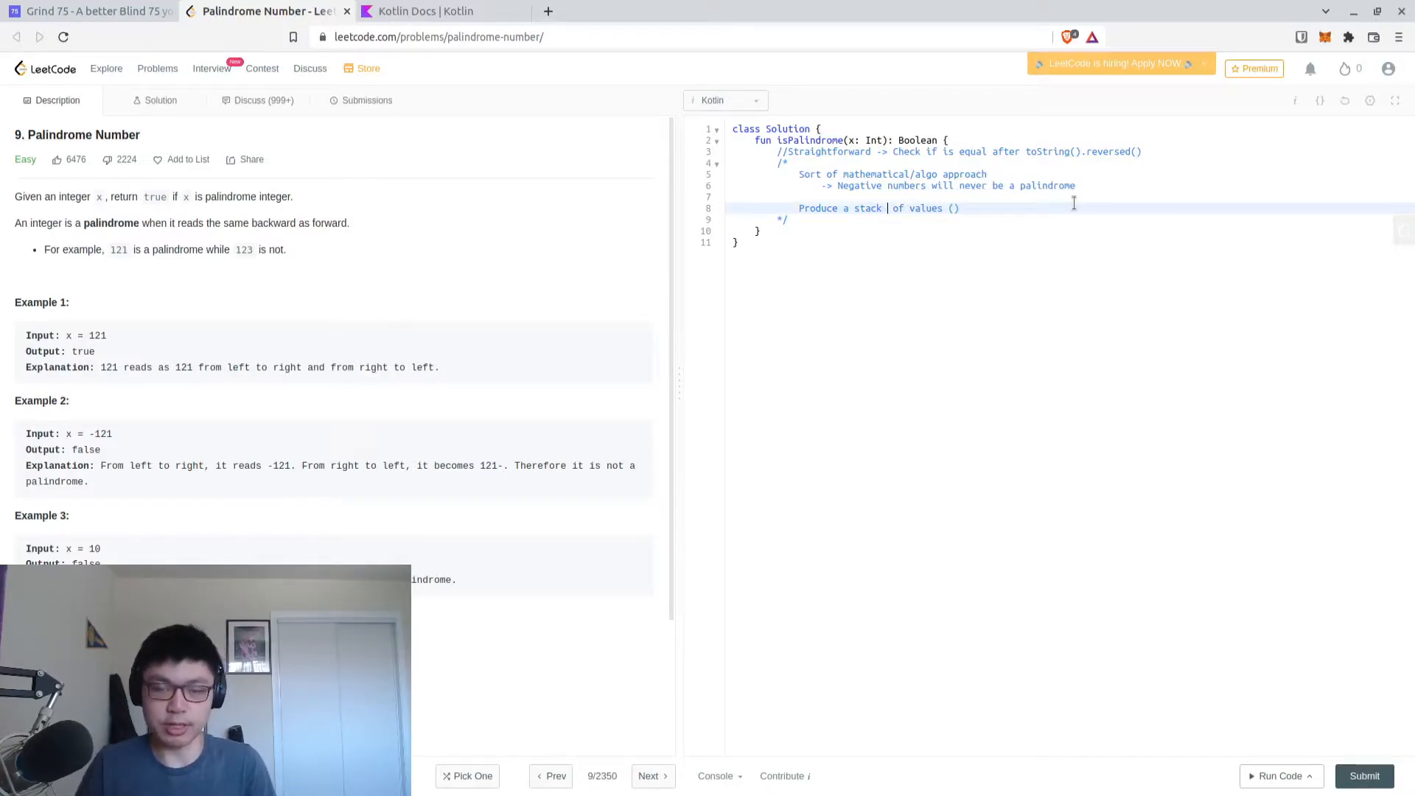
type("(a list)")
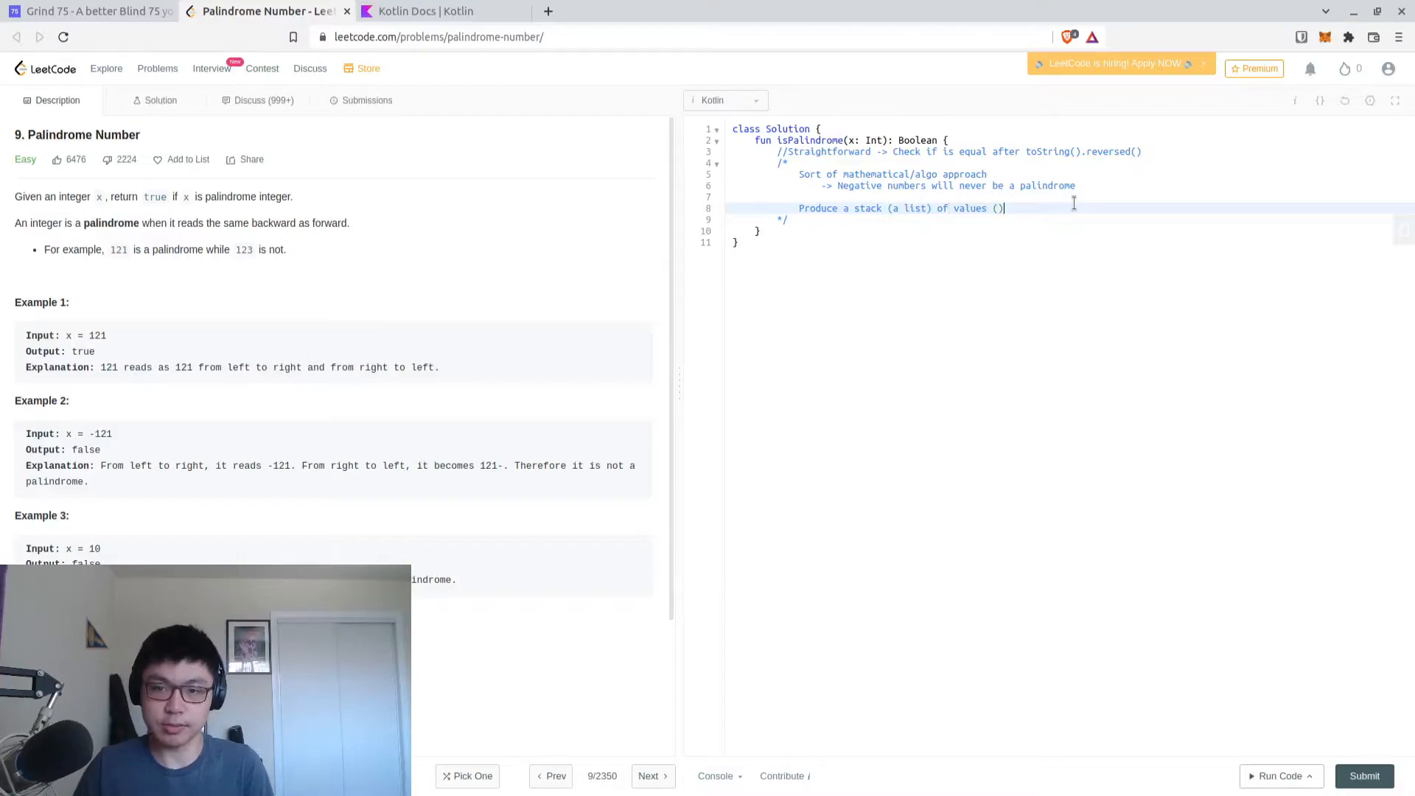
type(",")
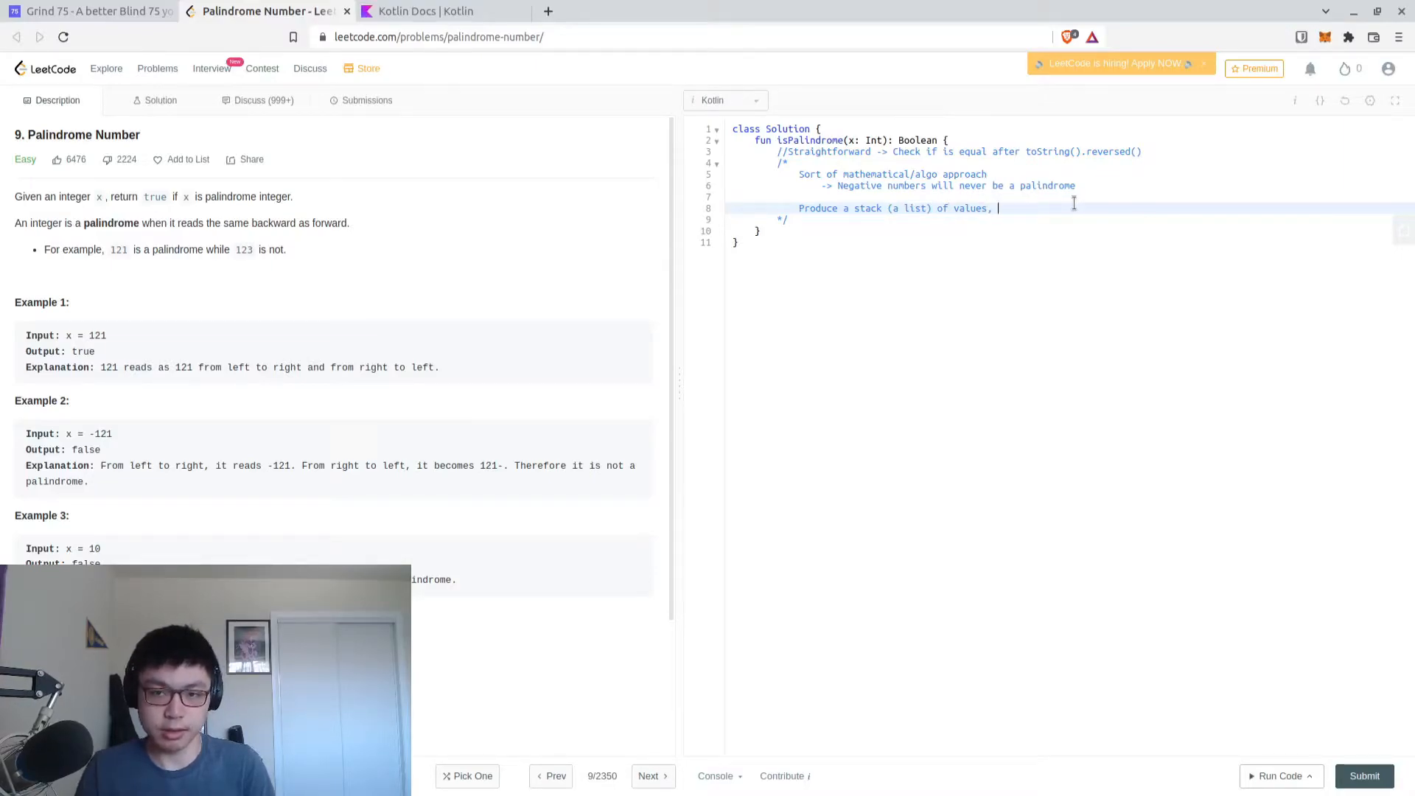
key("BackSpace")
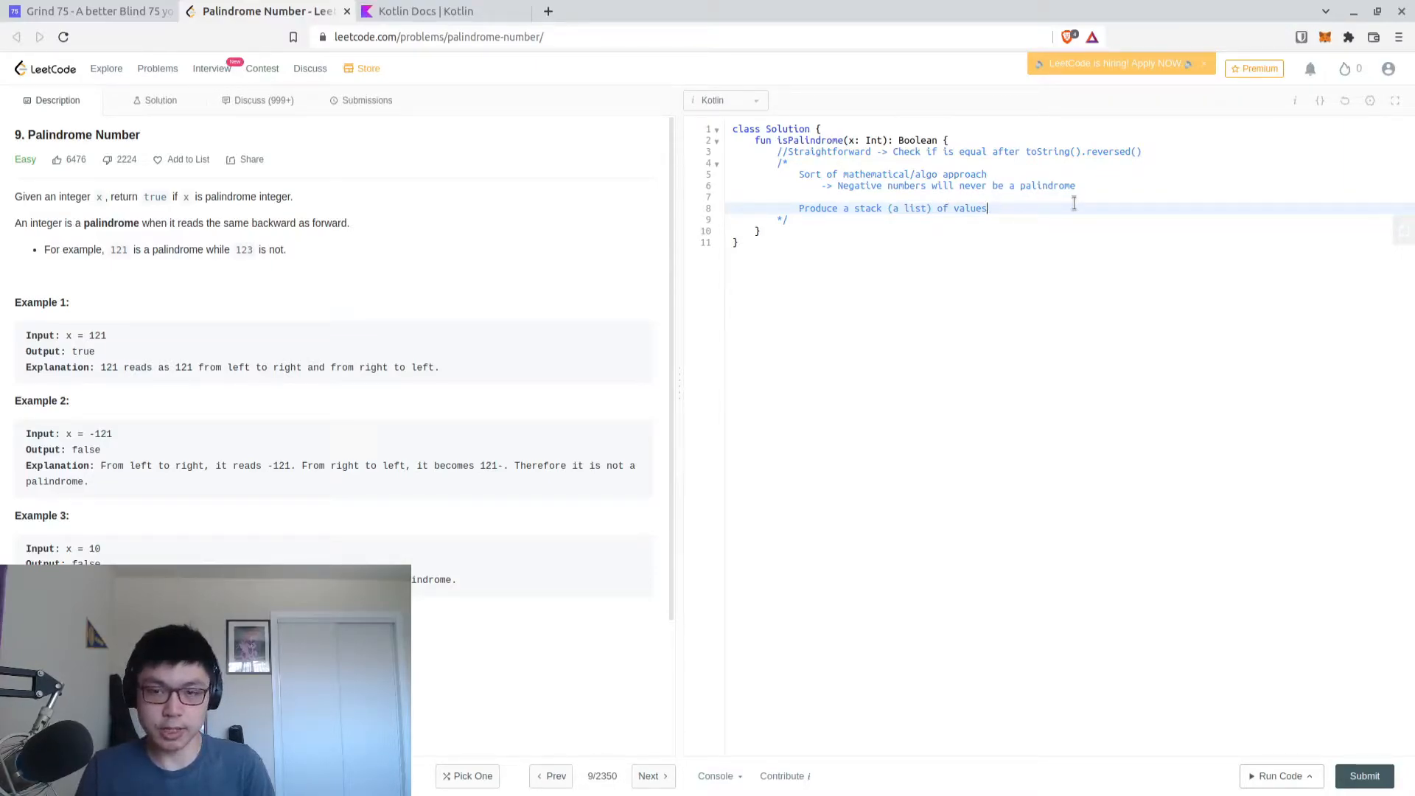
type("for each digit")
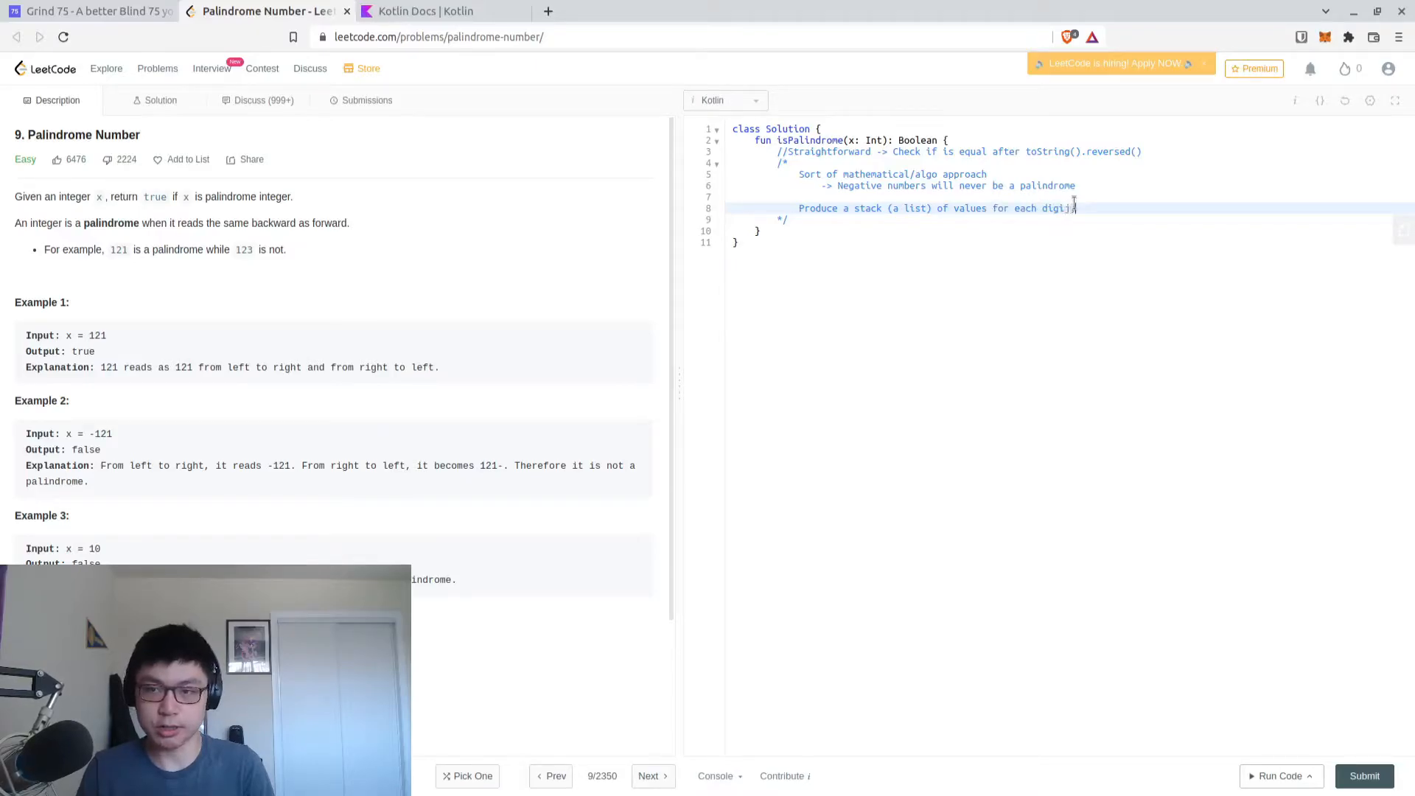
type("then")
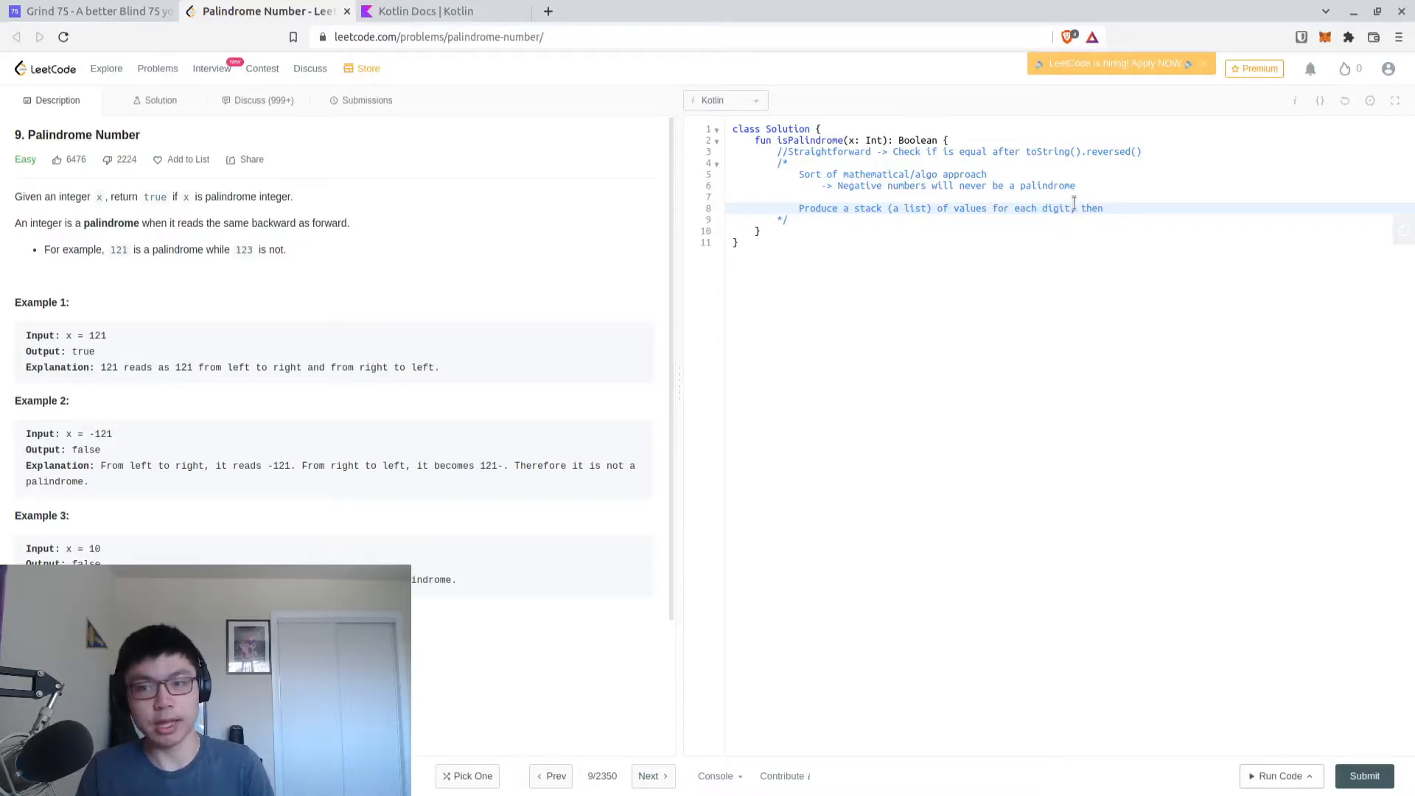
type("check if the")
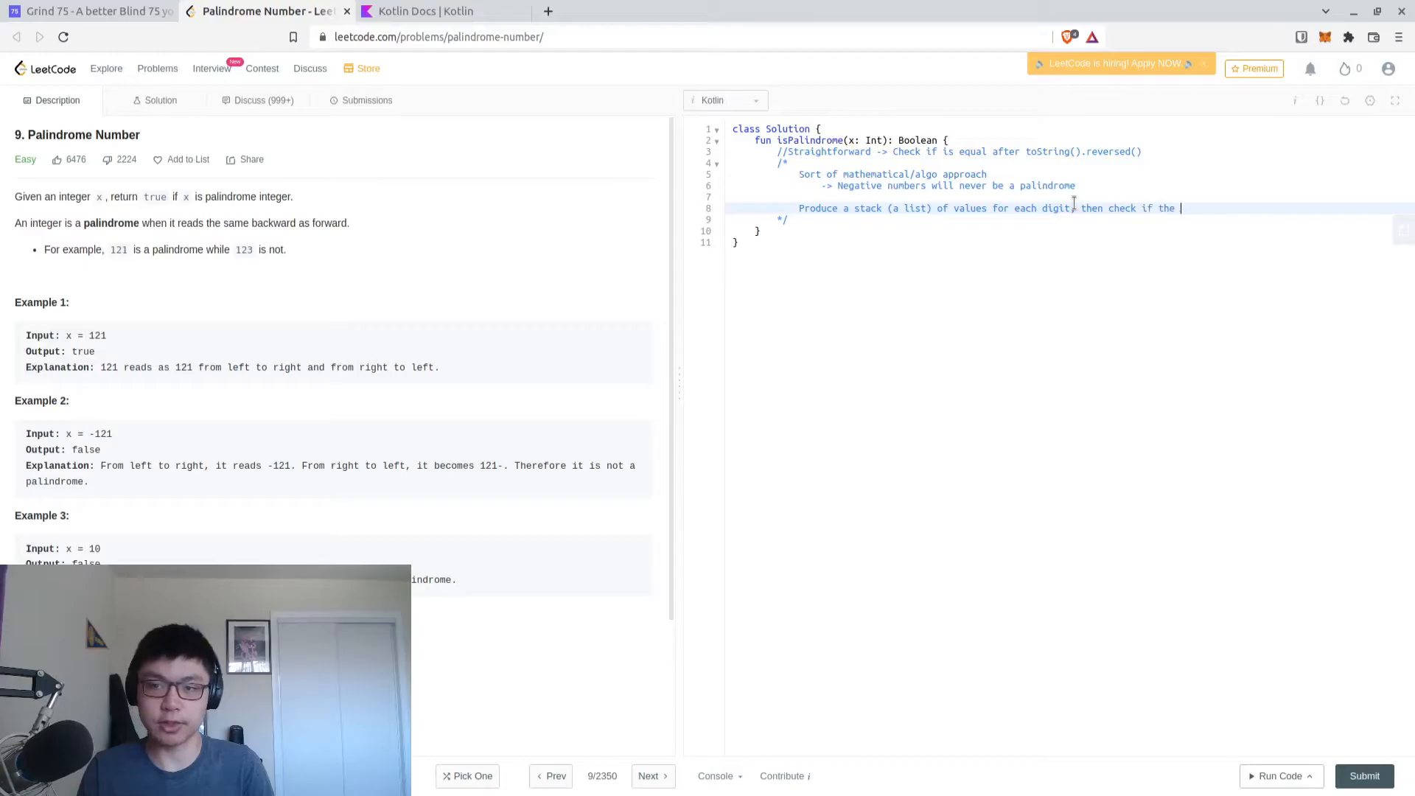
type("list/stack is a palindrome")
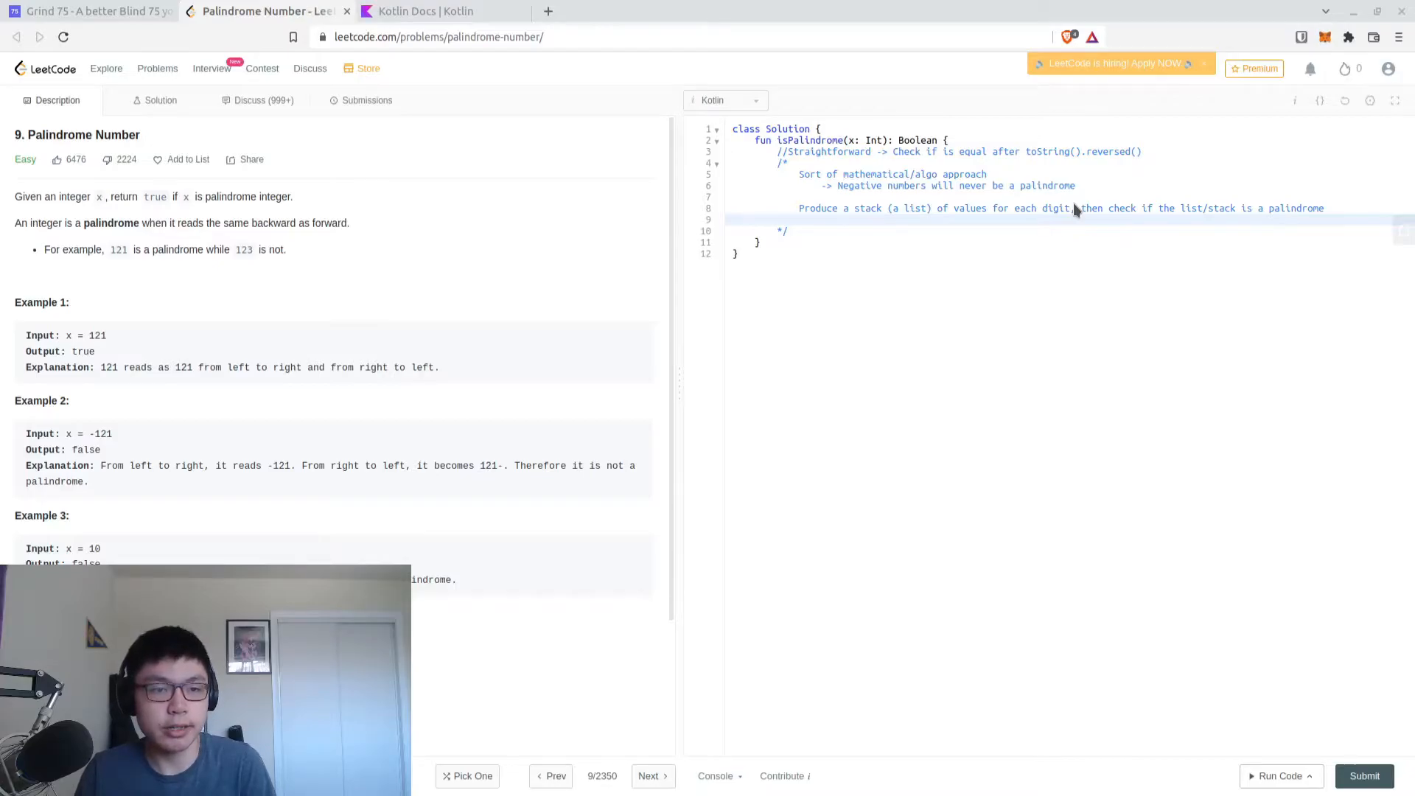
mouse_move(1074, 202)
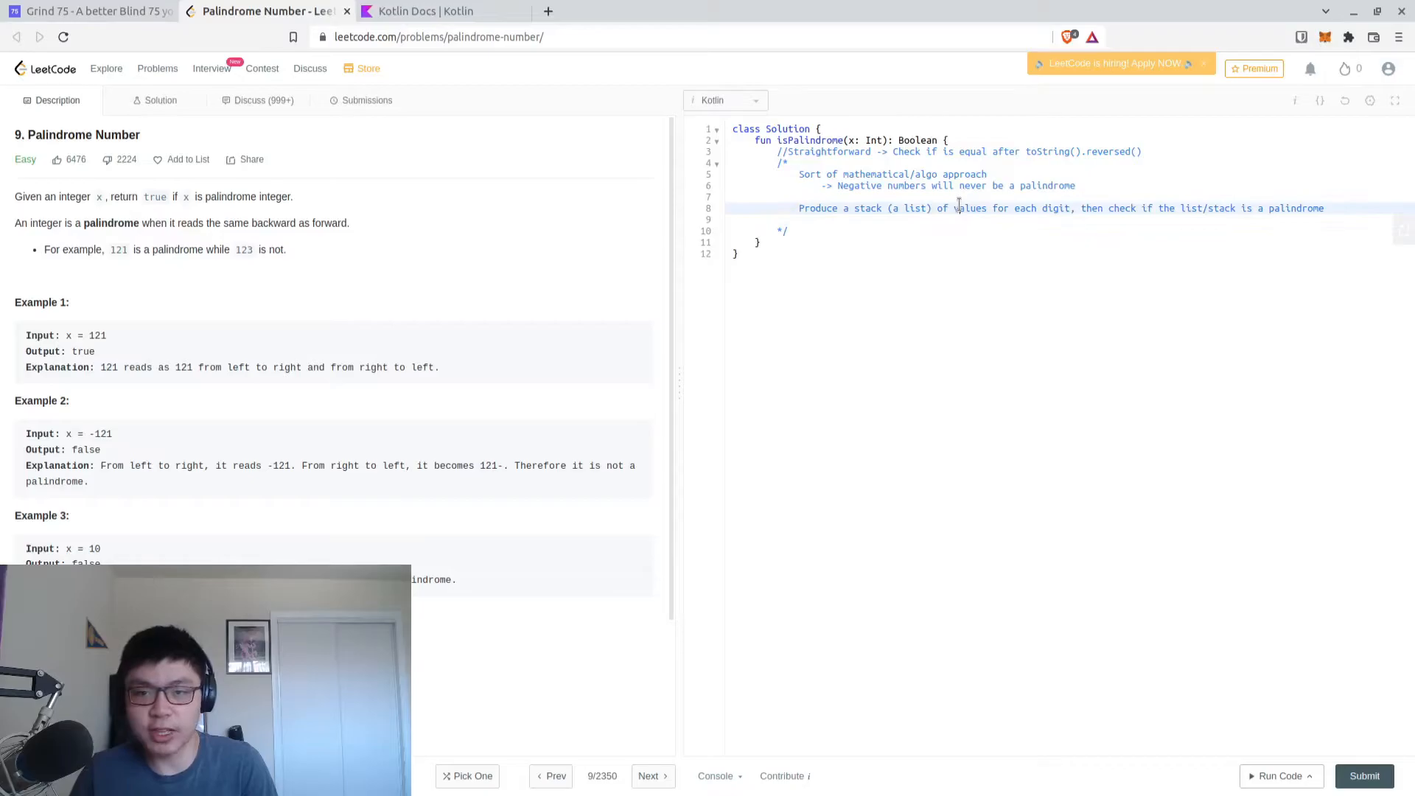
double_click(969, 208)
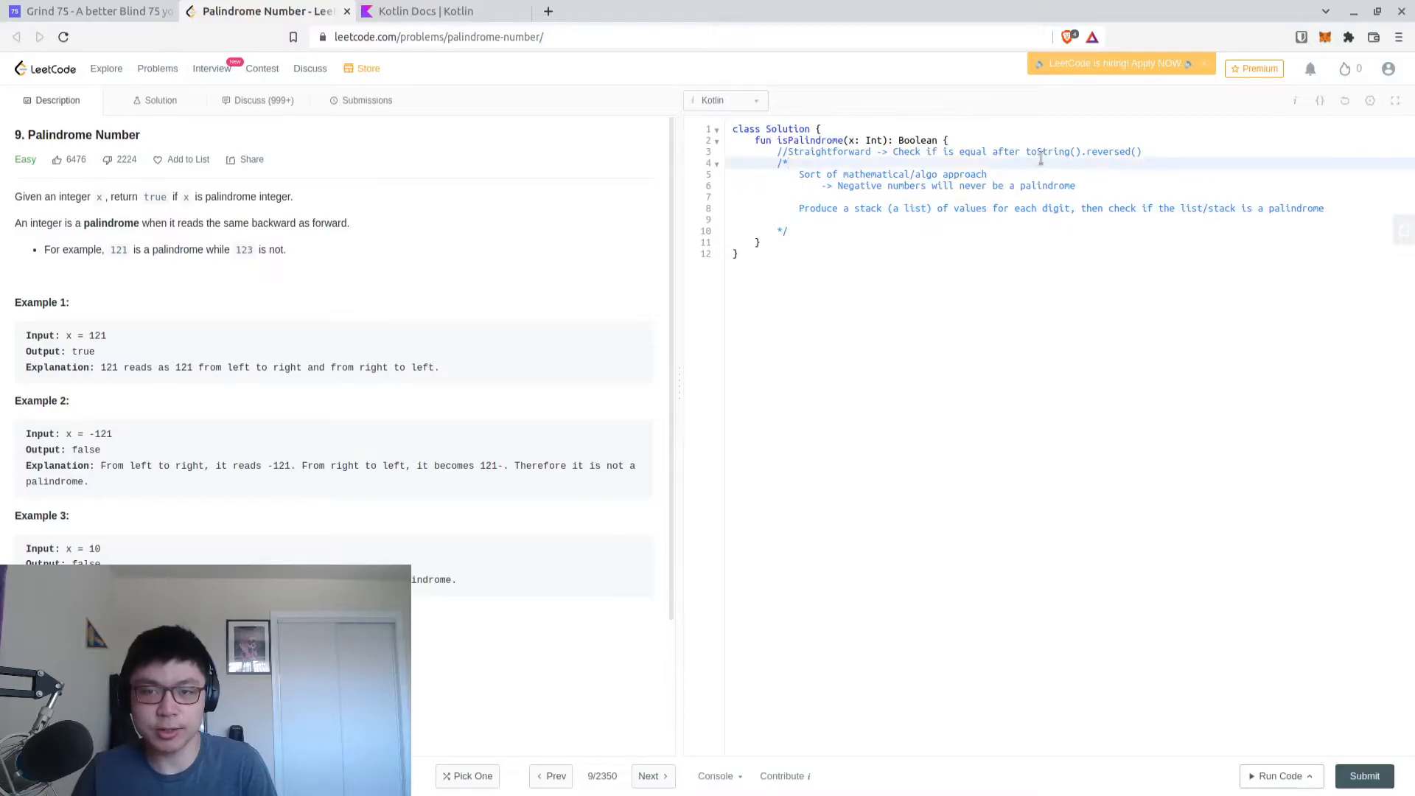
Explain digit extraction: add the last value via mod 10, then divide by it
left_click(799, 220)
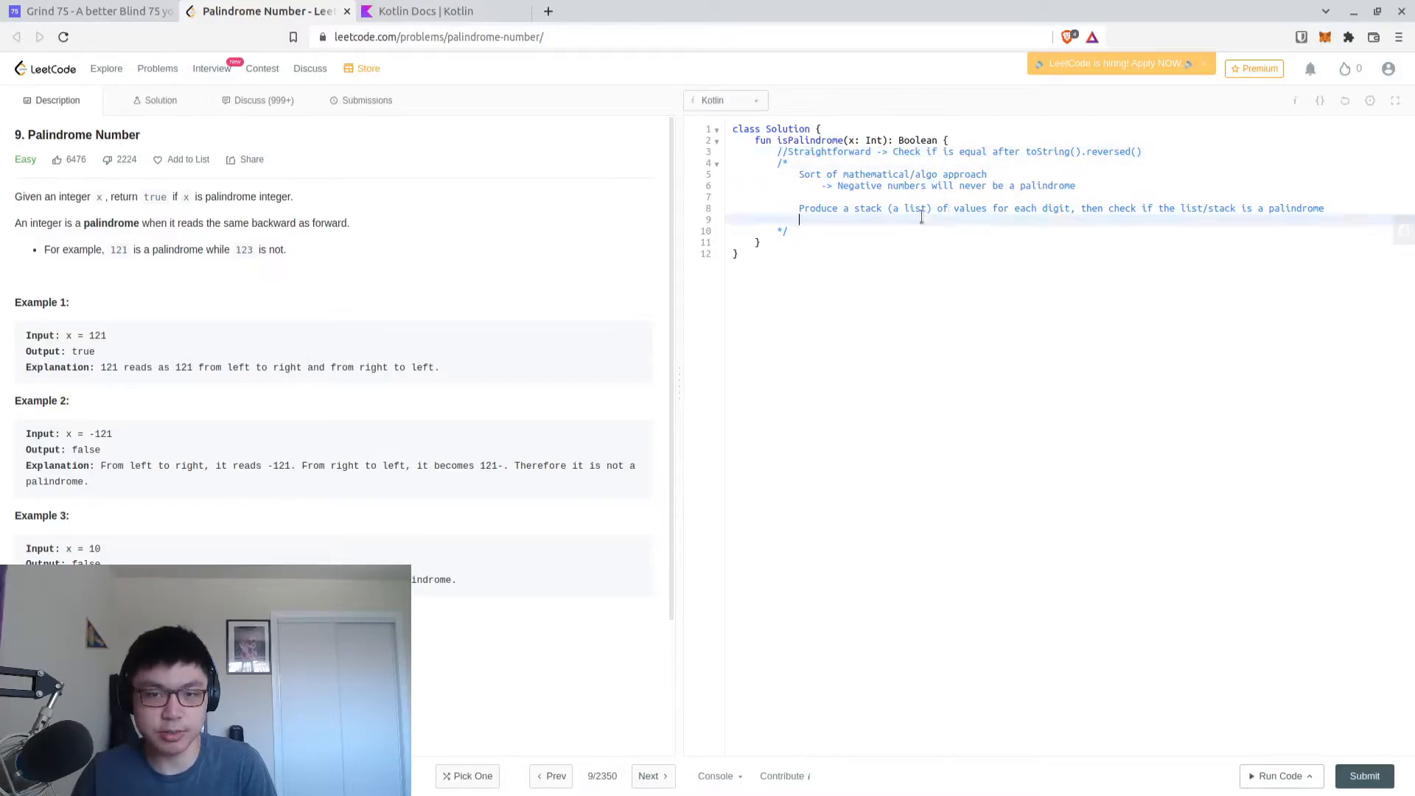
mouse_move(969, 217)
type("(Add ")
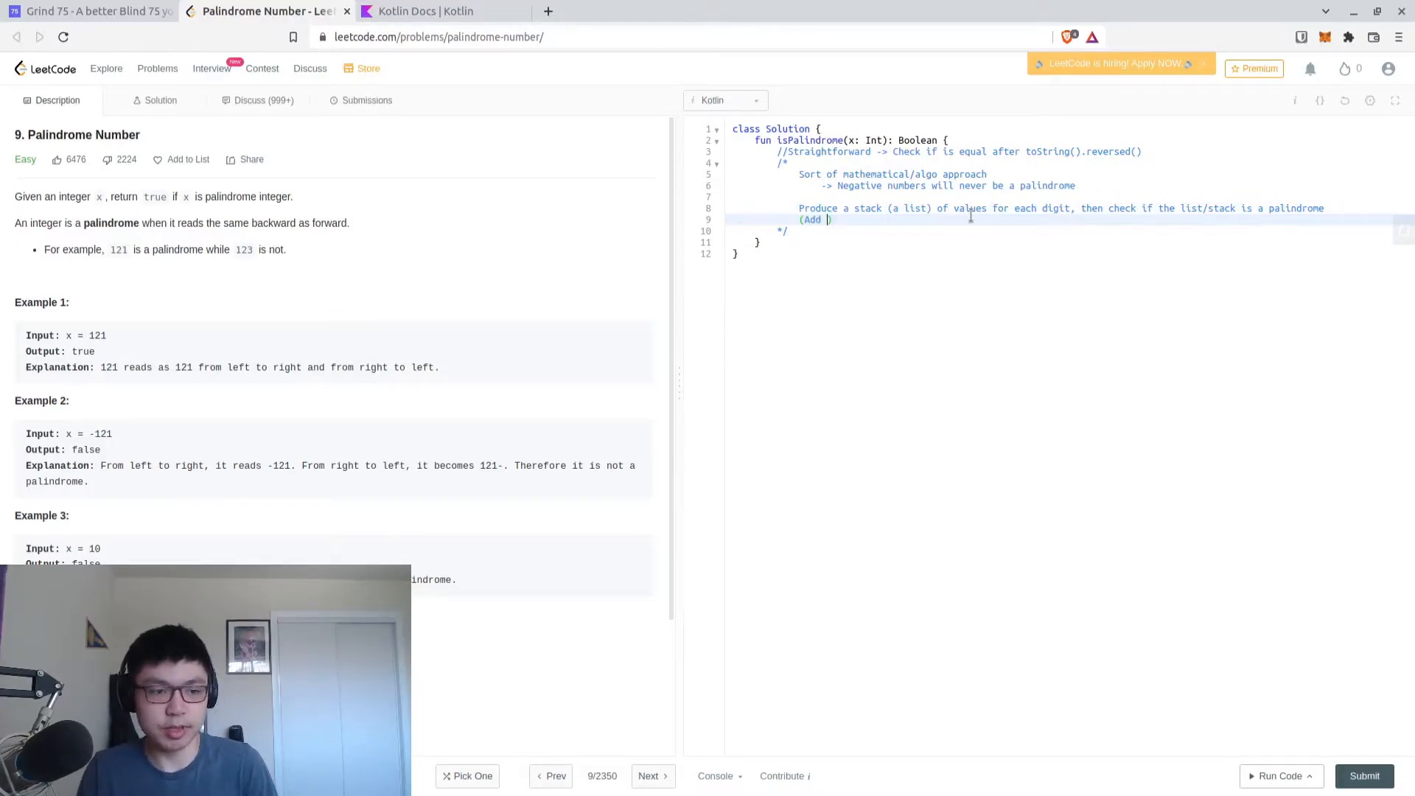
type("last value to the")
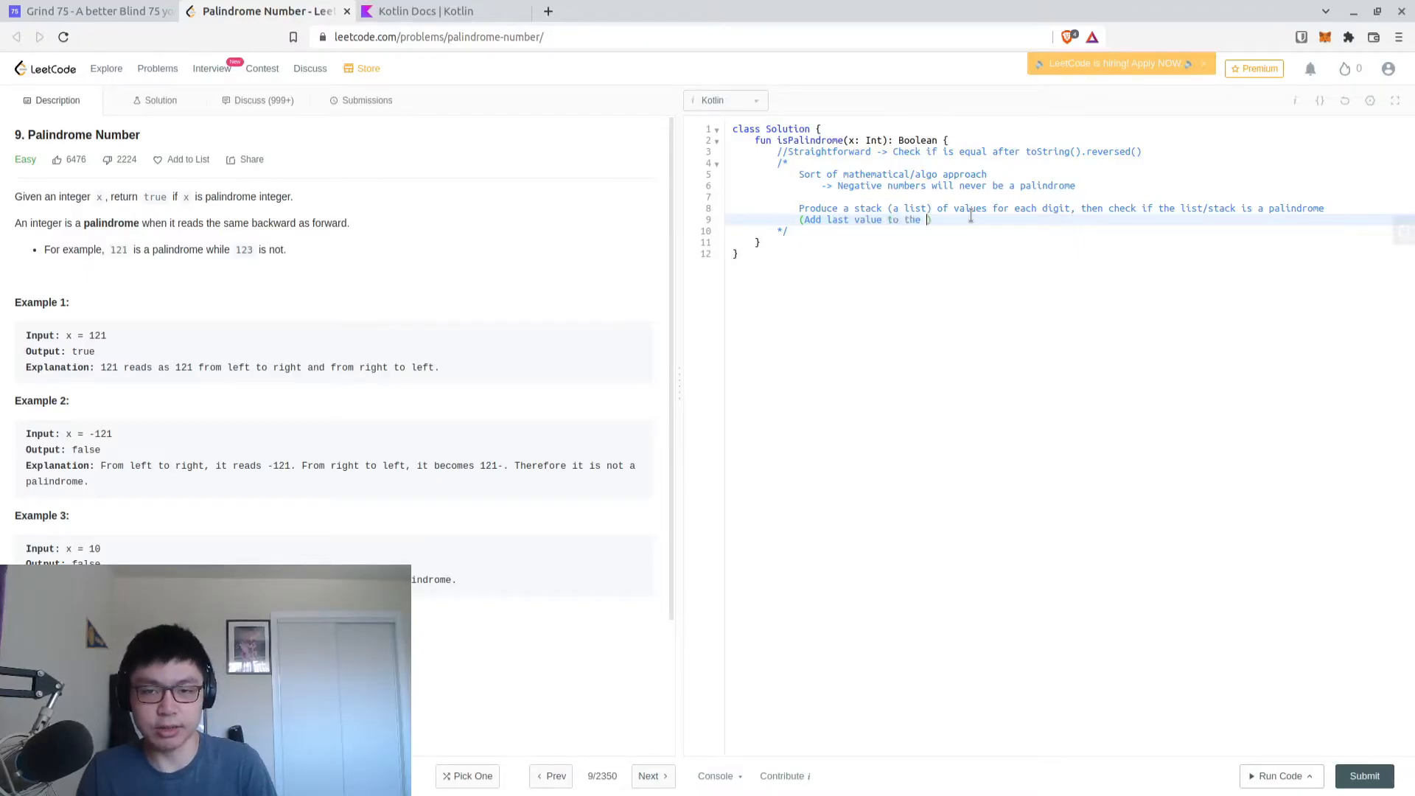
type("list by mod")
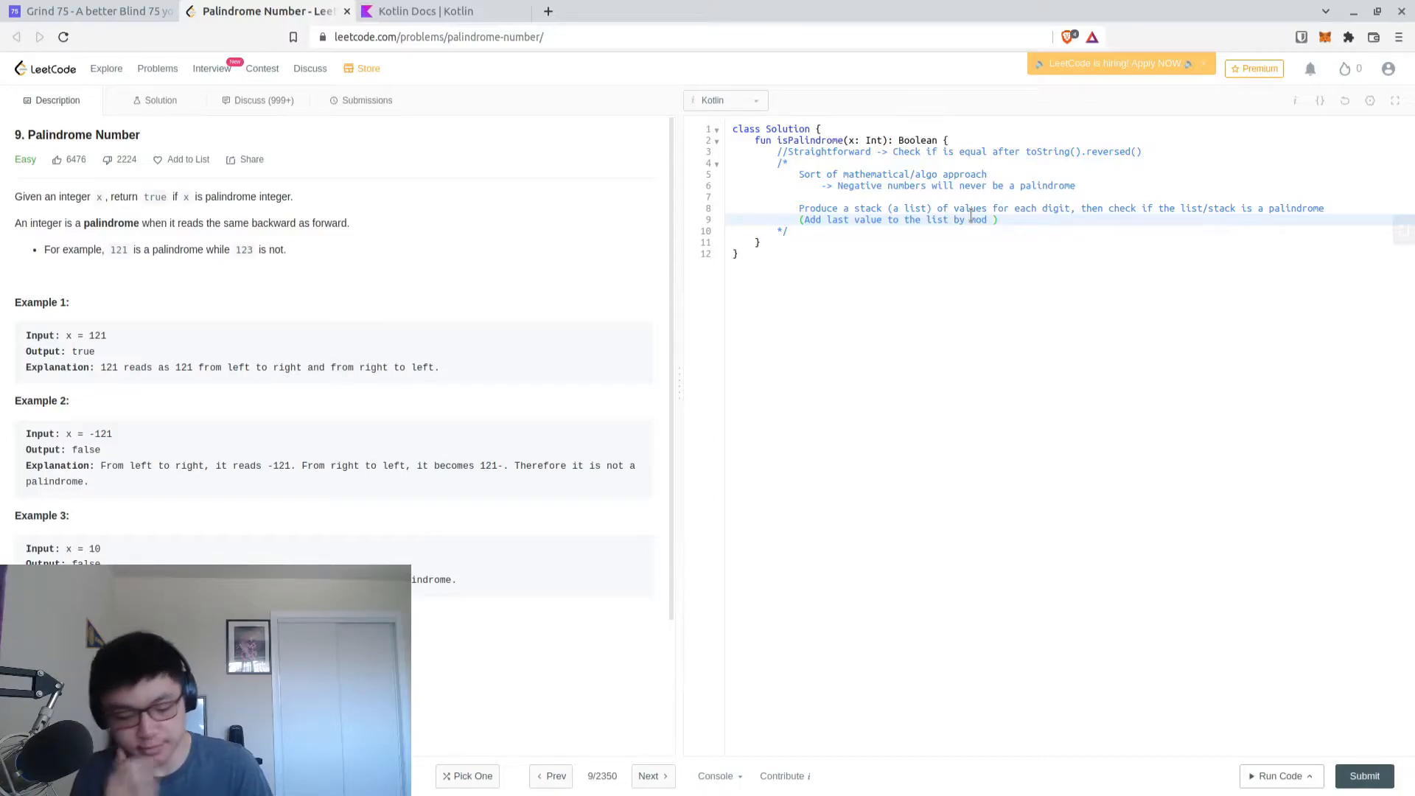
type("something")
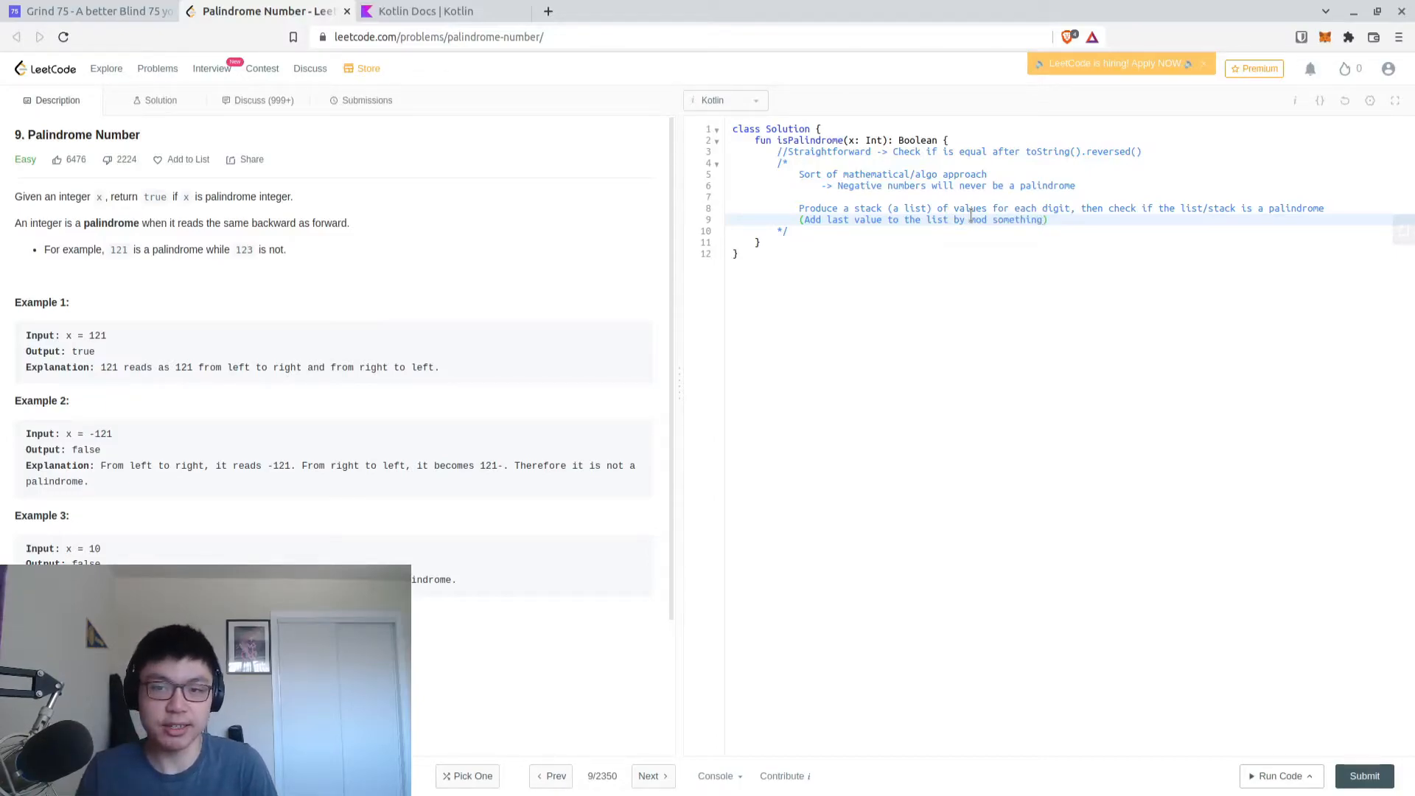
type("...")
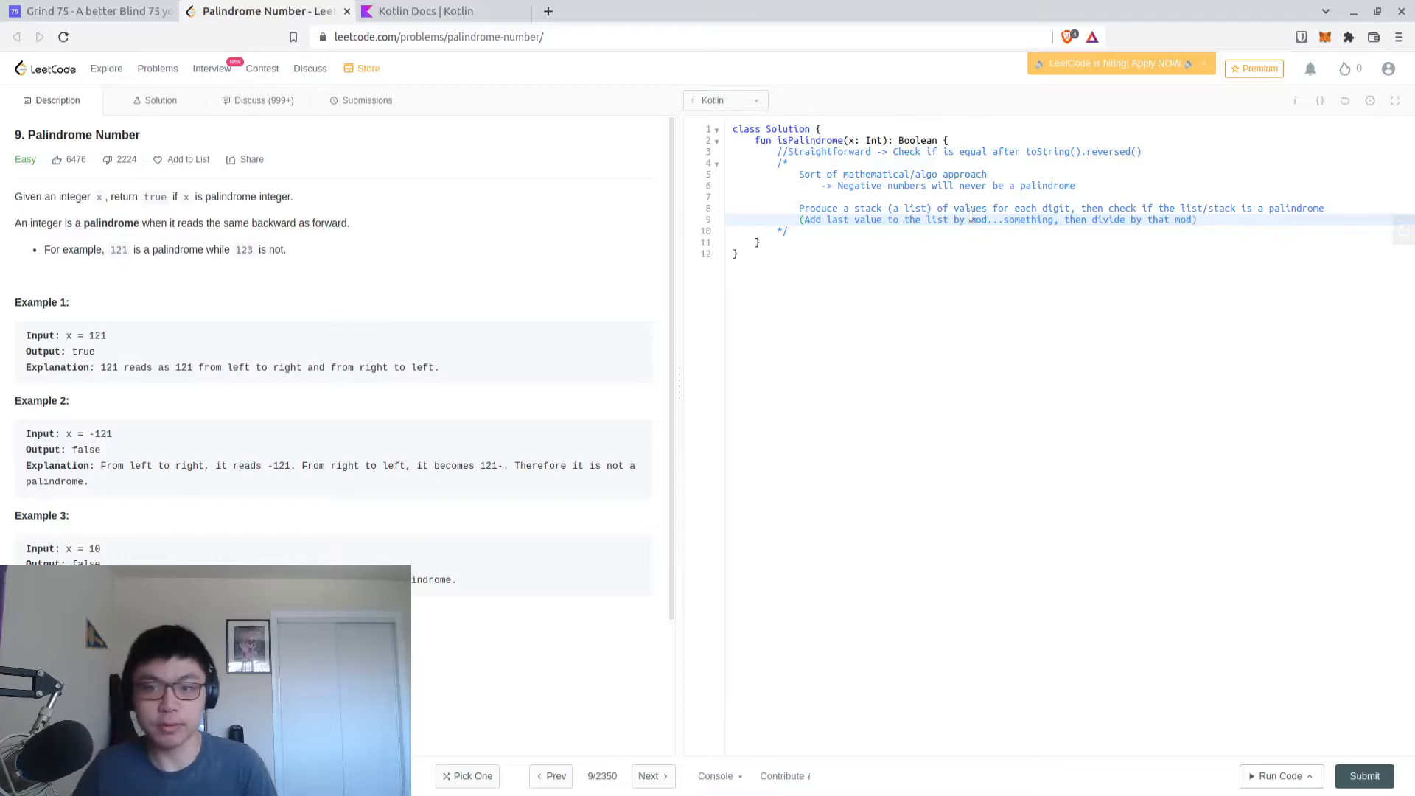
type("10")
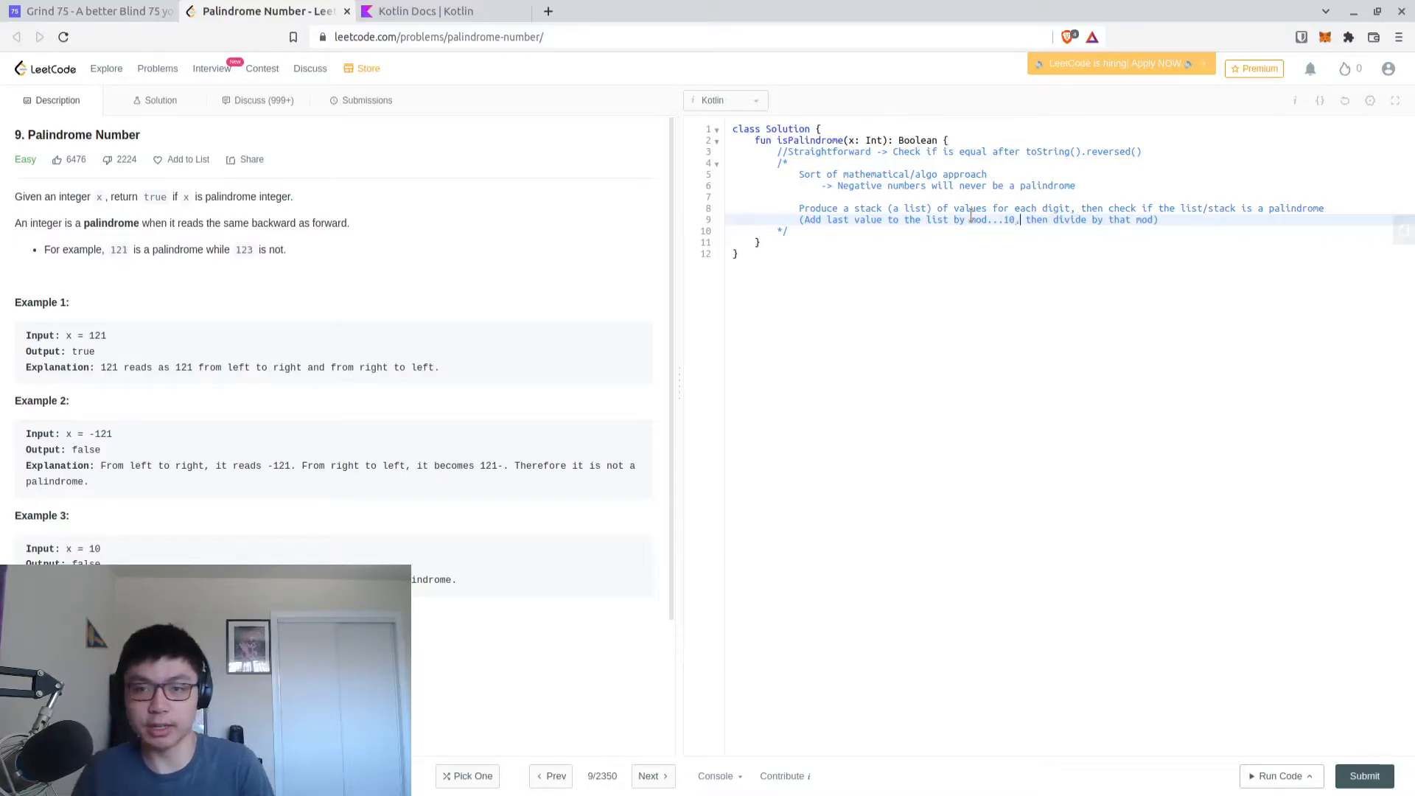
key("Backspace")
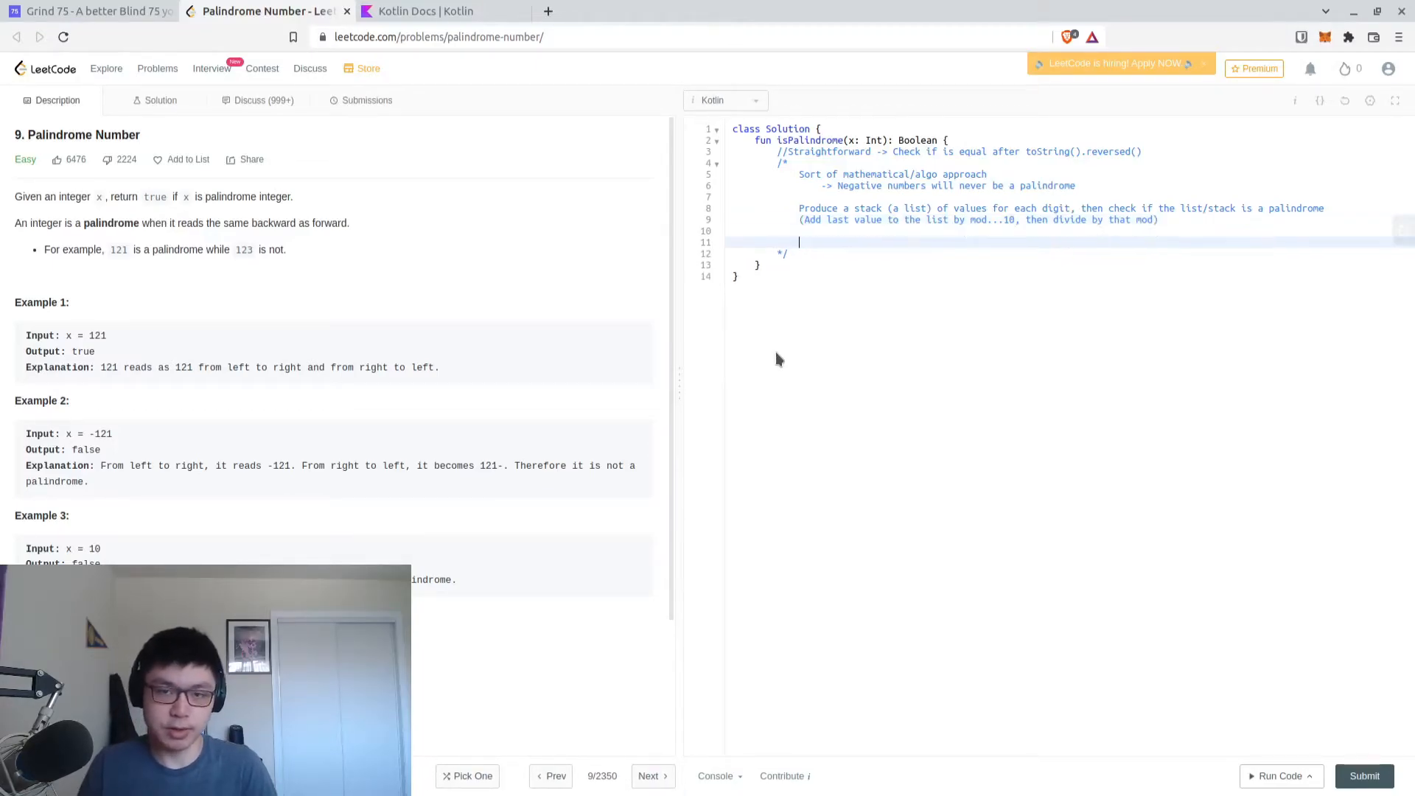
State runtime is capped by the digit count iterated over: linear runtime, linear space
type("Runtime is capped")
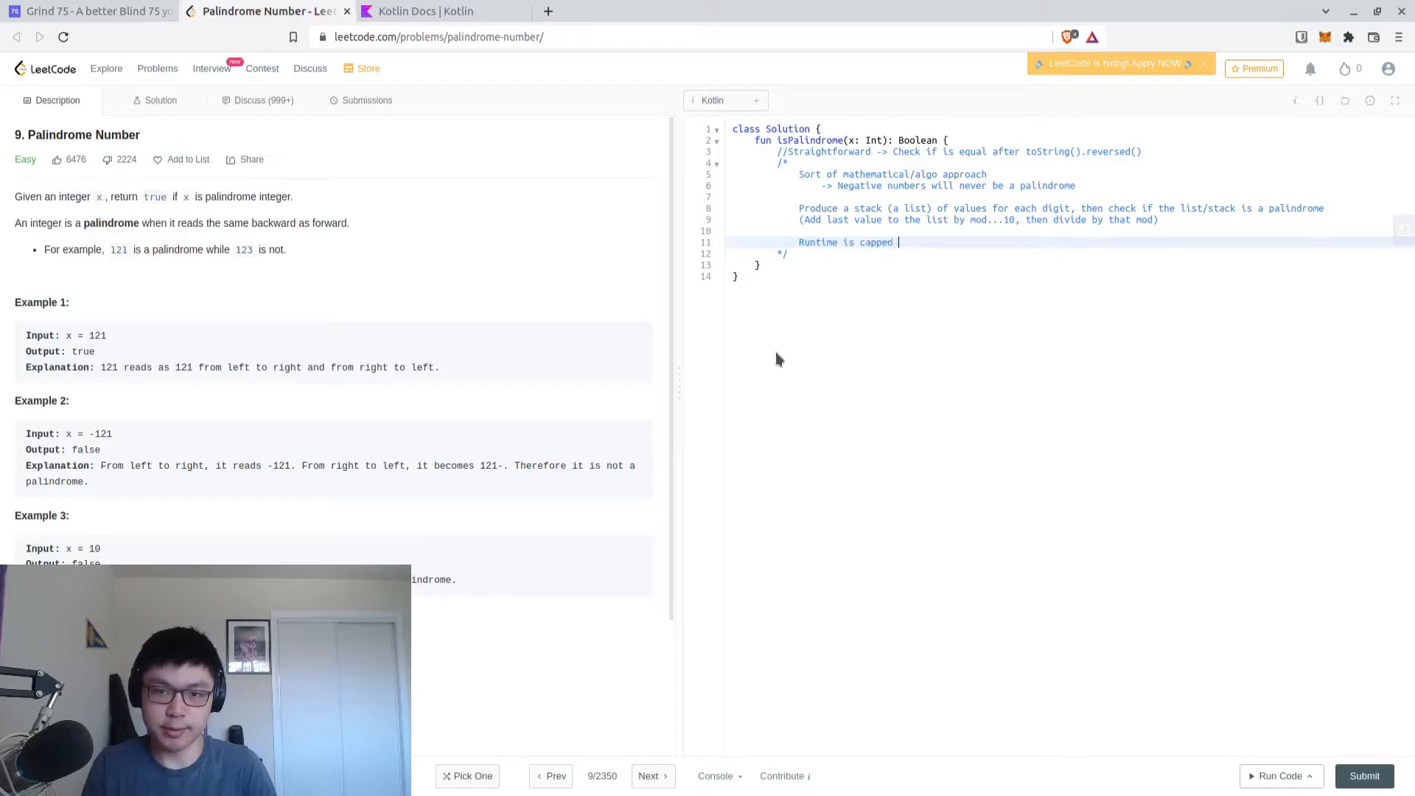
type("by the number of")
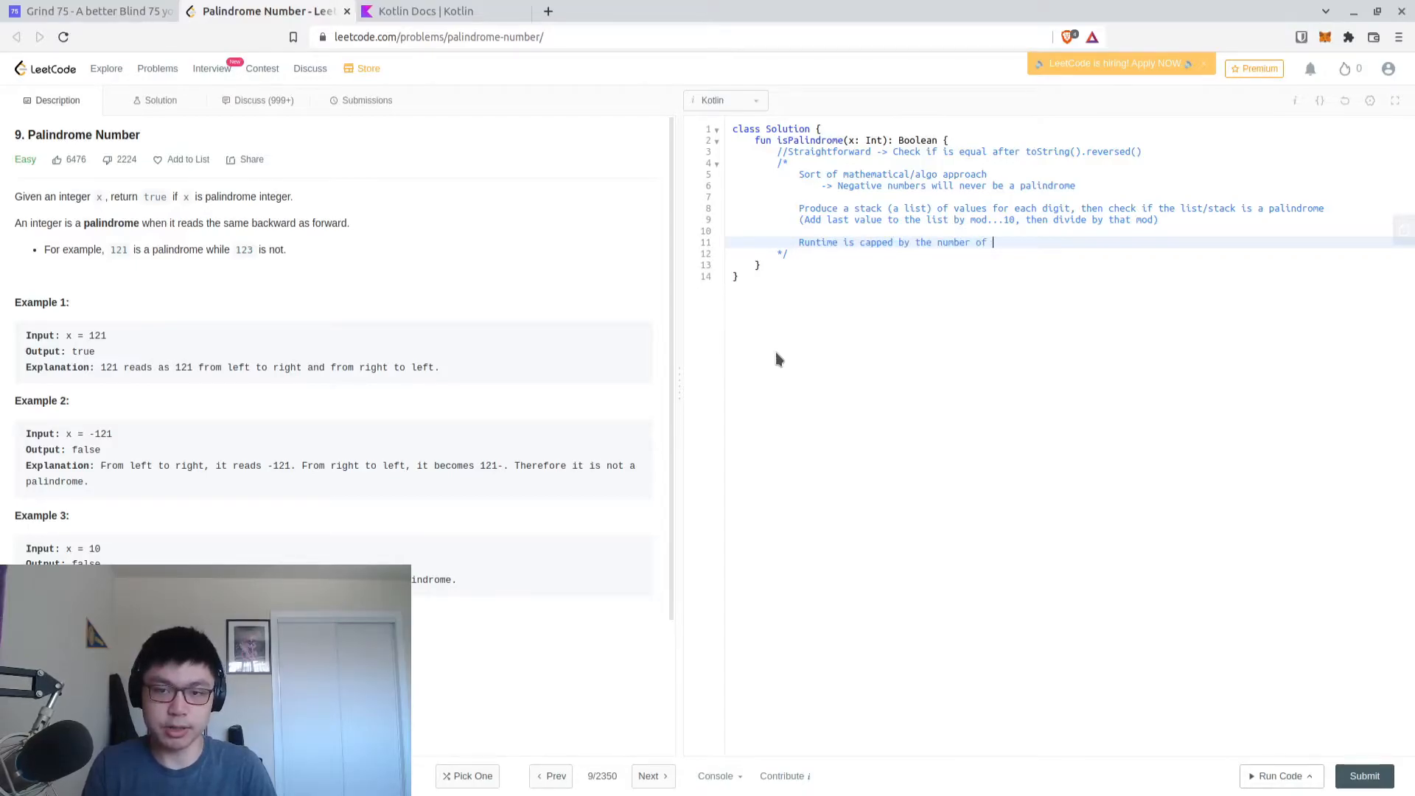
type("digits in our number")
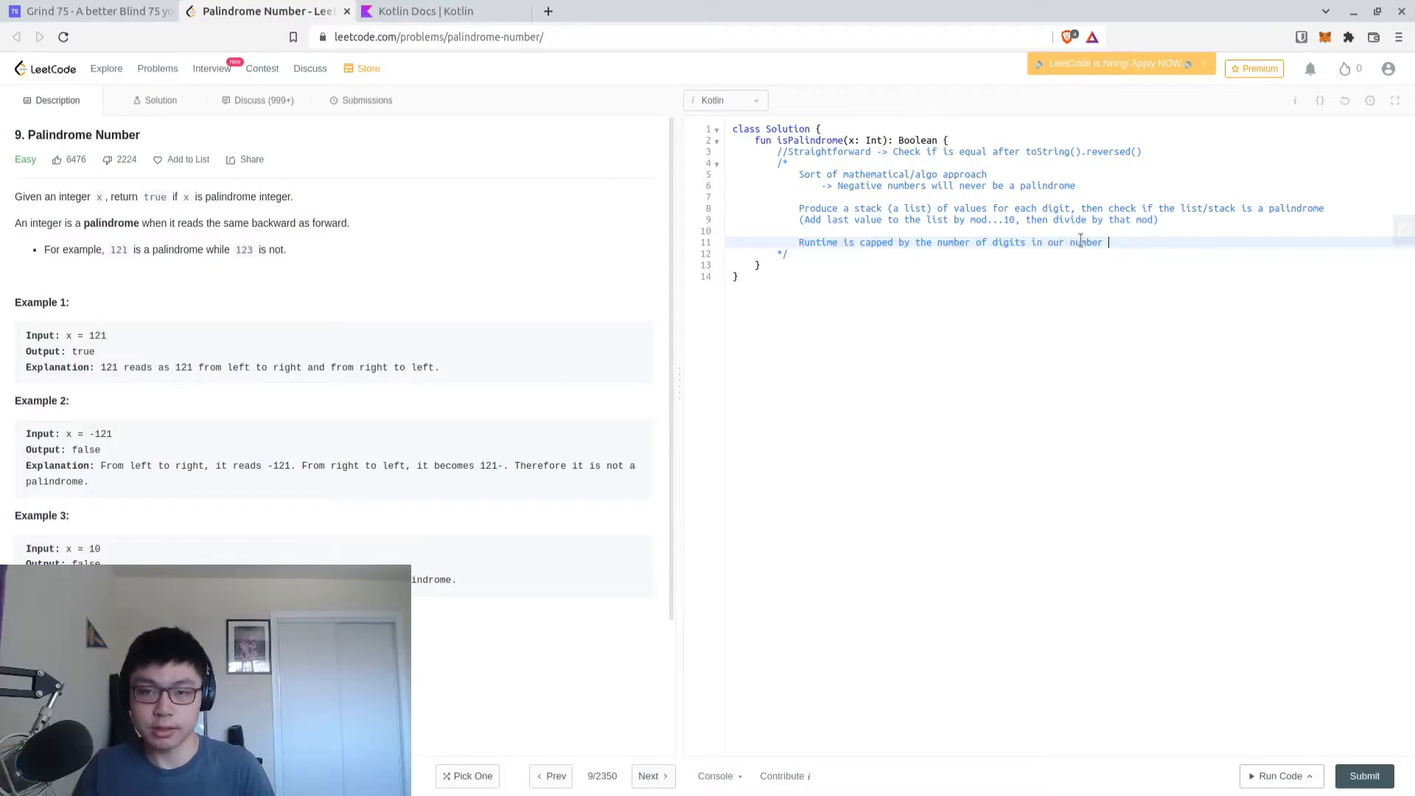
type("bec")
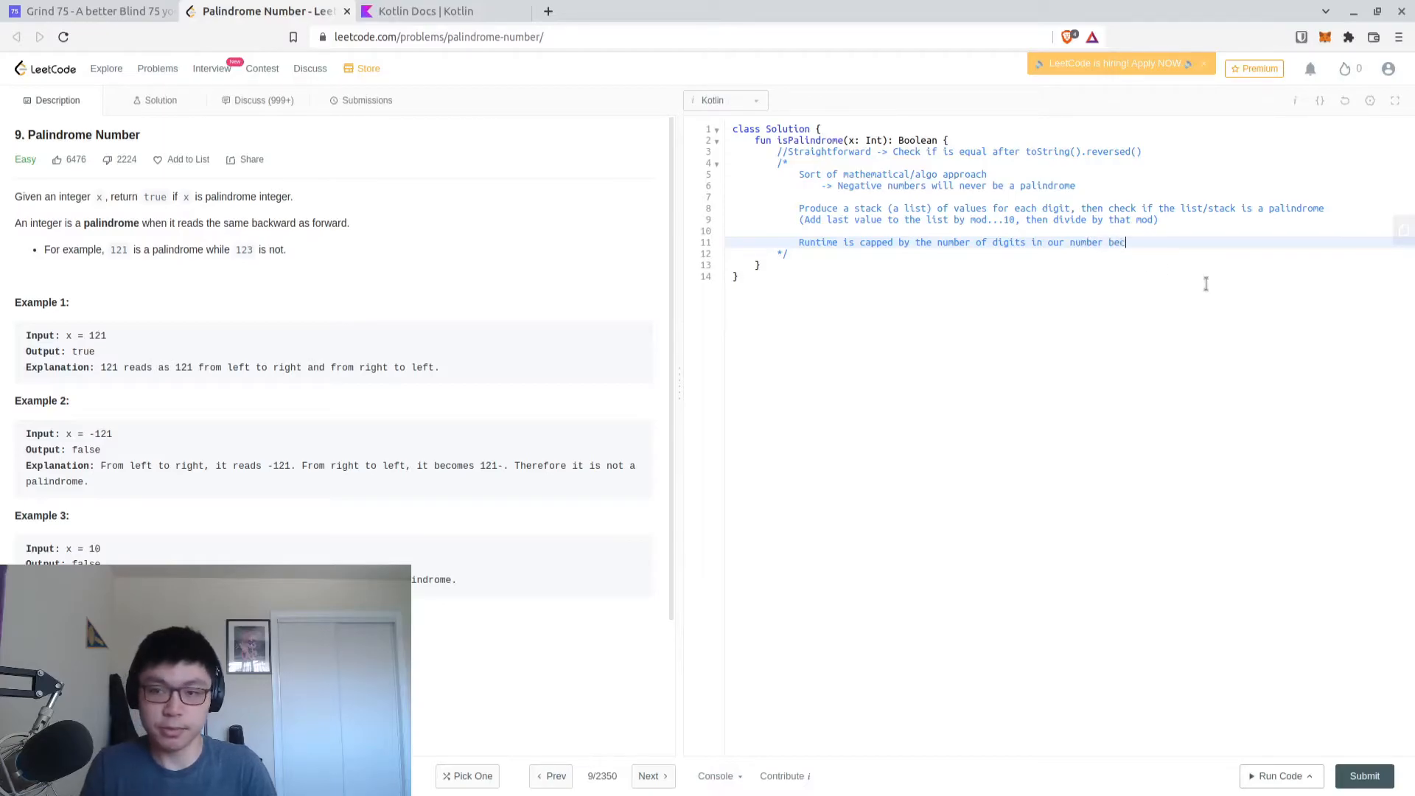
type("ause")
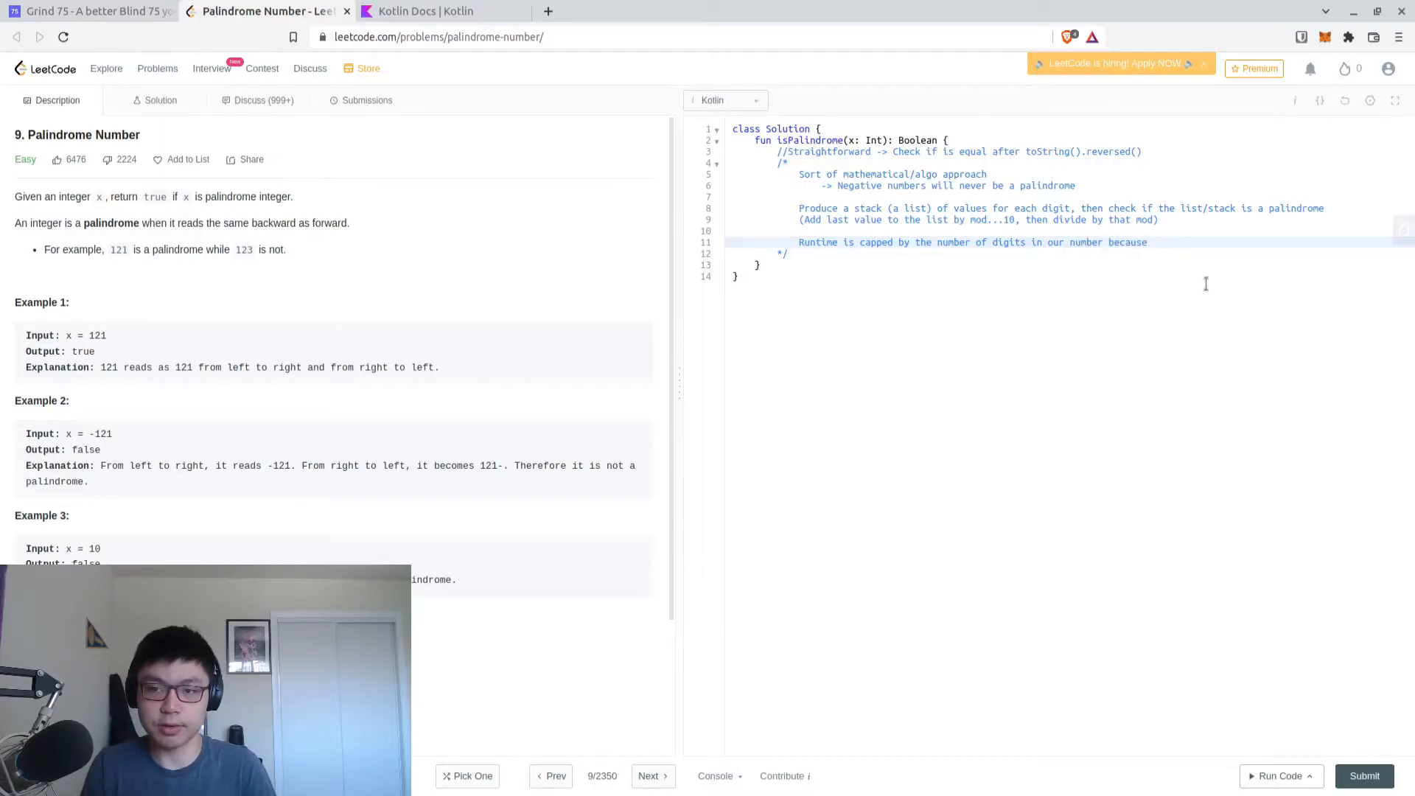
type("we need to itera")
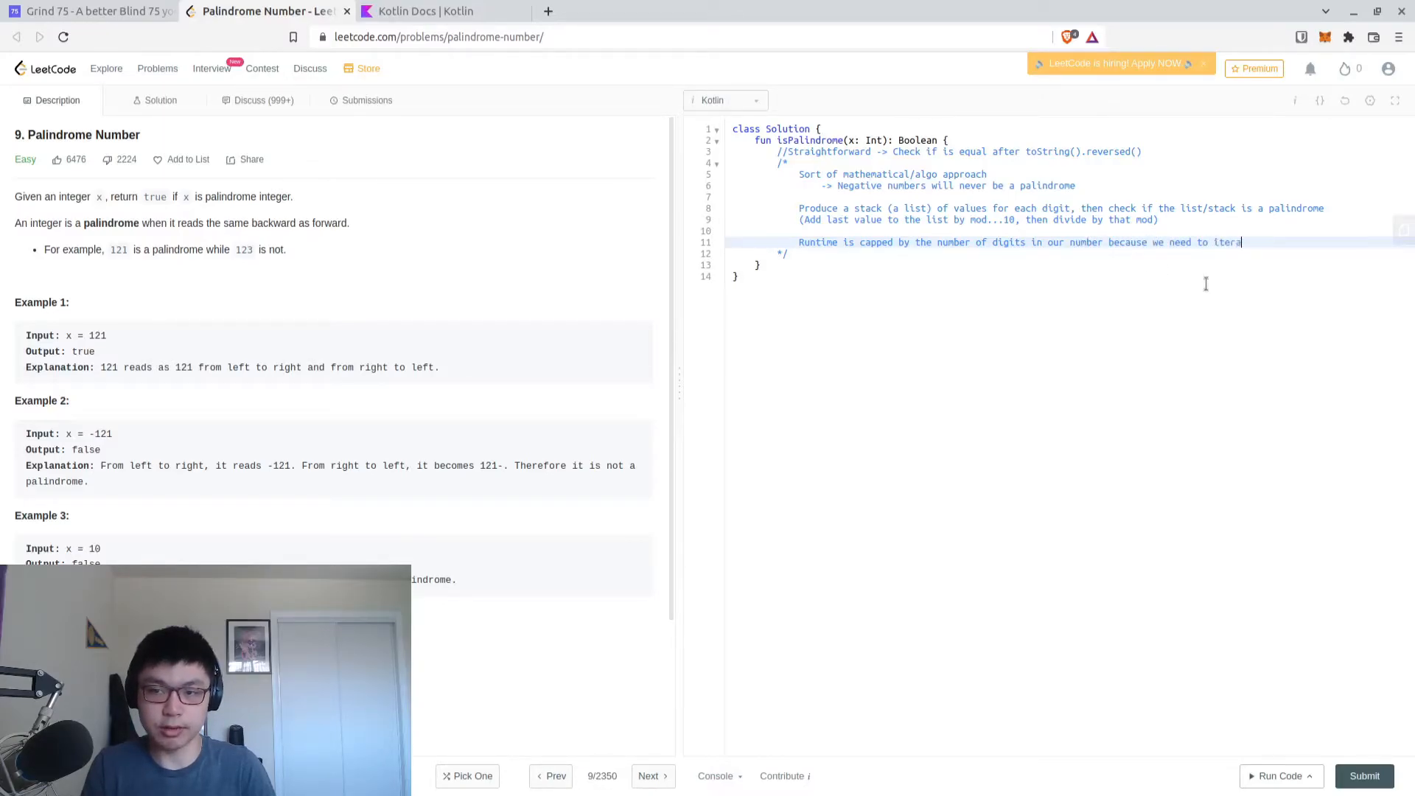
type("te over them twice")
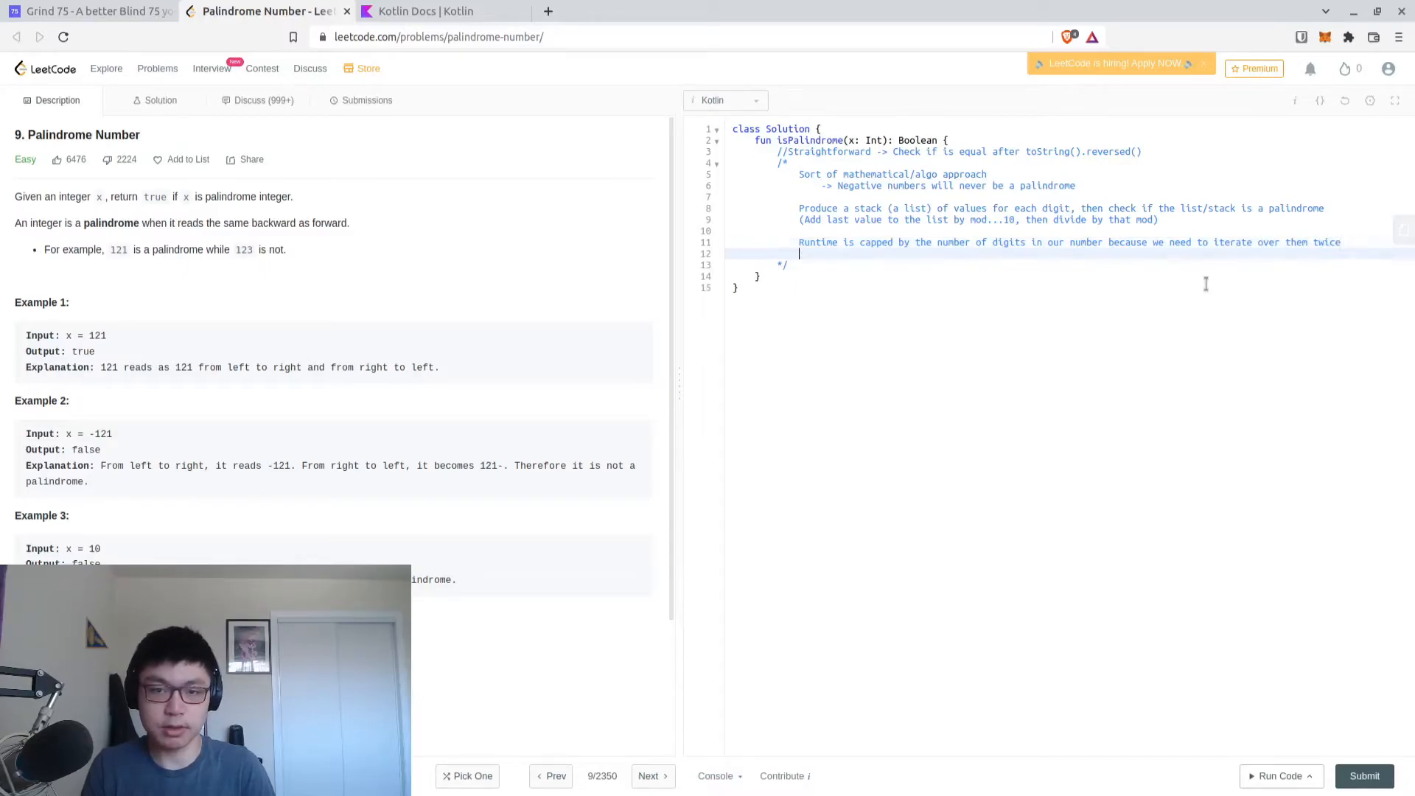
type("Linear run")
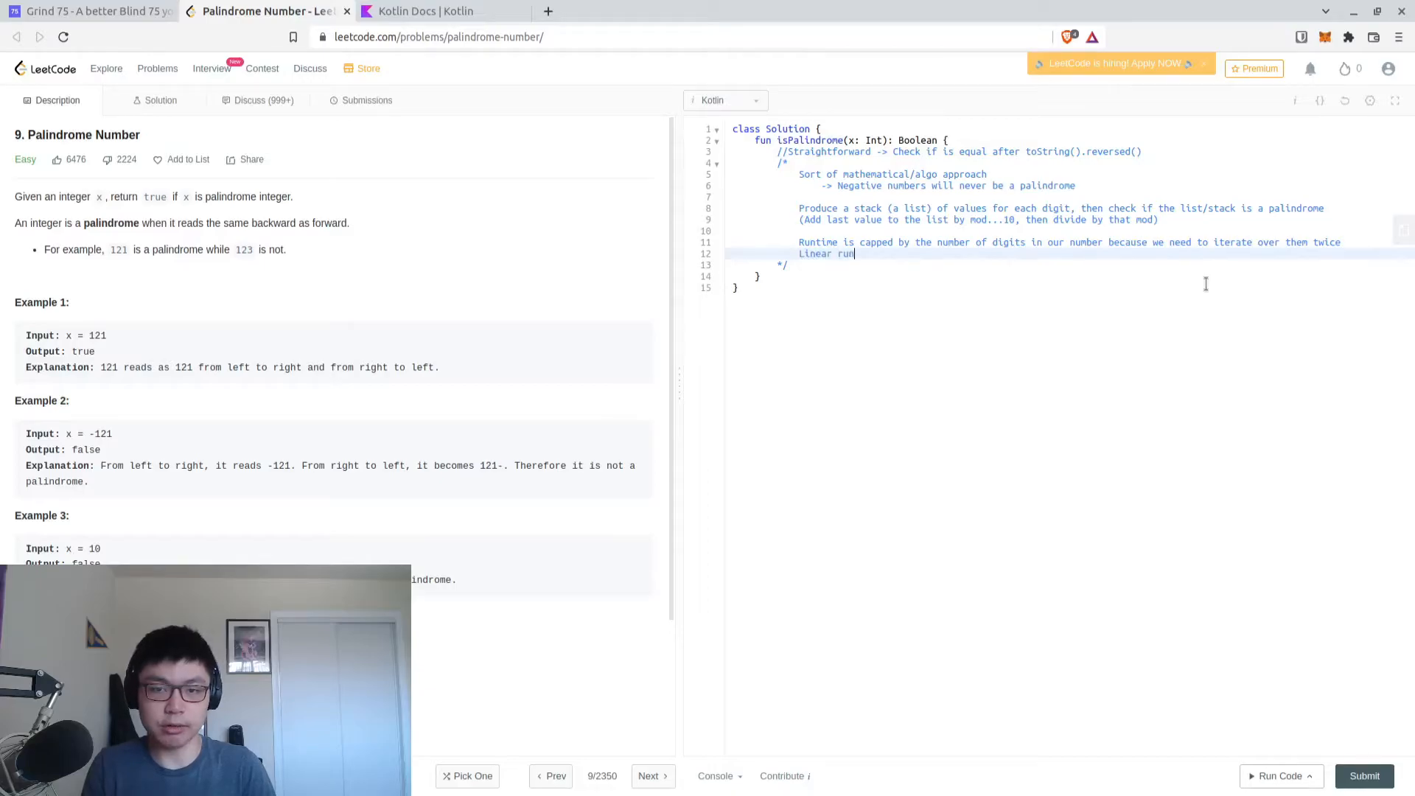
type("time, linear space")
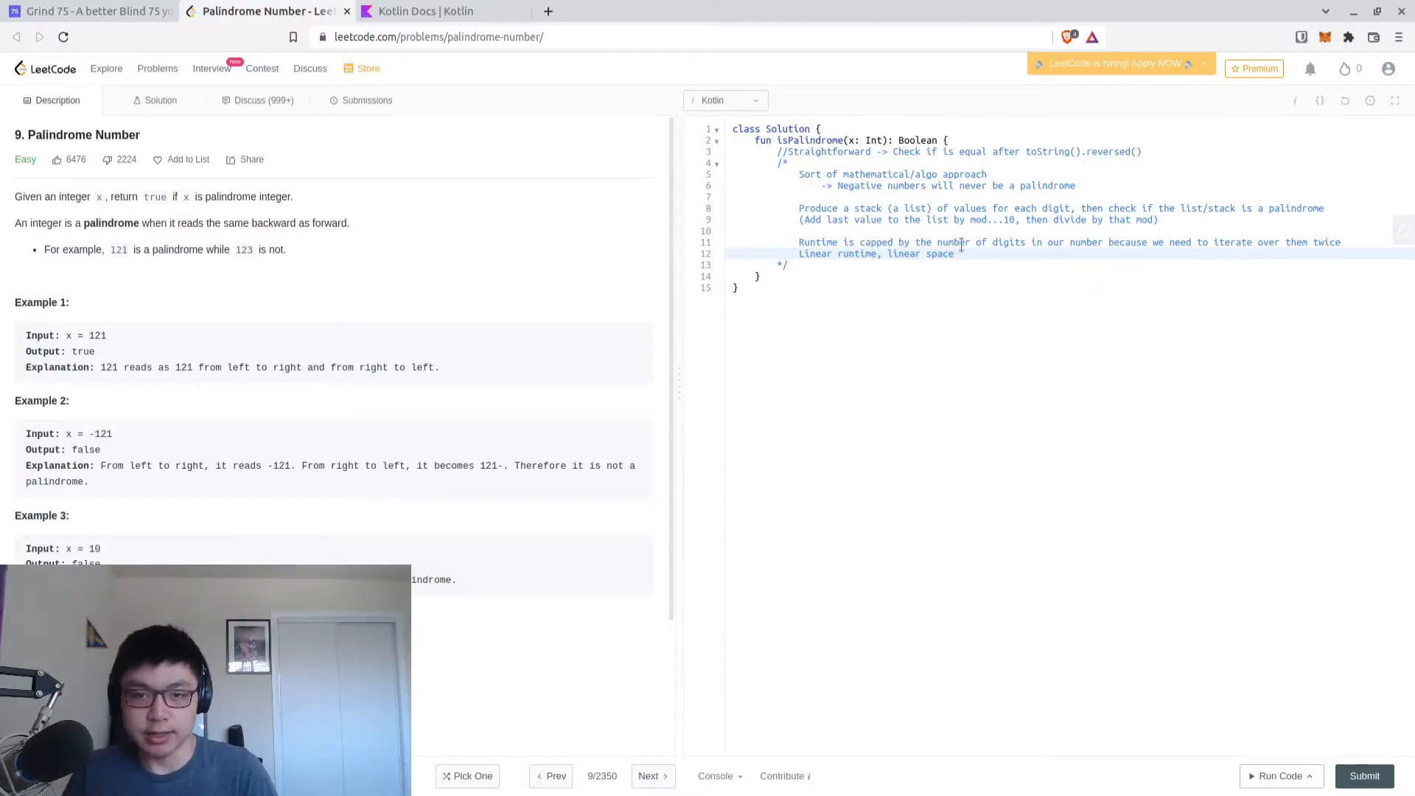
mouse_move(1114, 457)
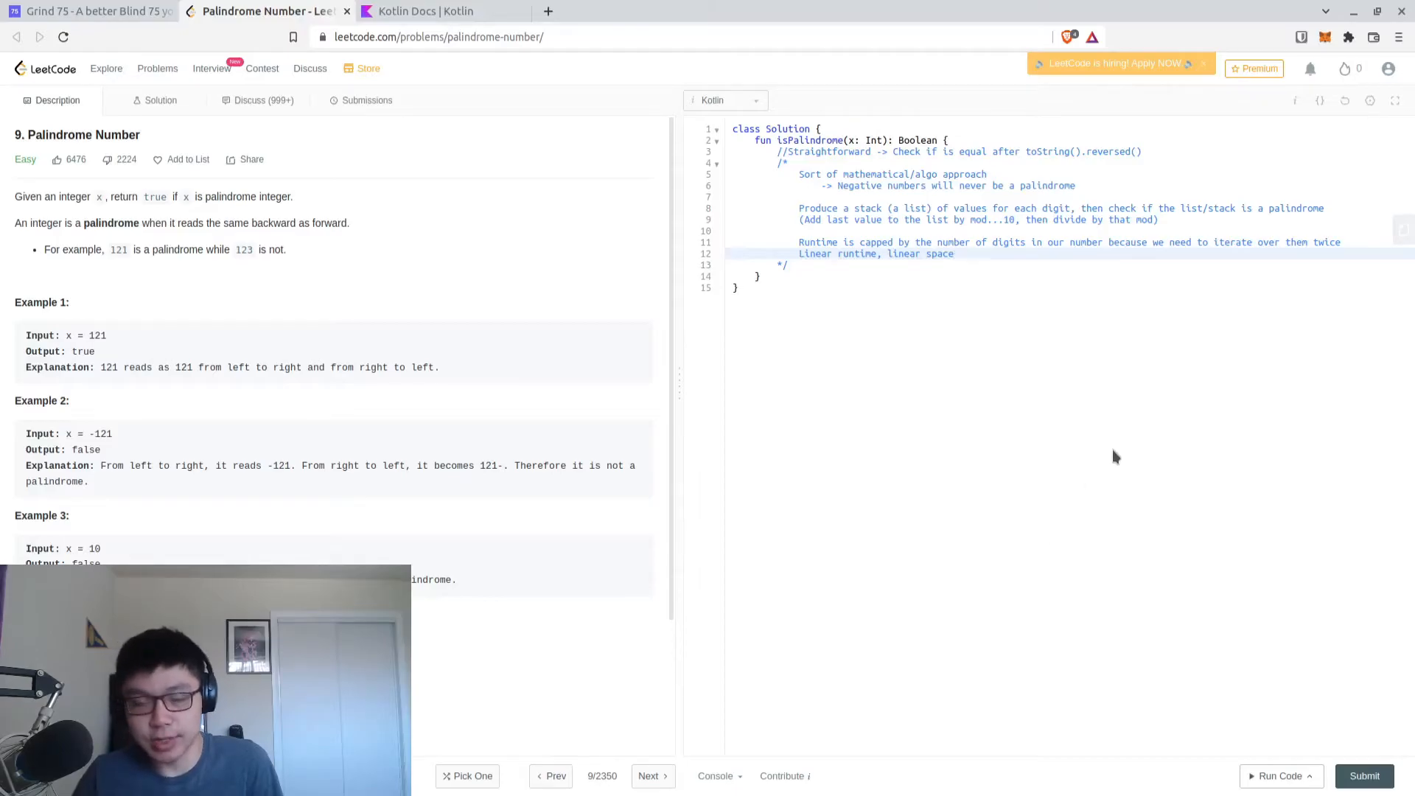
mouse_move(530, 329)
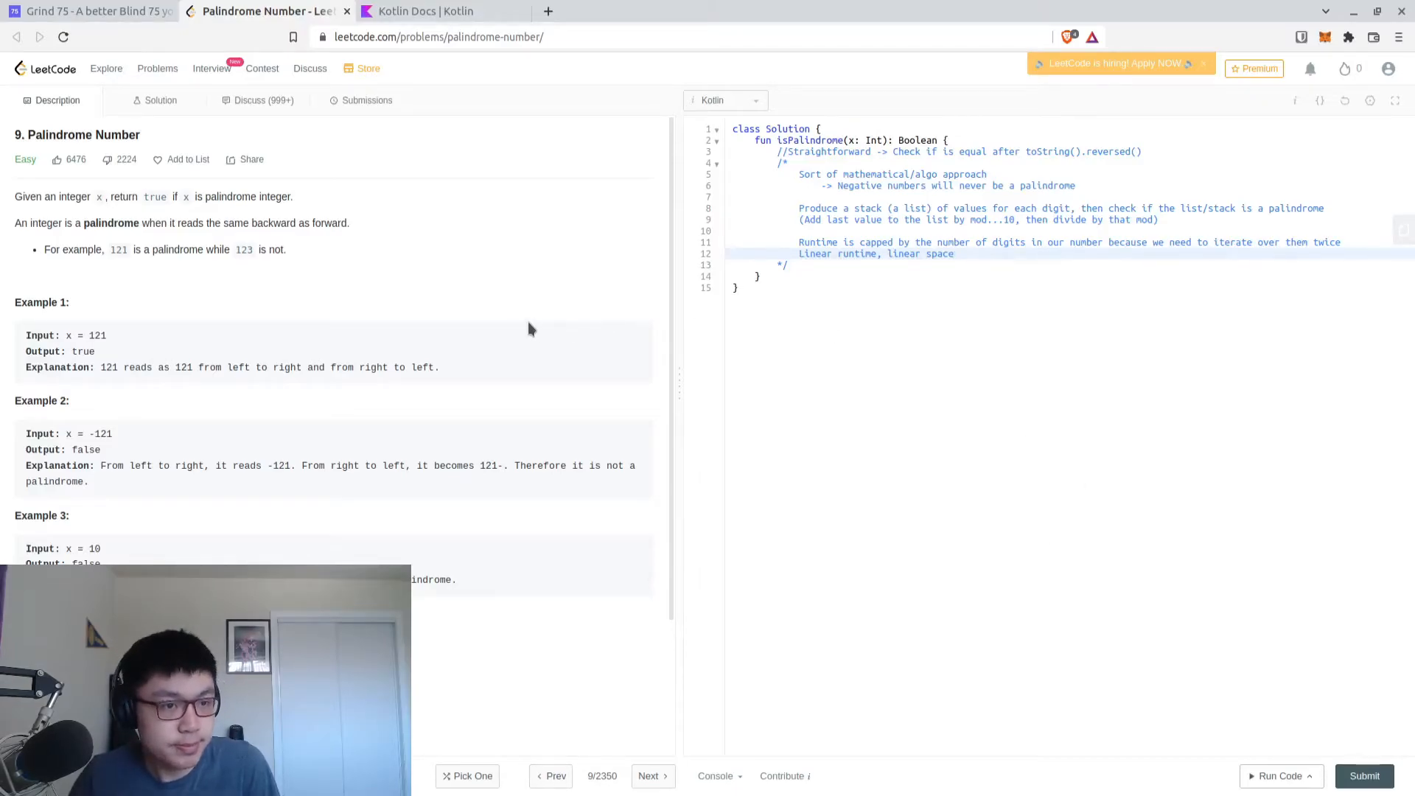
scroll("down", 3)
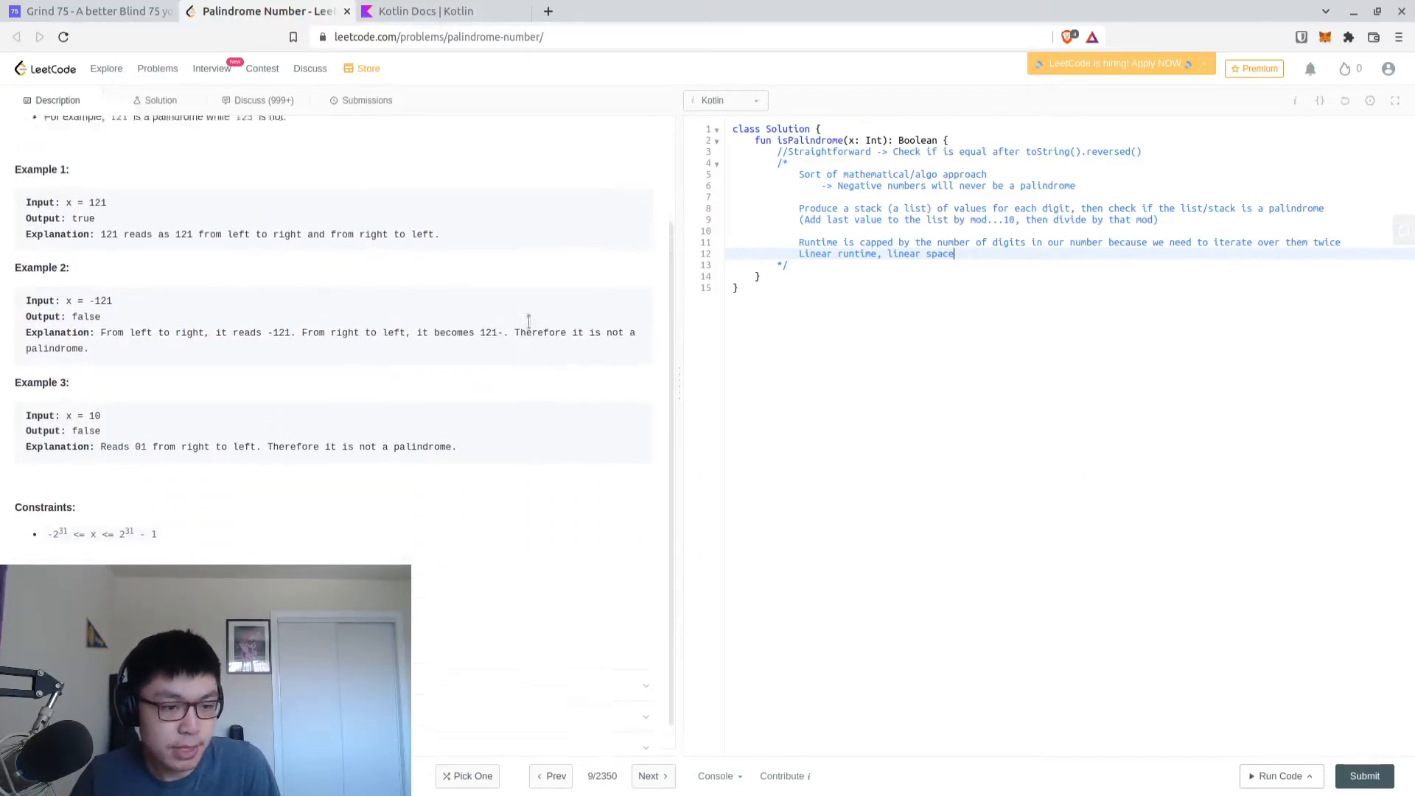
scroll("up", 3)
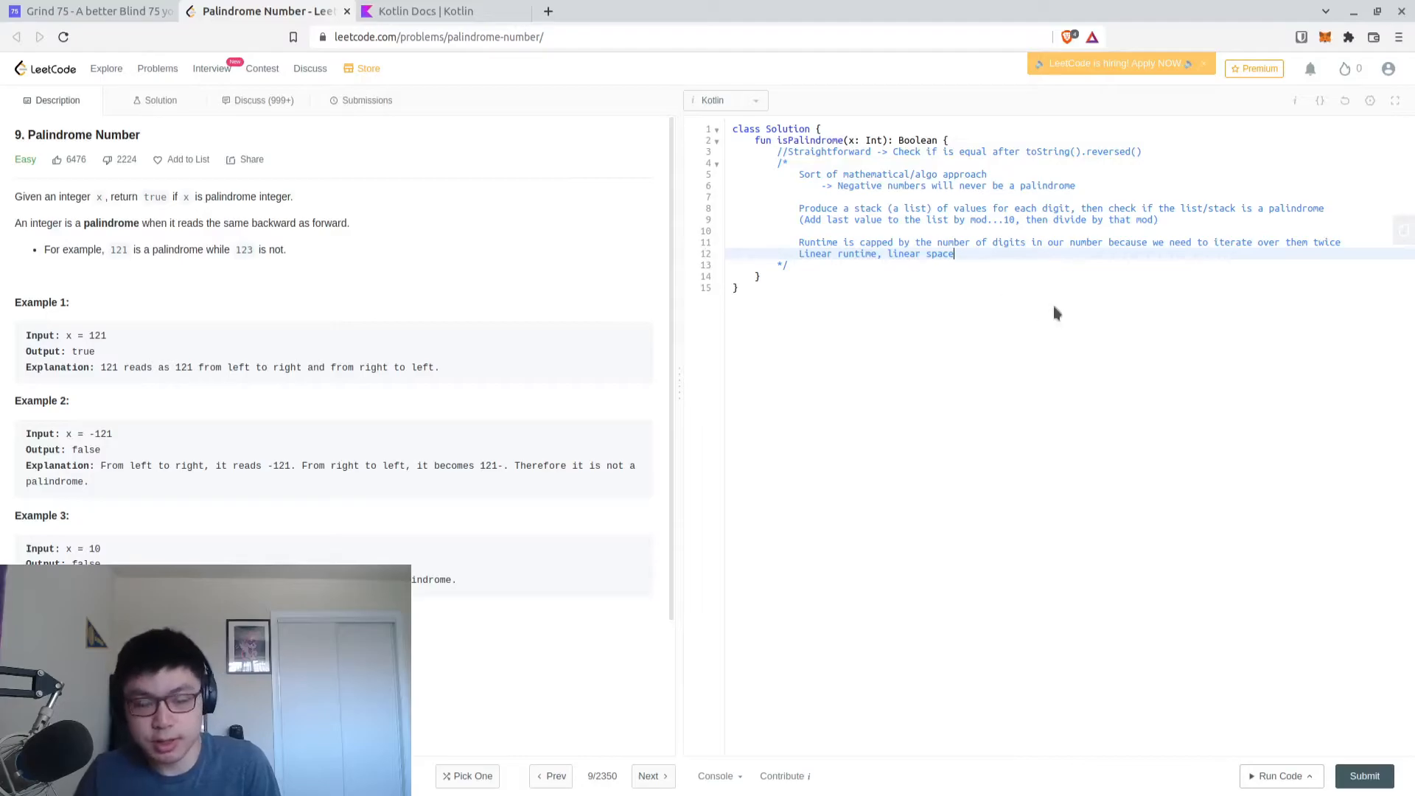
mouse_move(1250, 331)
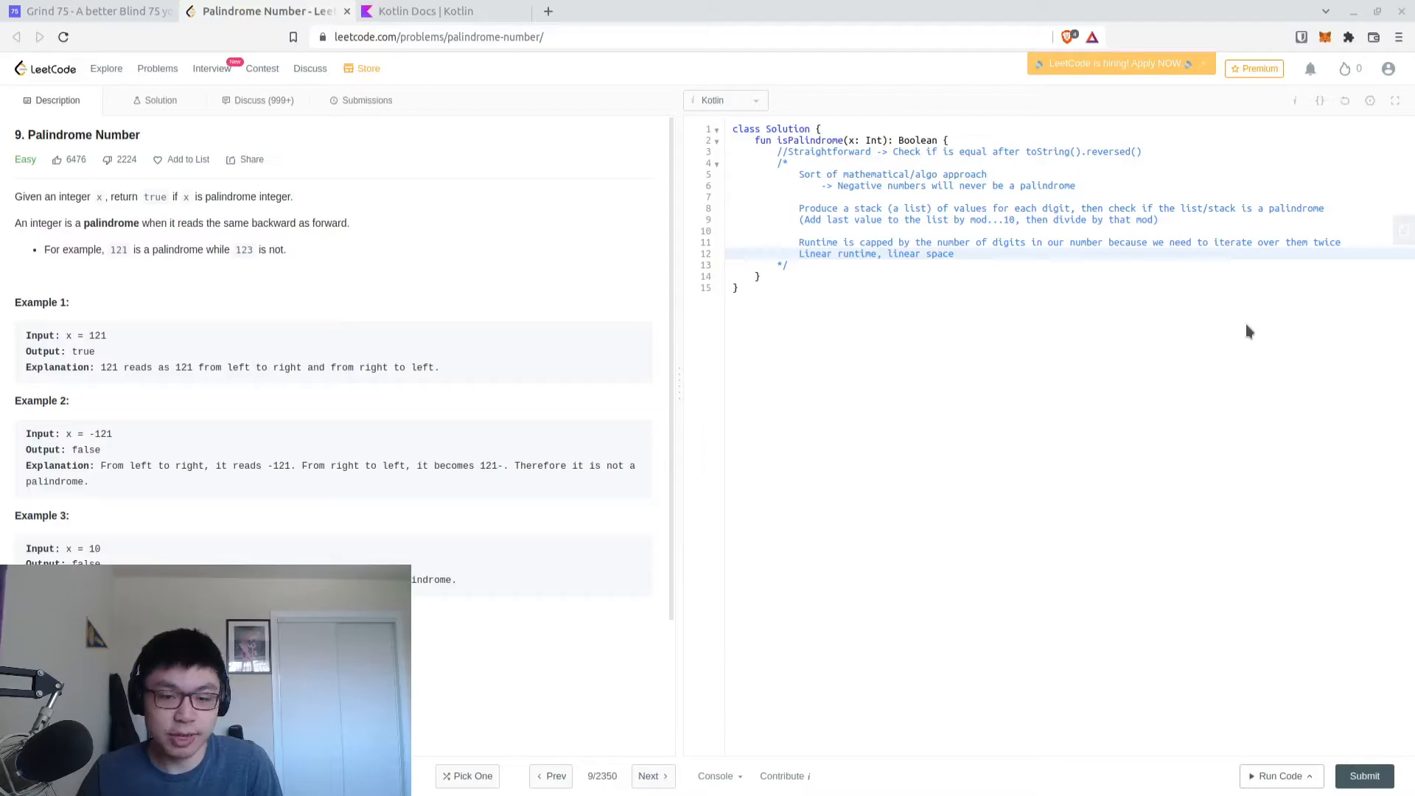
mouse_move(1243, 332)
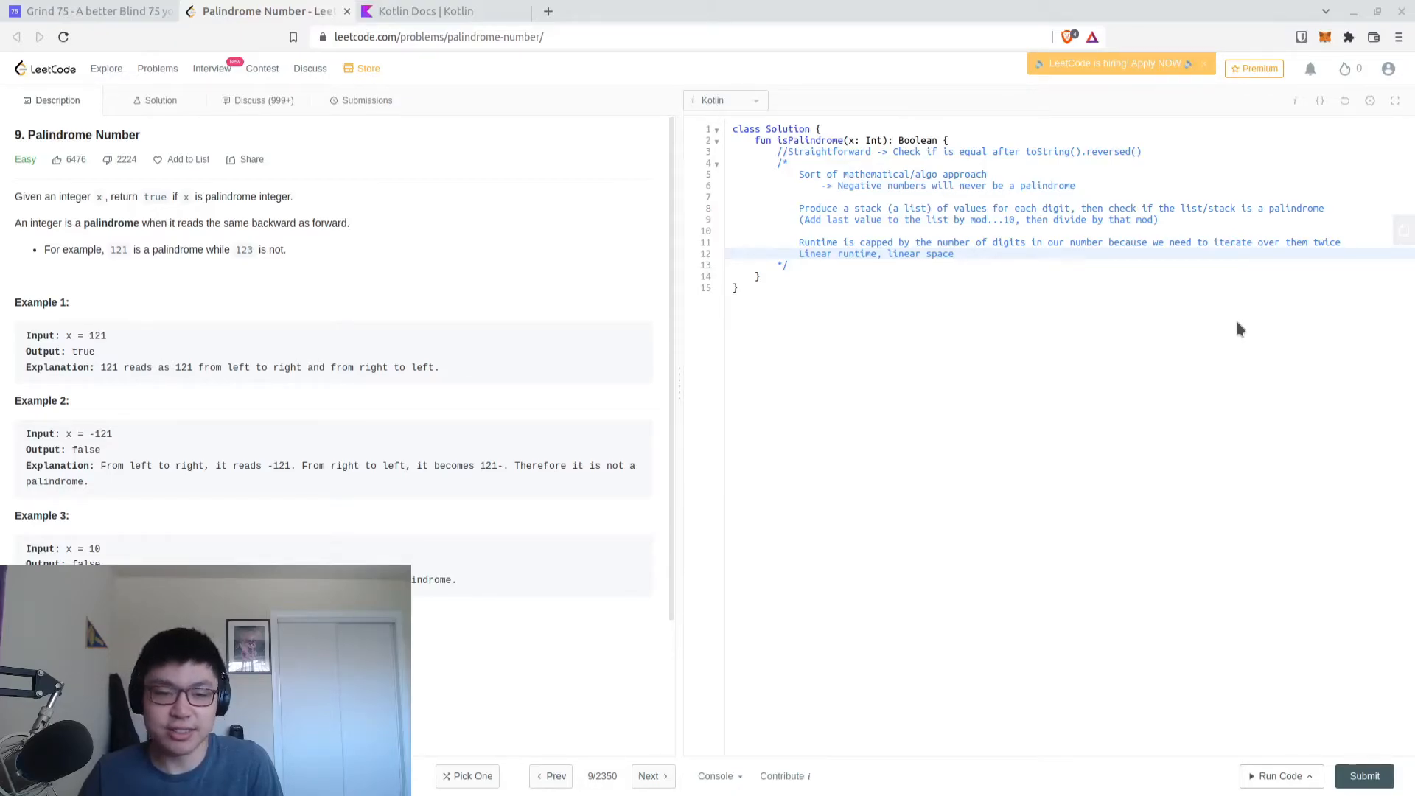
left_click(784, 265)
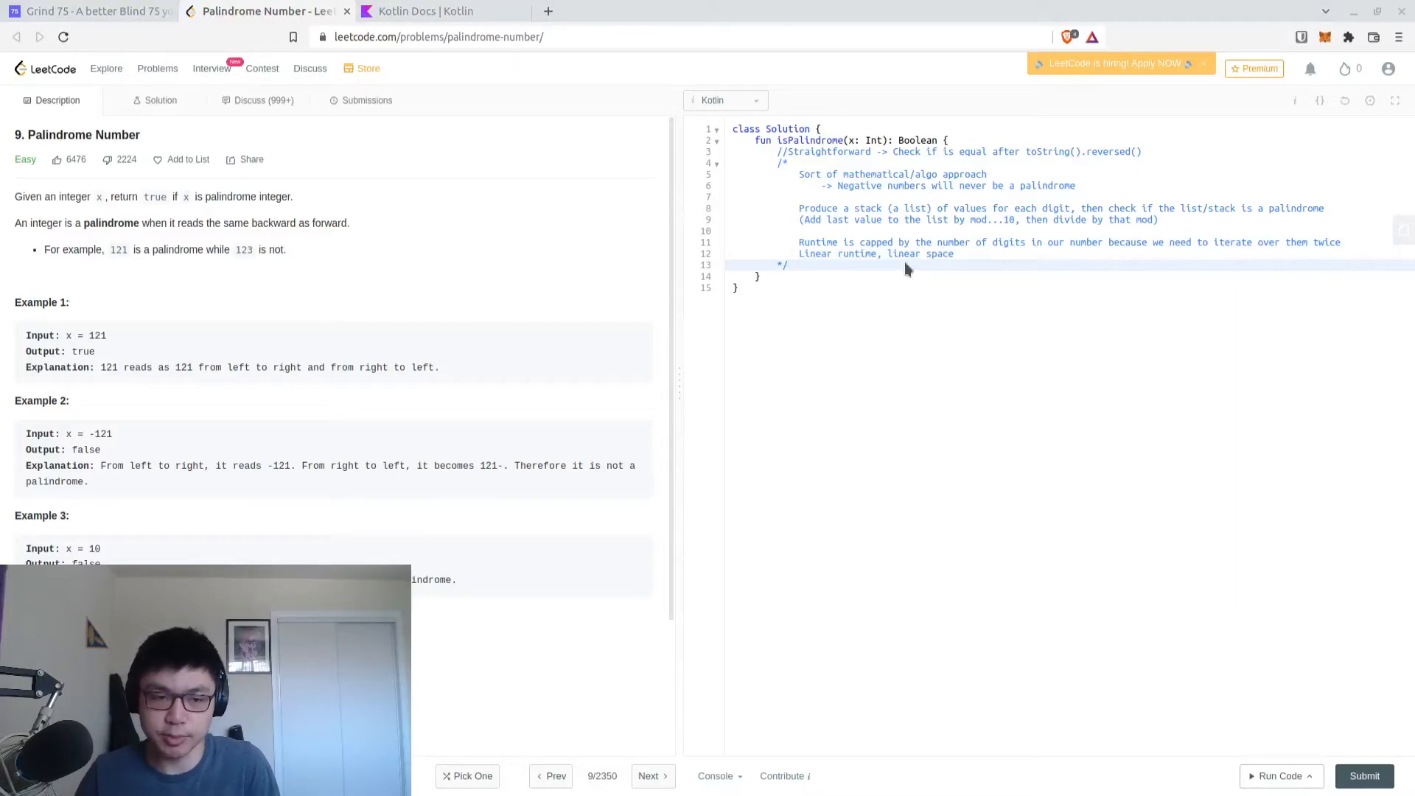
Declare val digitsList = mutableListOf<Int>() below the comment
key("Return")
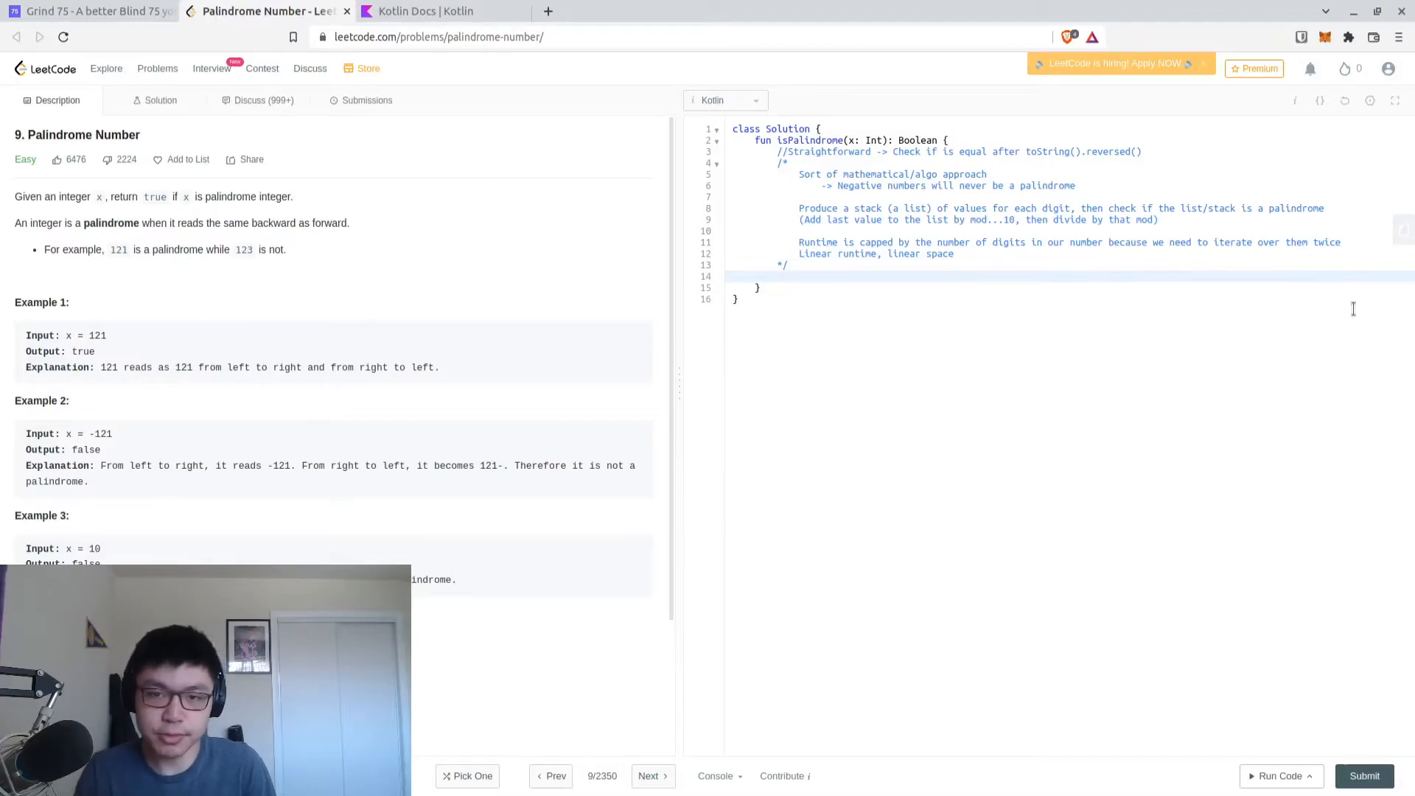
type("val l")
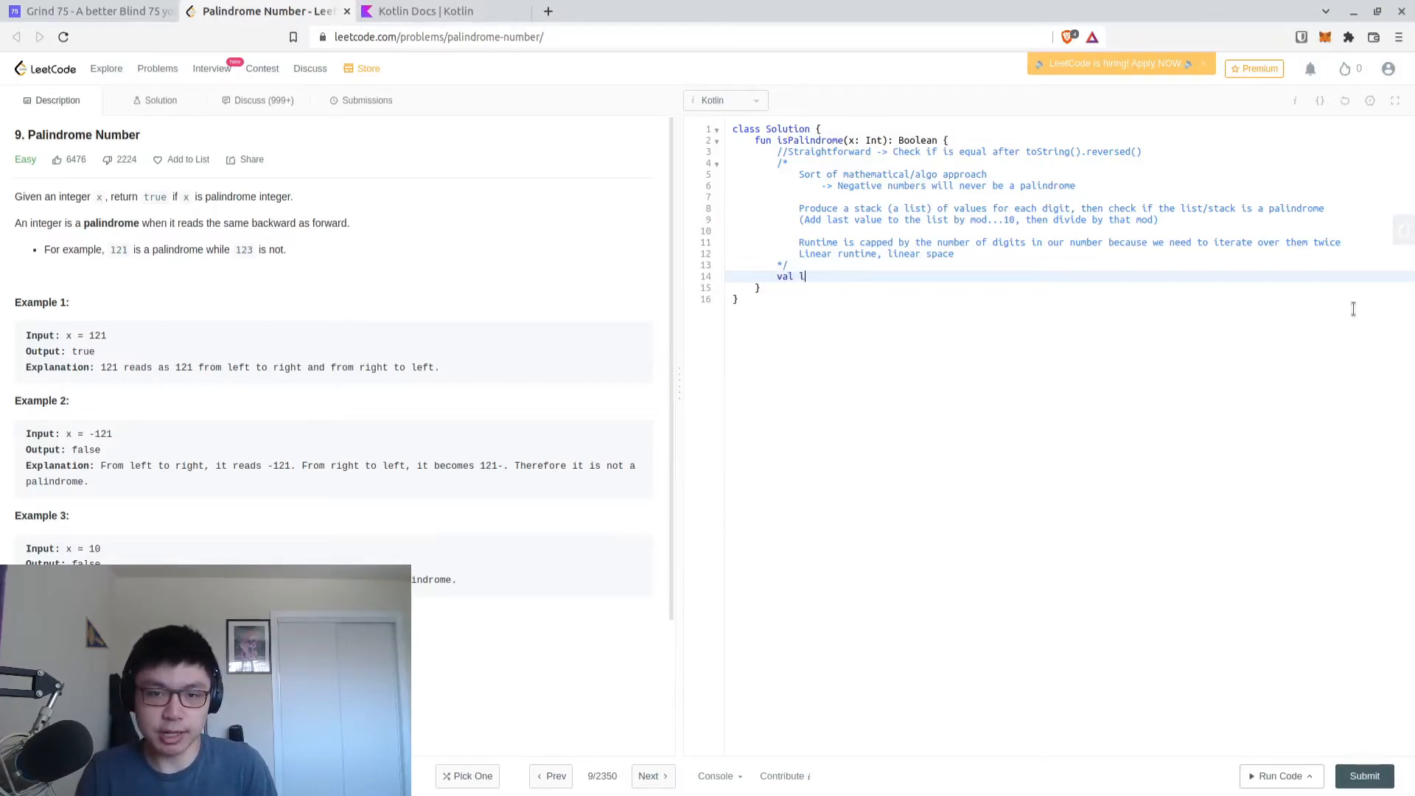
type("digitsList =")
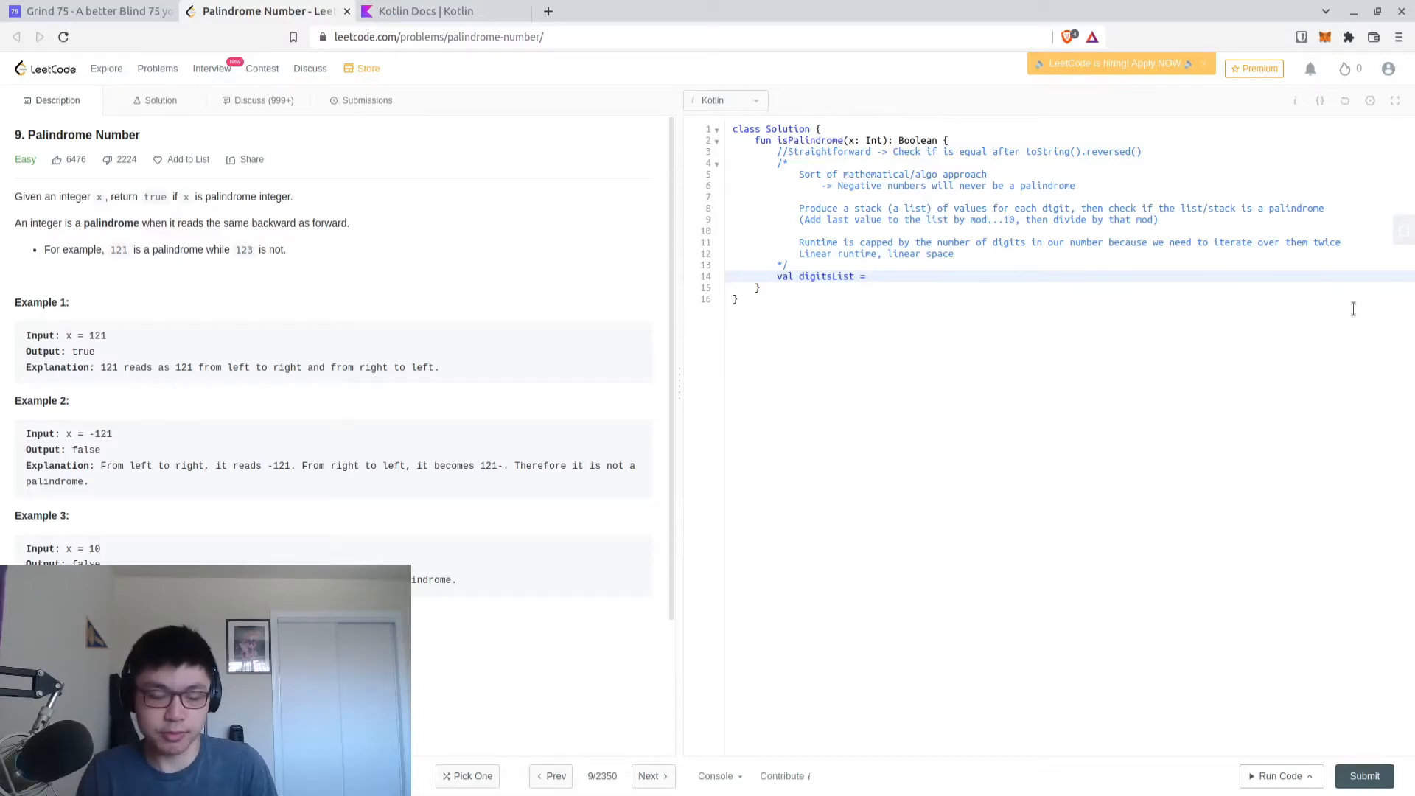
type("m")
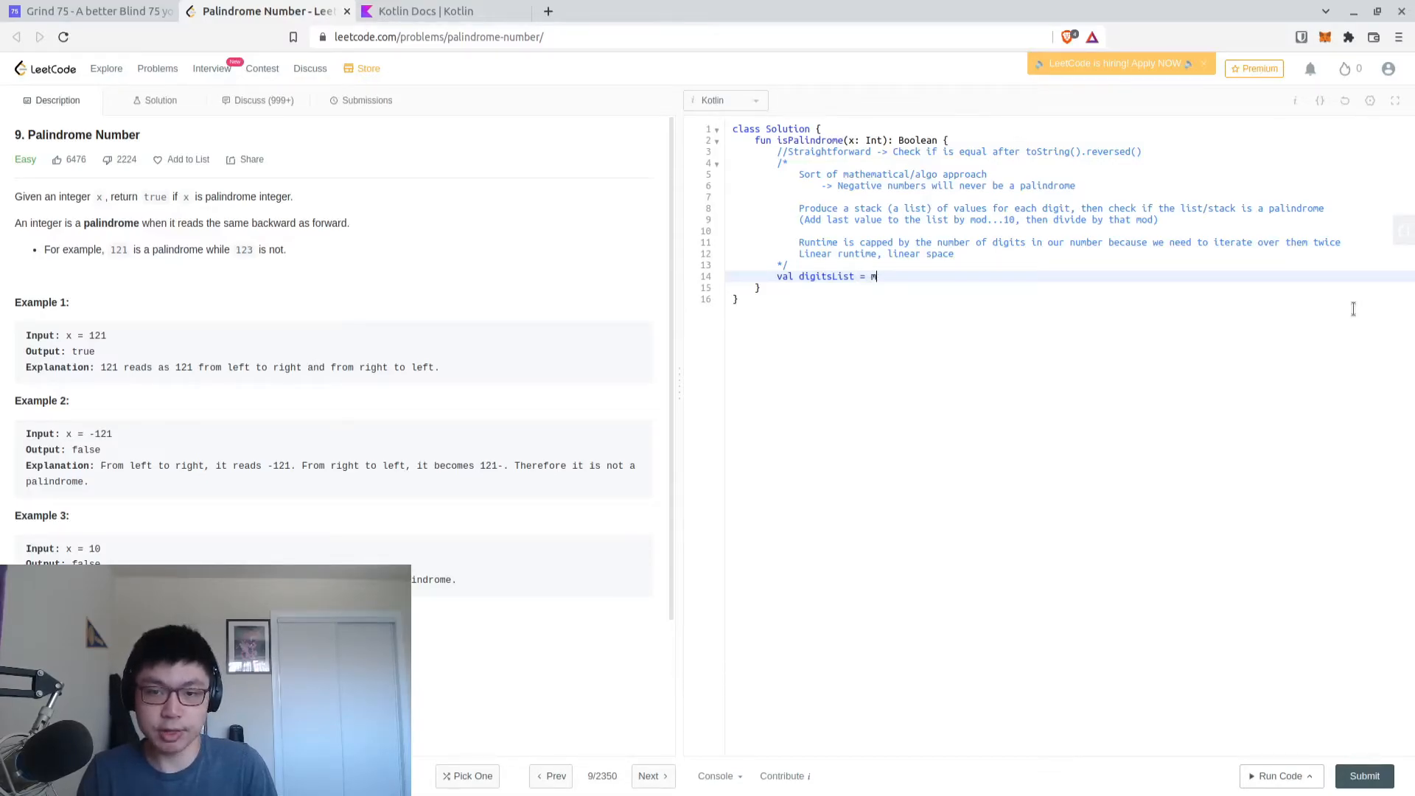
type("utableListOf<")
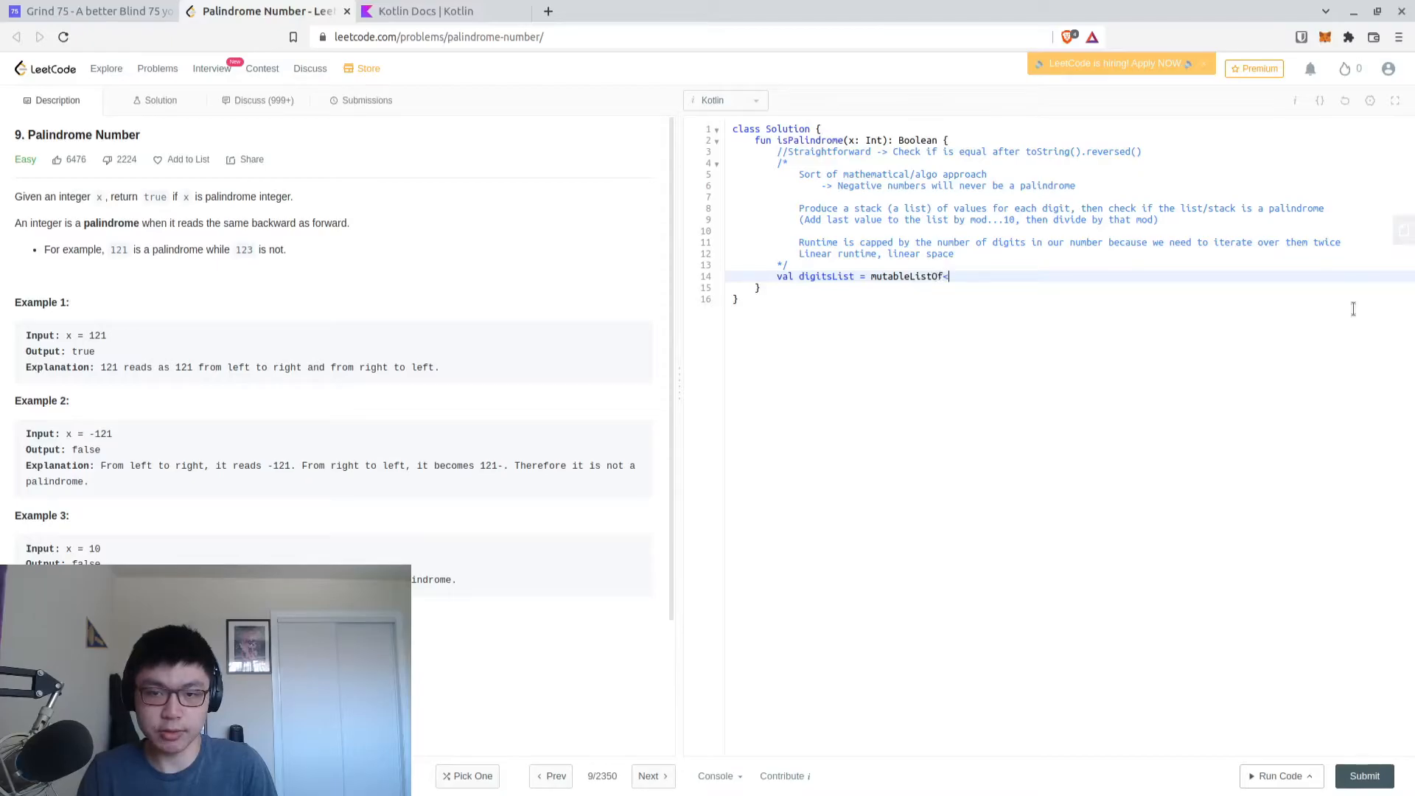
type("Int>()")
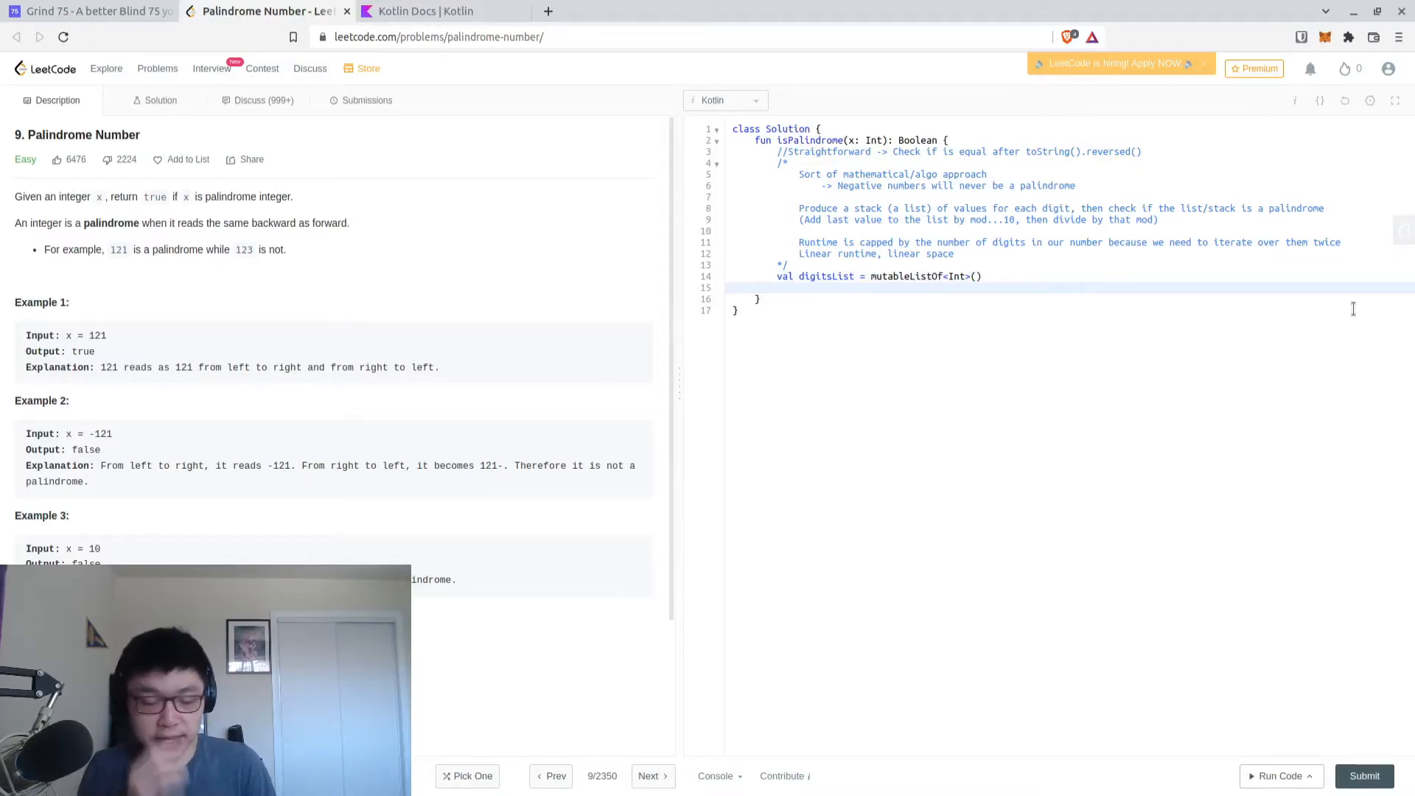
Add var number = x and an empty while(number > 0) loop
type("while(")
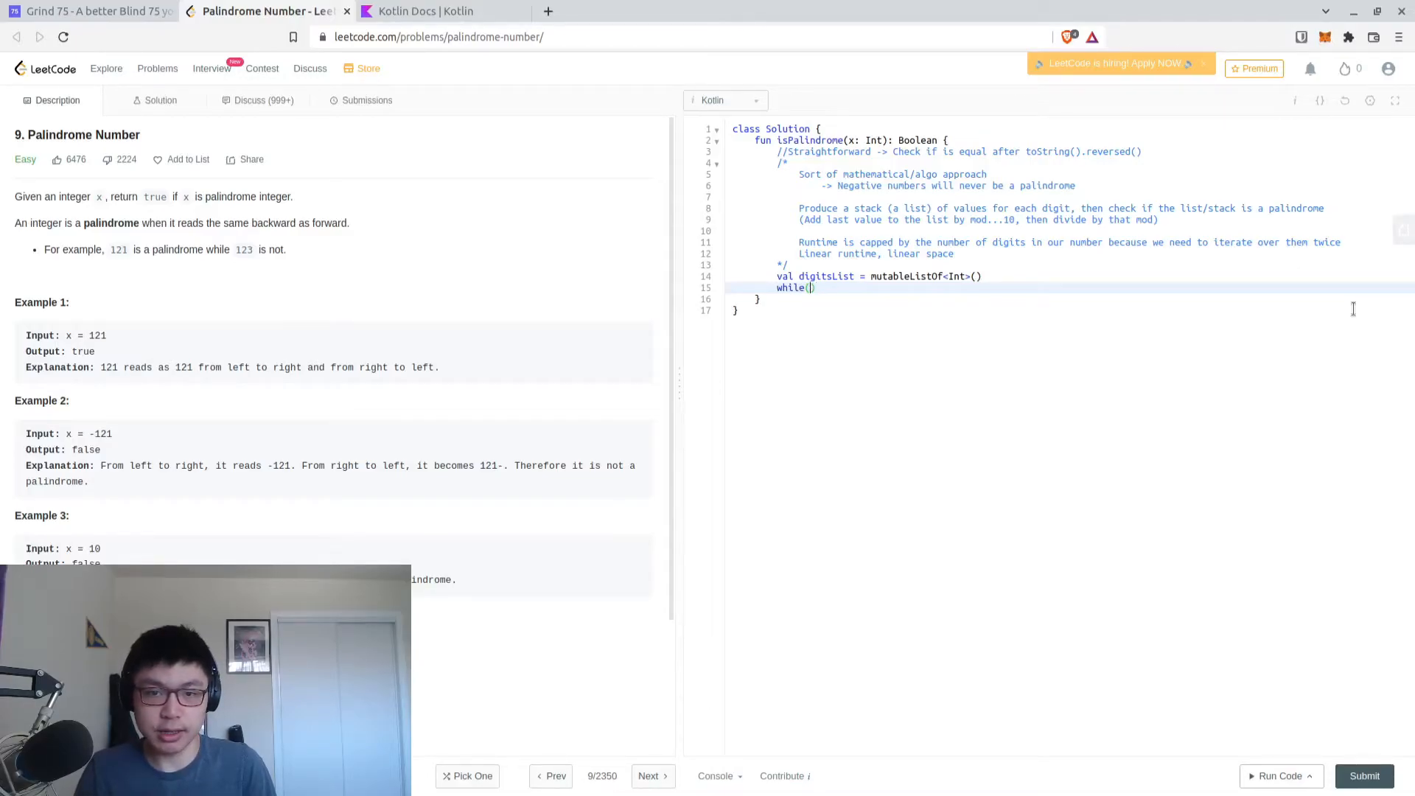
key("Return")
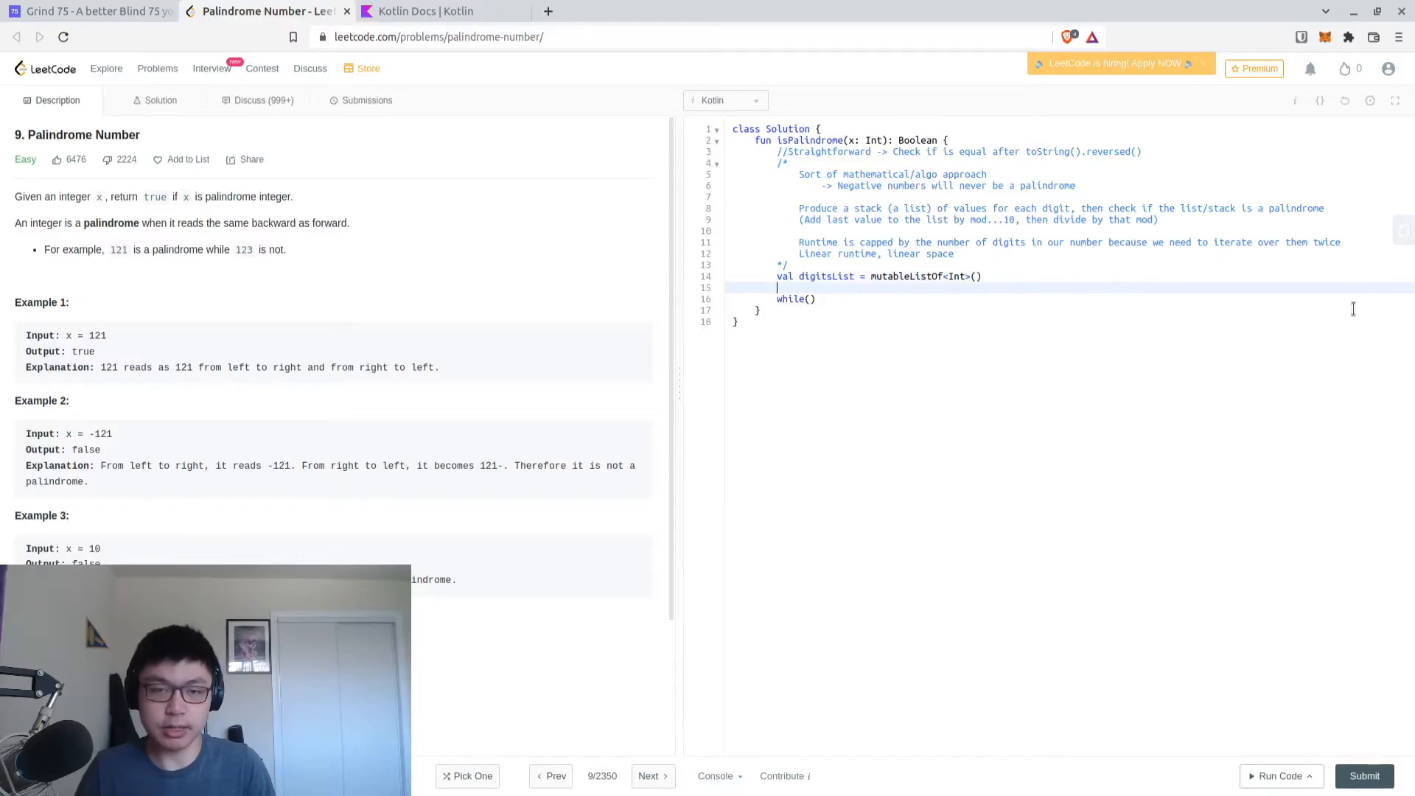
type("var")
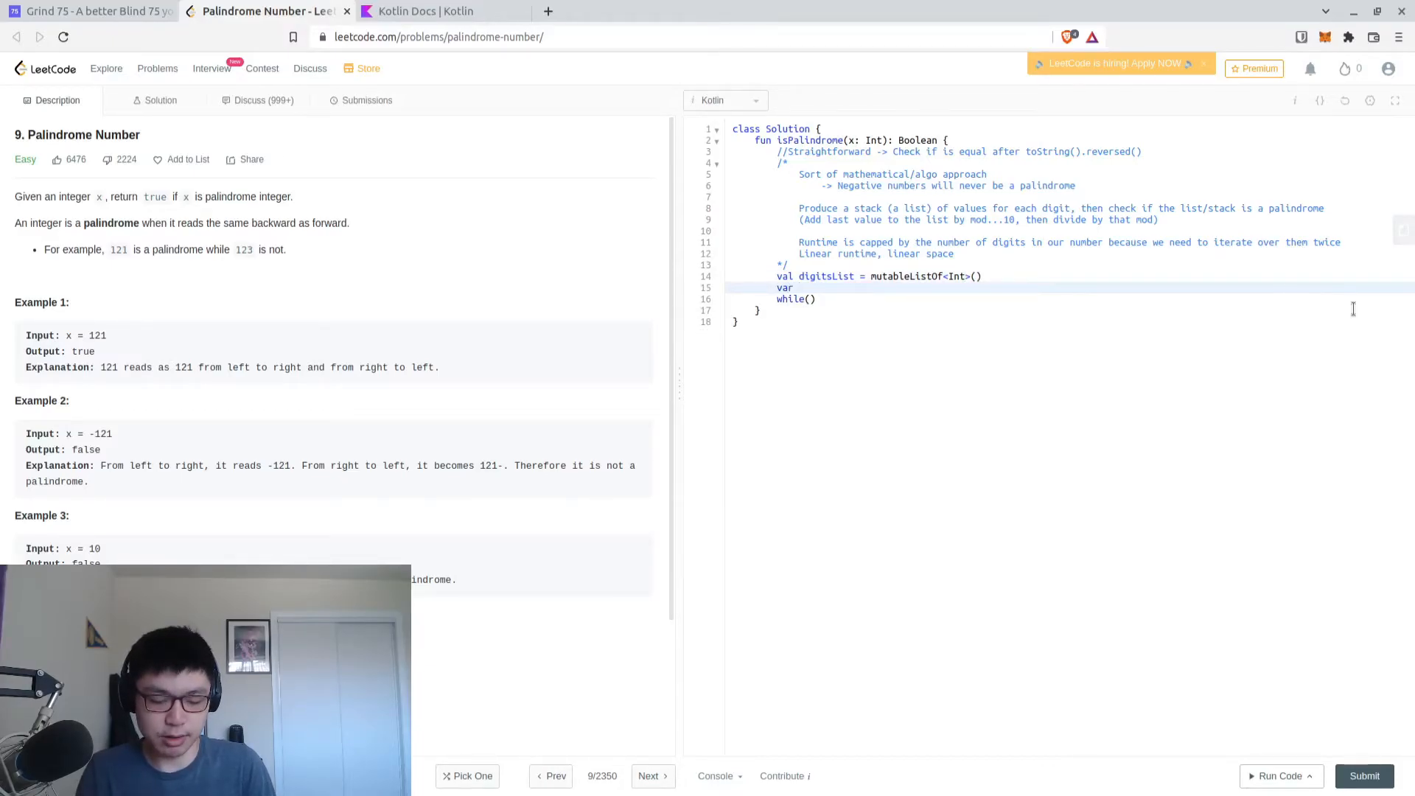
type("number = x")
left_click(799, 299)
type("number > ")
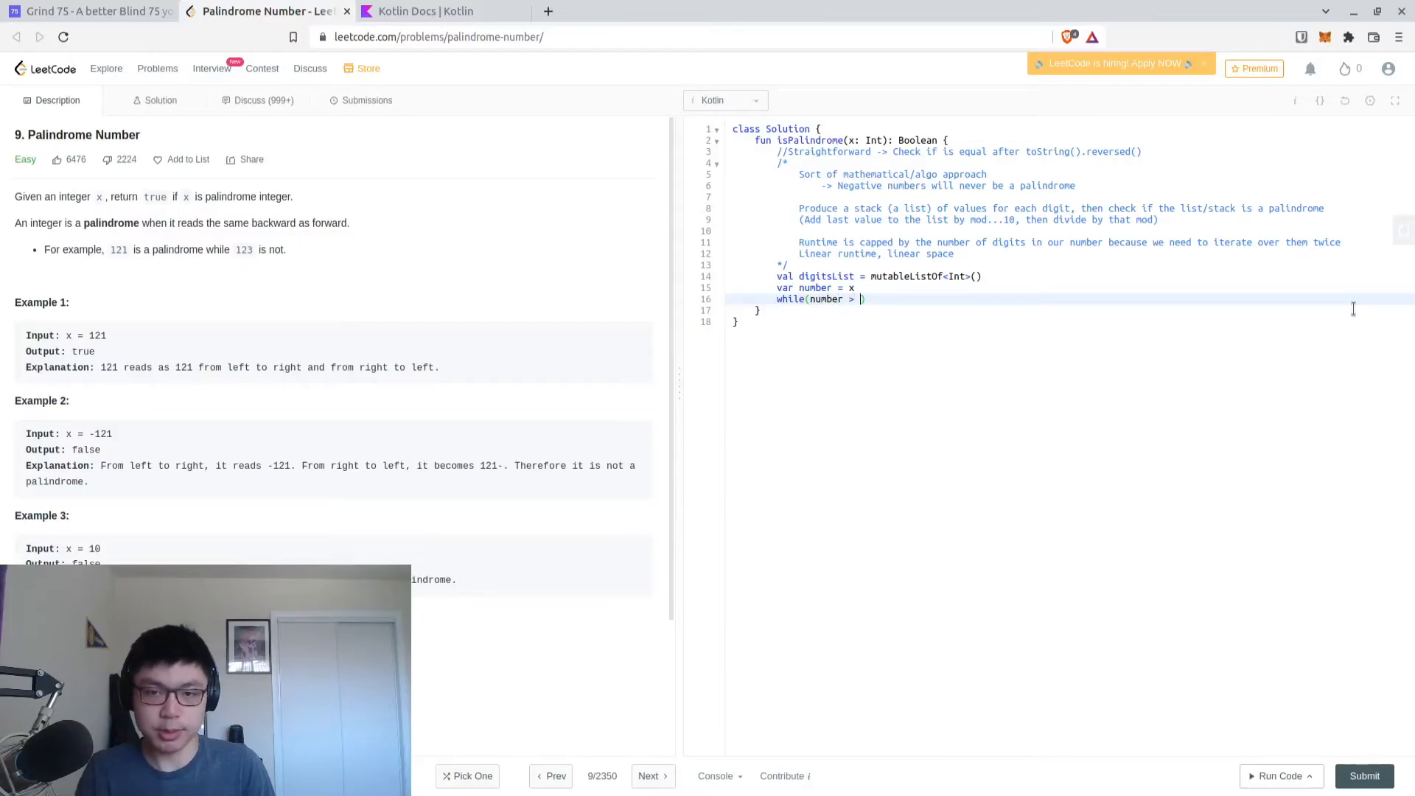
type("0) {")
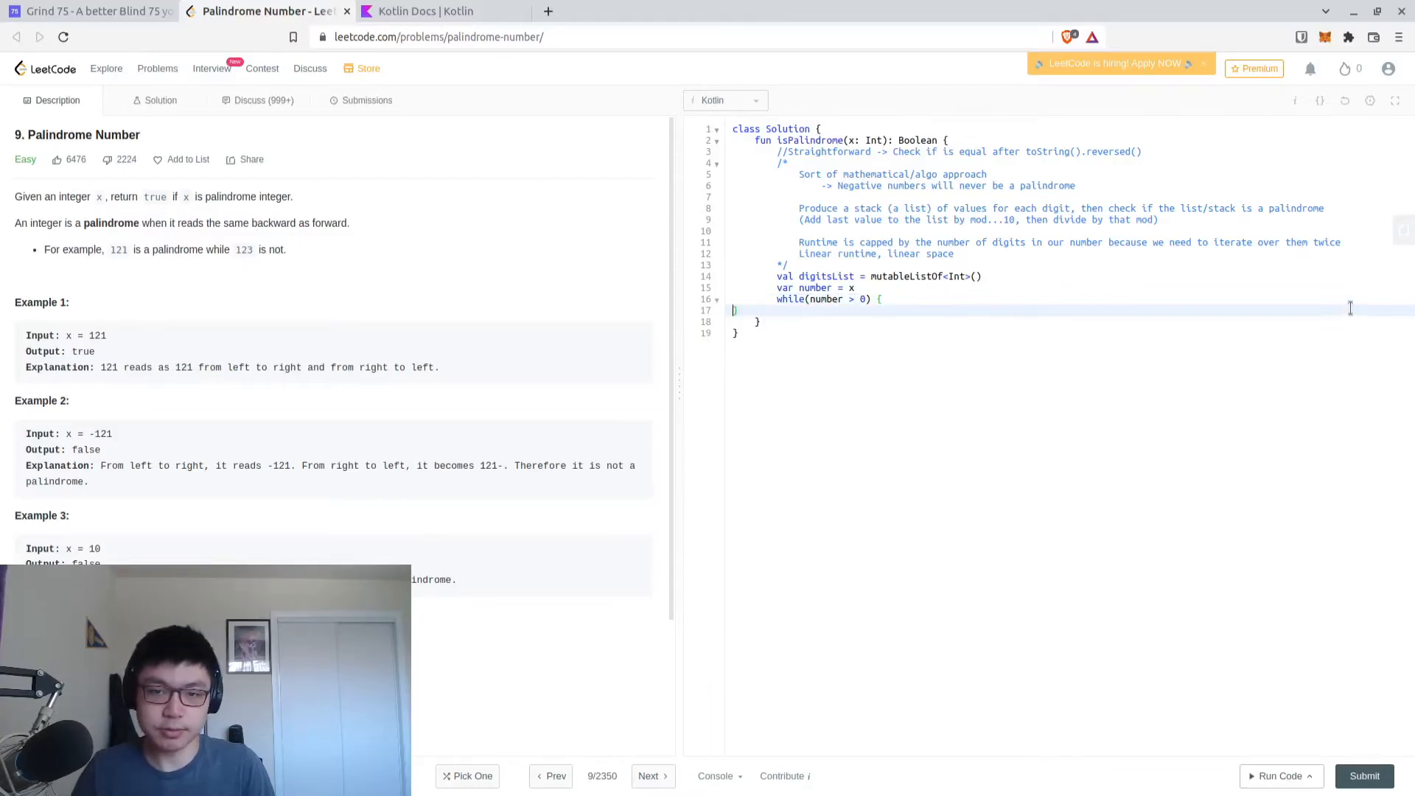
key("Return")
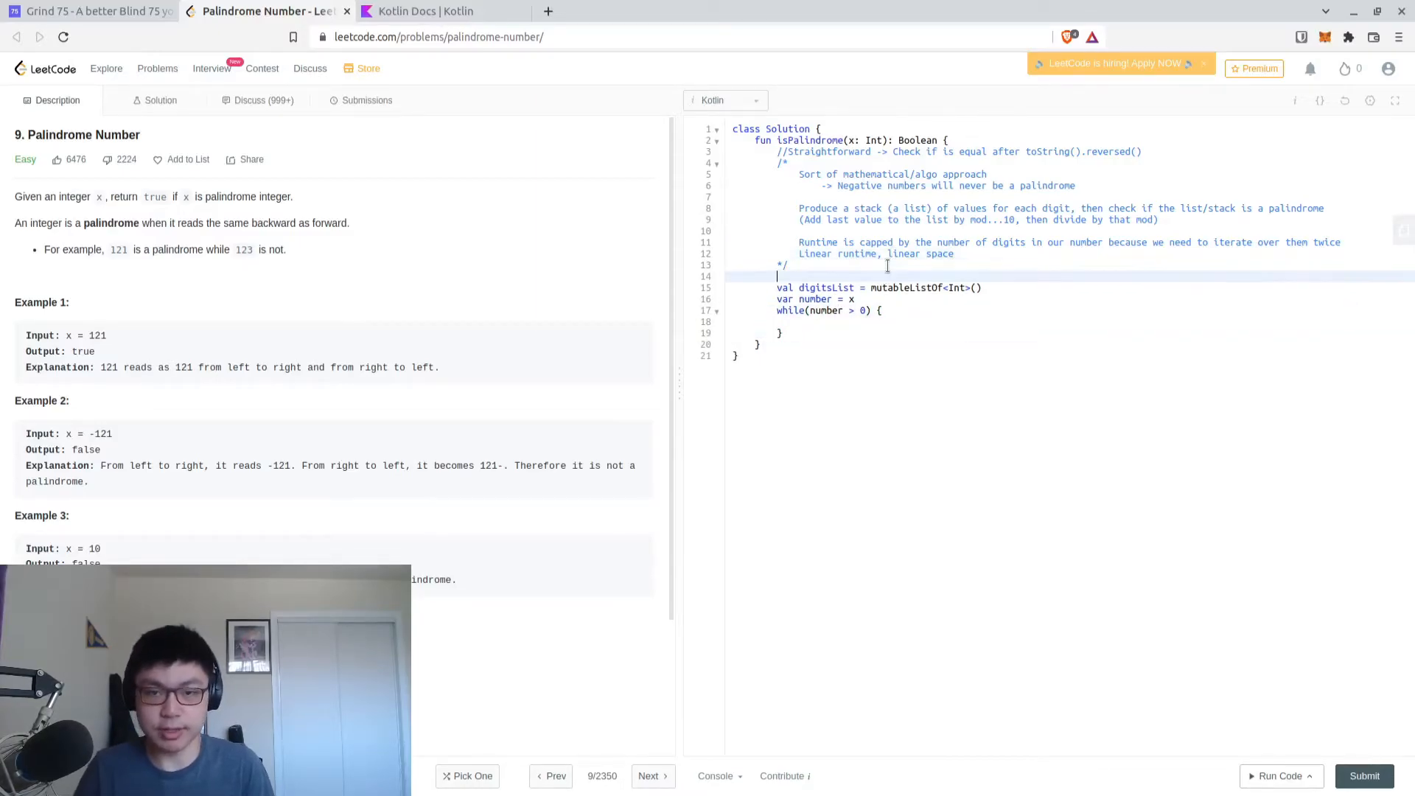
Guard with if(x < 0) return false and if(x < 10) return true; loop condition becomes number > 10
type("if(x < 0) re")
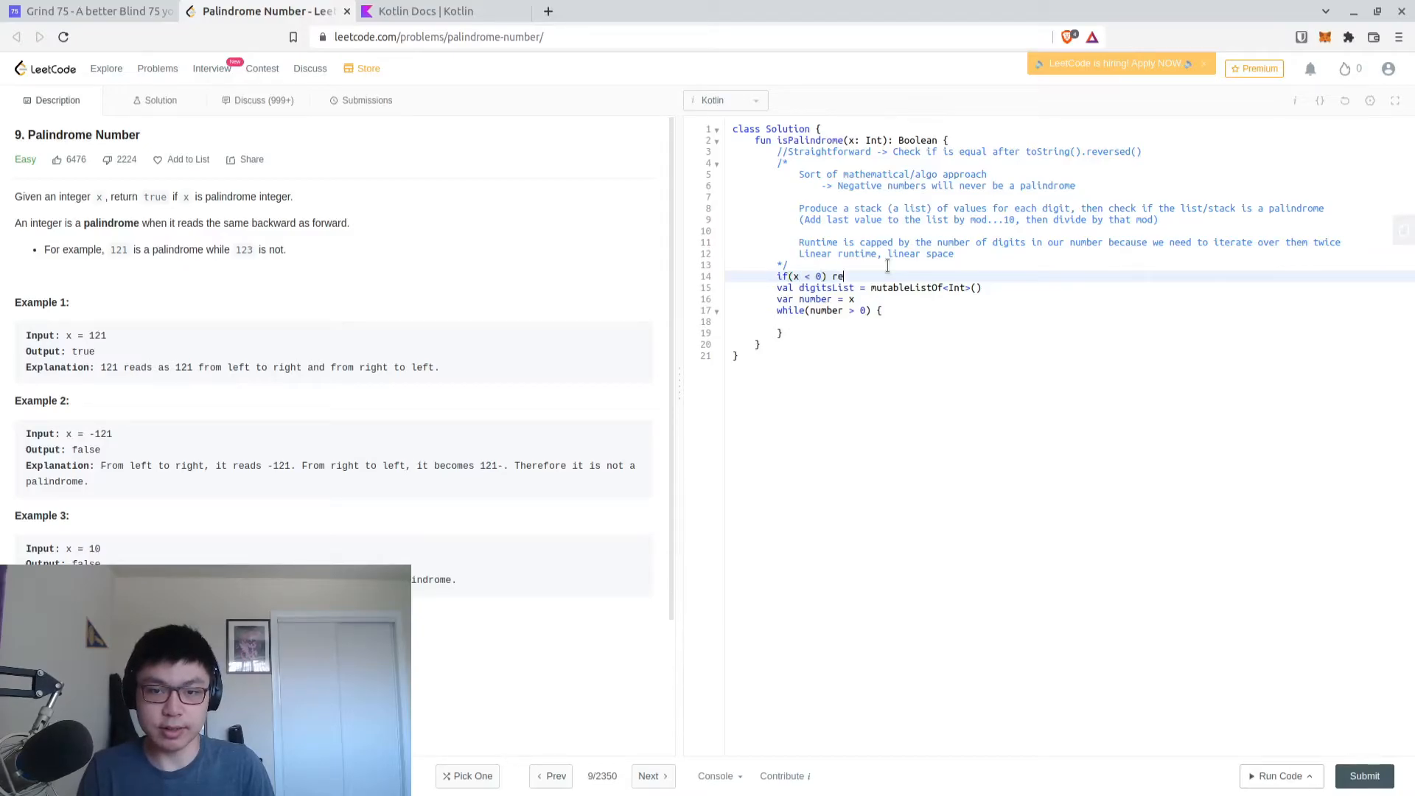
type("turn false")
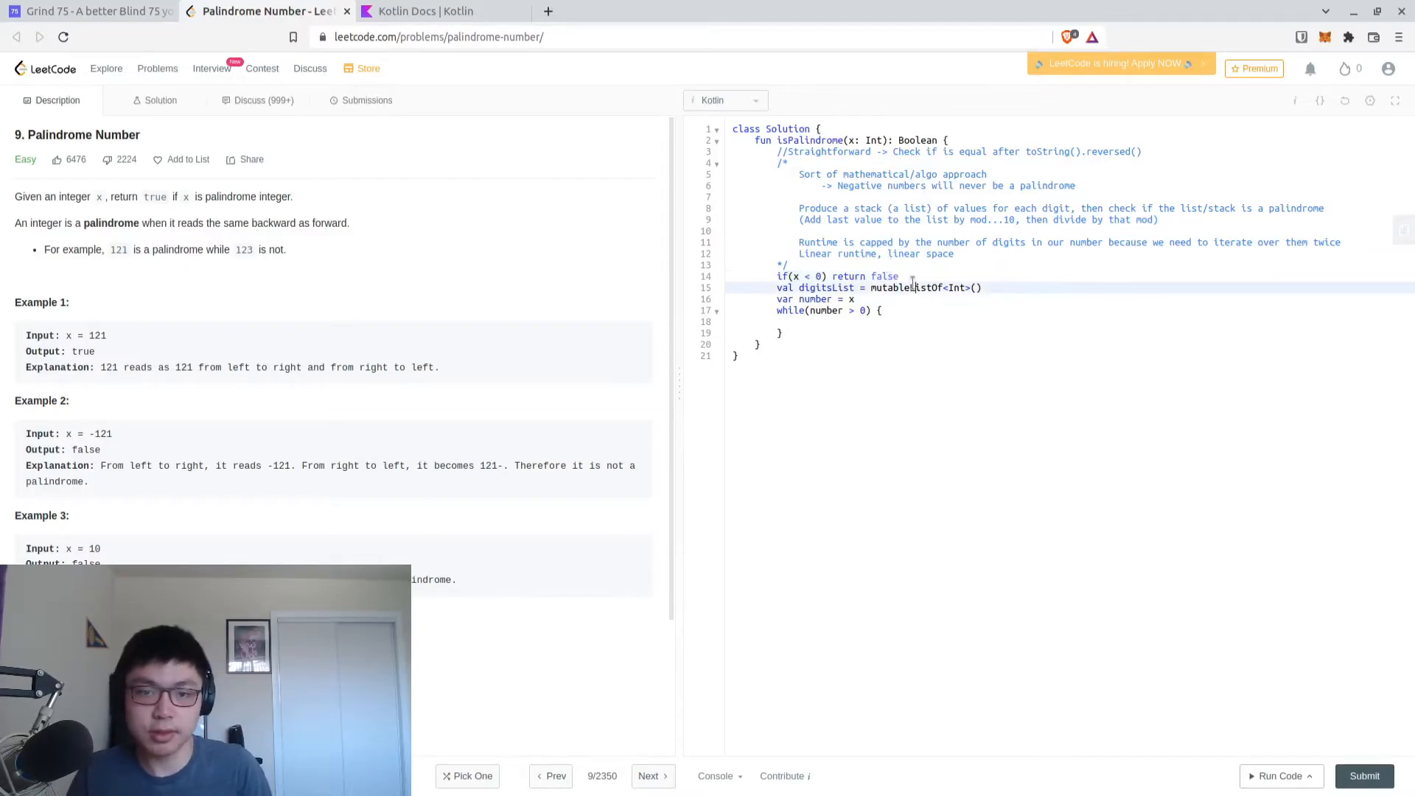
left_click(836, 276)
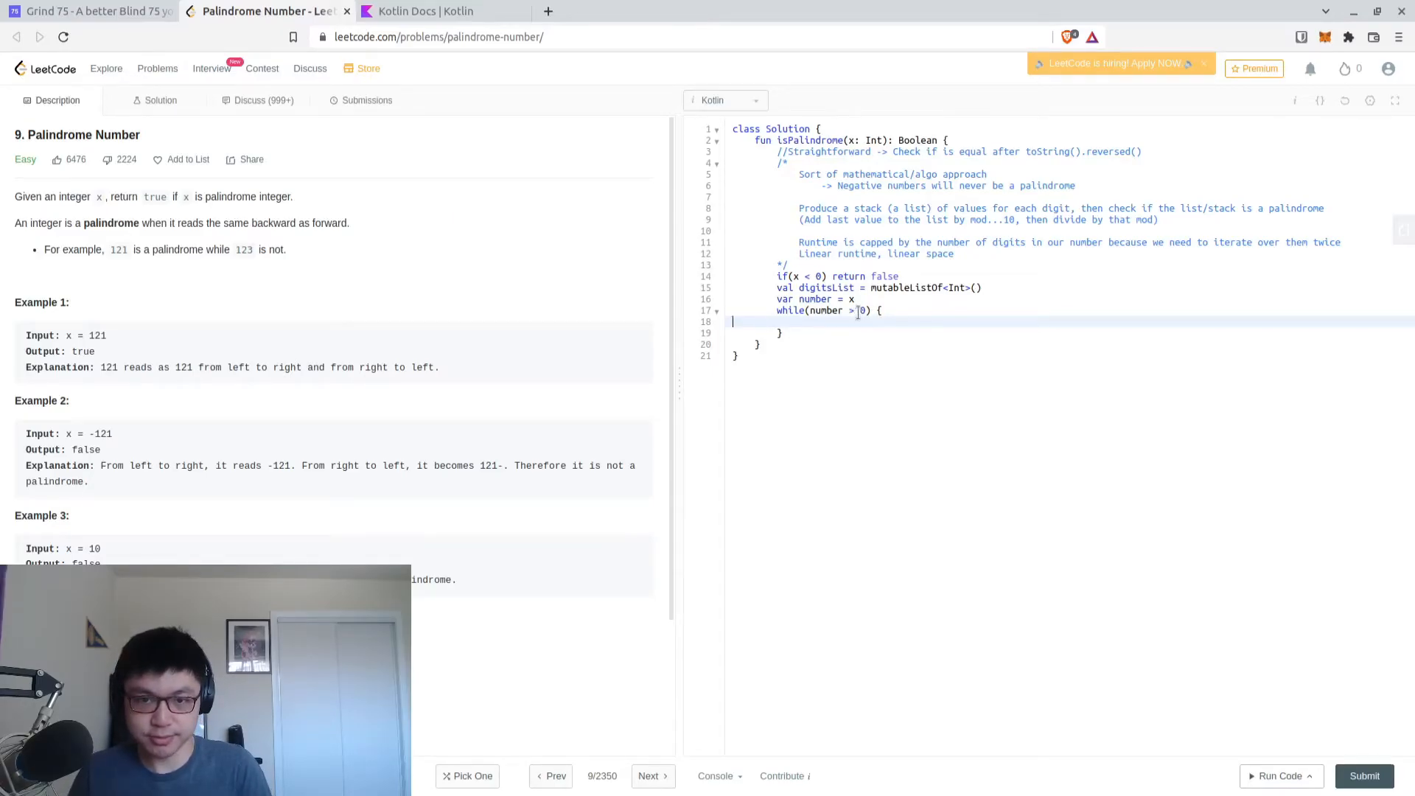
key("Enter")
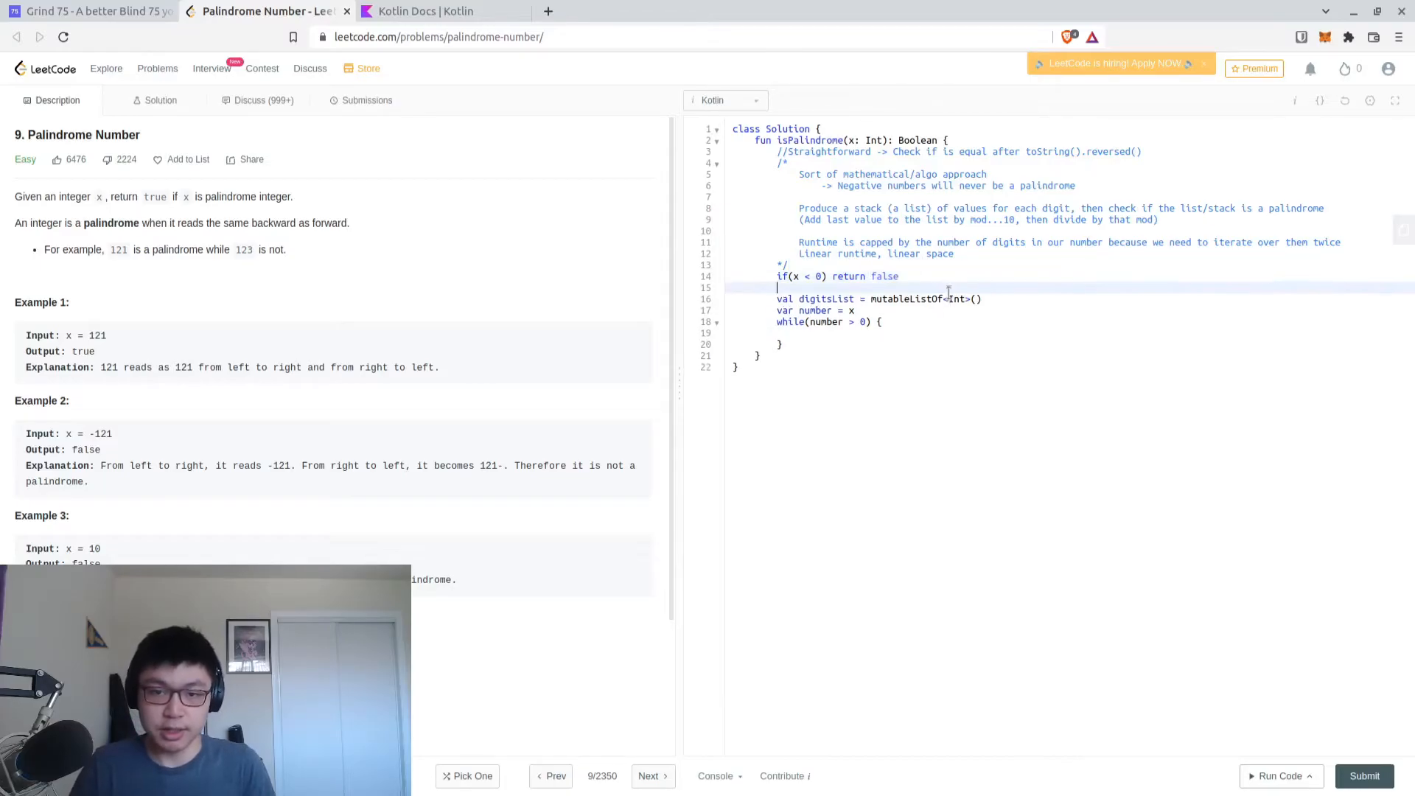
type("if(x < 10)")
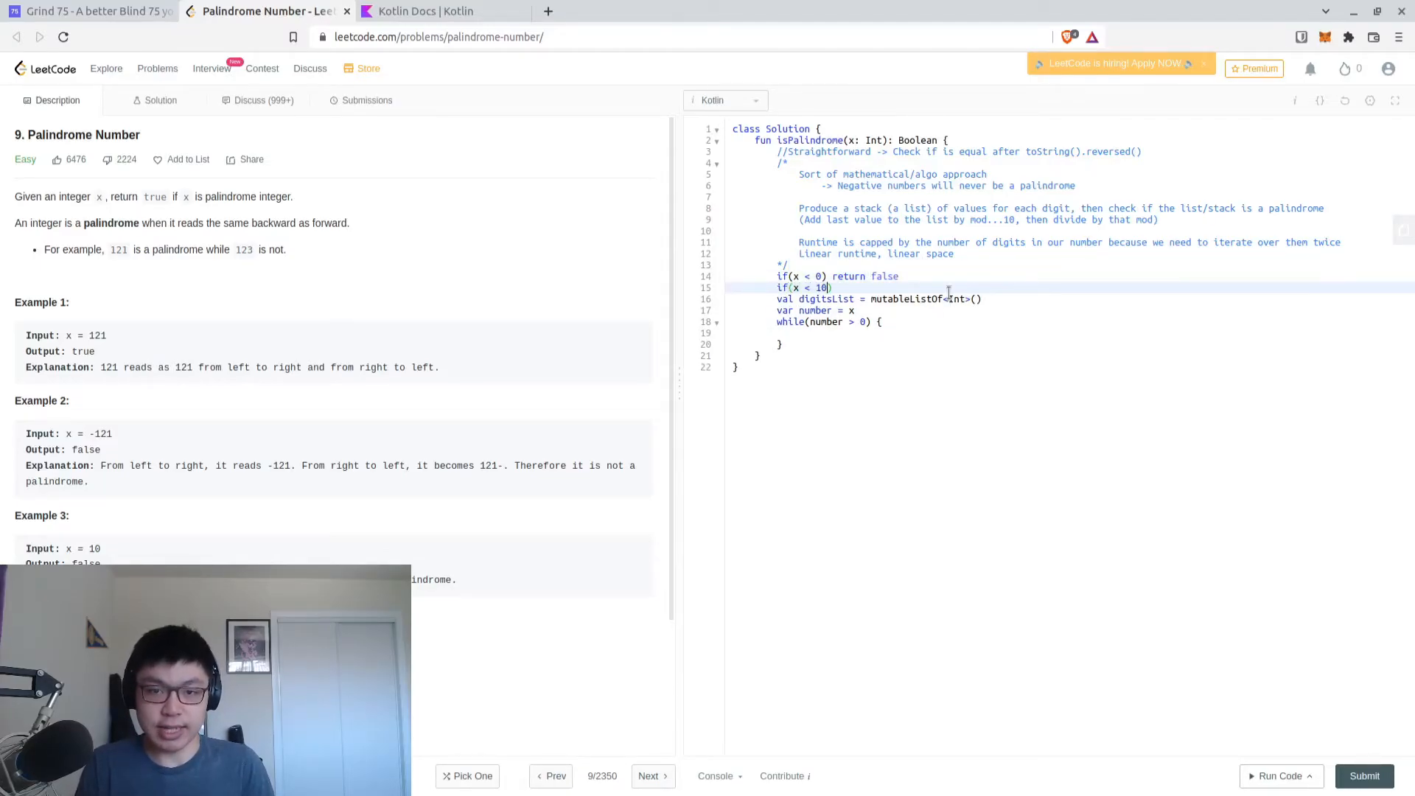
type("return true")
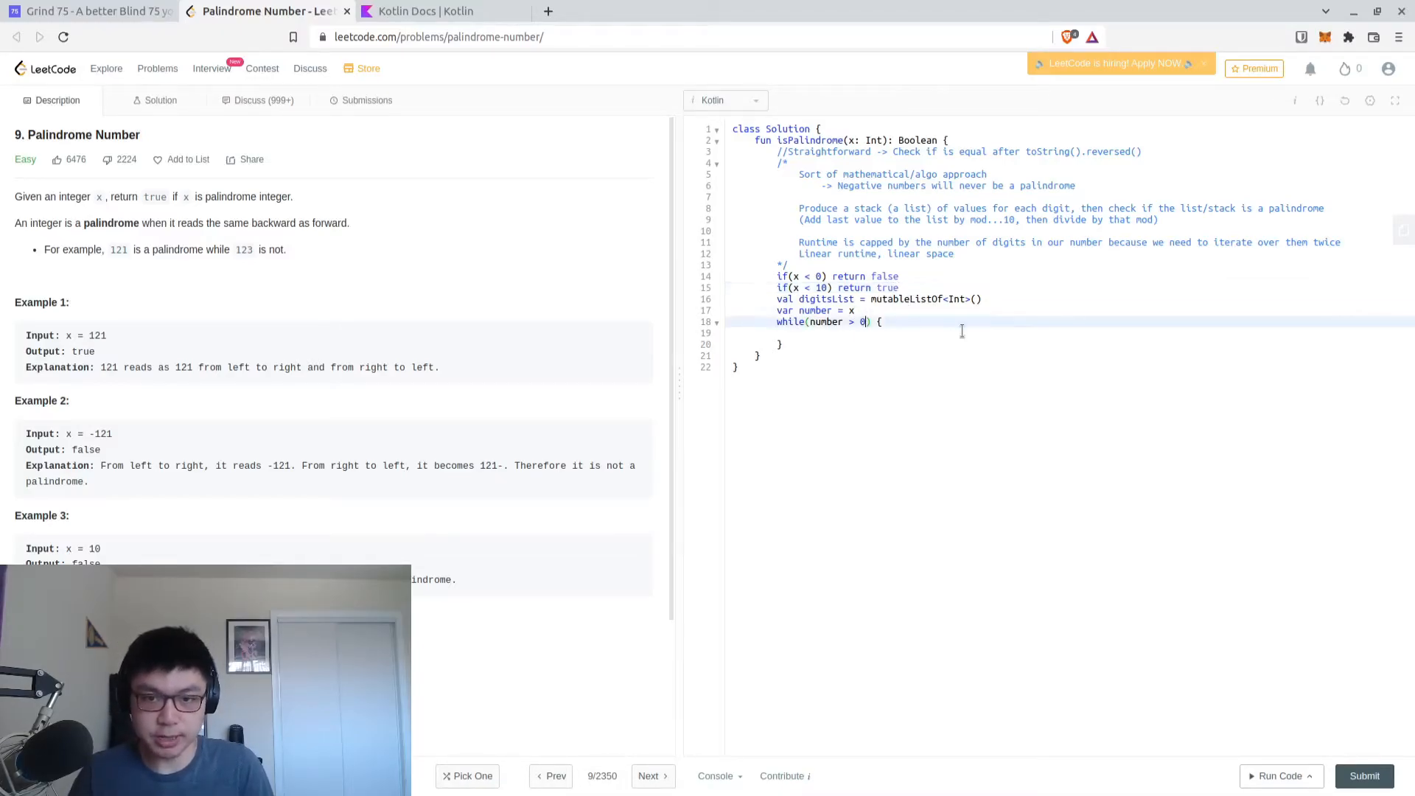
type("1")
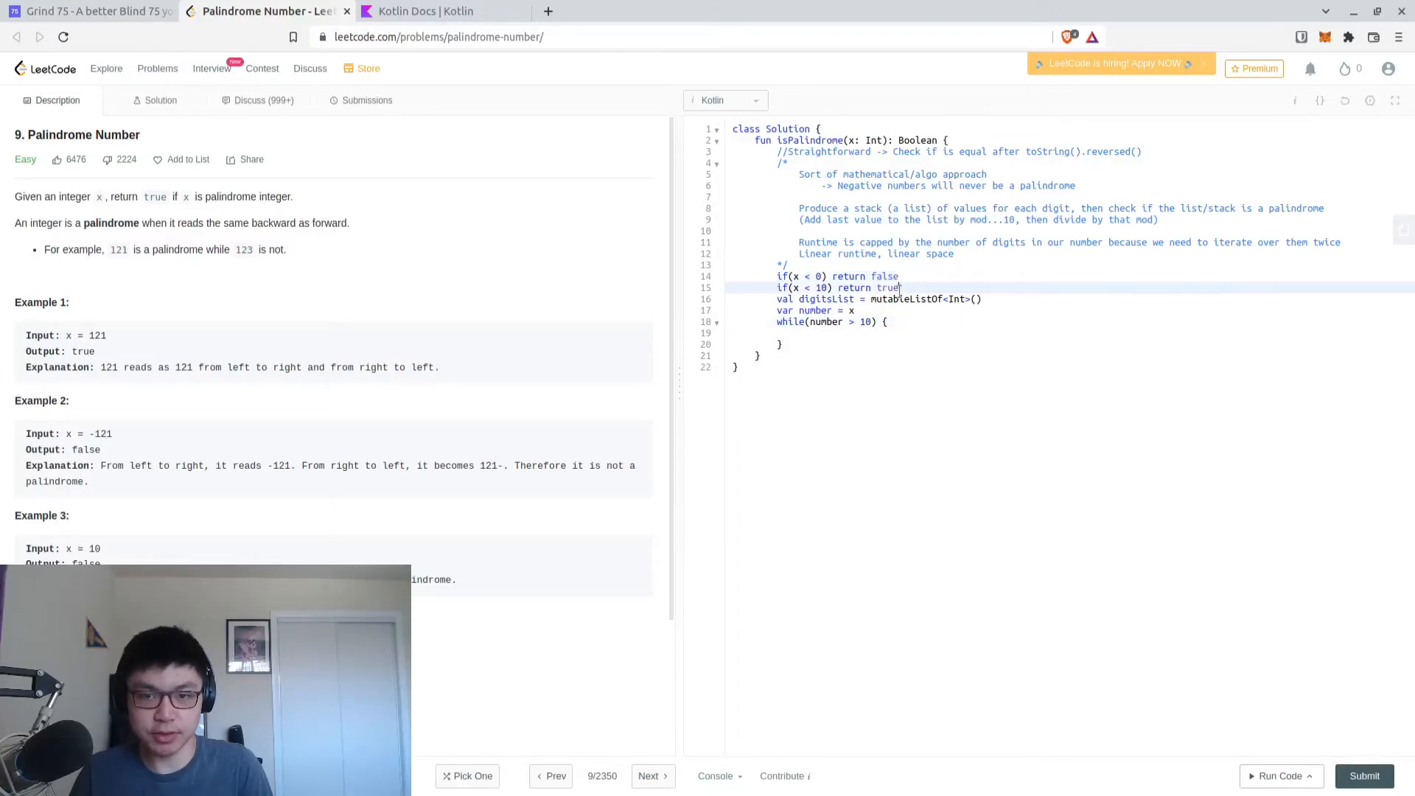
mouse_move(1353, 470)
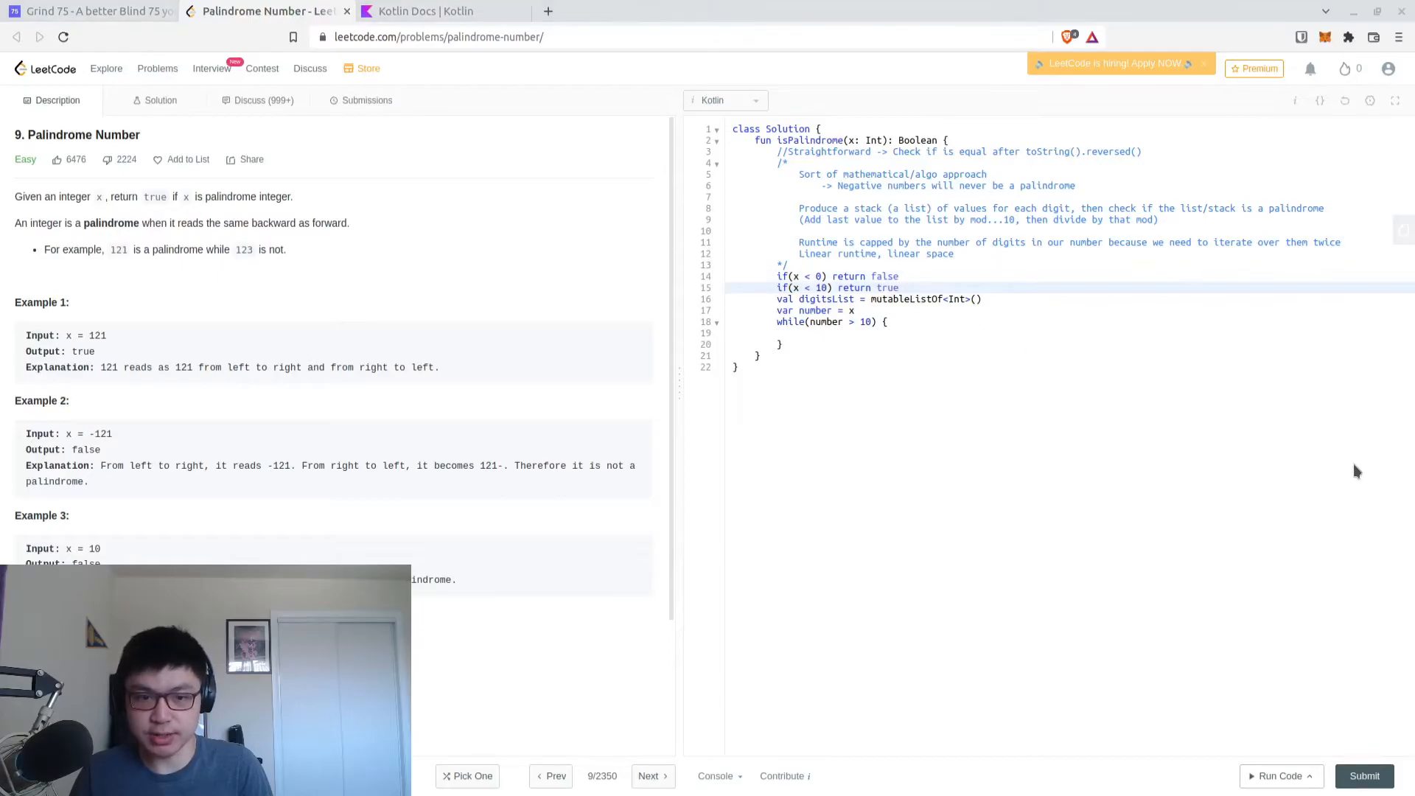
mouse_move(1339, 470)
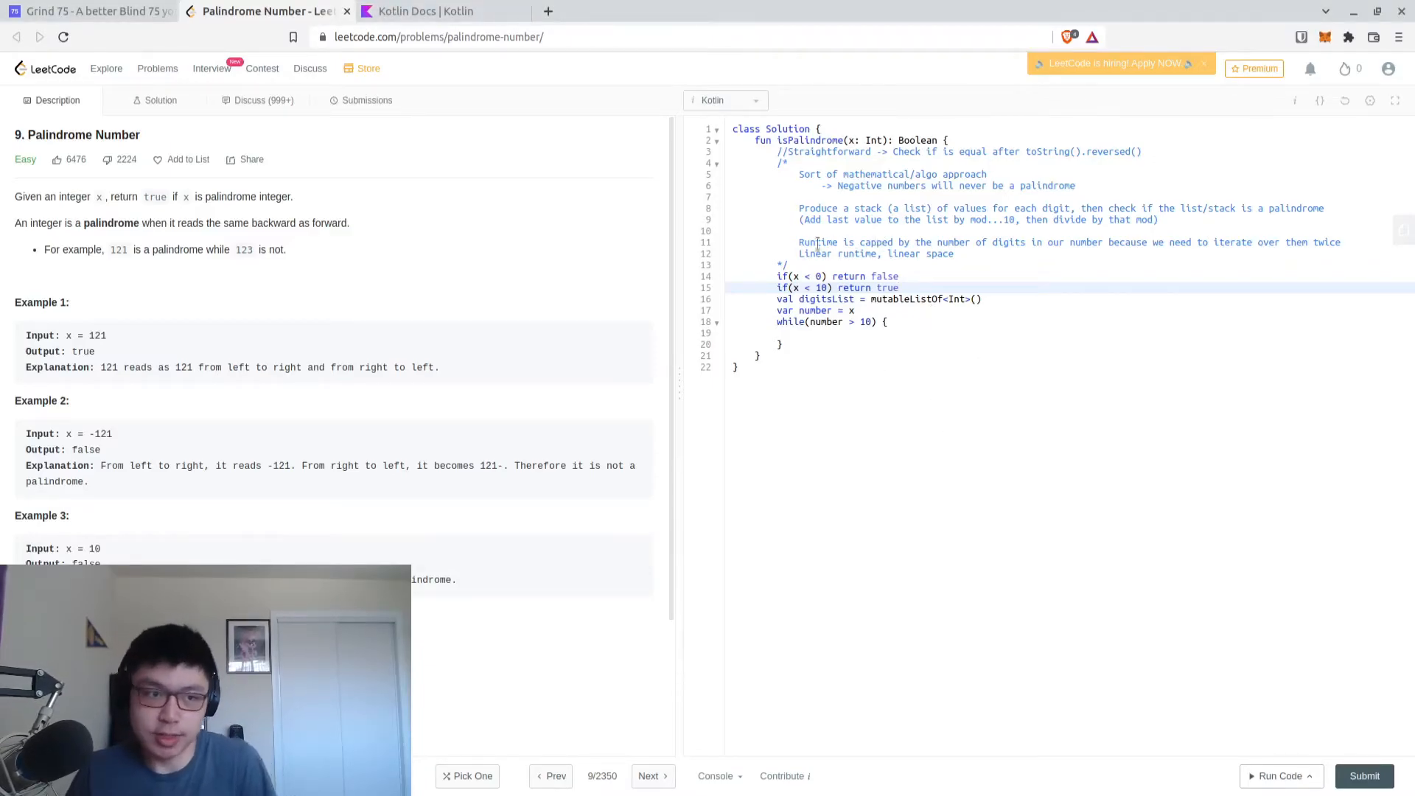
Fill the loop with digitsList.add(number % 10) and number /= 10, condition number > 0
left_click(892, 321)
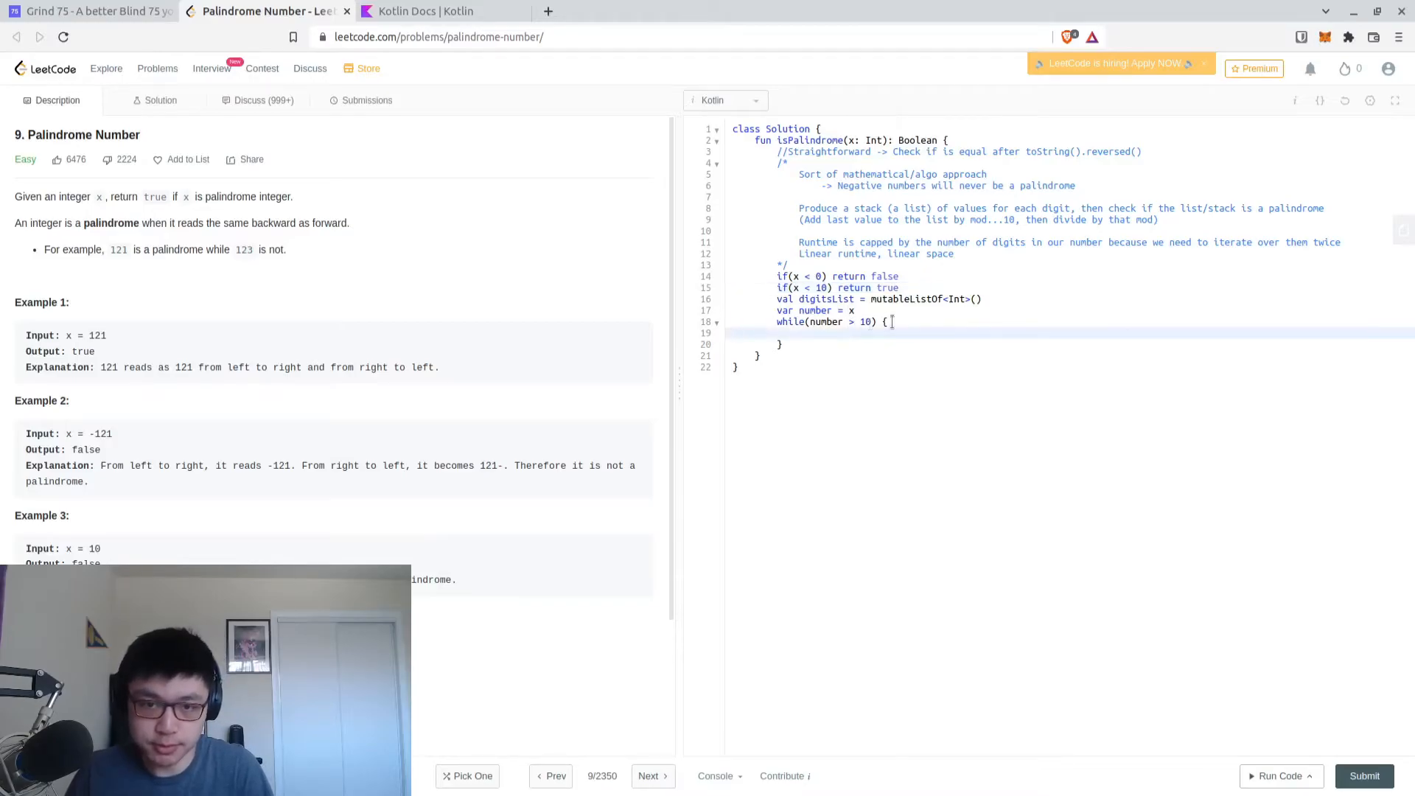
double_click(864, 321)
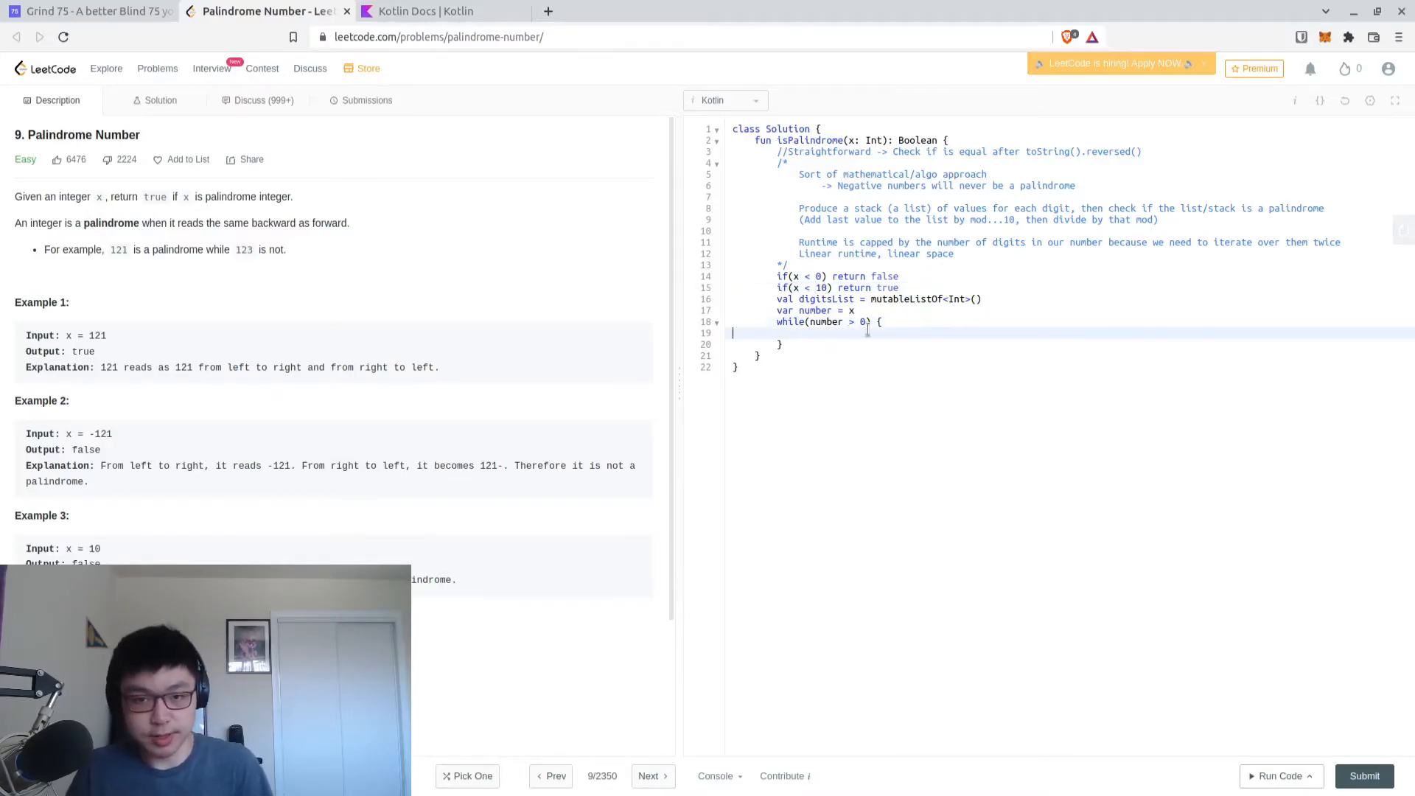
type("digi")
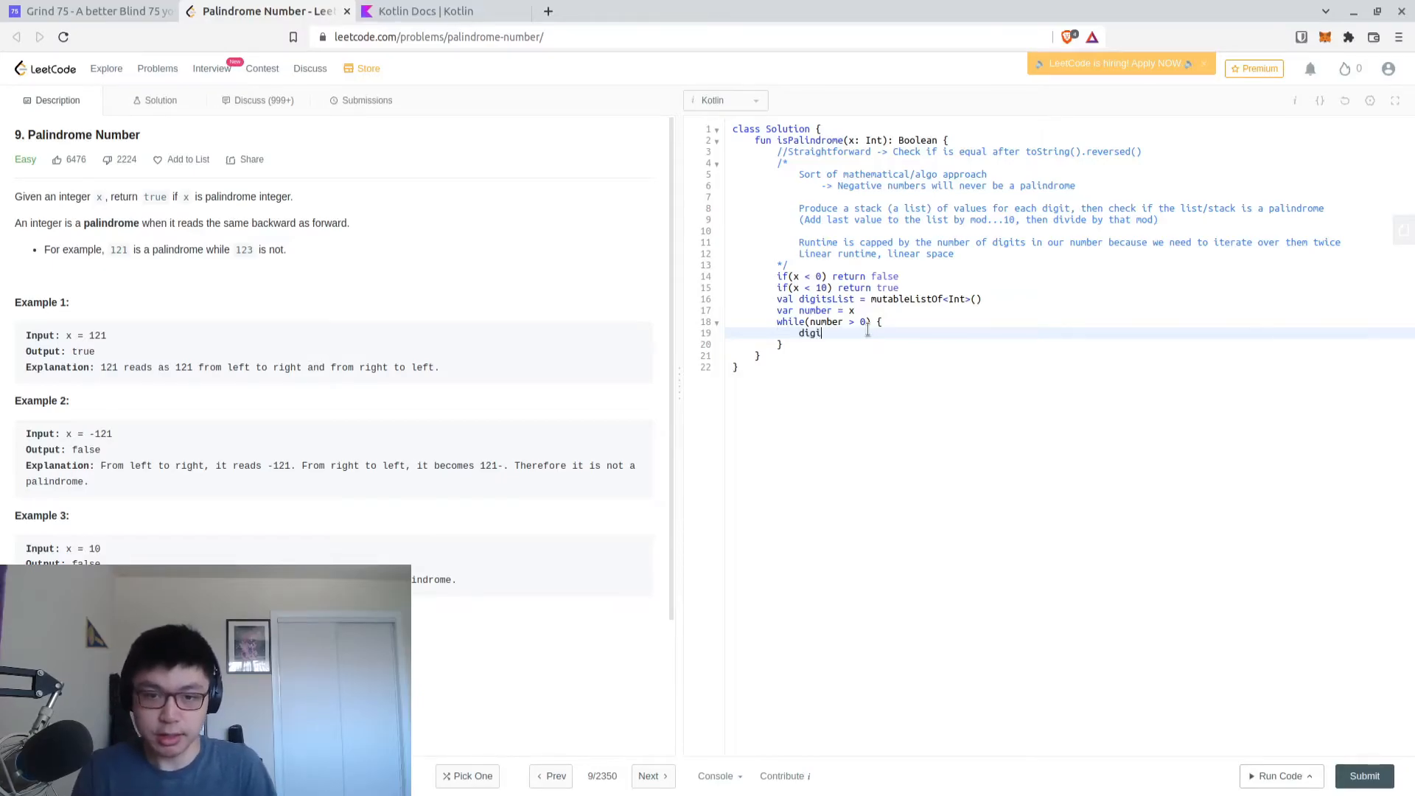
type("tsList.a")
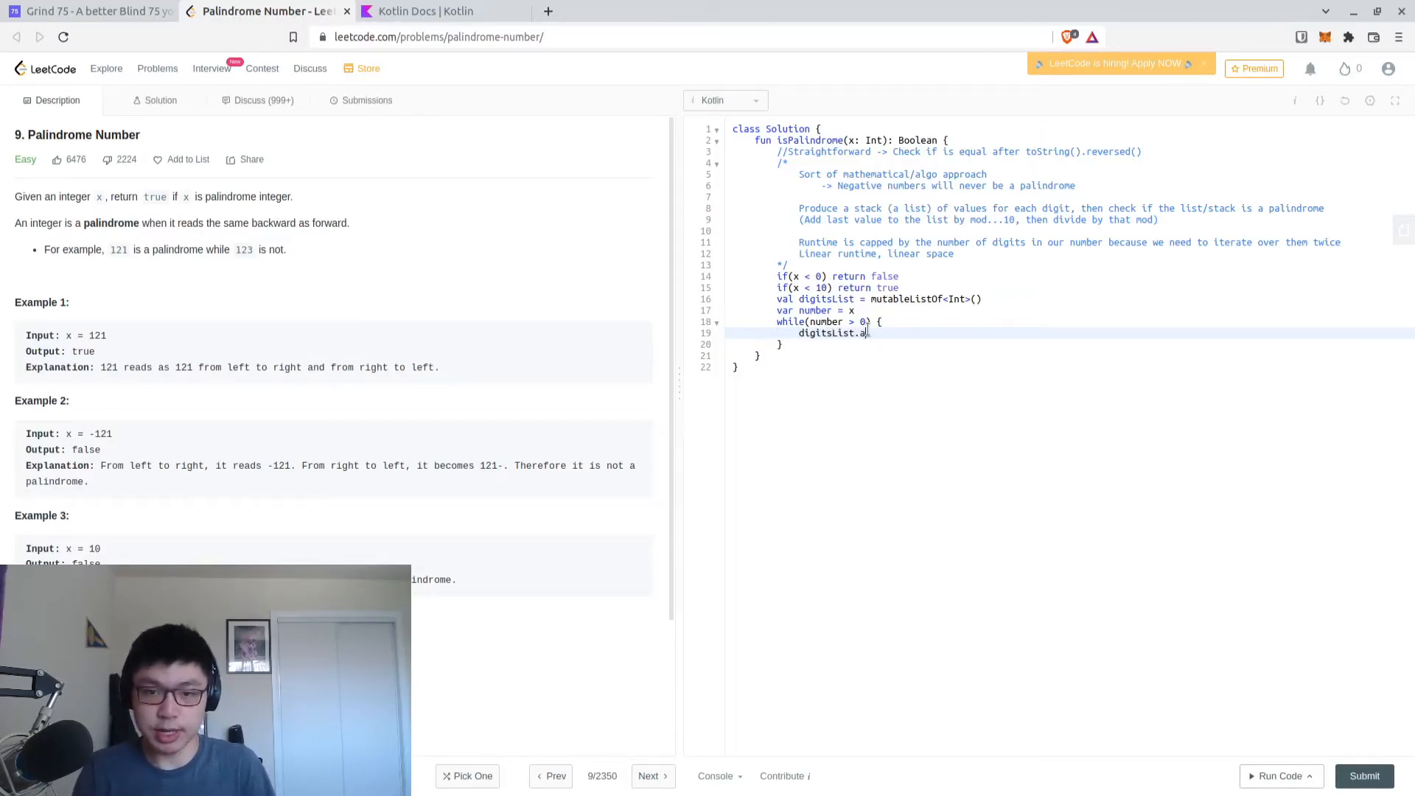
type("dd(number % 10")
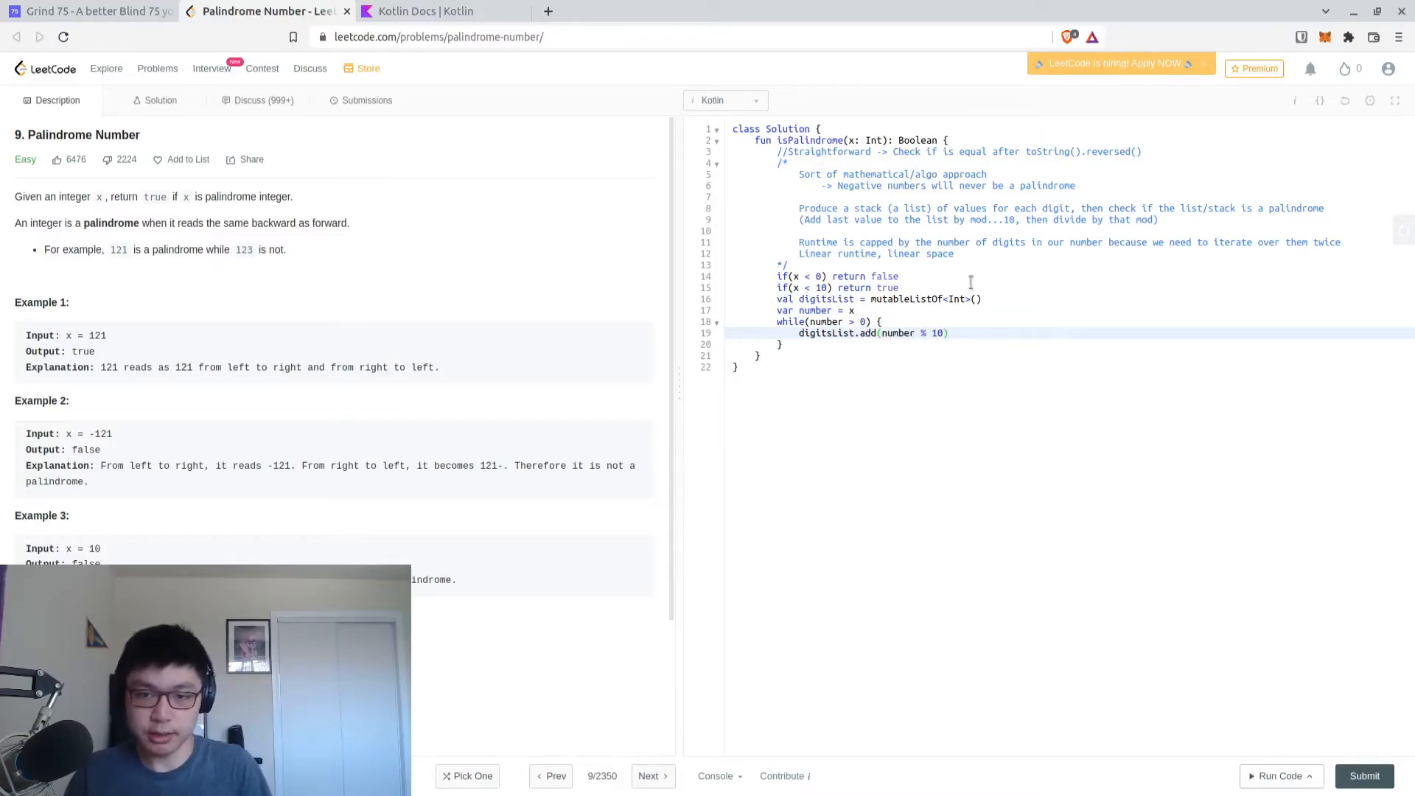
key("Enter")
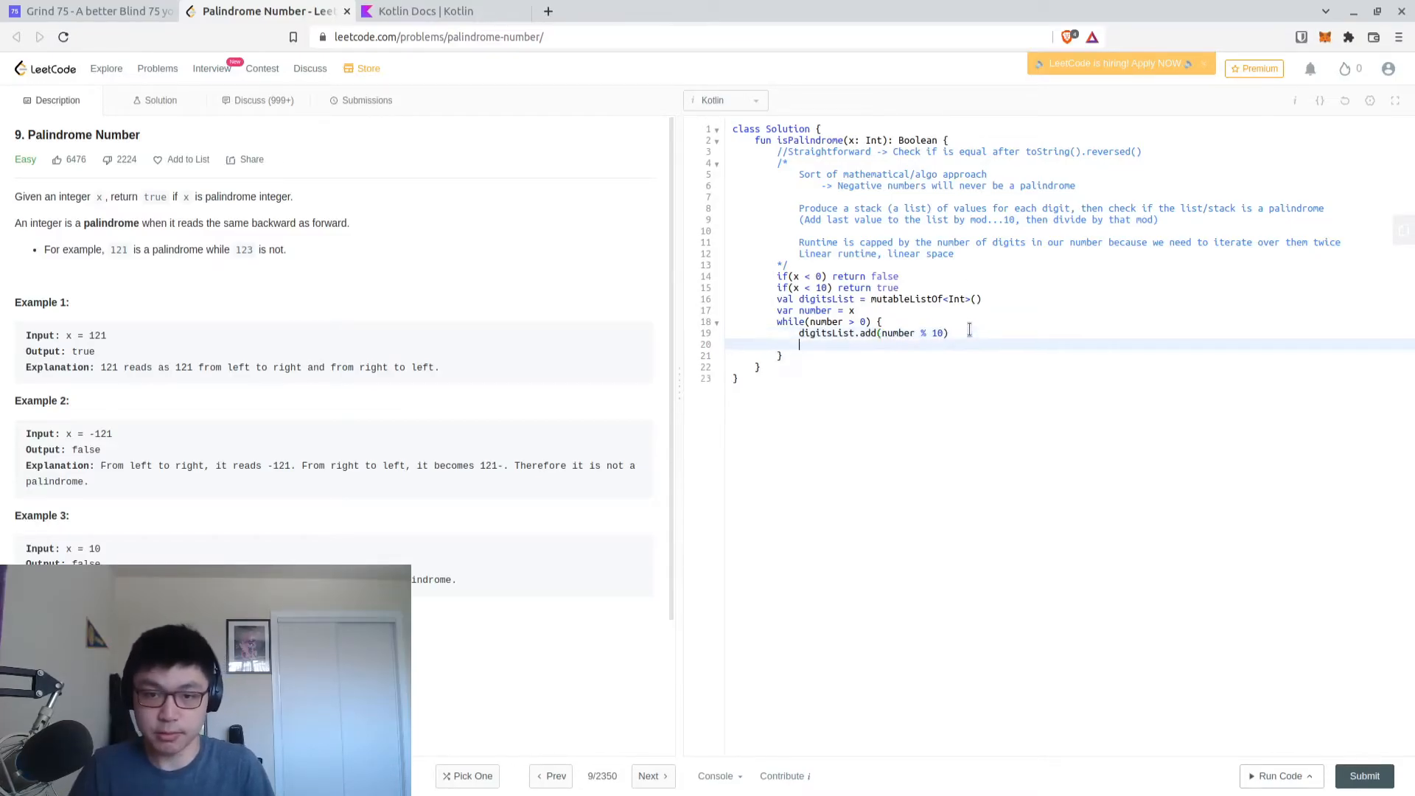
type("number /")
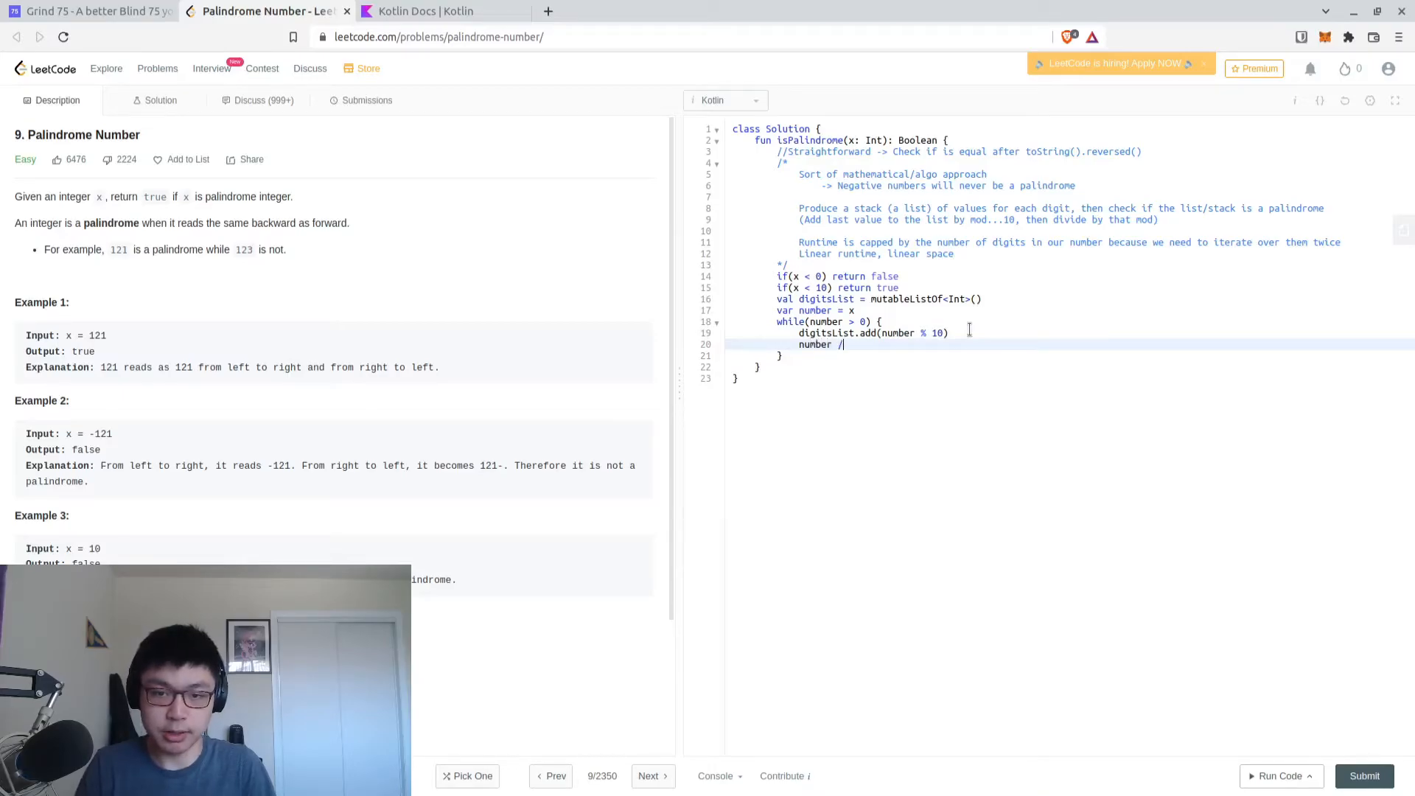
type("= 10")
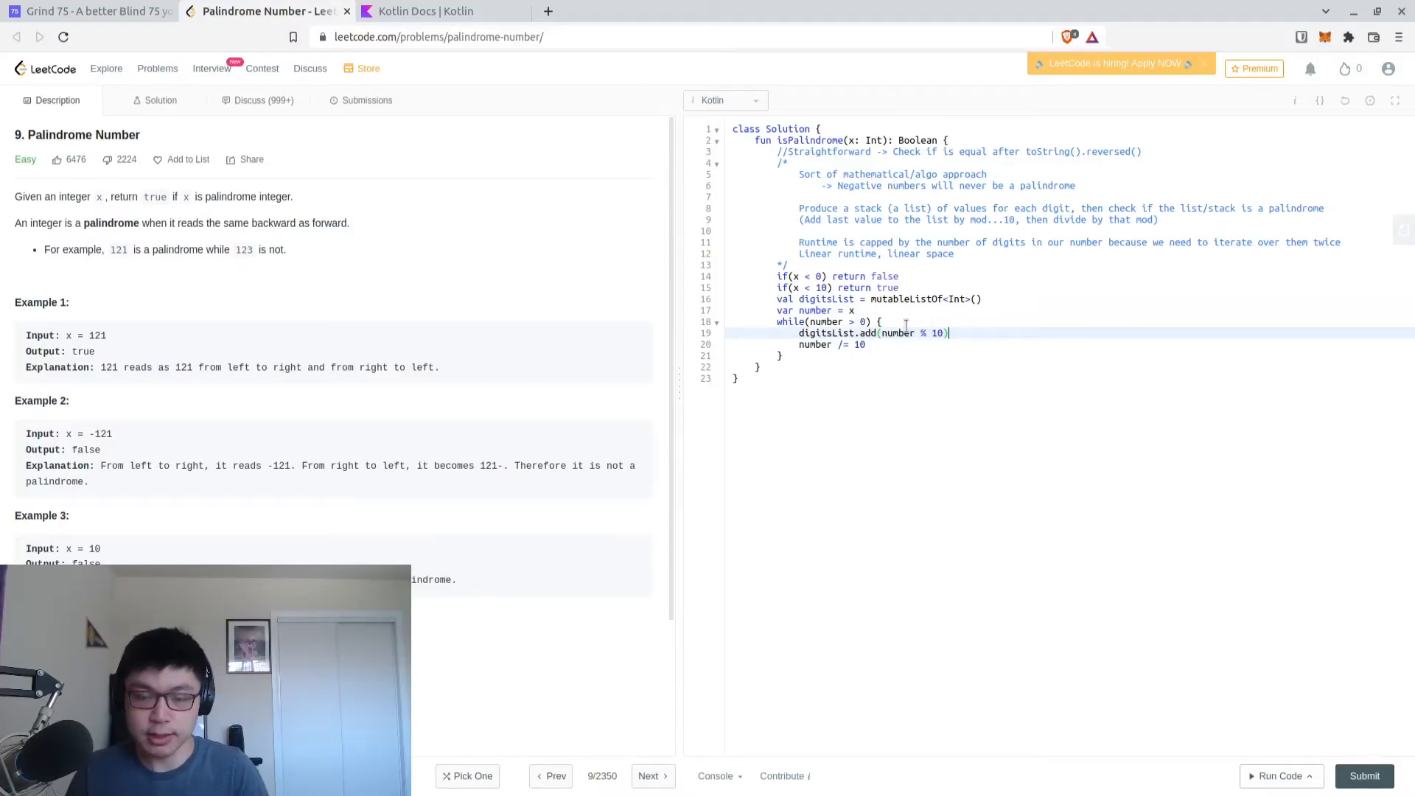
left_click(858, 344)
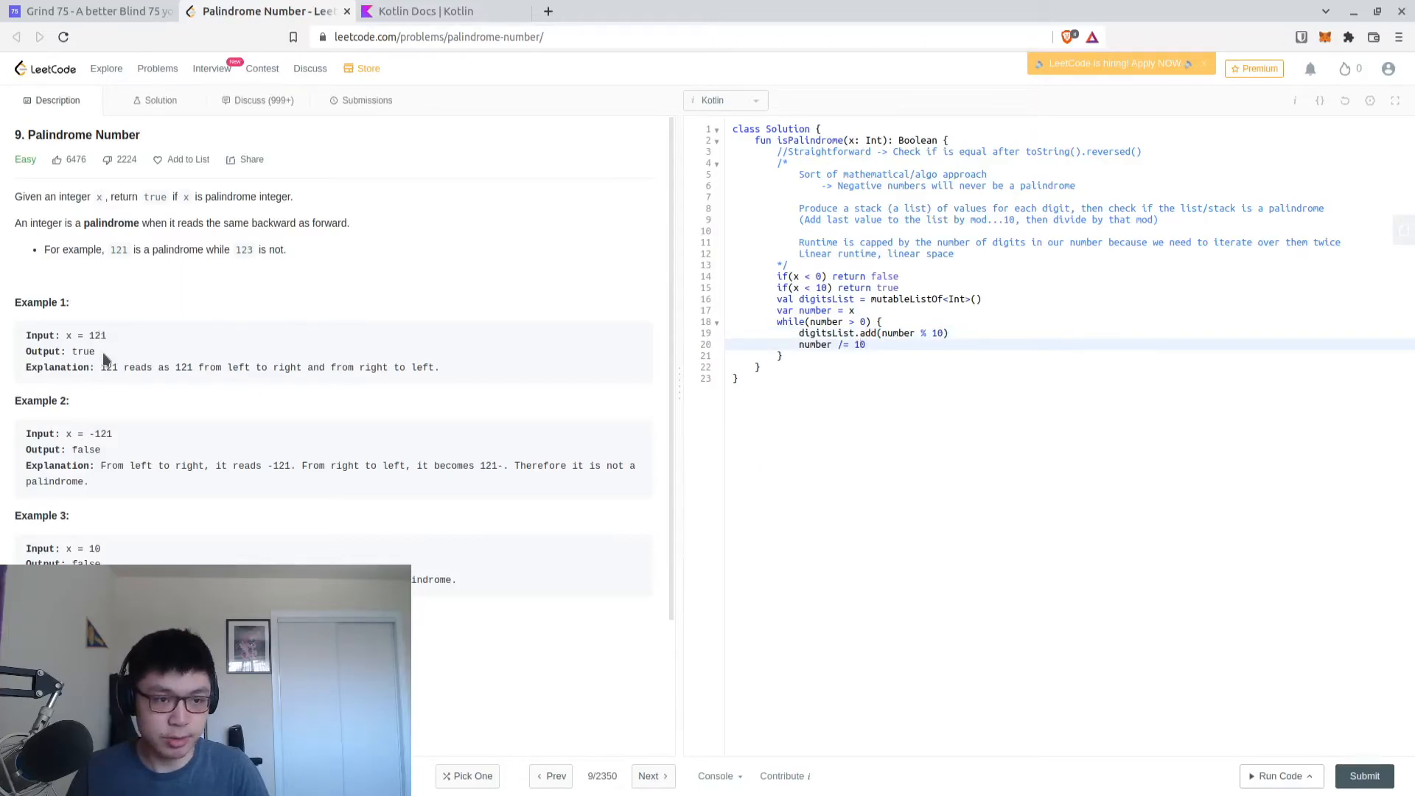
mouse_move(911, 401)
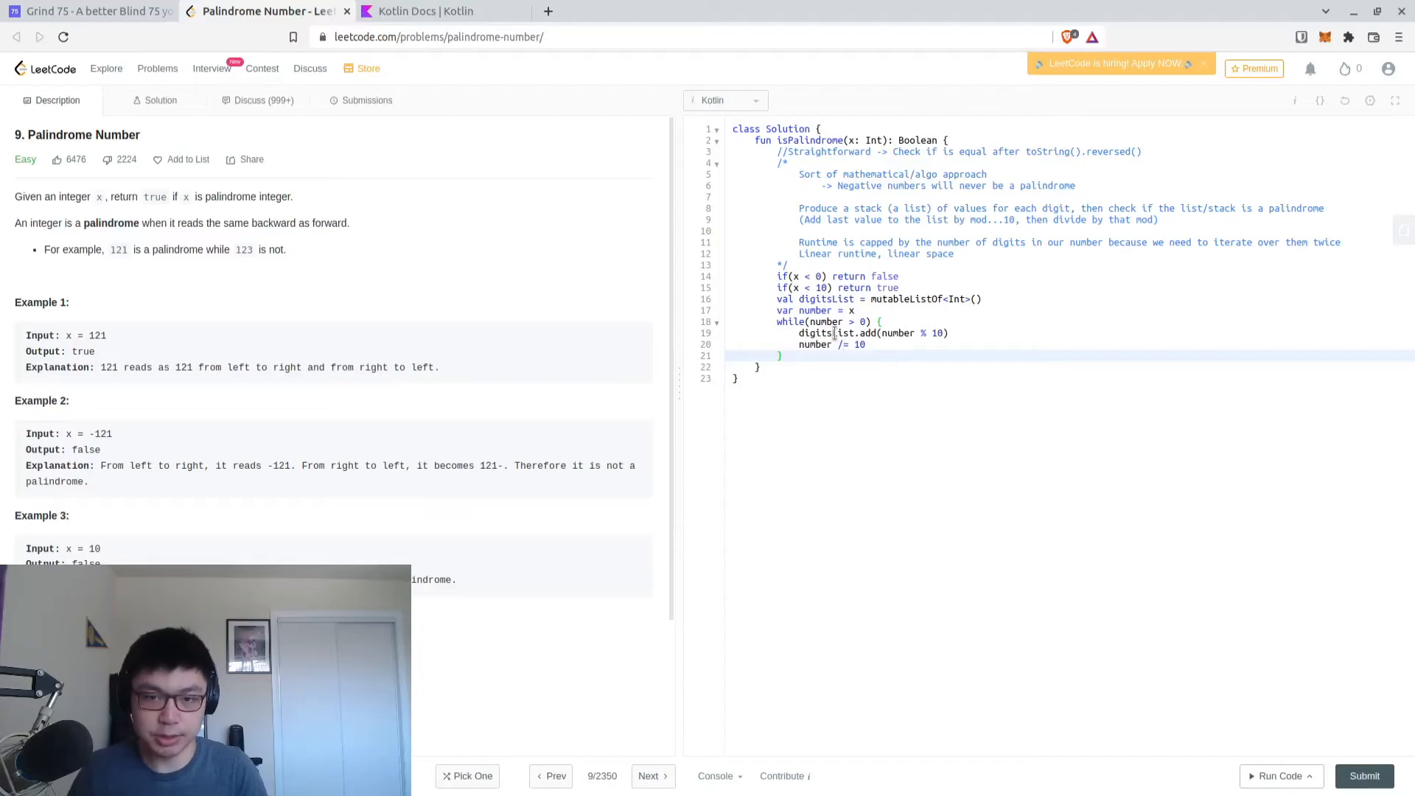
Declare left = 0 and right = digitsList.size - 1 with a while(left < right) loop
type("var right = digit")
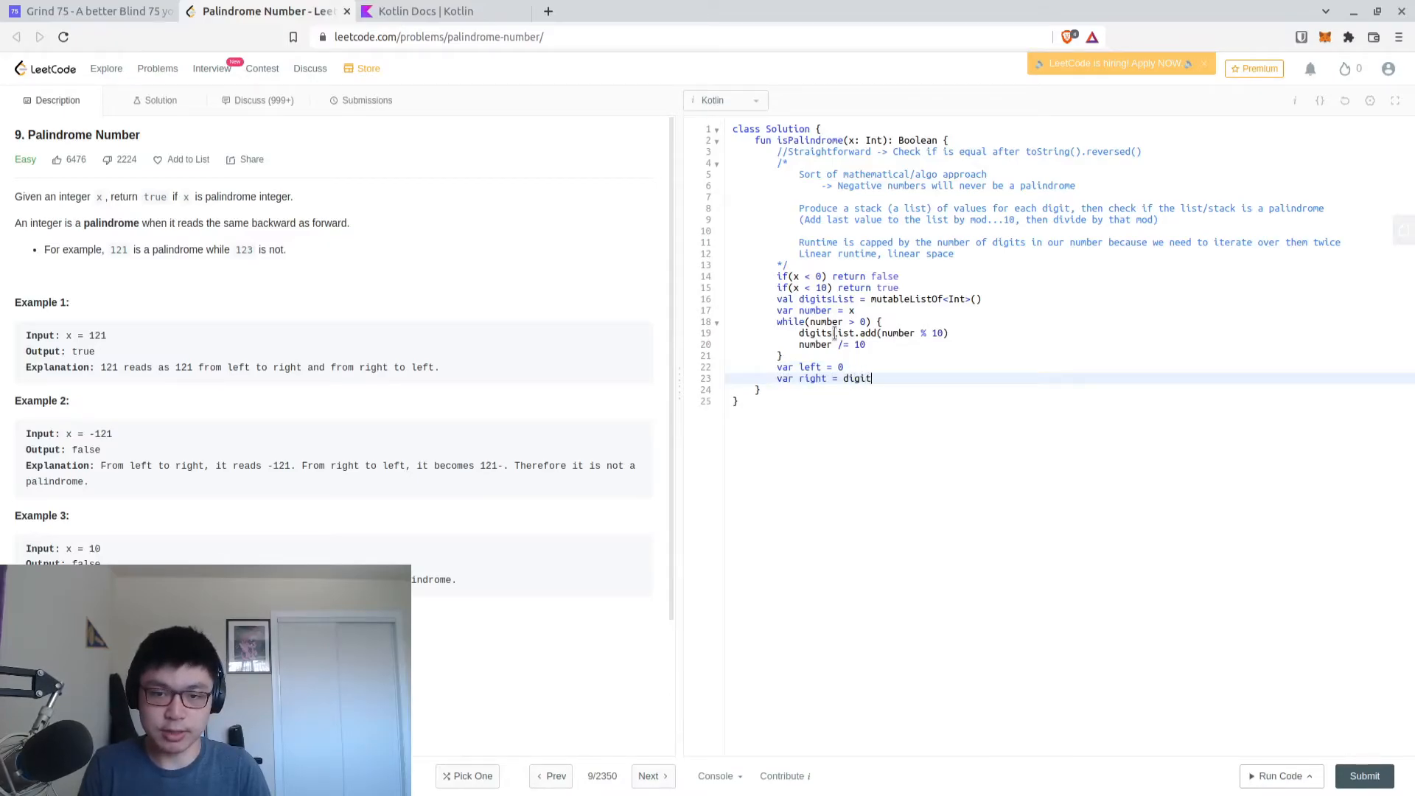
type("sList.size - 1")
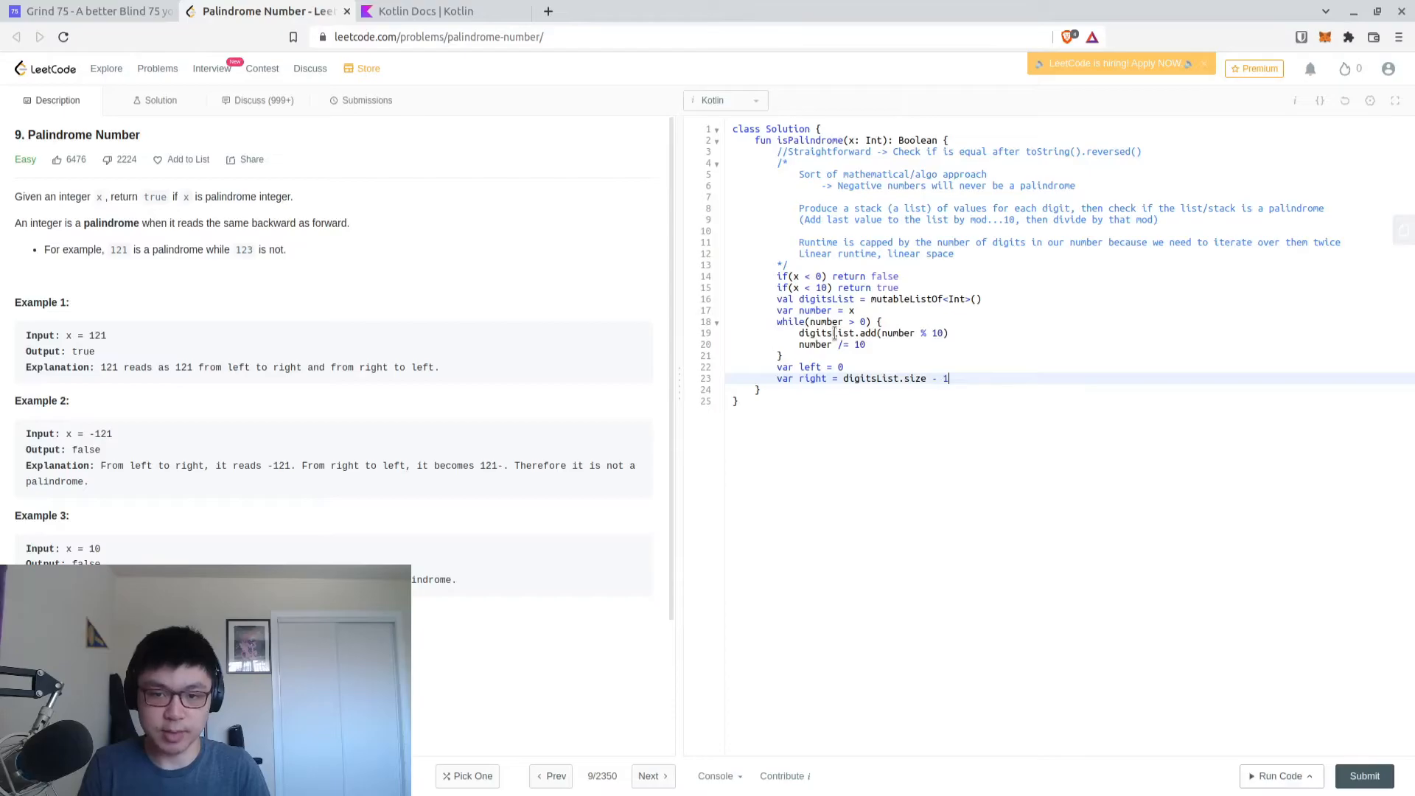
type("while(left < l")
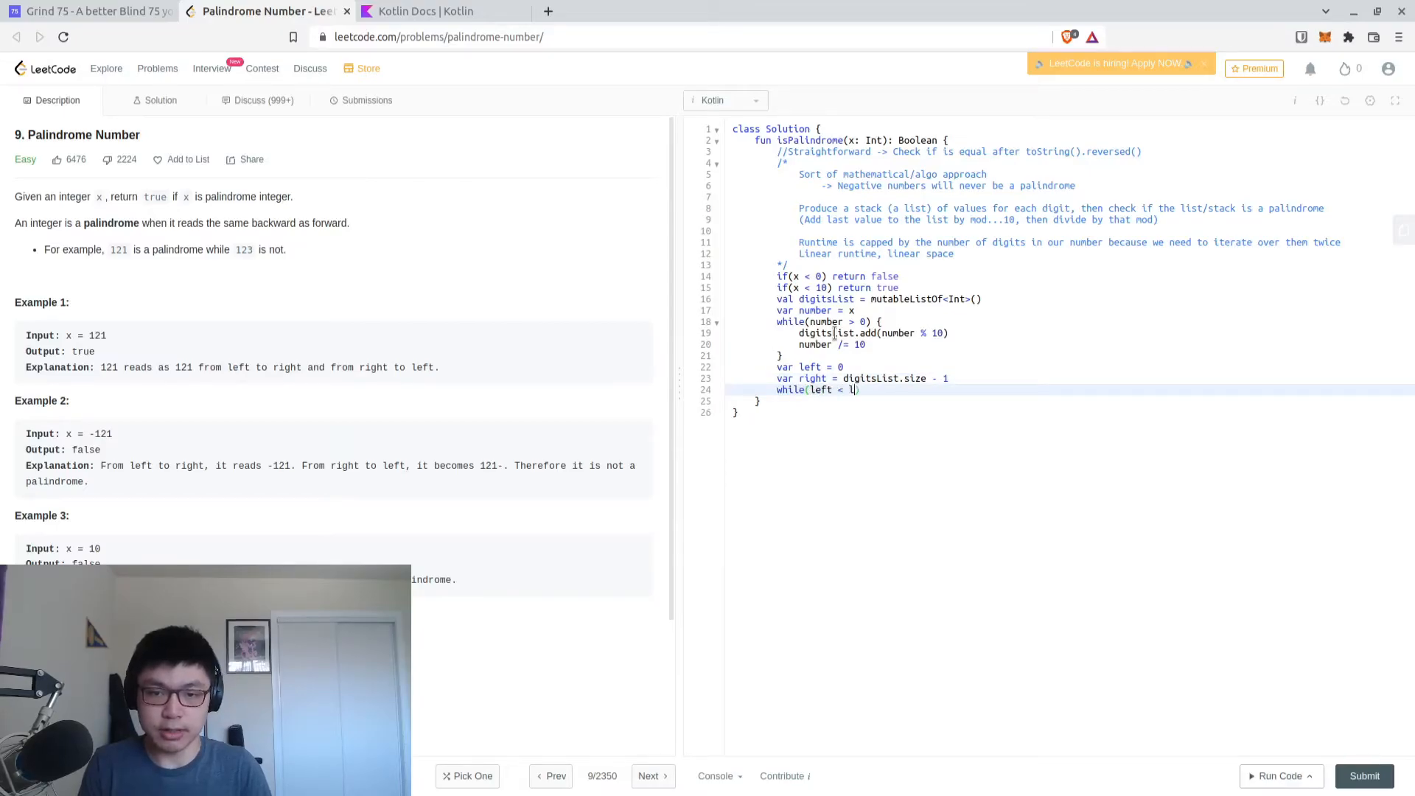
type("ight) {")
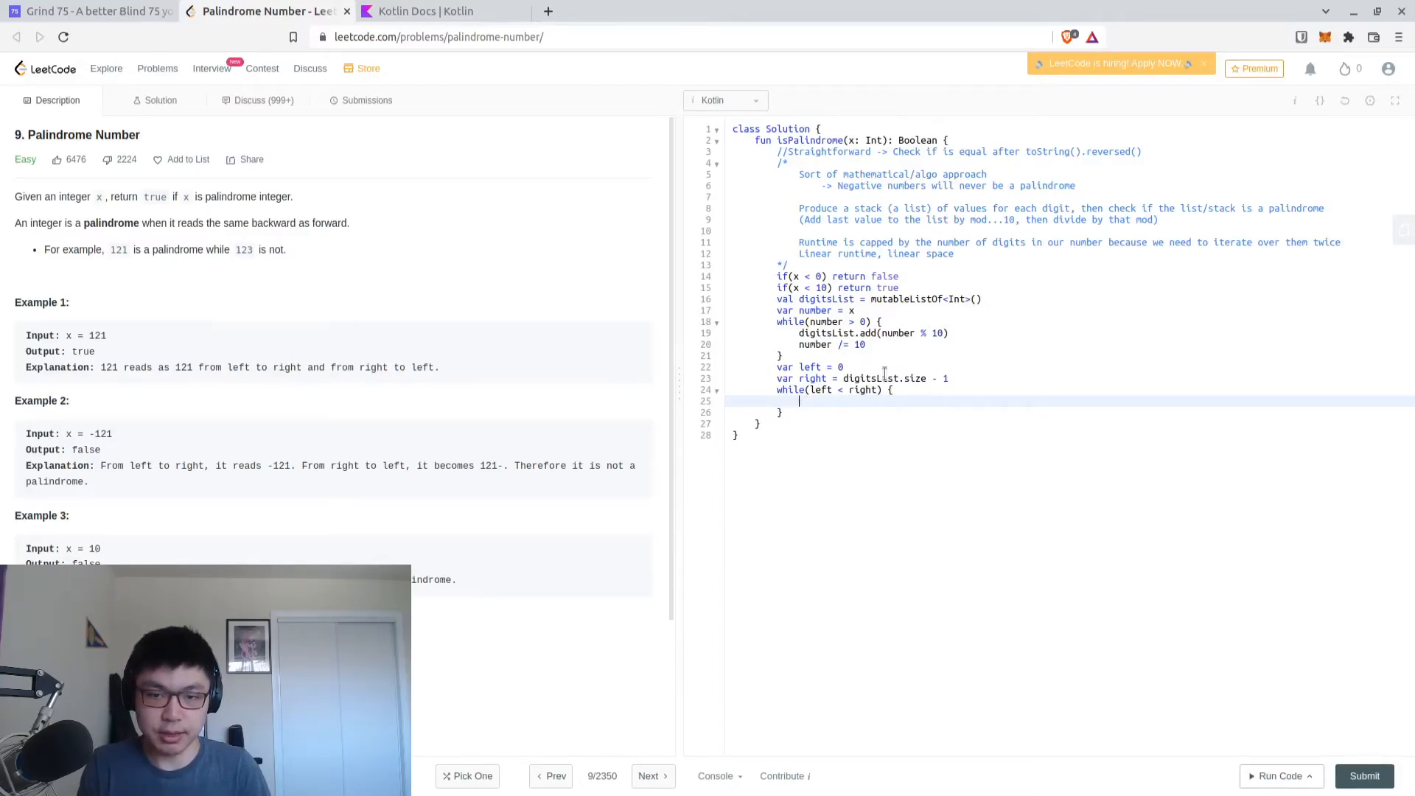
Return false when digitsList[left] != digitsList[right], otherwise return true after the loop
type("if(digitsList[left] !=")
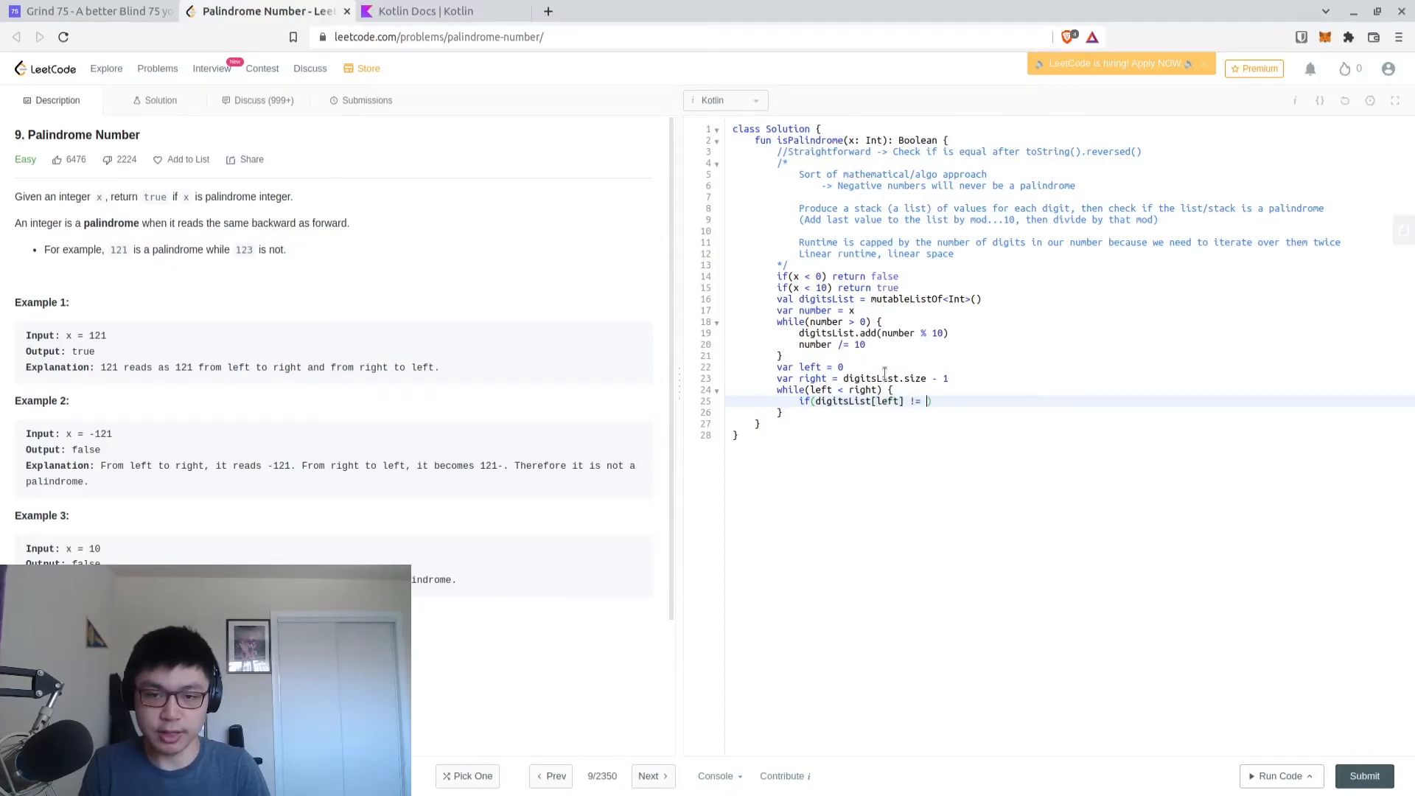
type("digitsList.")
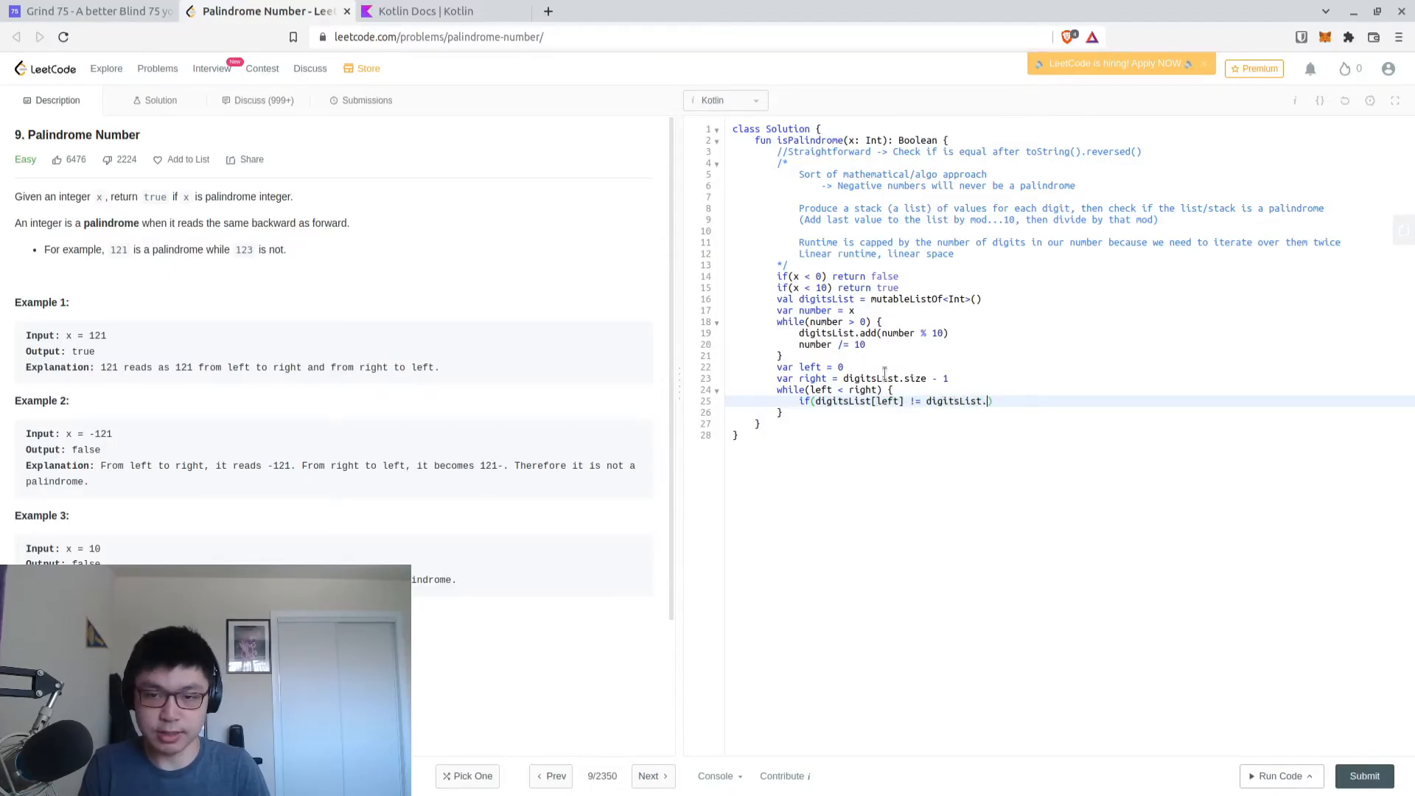
type("right]) r")
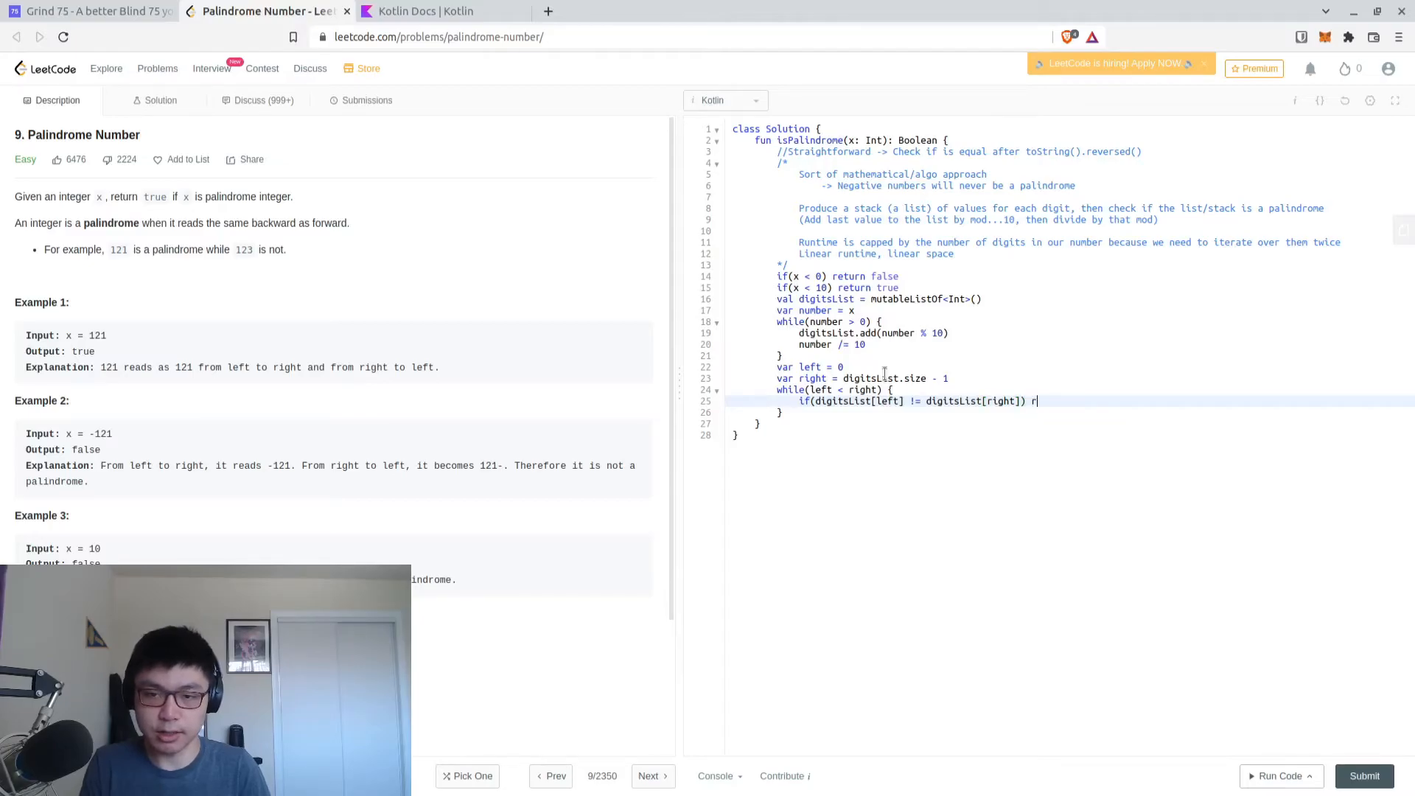
type("eturn false")
type("right--")
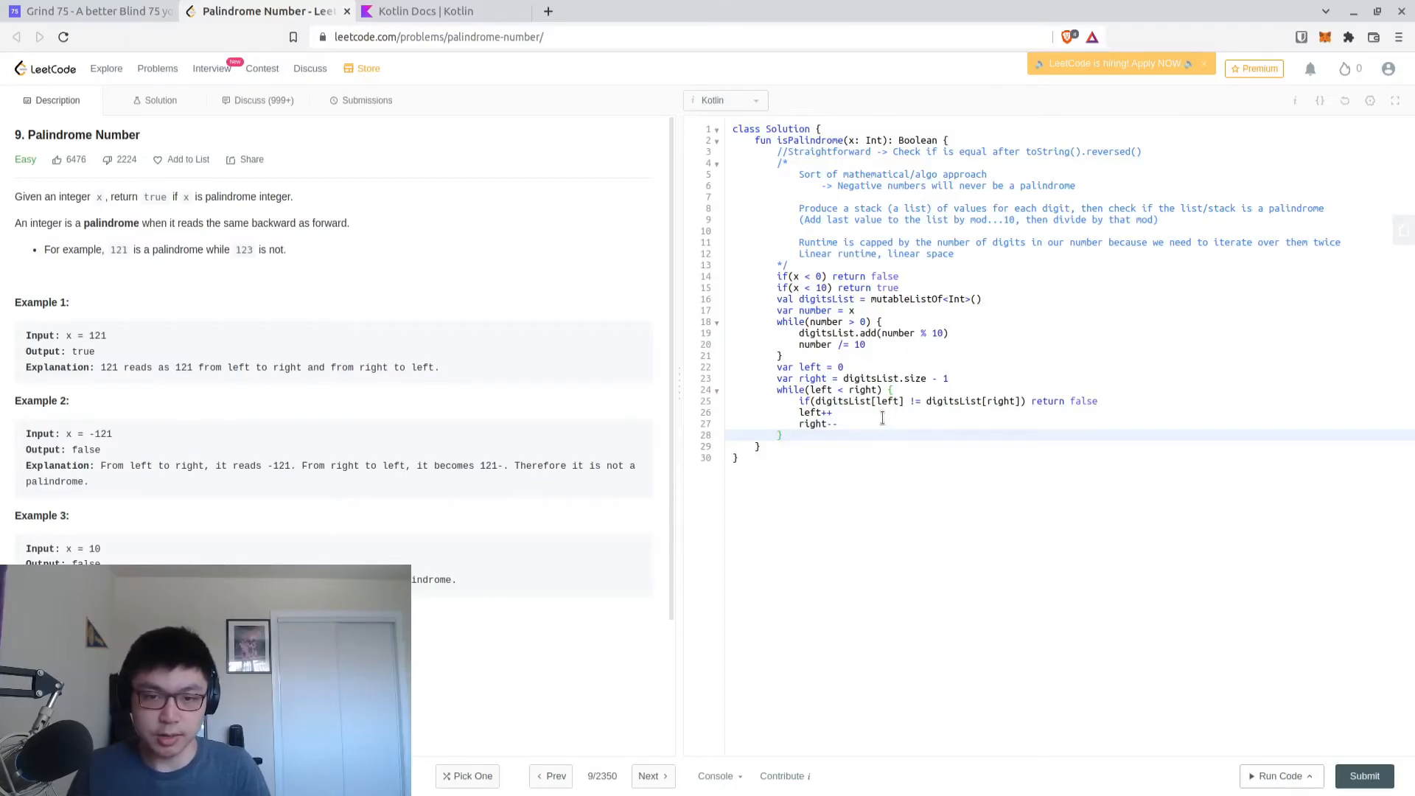
type("return")
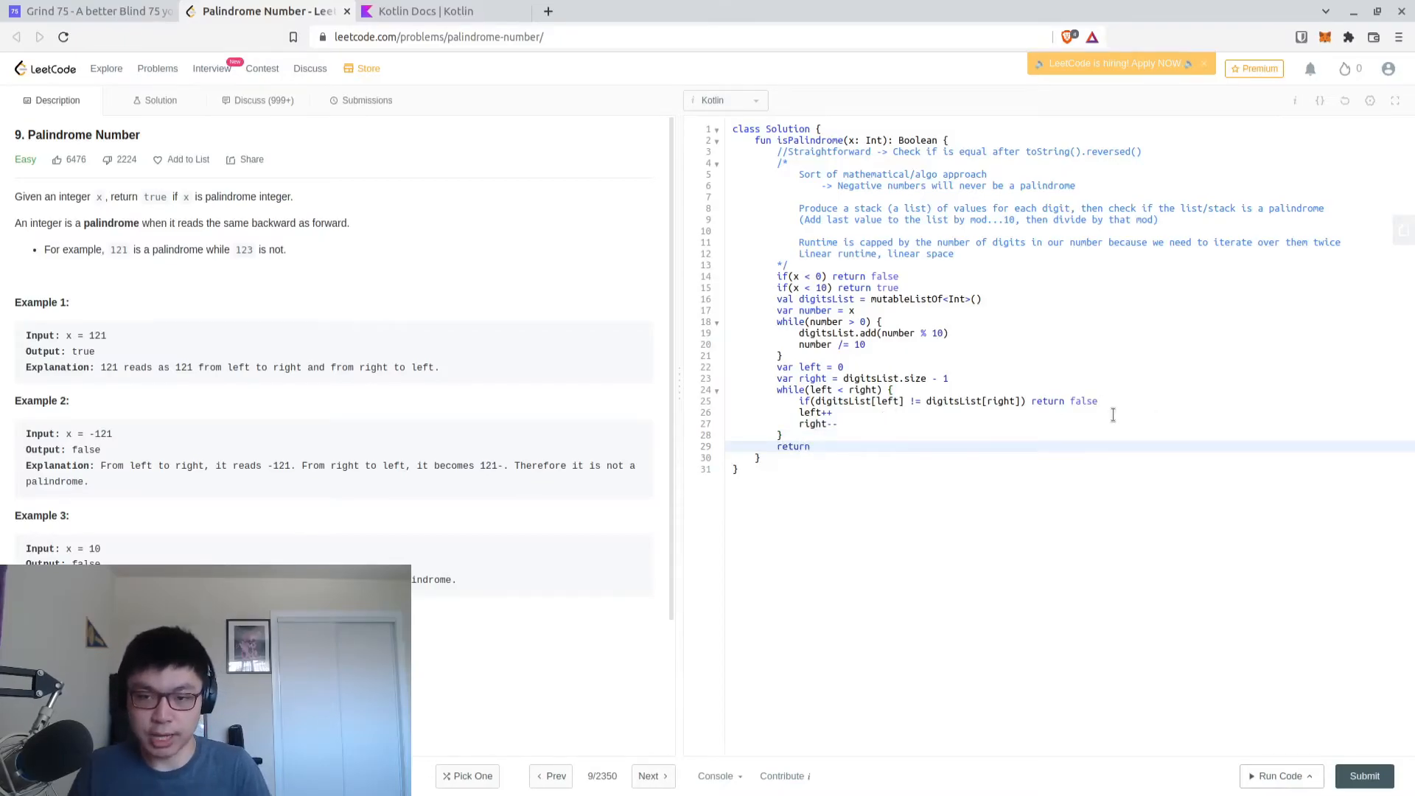
type("true")
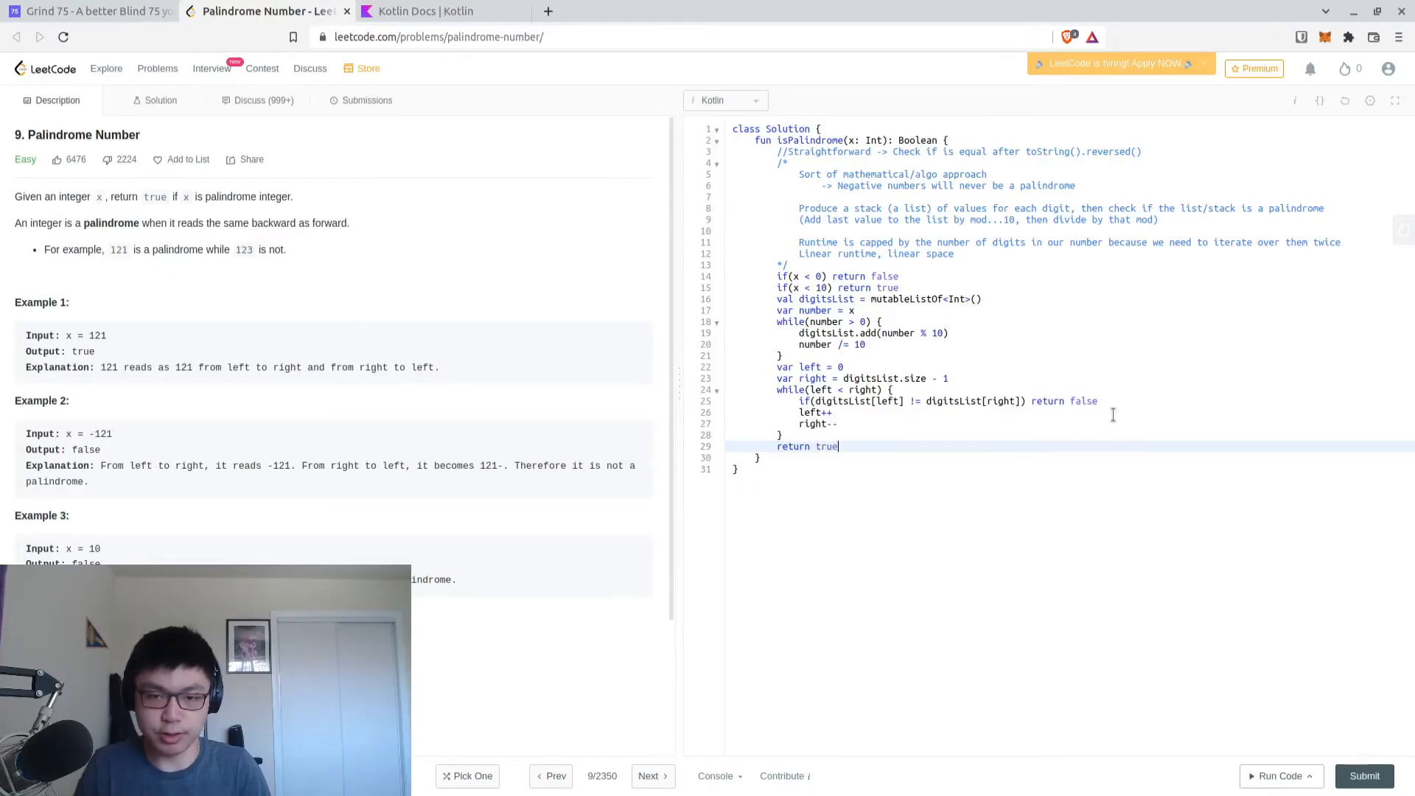
left_click(863, 321)
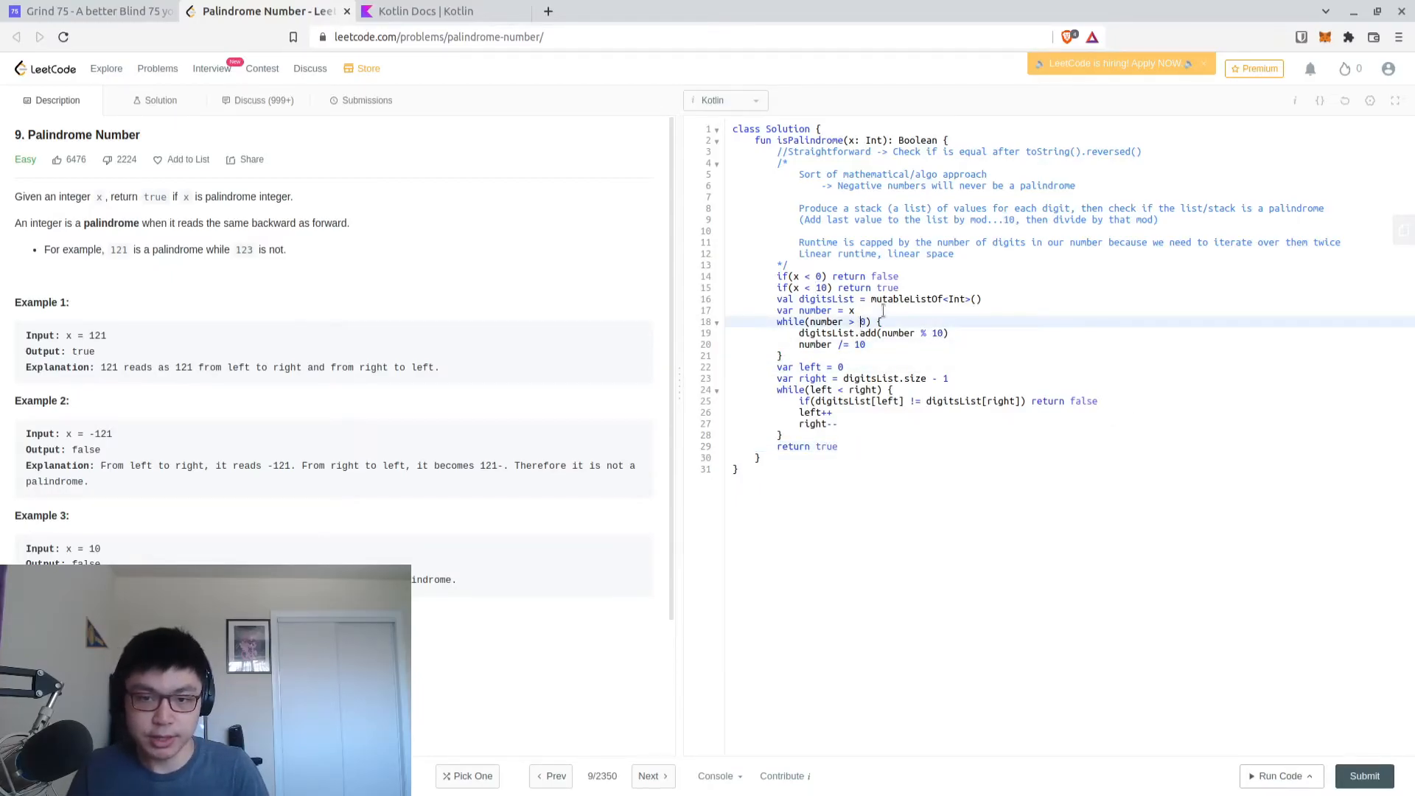
left_click(899, 276)
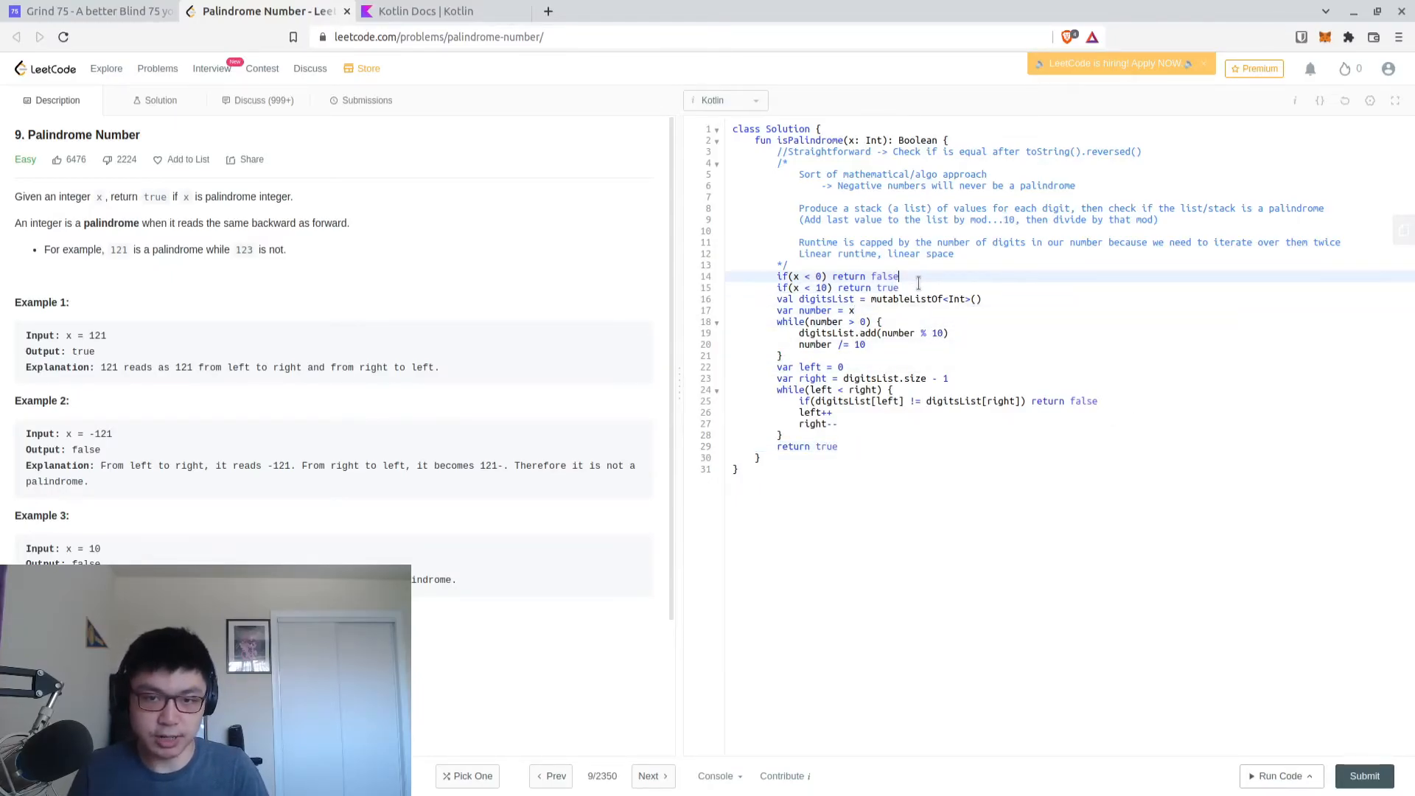
type("//Corner cases")
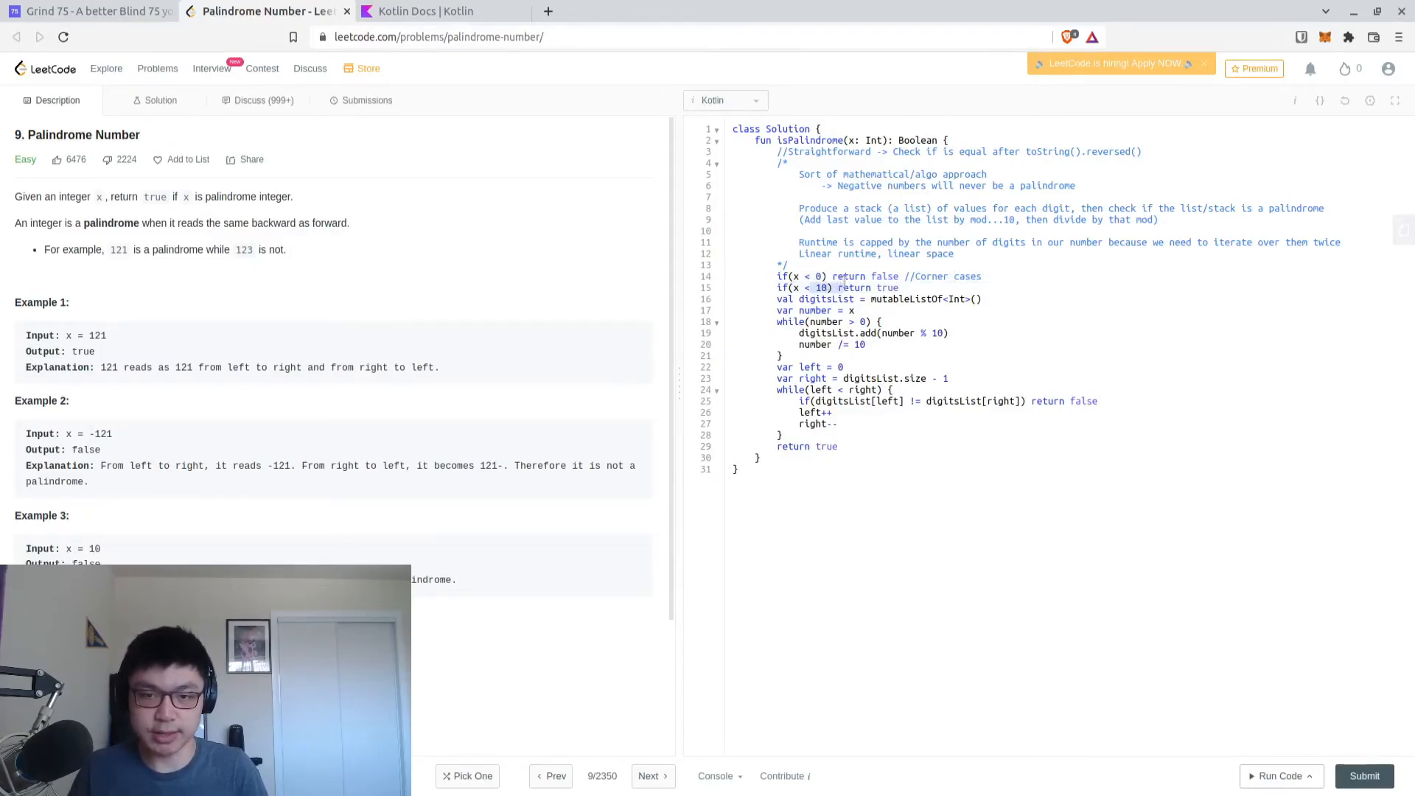
double_click(824, 298)
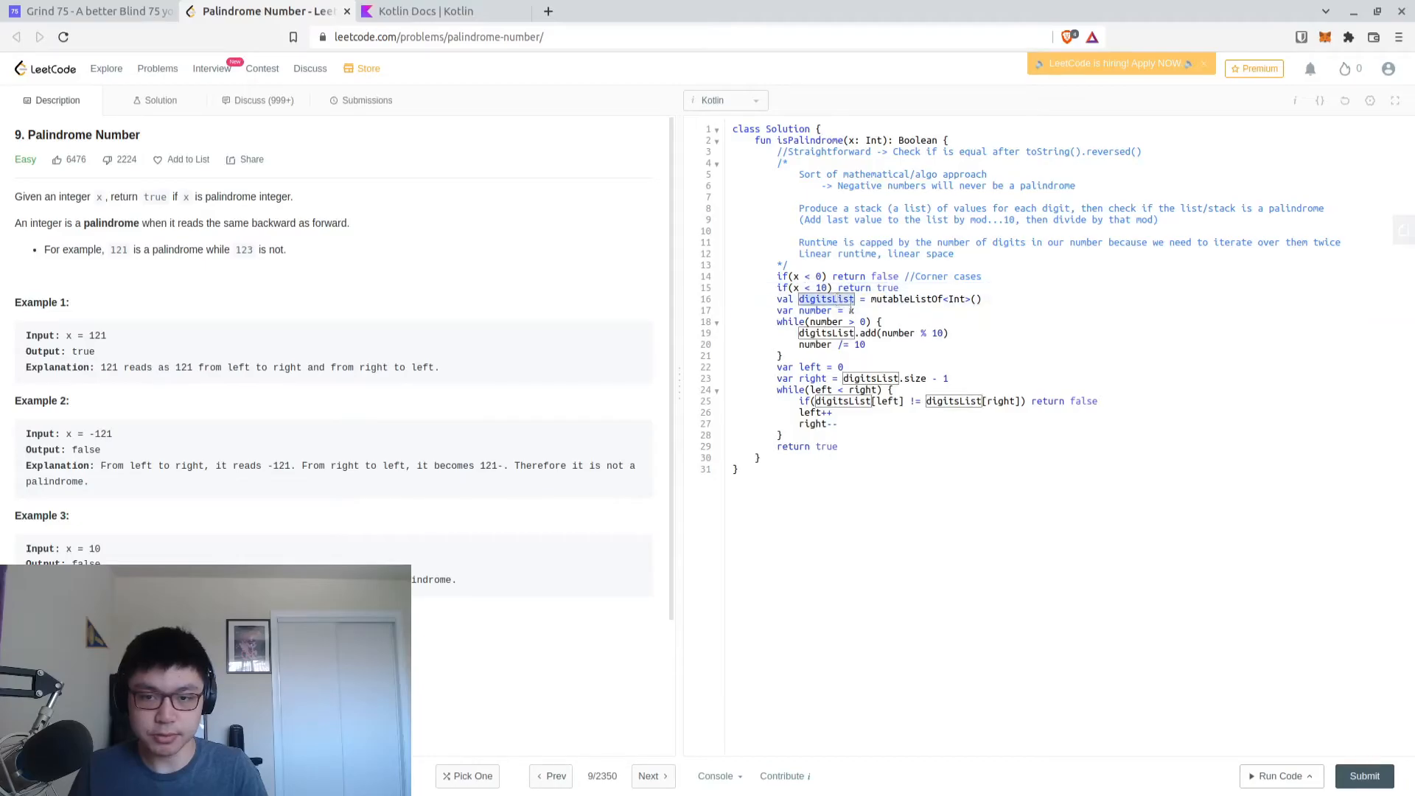
left_click(852, 309)
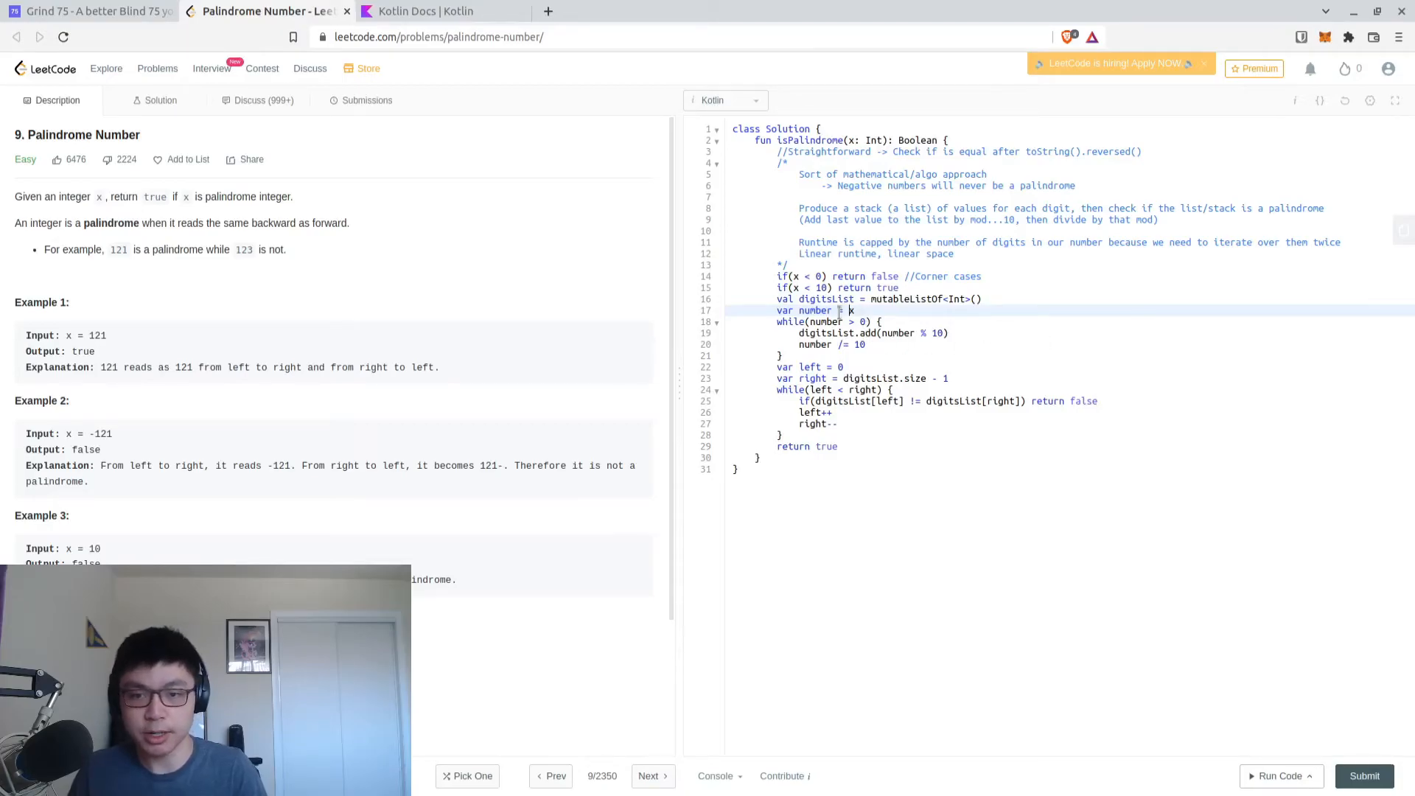
double_click(815, 321)
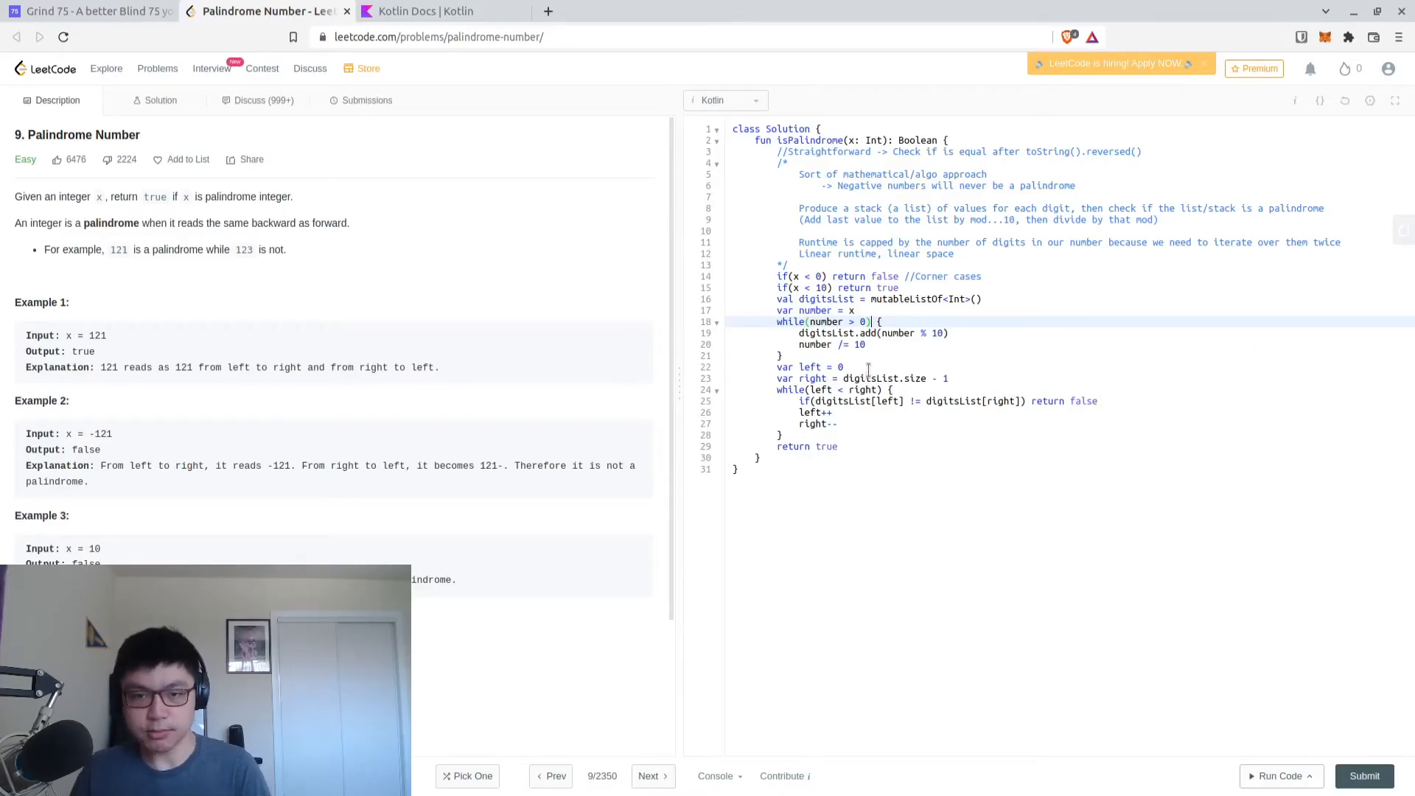
left_click(868, 344)
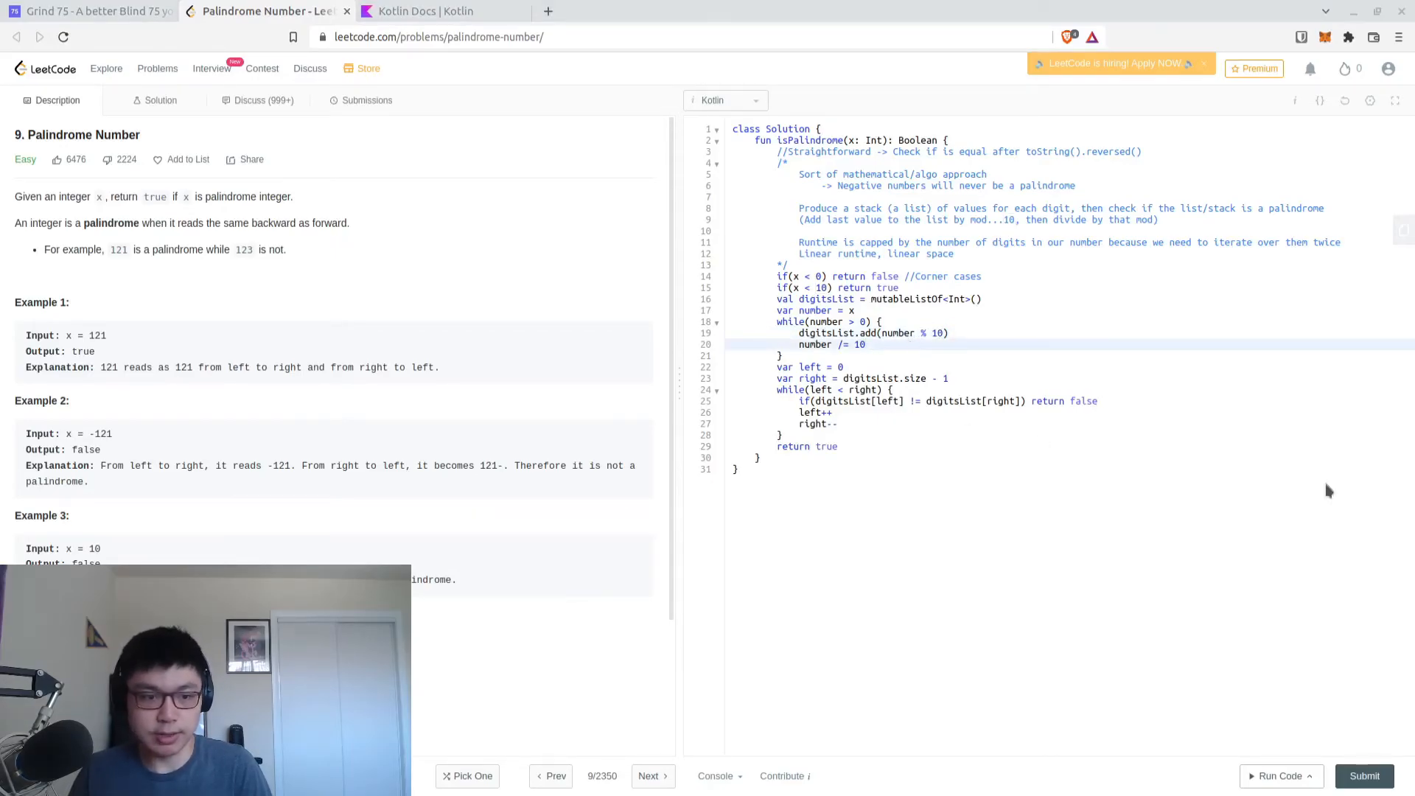
mouse_move(1121, 429)
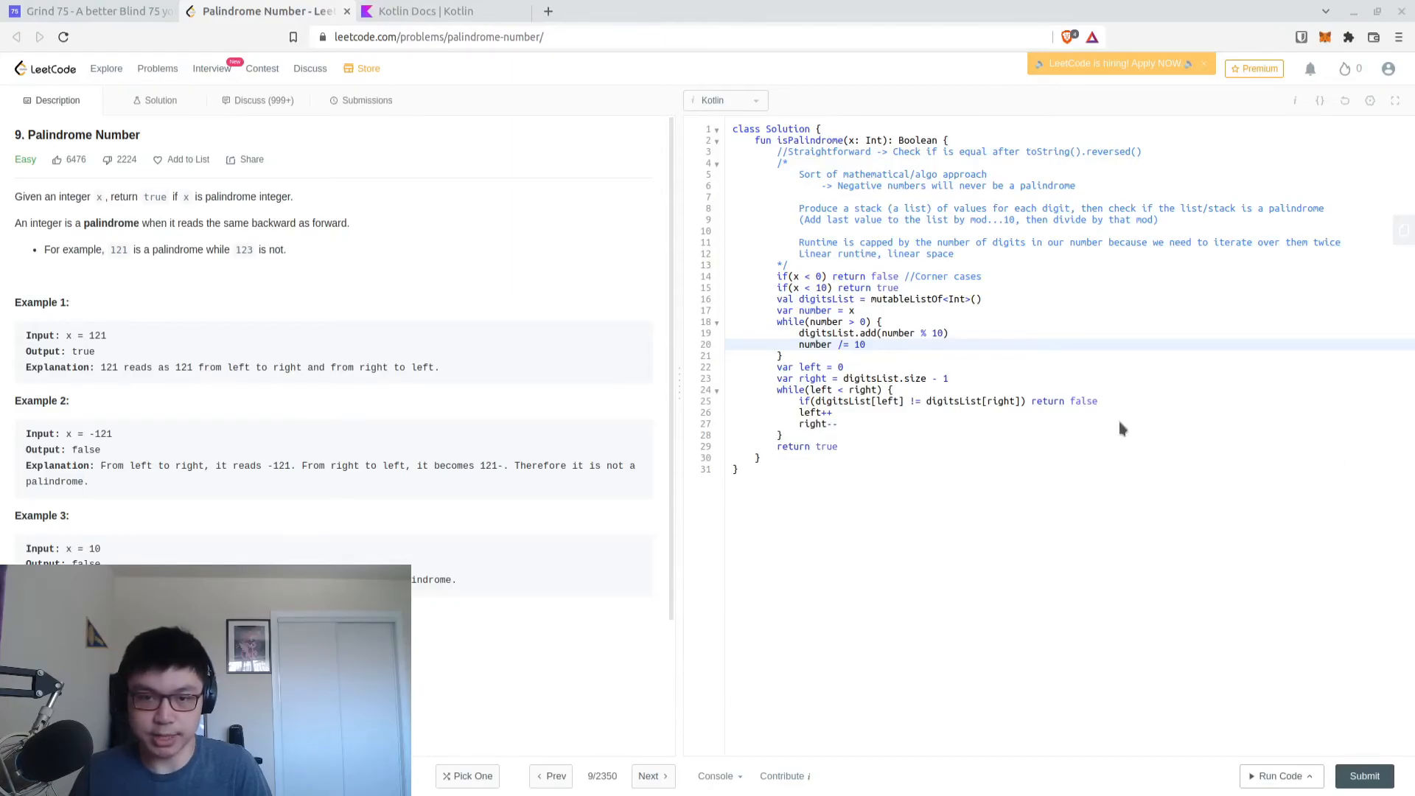
left_click(843, 366)
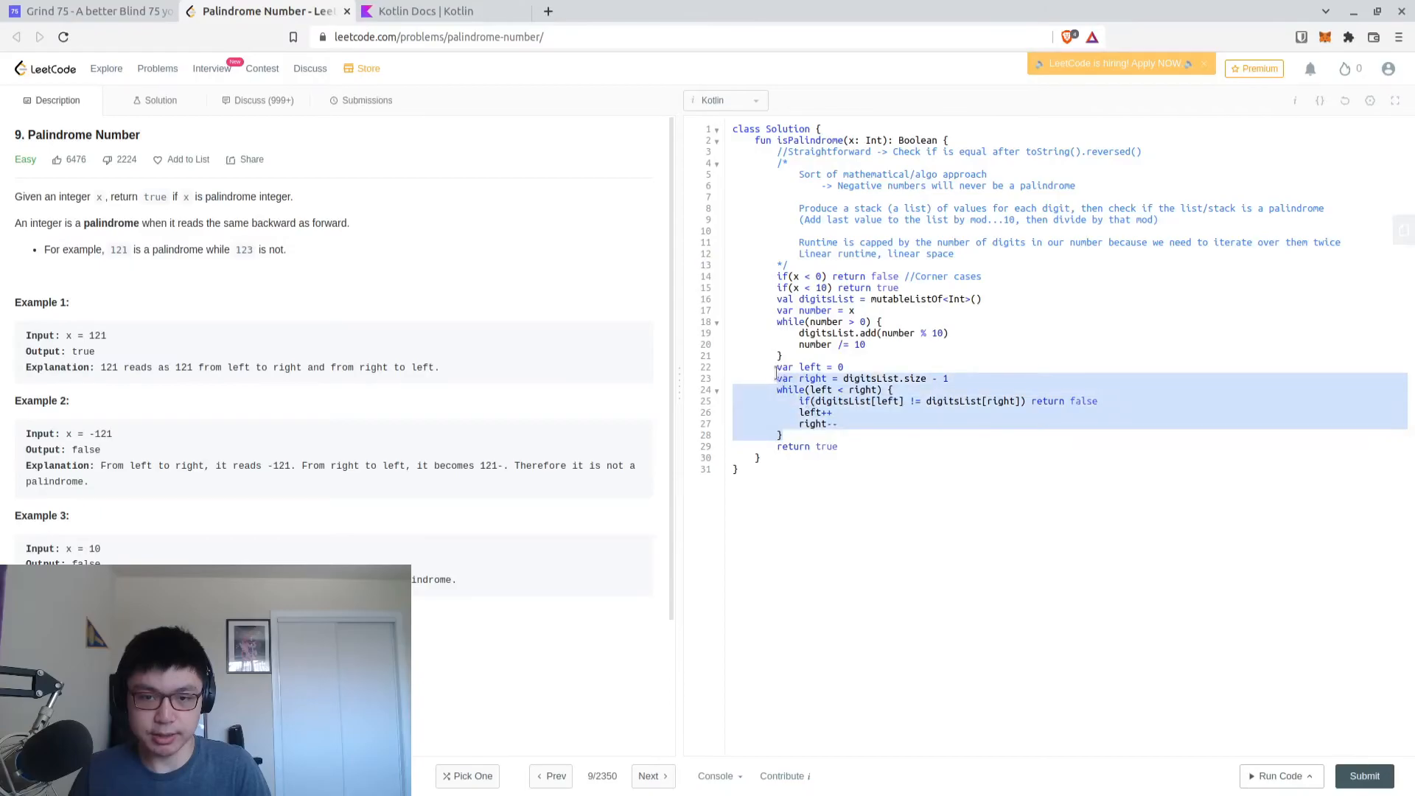
left_click(830, 425)
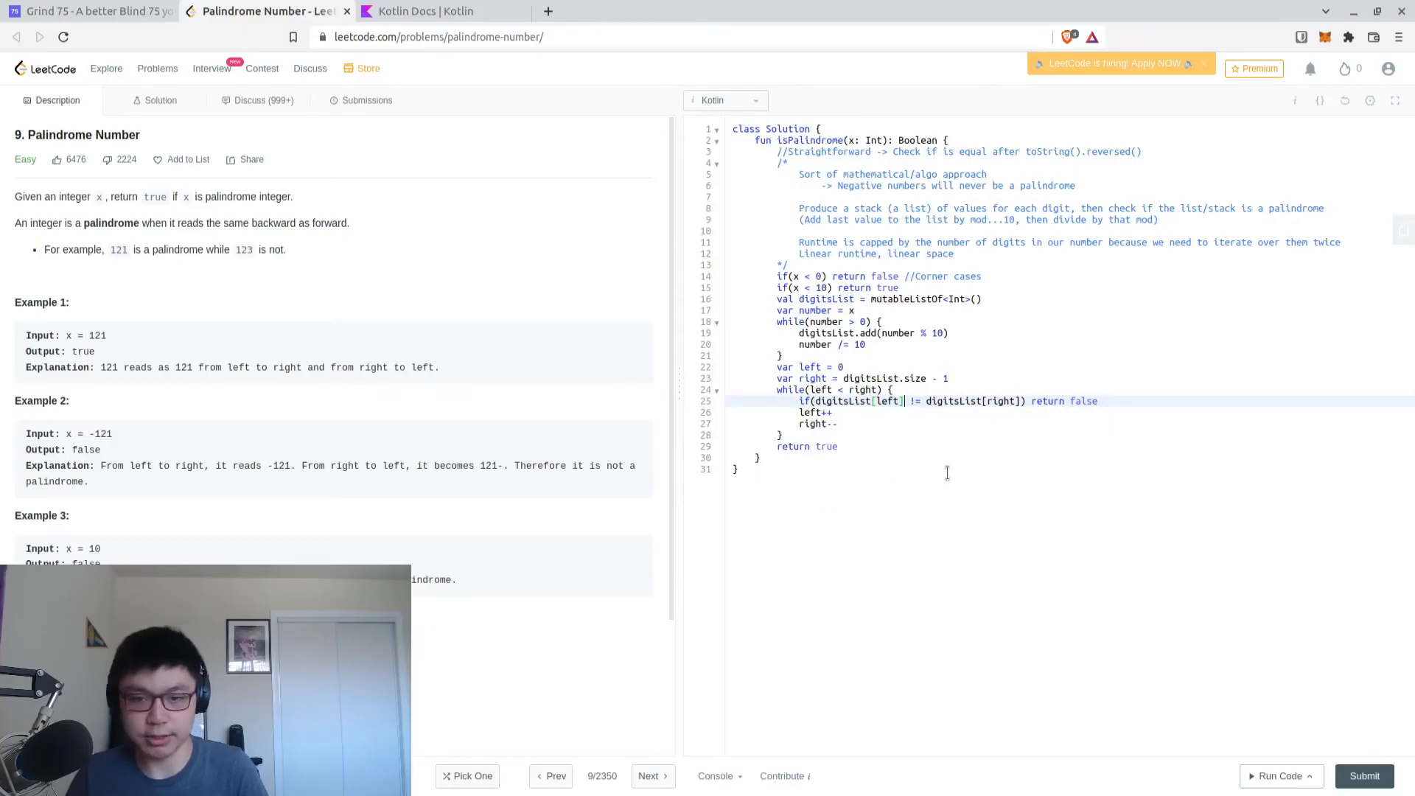
mouse_move(1291, 554)
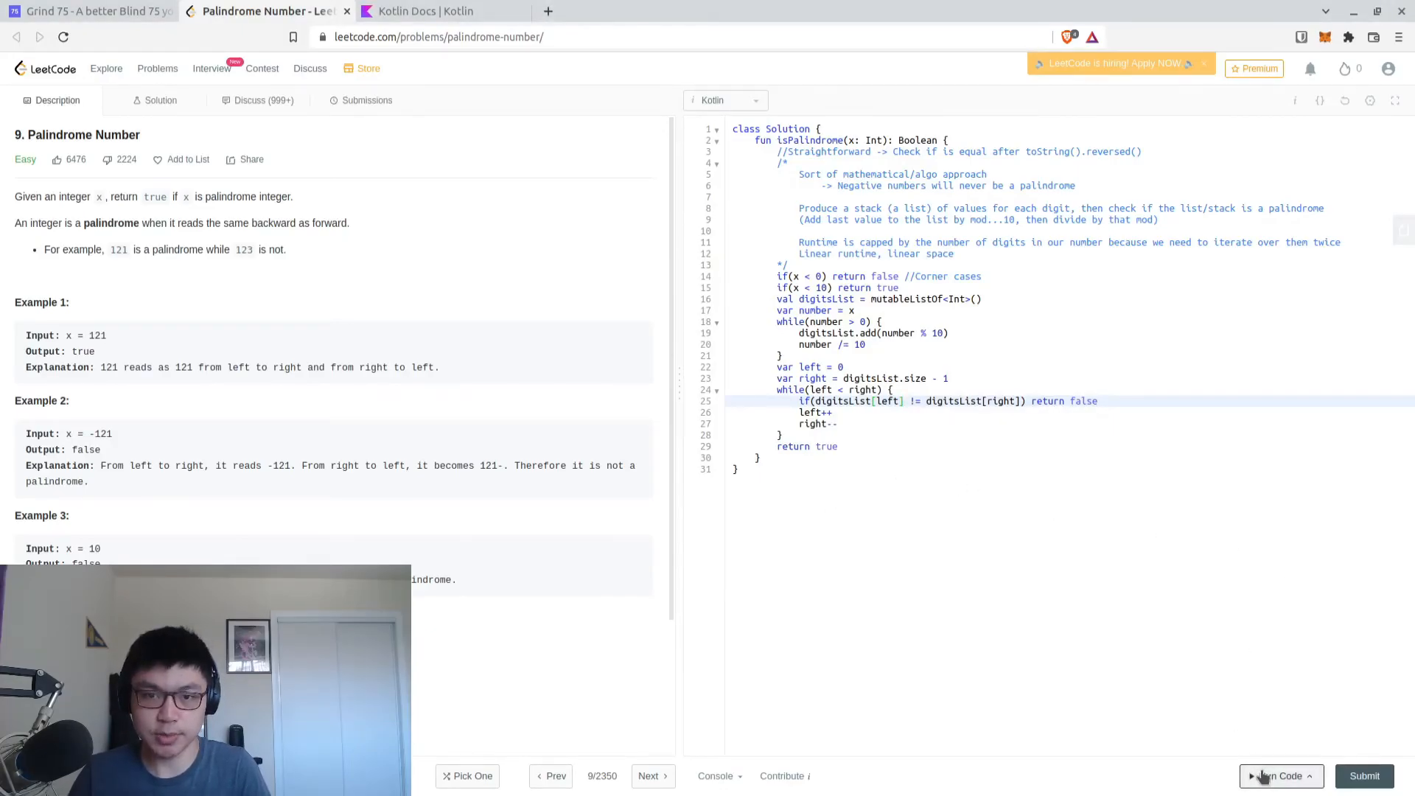
Run the solution on the example testcases 121 and -121 and get Accepted
left_click(852, 309)
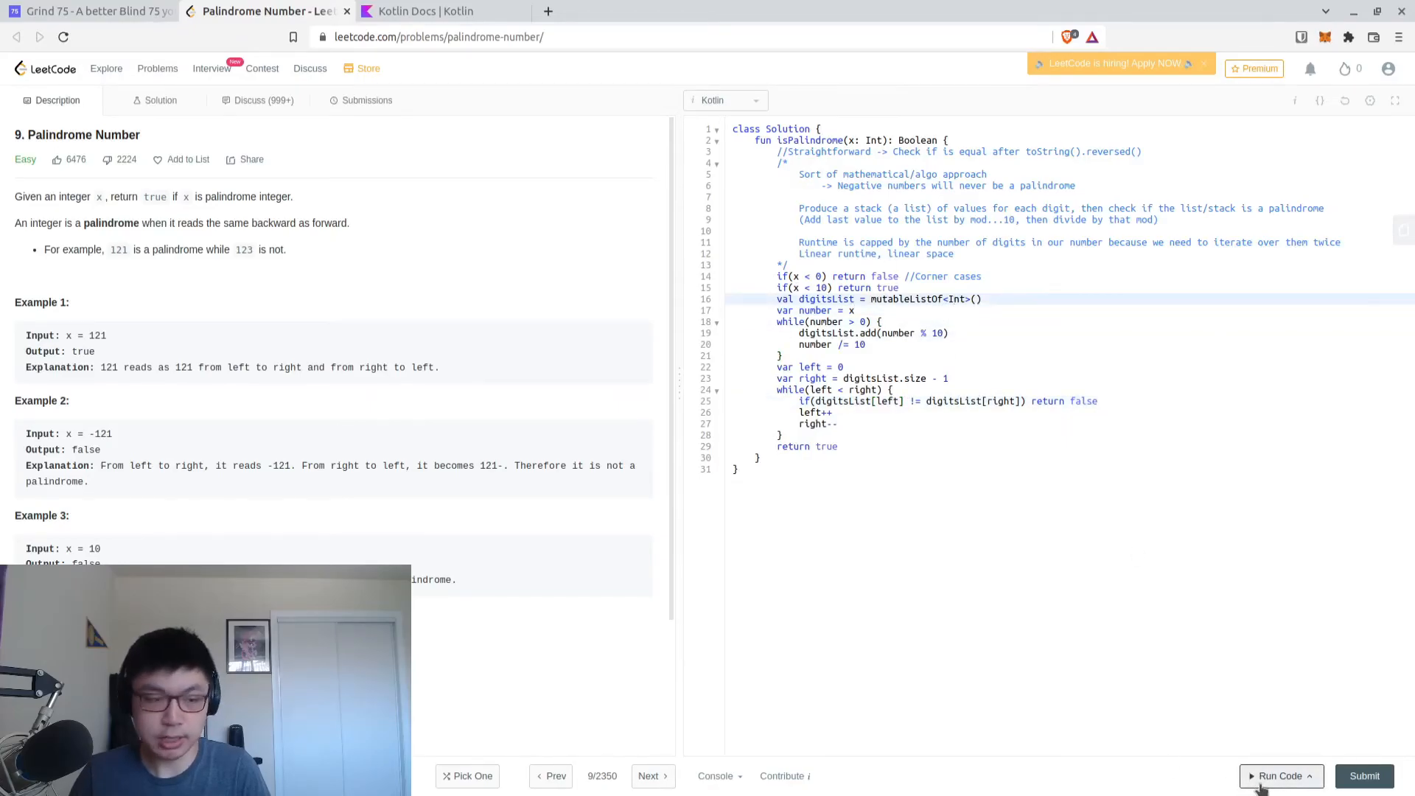
left_click(1277, 775)
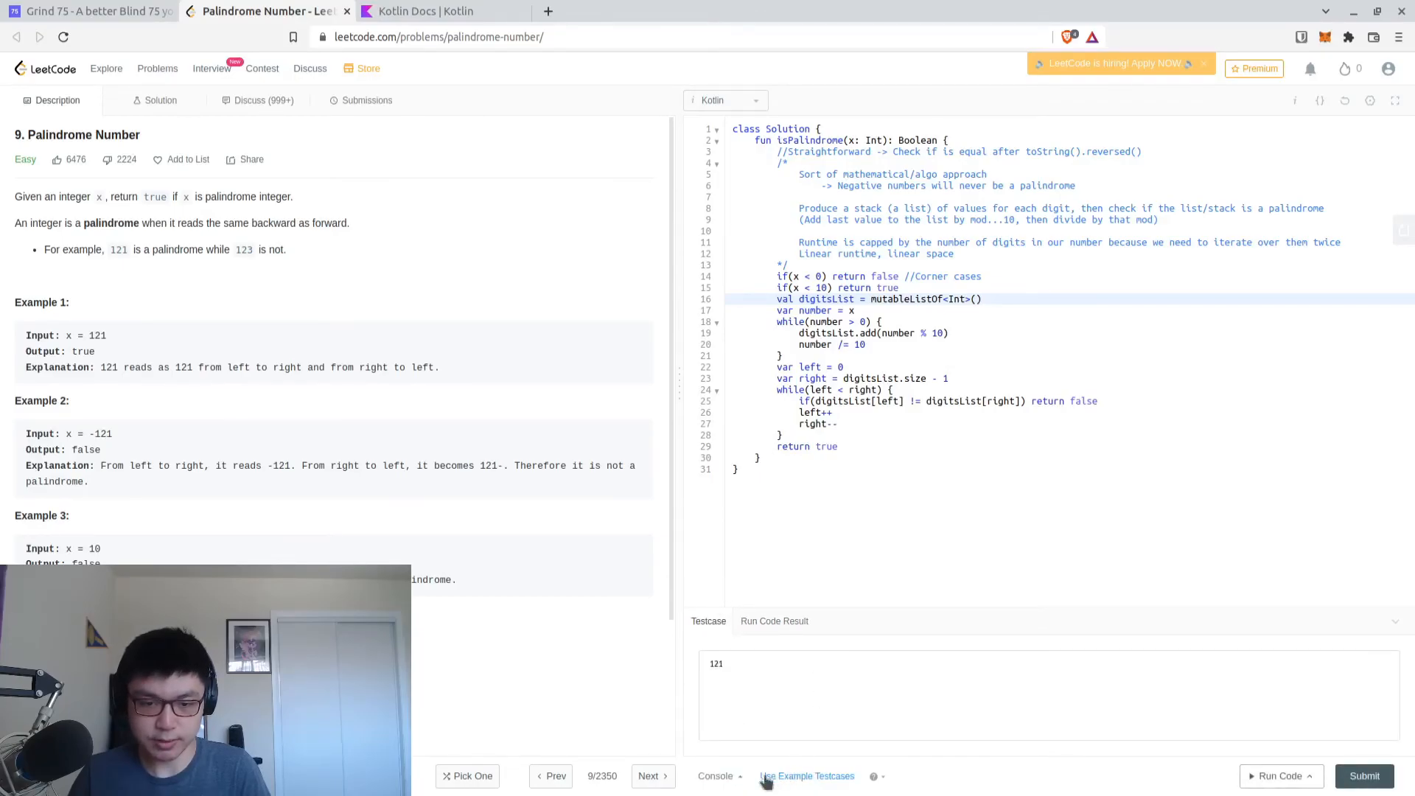
left_click(1280, 775)
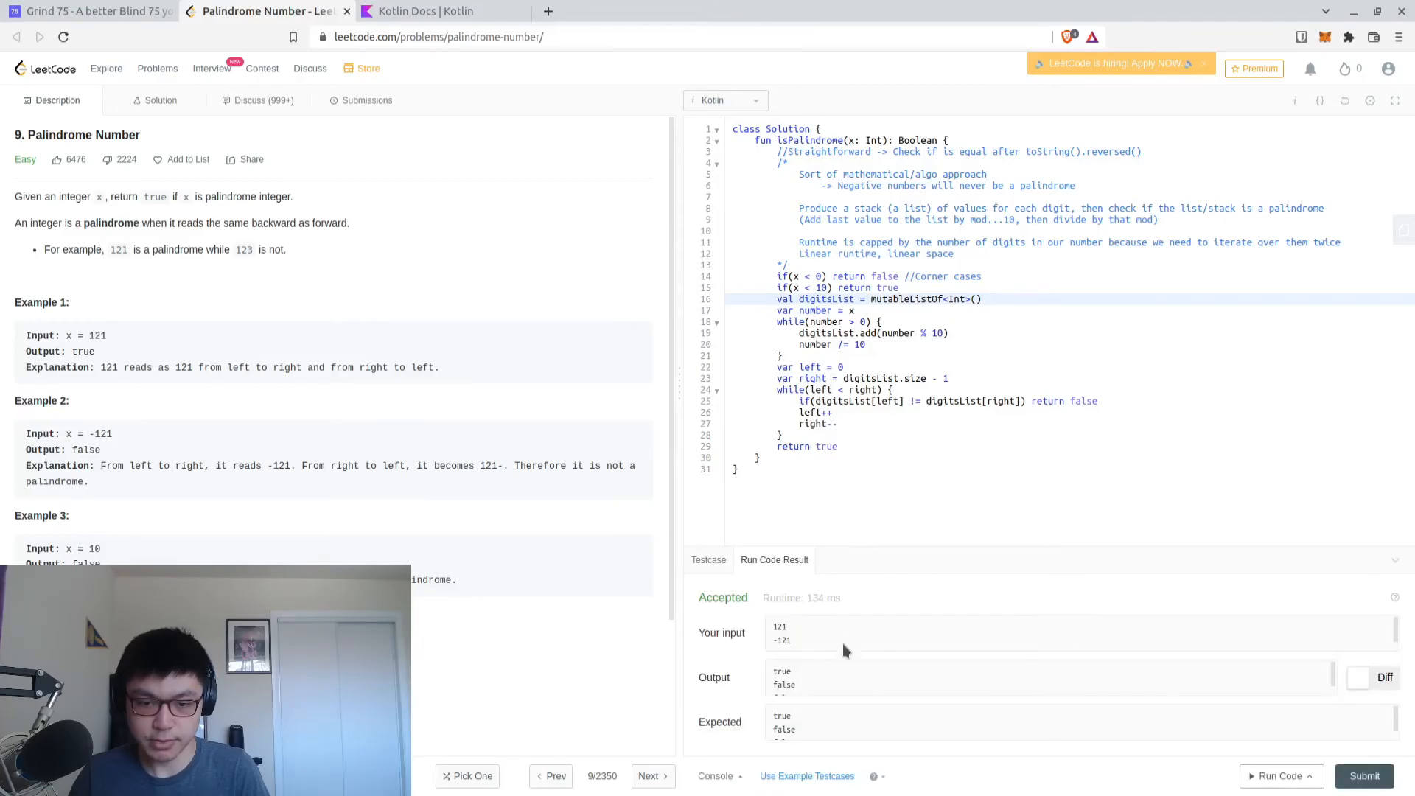
Submit the Kotlin solution and get Success with 262 ms runtime and 35.3 MB memory
left_click(1363, 776)
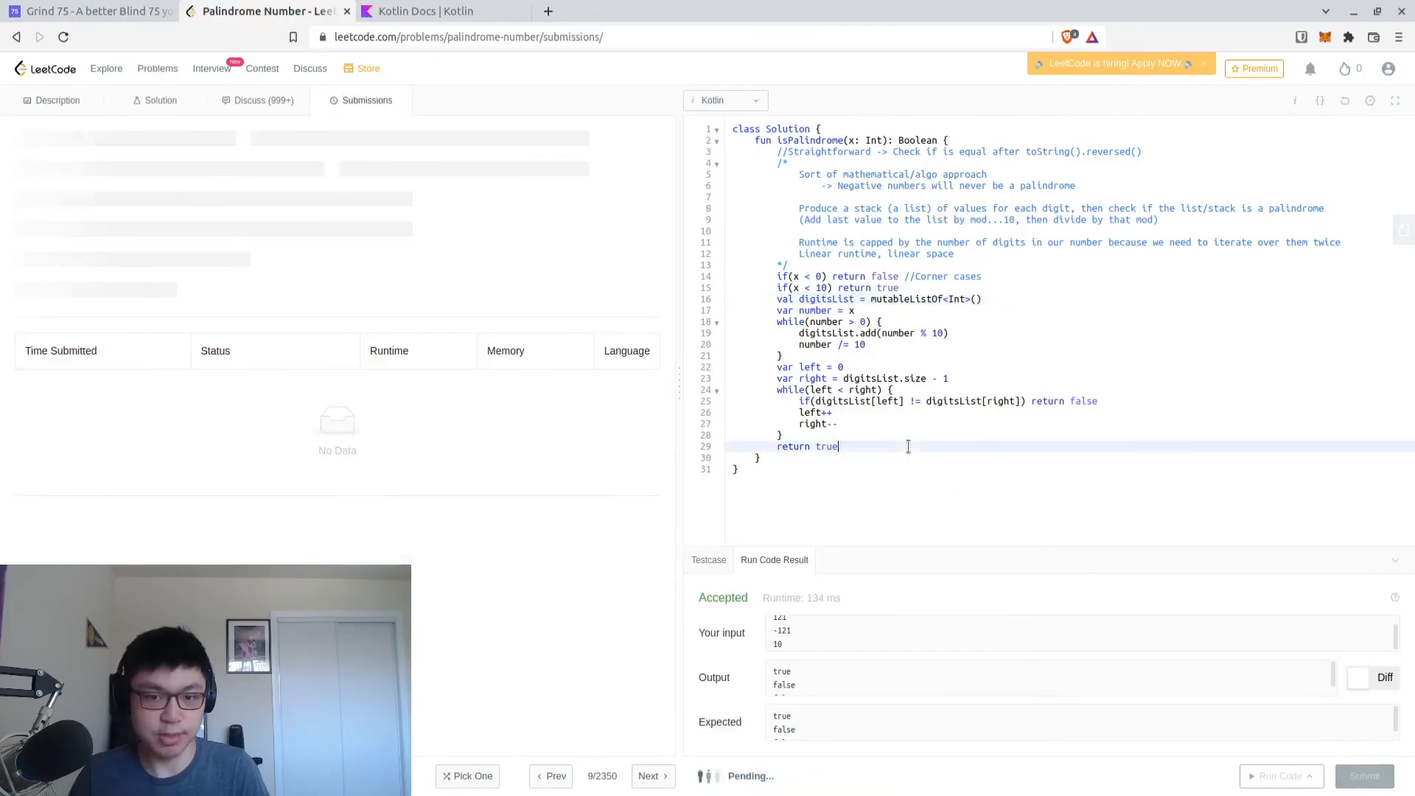
left_click(1363, 775)
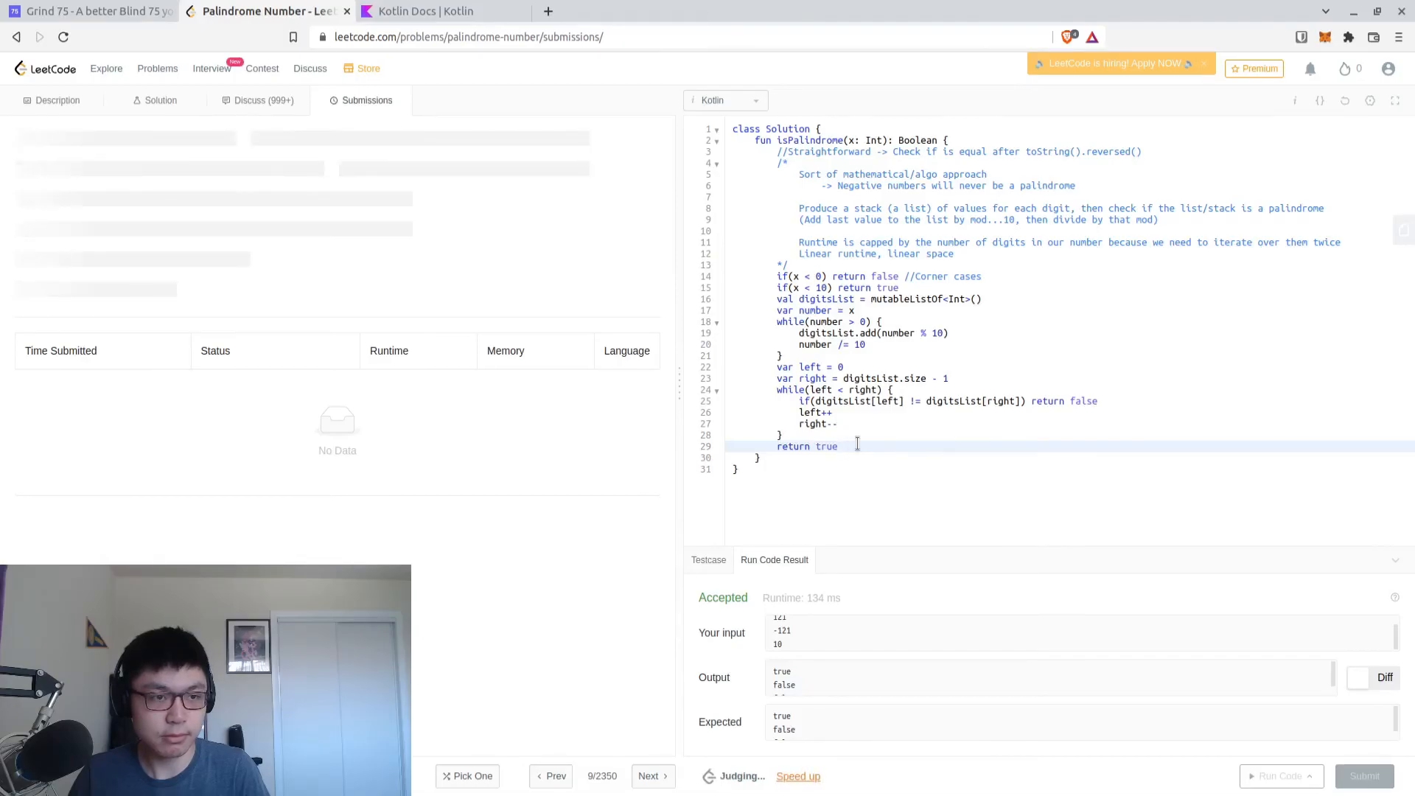
left_click(1364, 775)
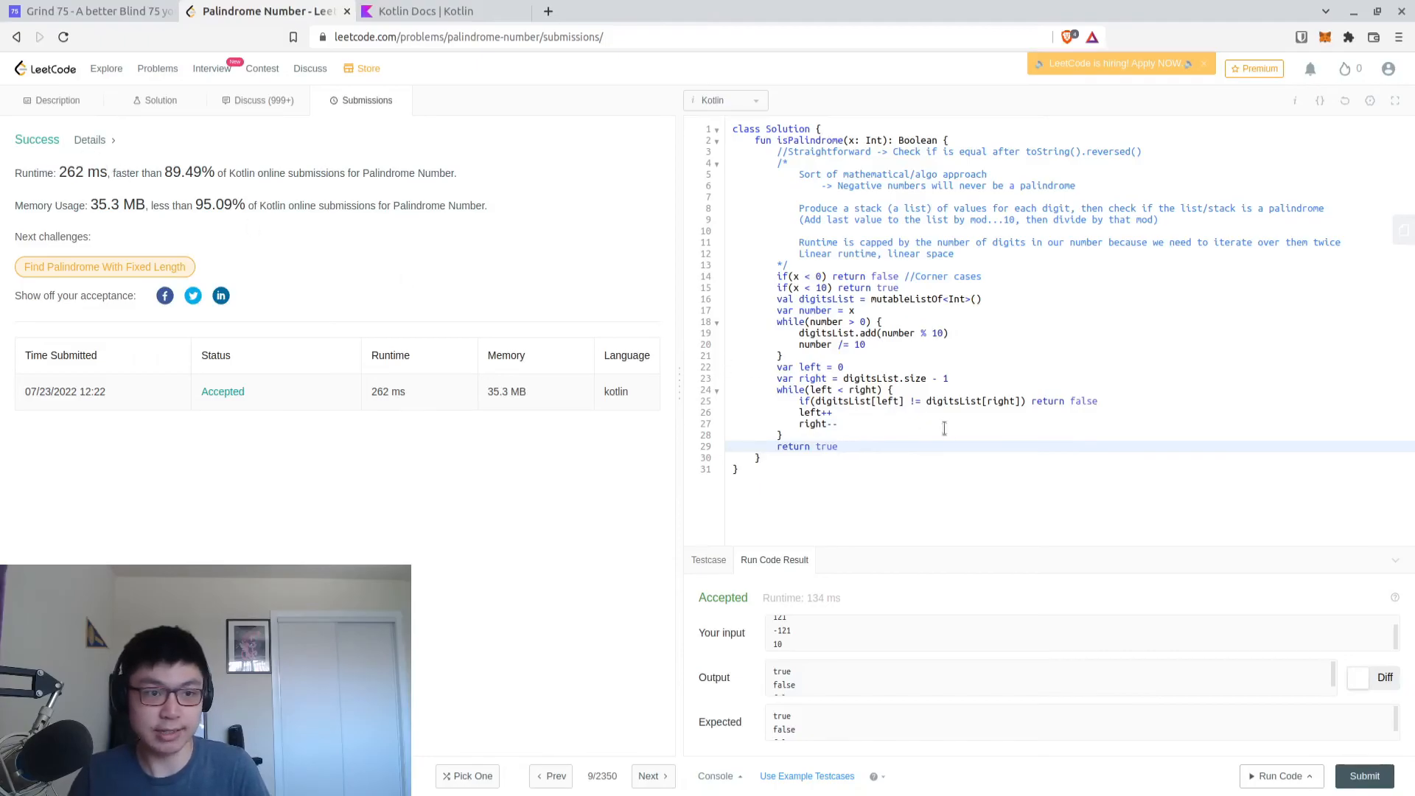
mouse_move(1290, 451)
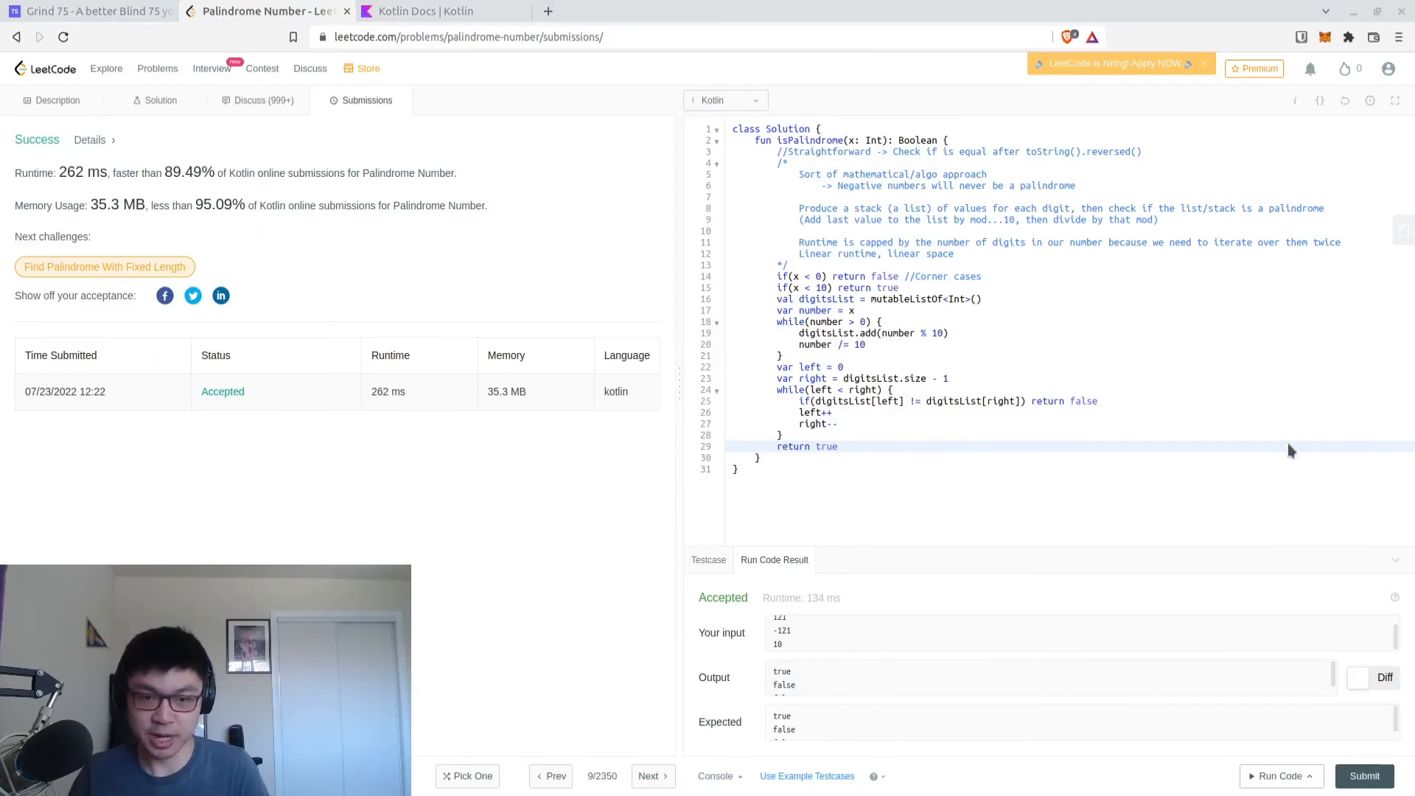
mouse_move(1269, 388)
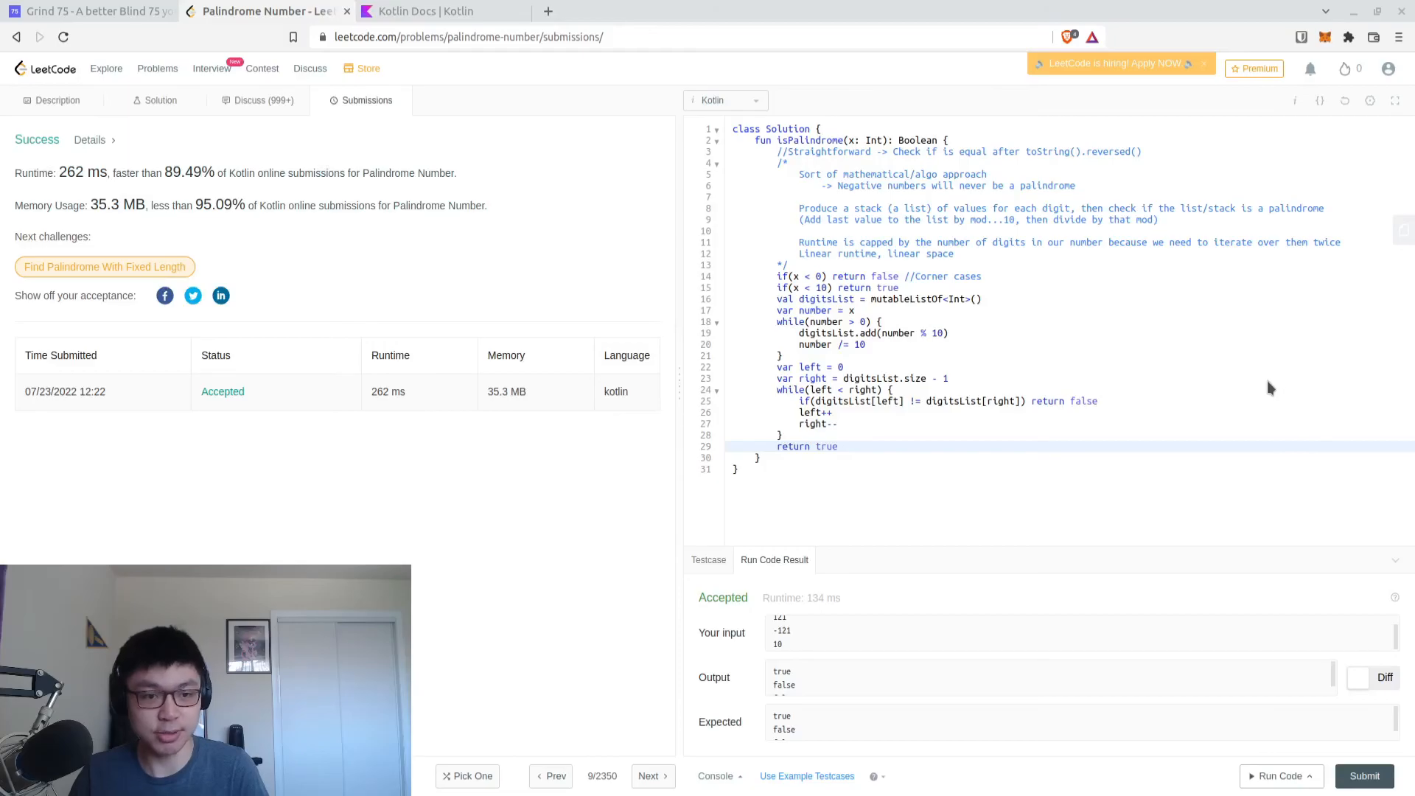
mouse_move(1225, 385)
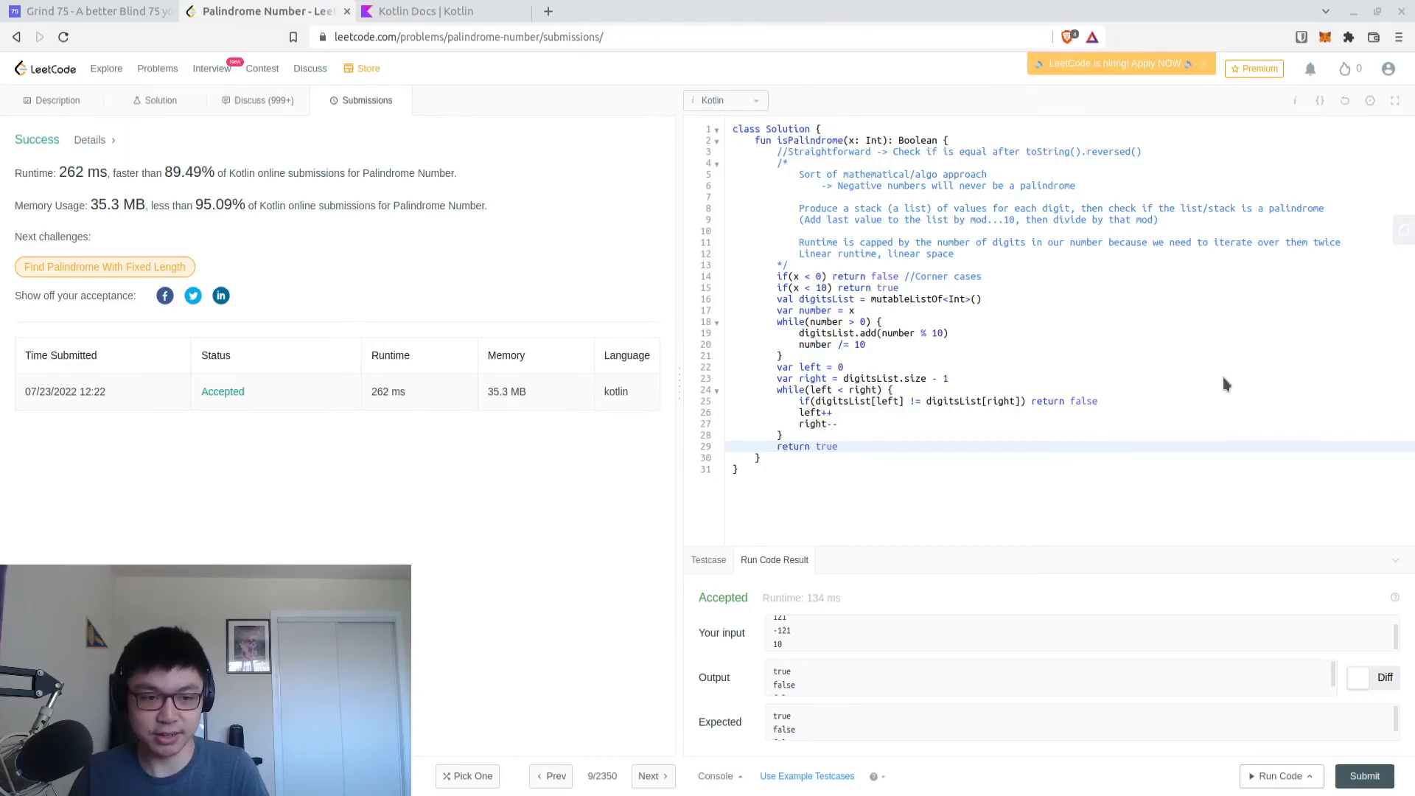
mouse_move(1212, 377)
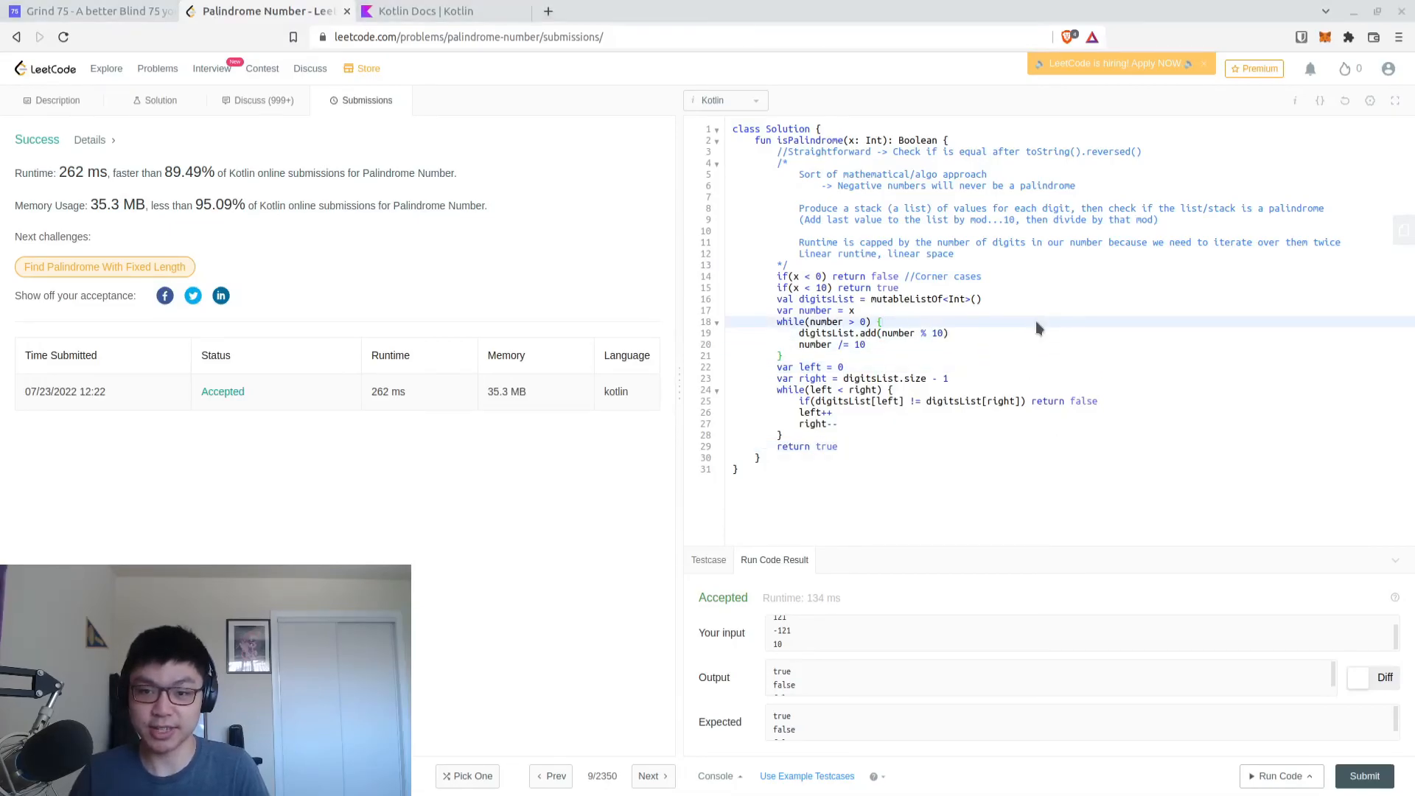
mouse_move(1033, 341)
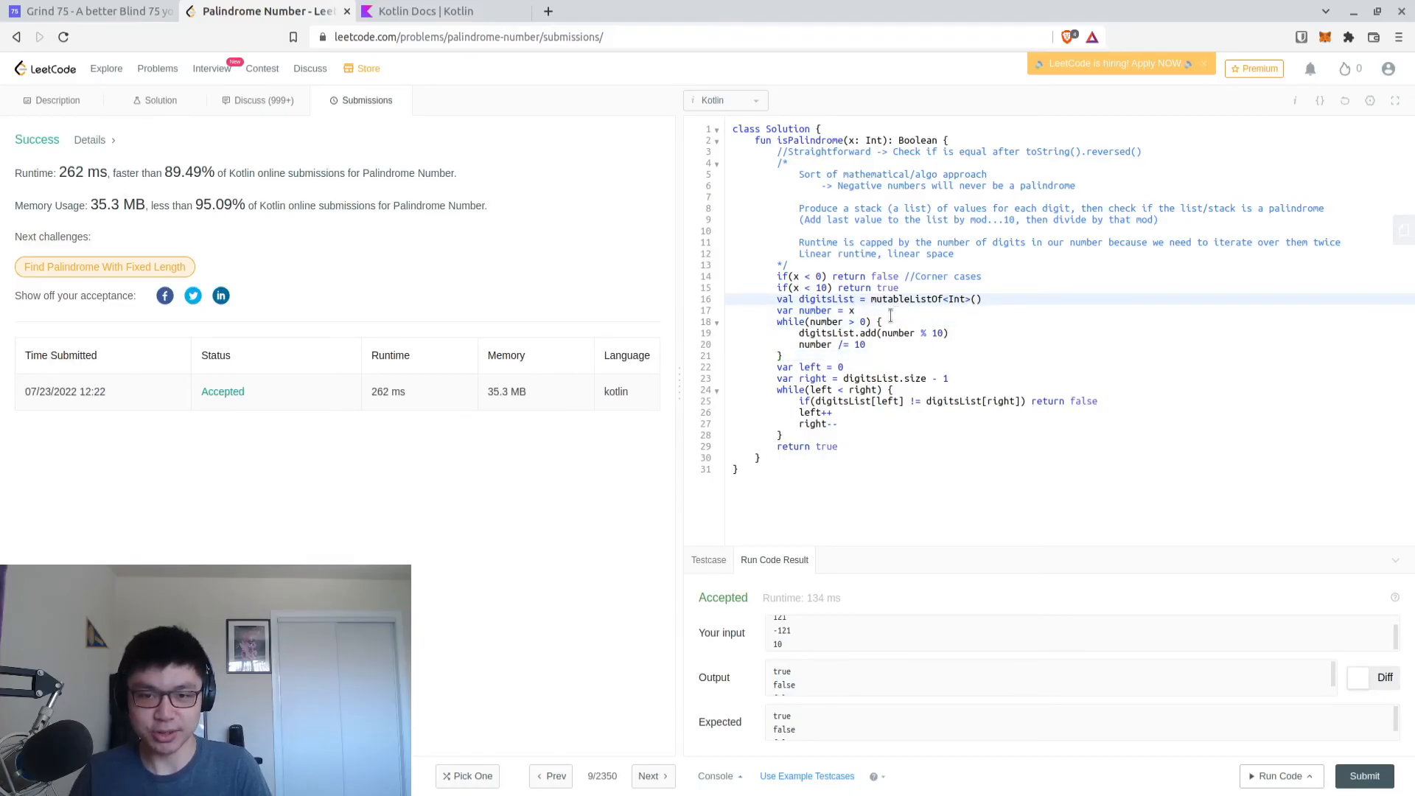
mouse_move(1132, 399)
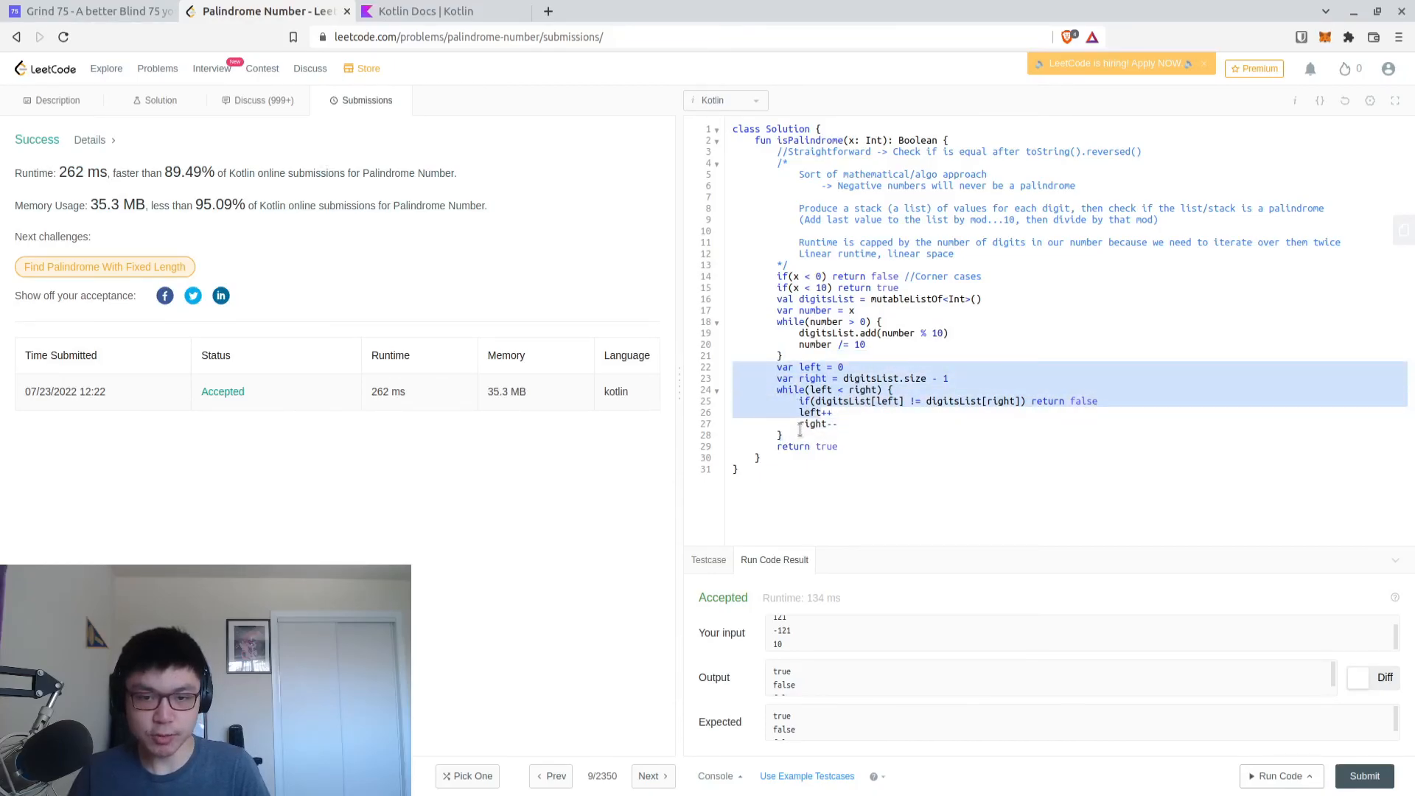
mouse_move(1011, 440)
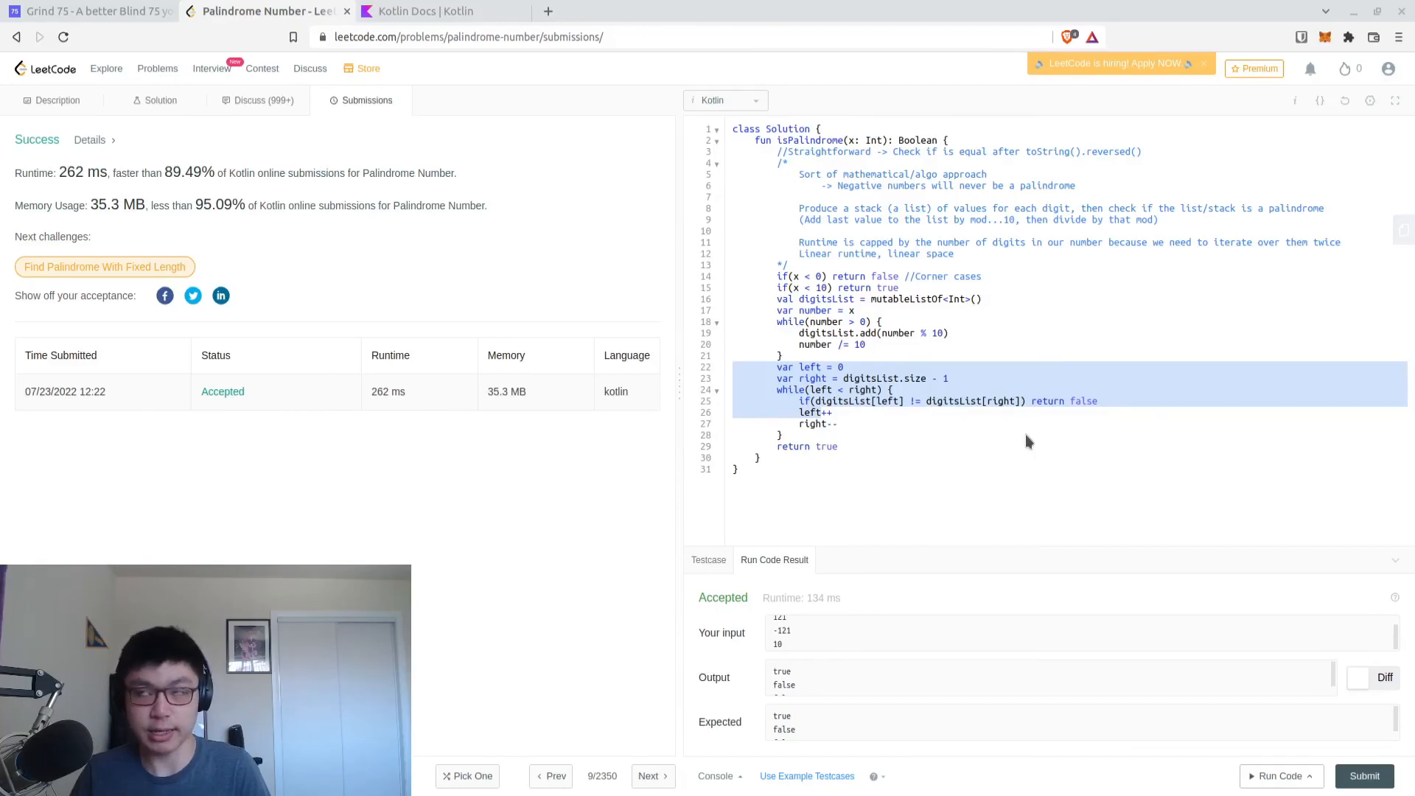
mouse_move(1016, 439)
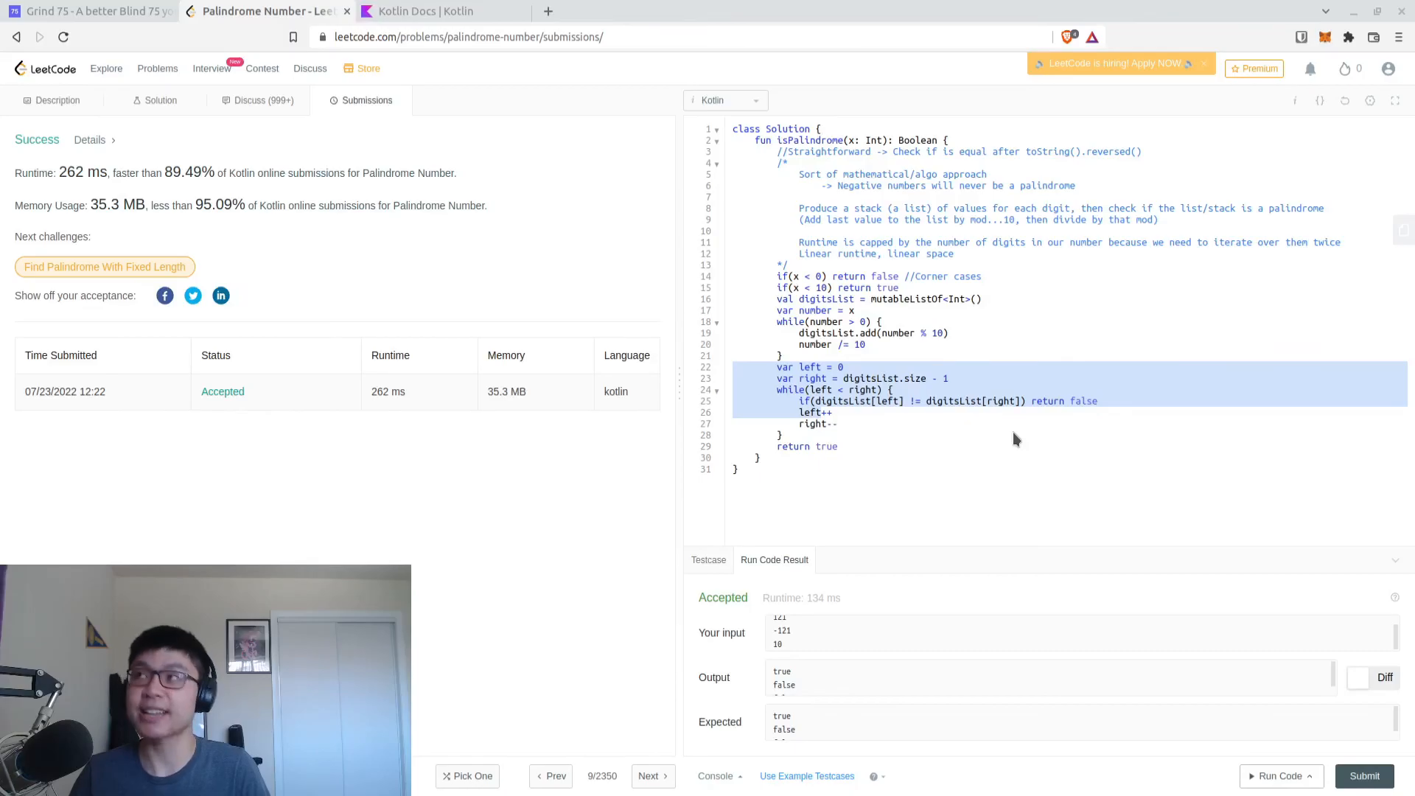
left_click(839, 425)
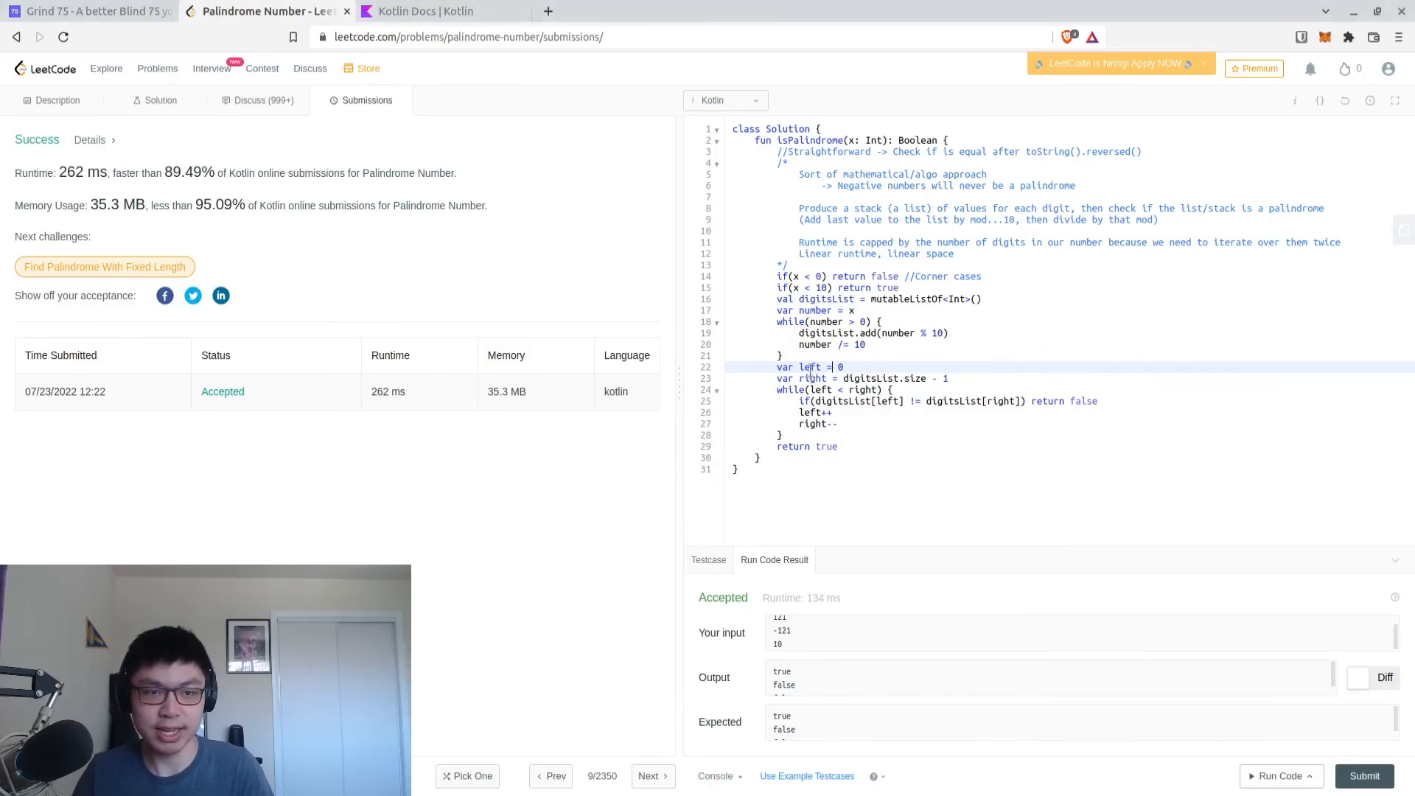
mouse_move(1297, 326)
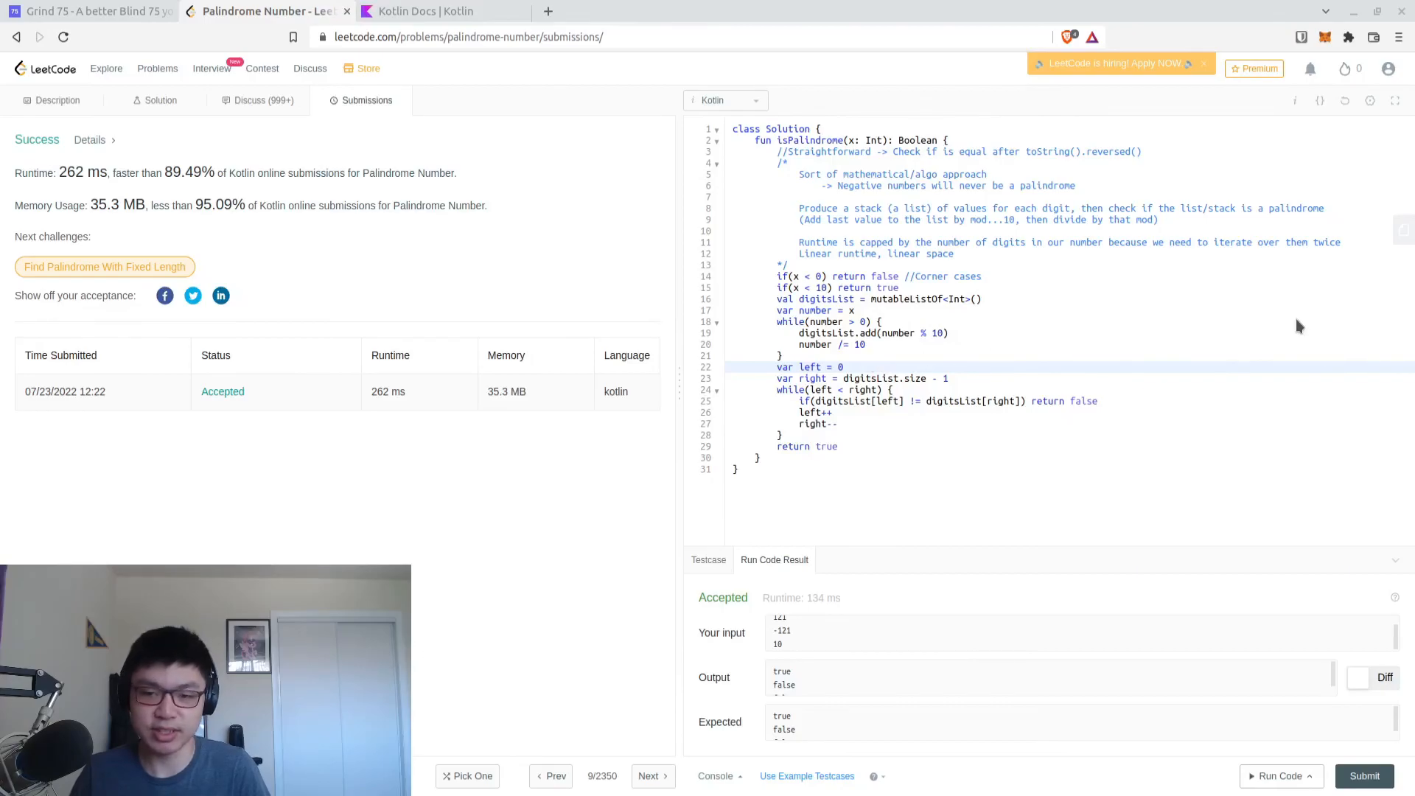
mouse_move(1289, 338)
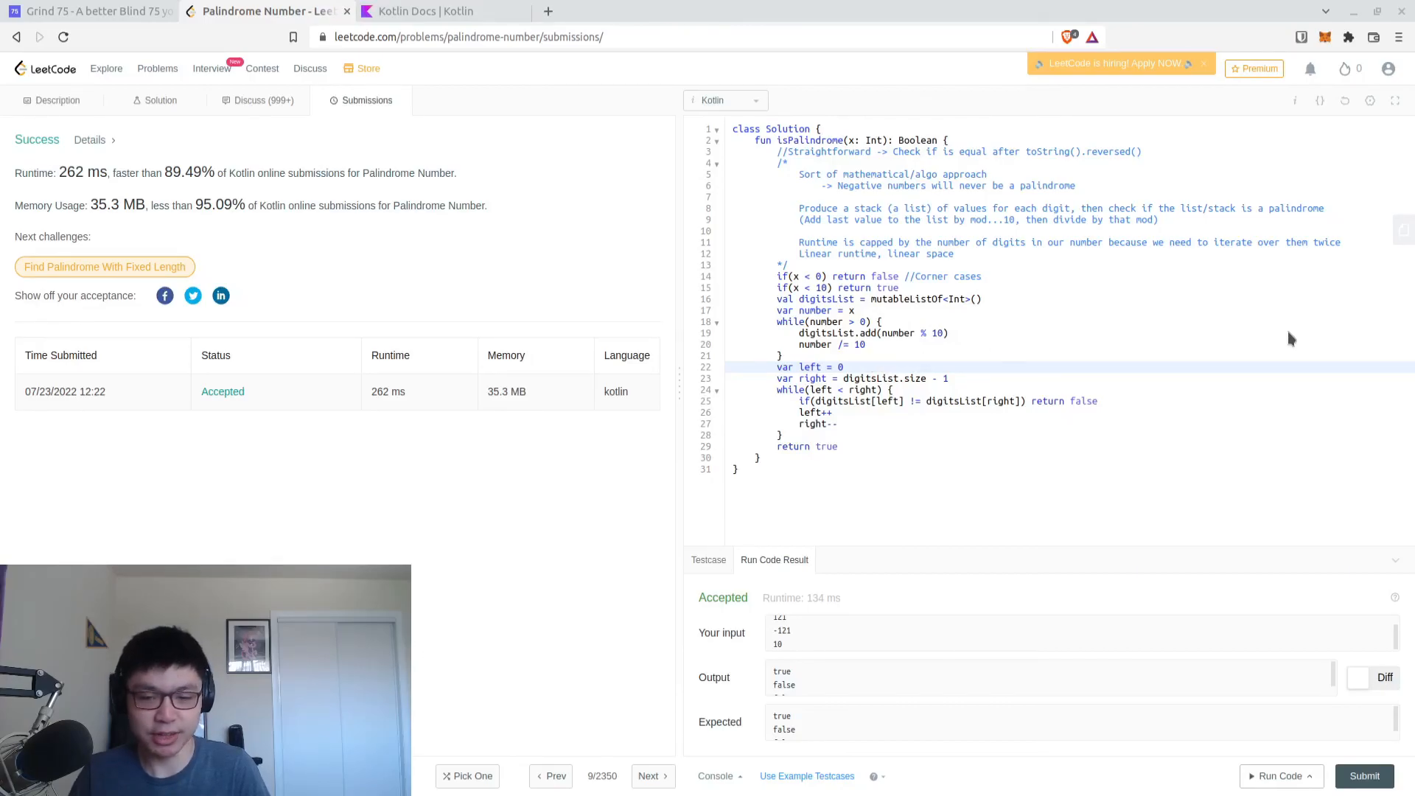
mouse_move(1213, 490)
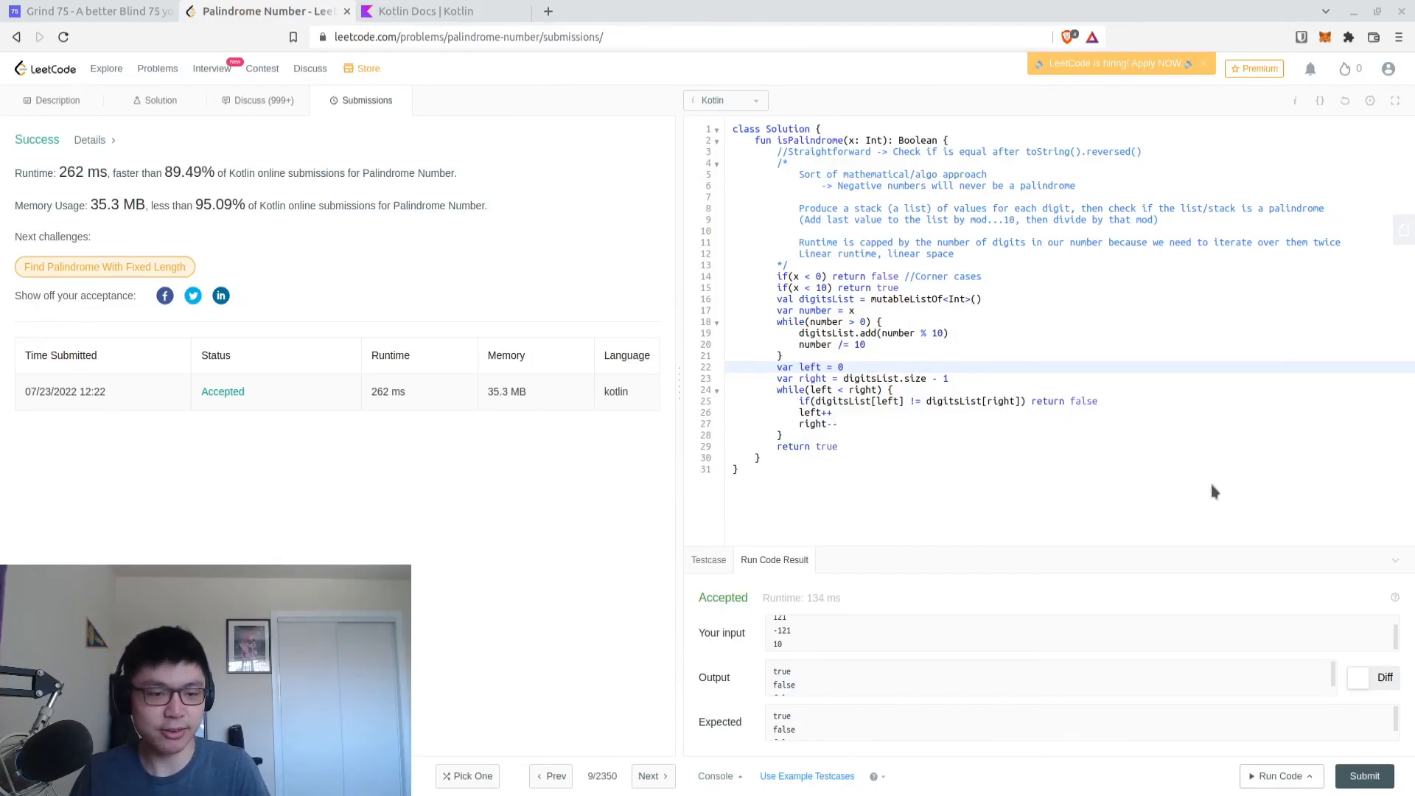